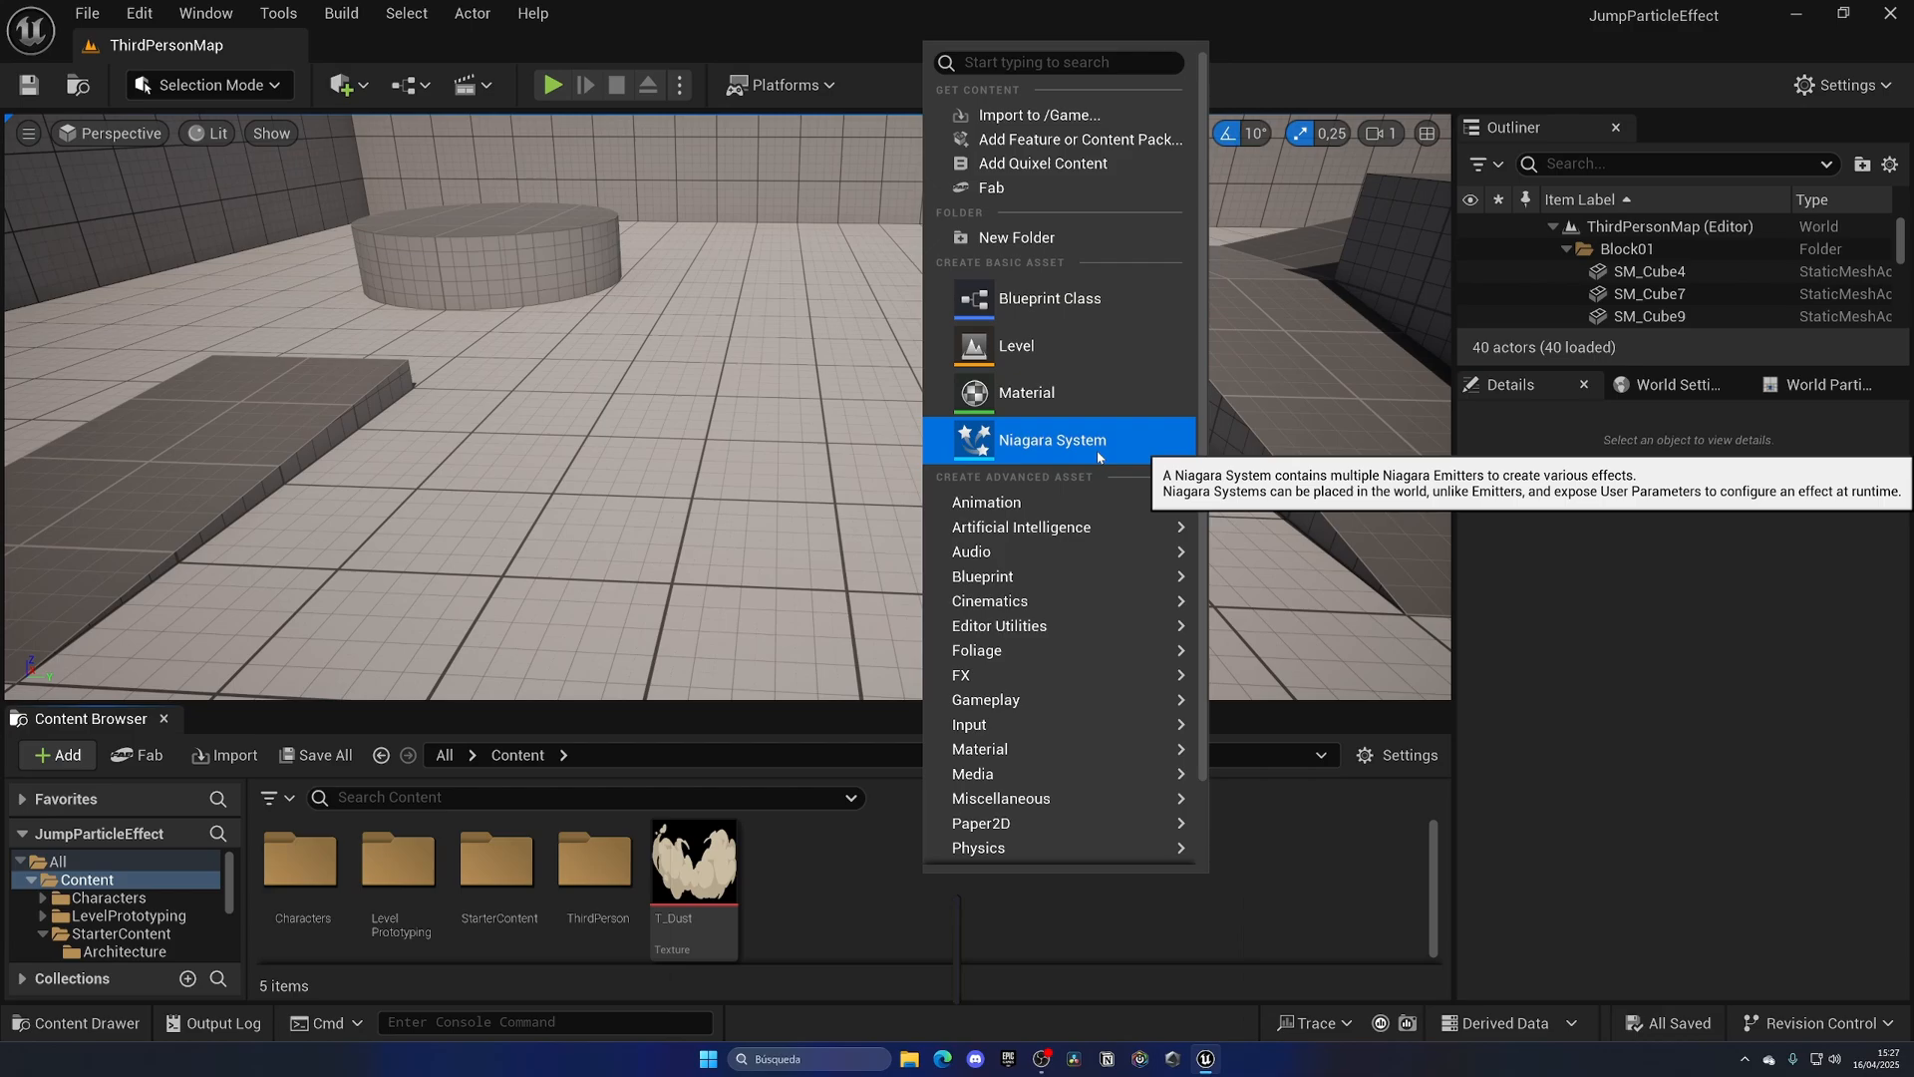
# - Create a Niagara System from the OmnidirectionalBurst emitter, found by searching 'burs'
pyautogui.click(1052, 440)
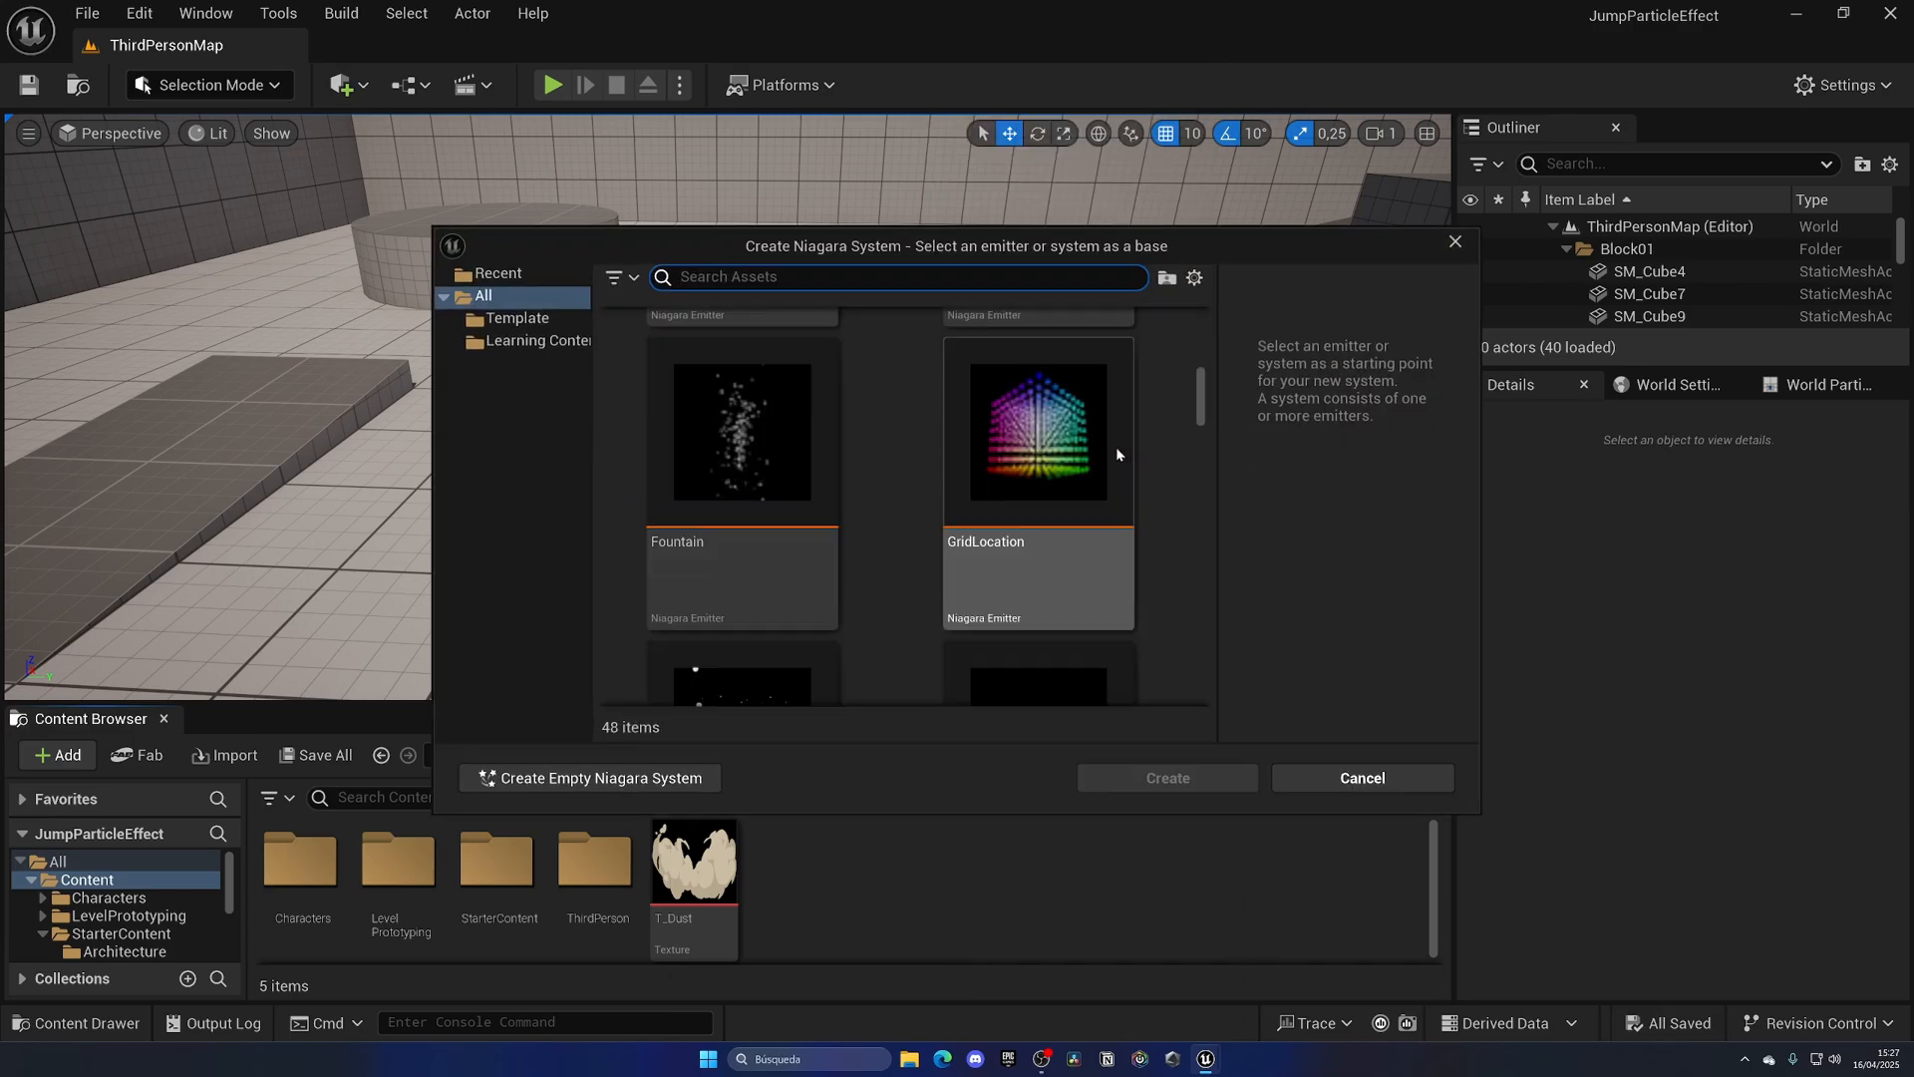
pyautogui.scroll(-3)
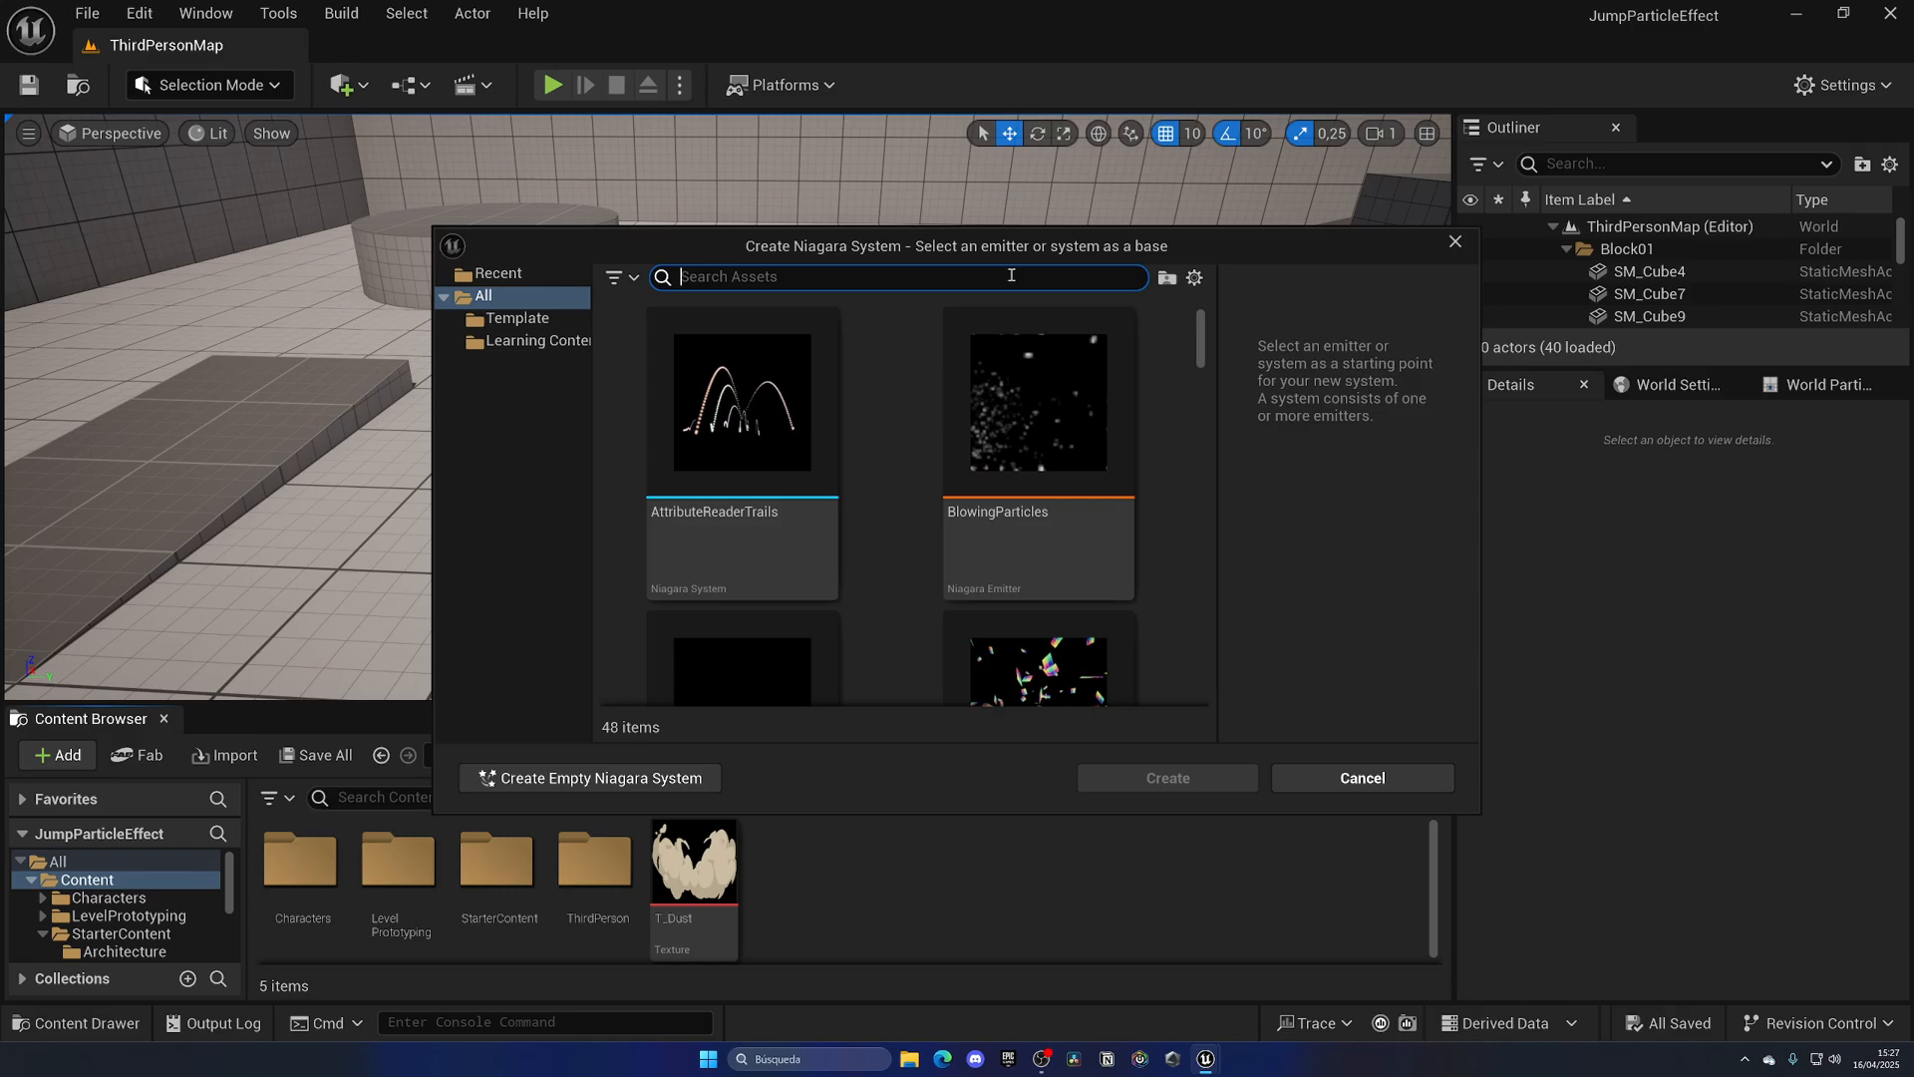
pyautogui.write('burst')
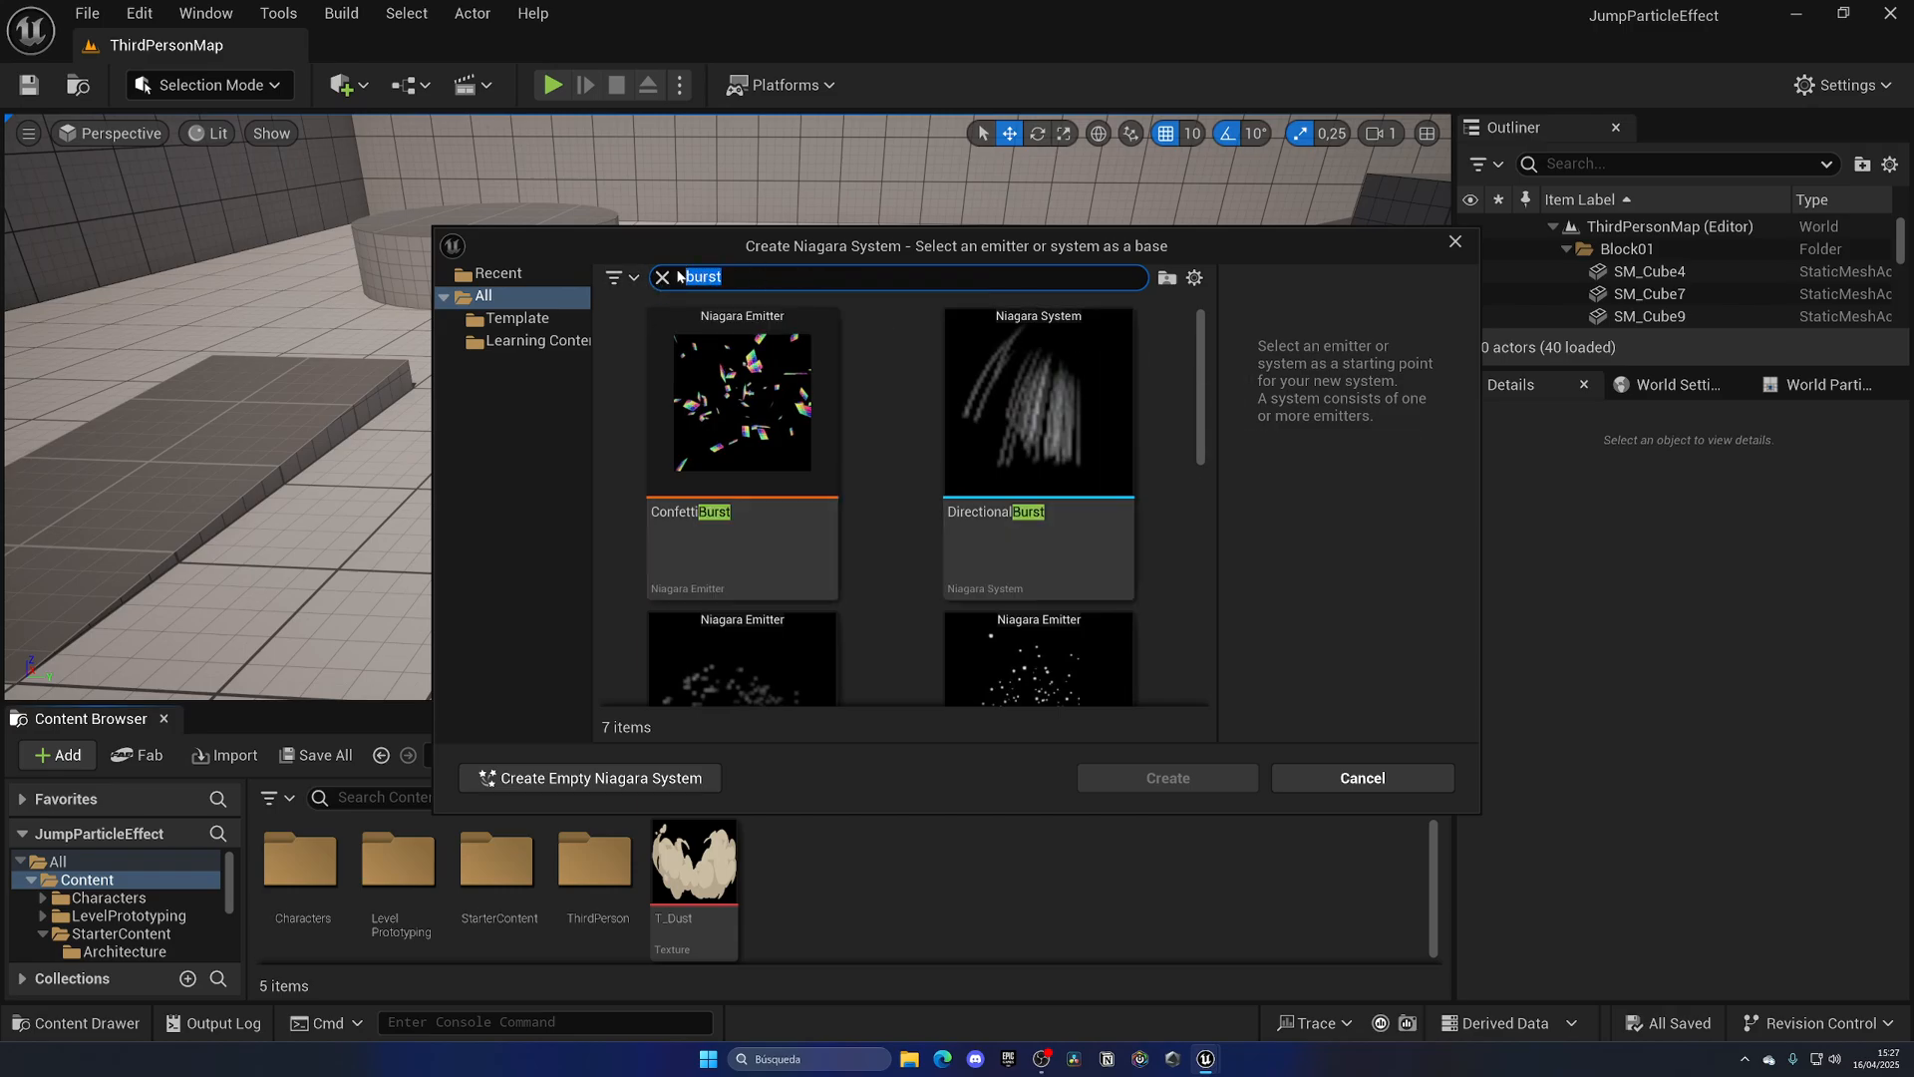
pyautogui.scroll(-3)
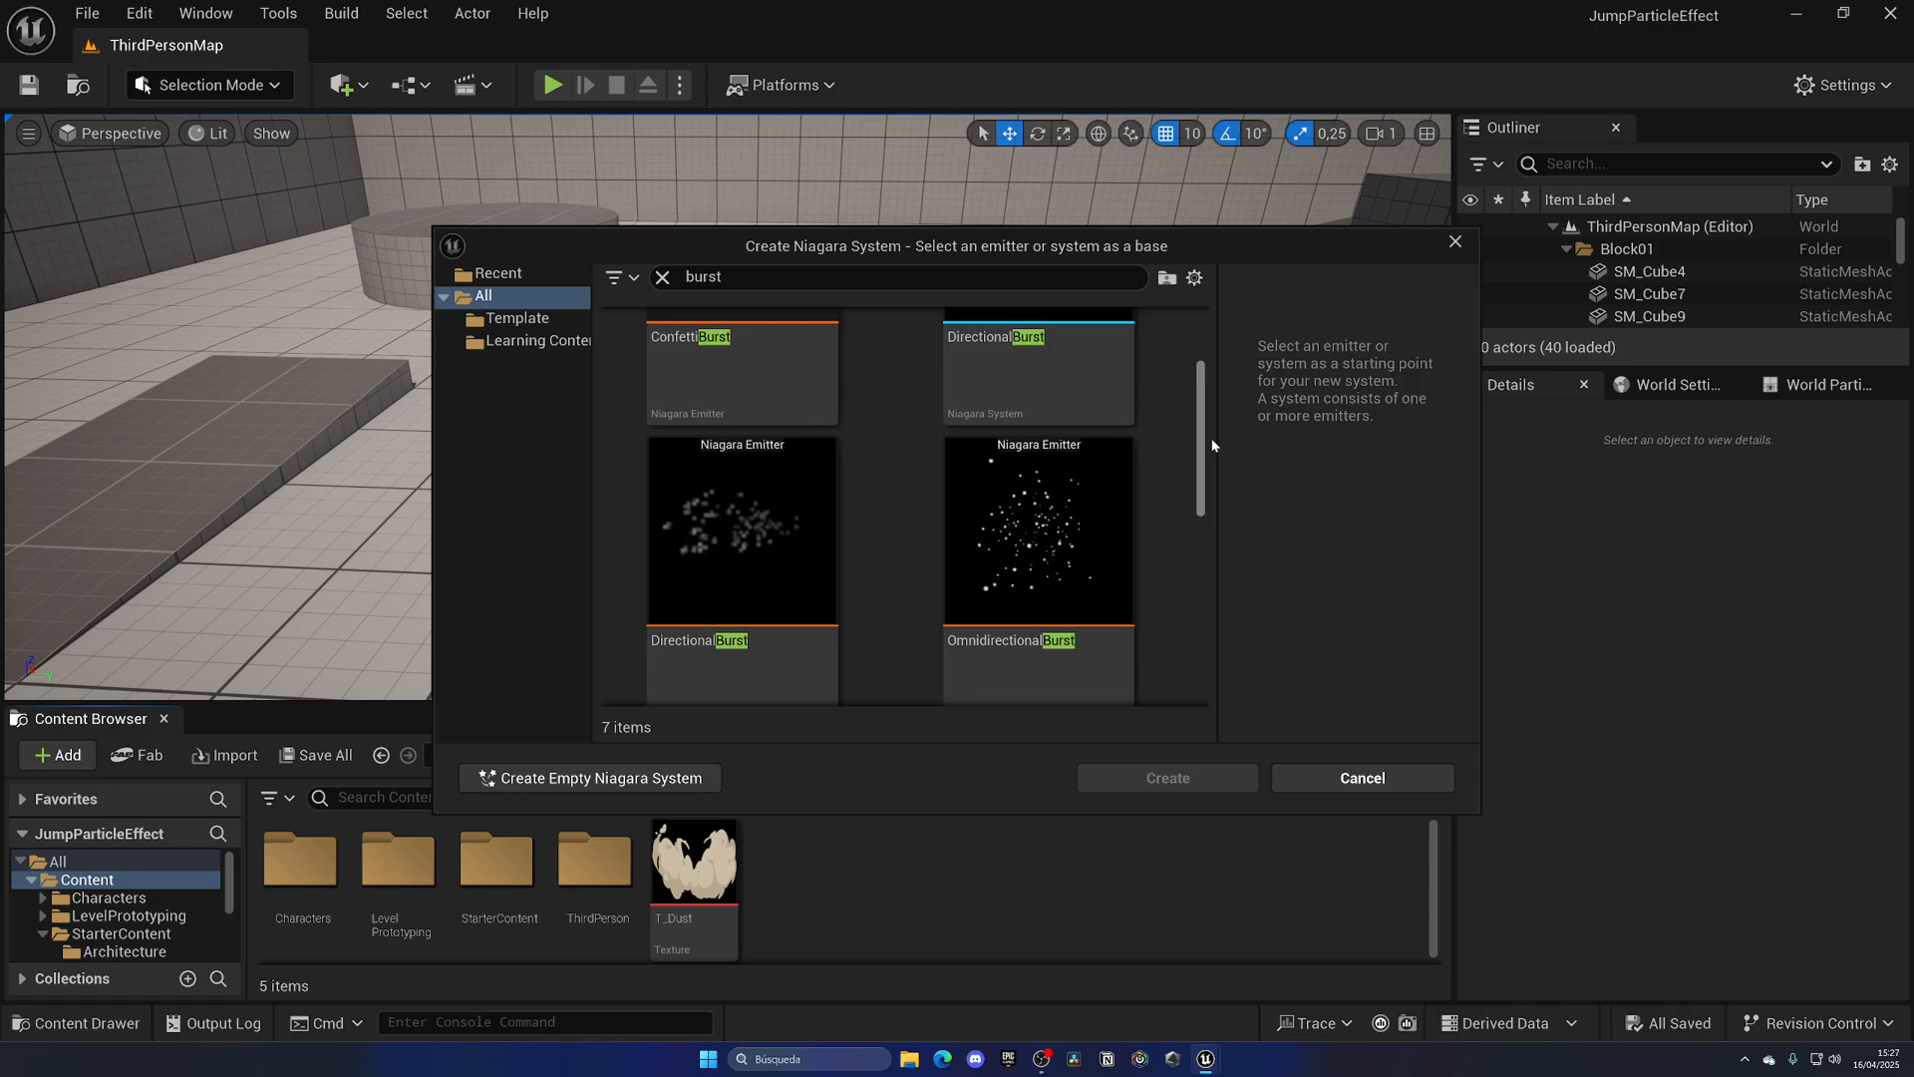
pyautogui.scroll(-3)
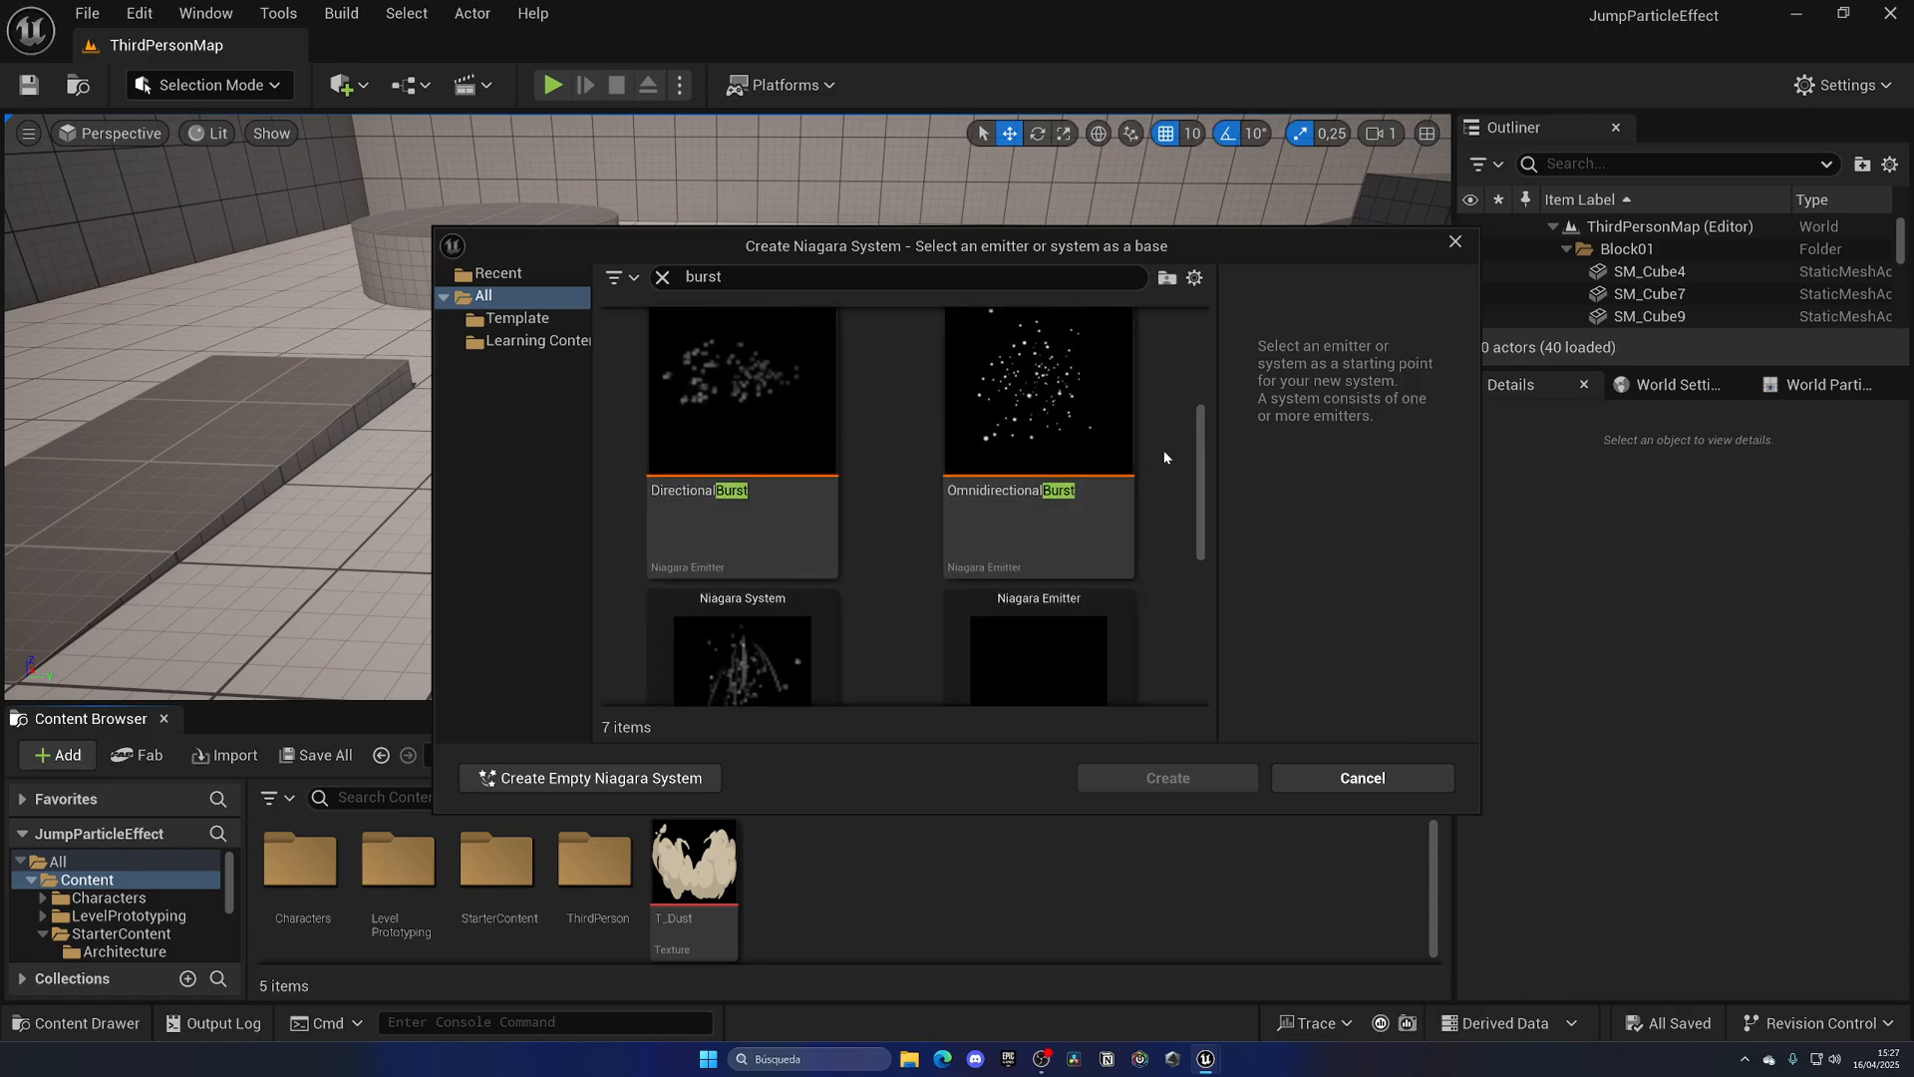
pyautogui.scroll(-3)
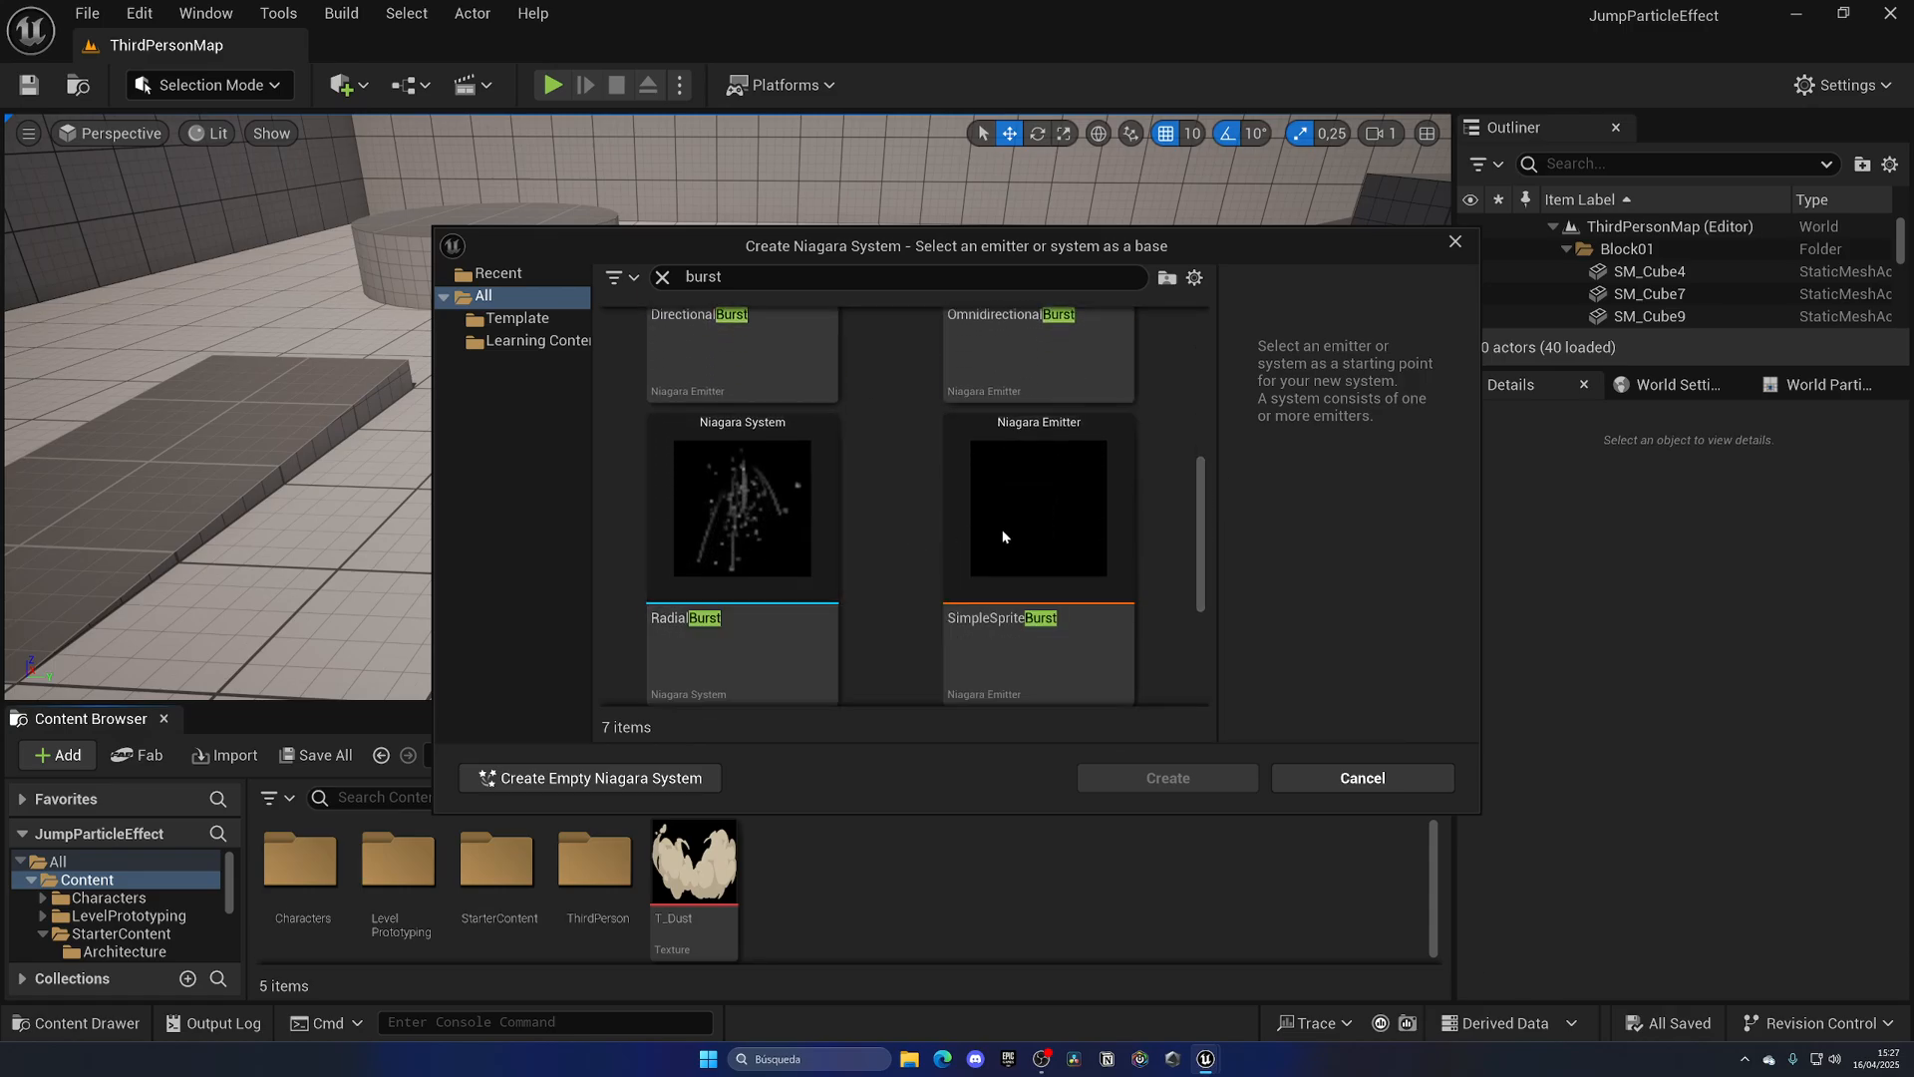
pyautogui.scroll(-3)
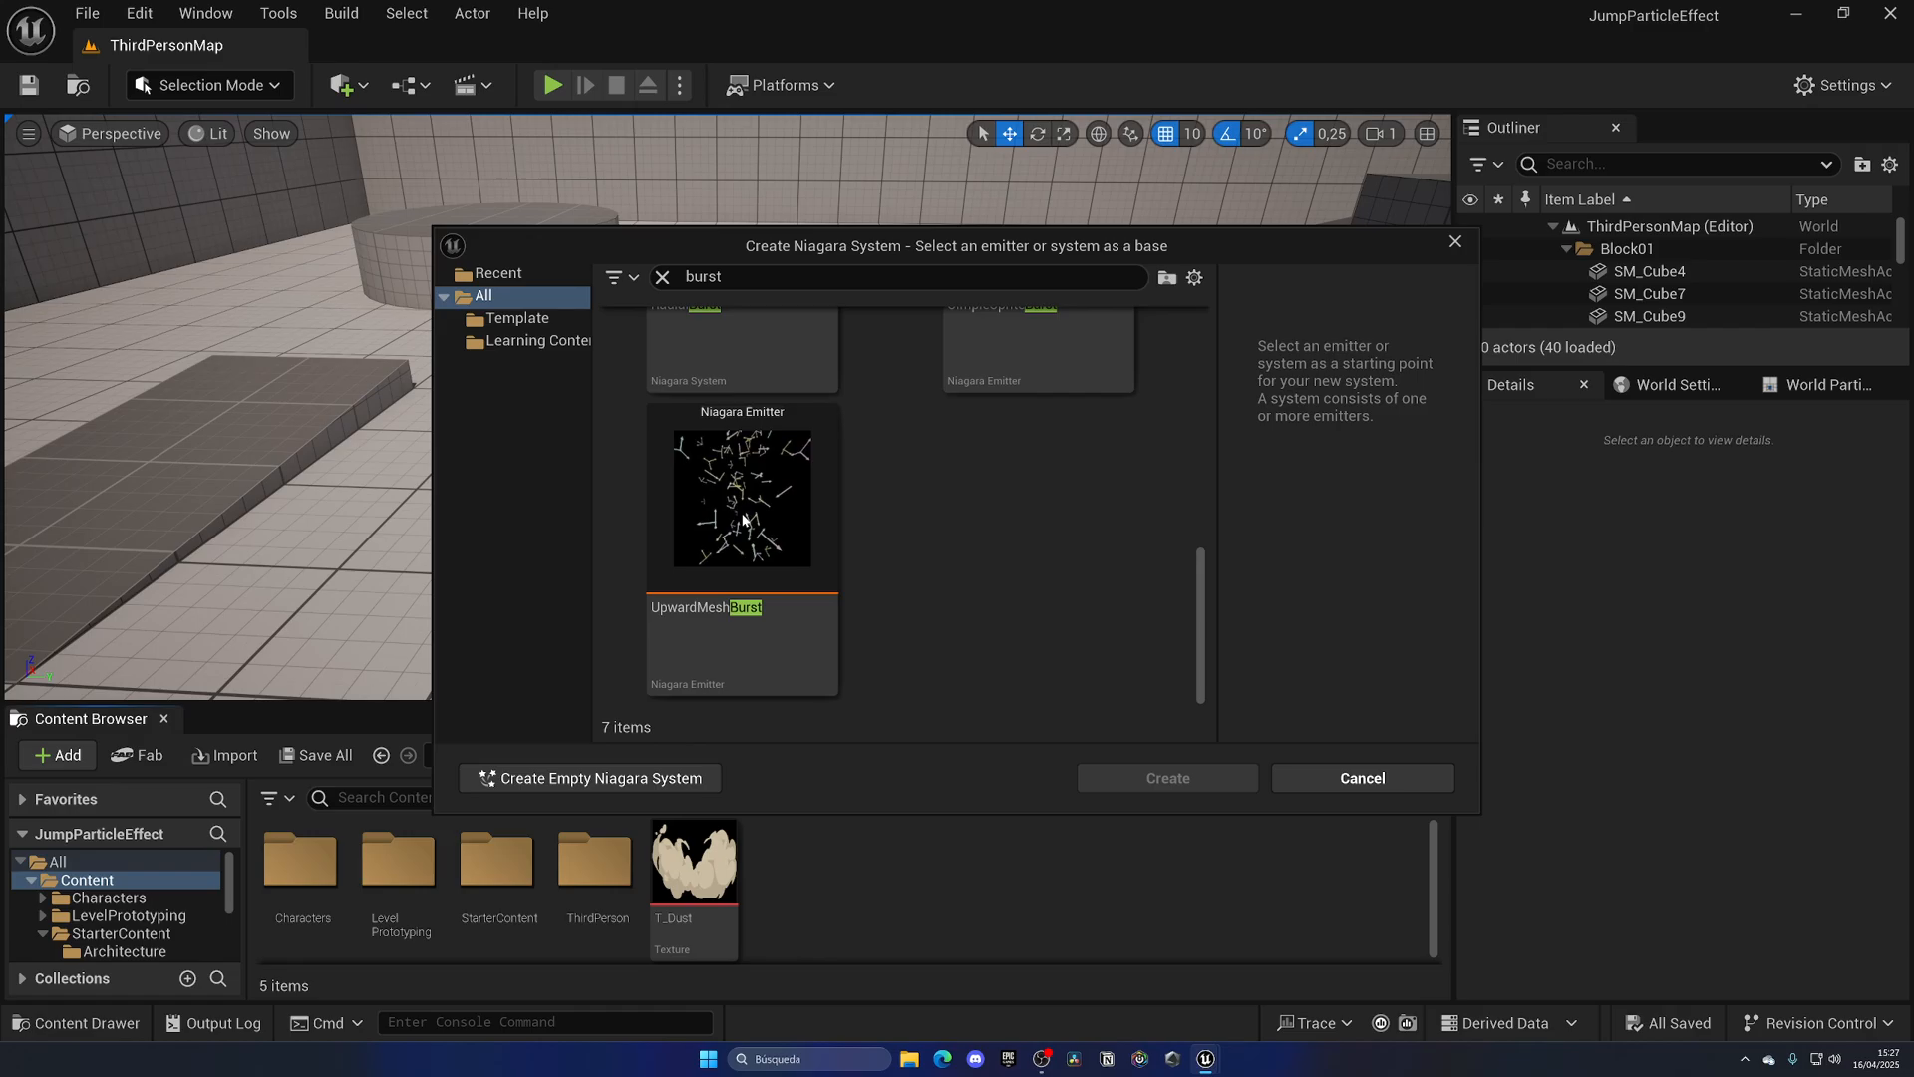
pyautogui.scroll(-3)
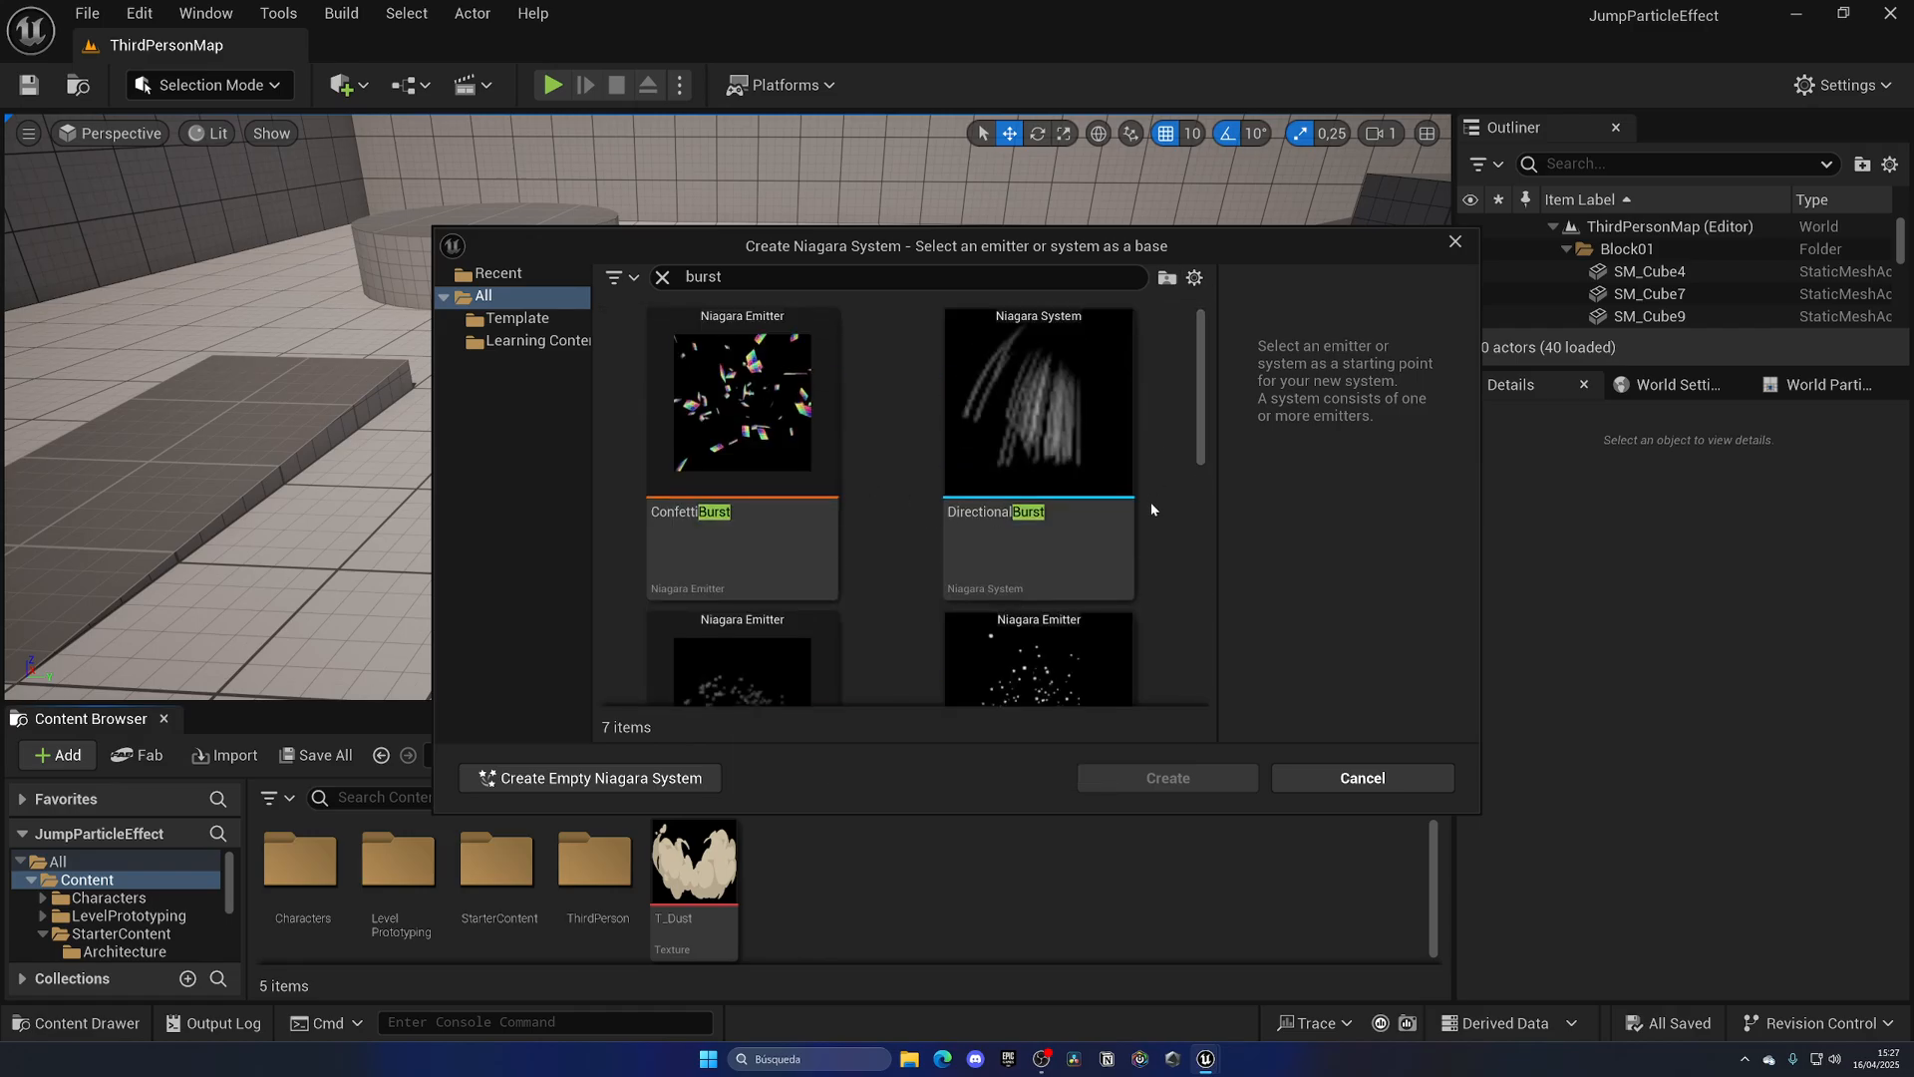
pyautogui.click(1037, 489)
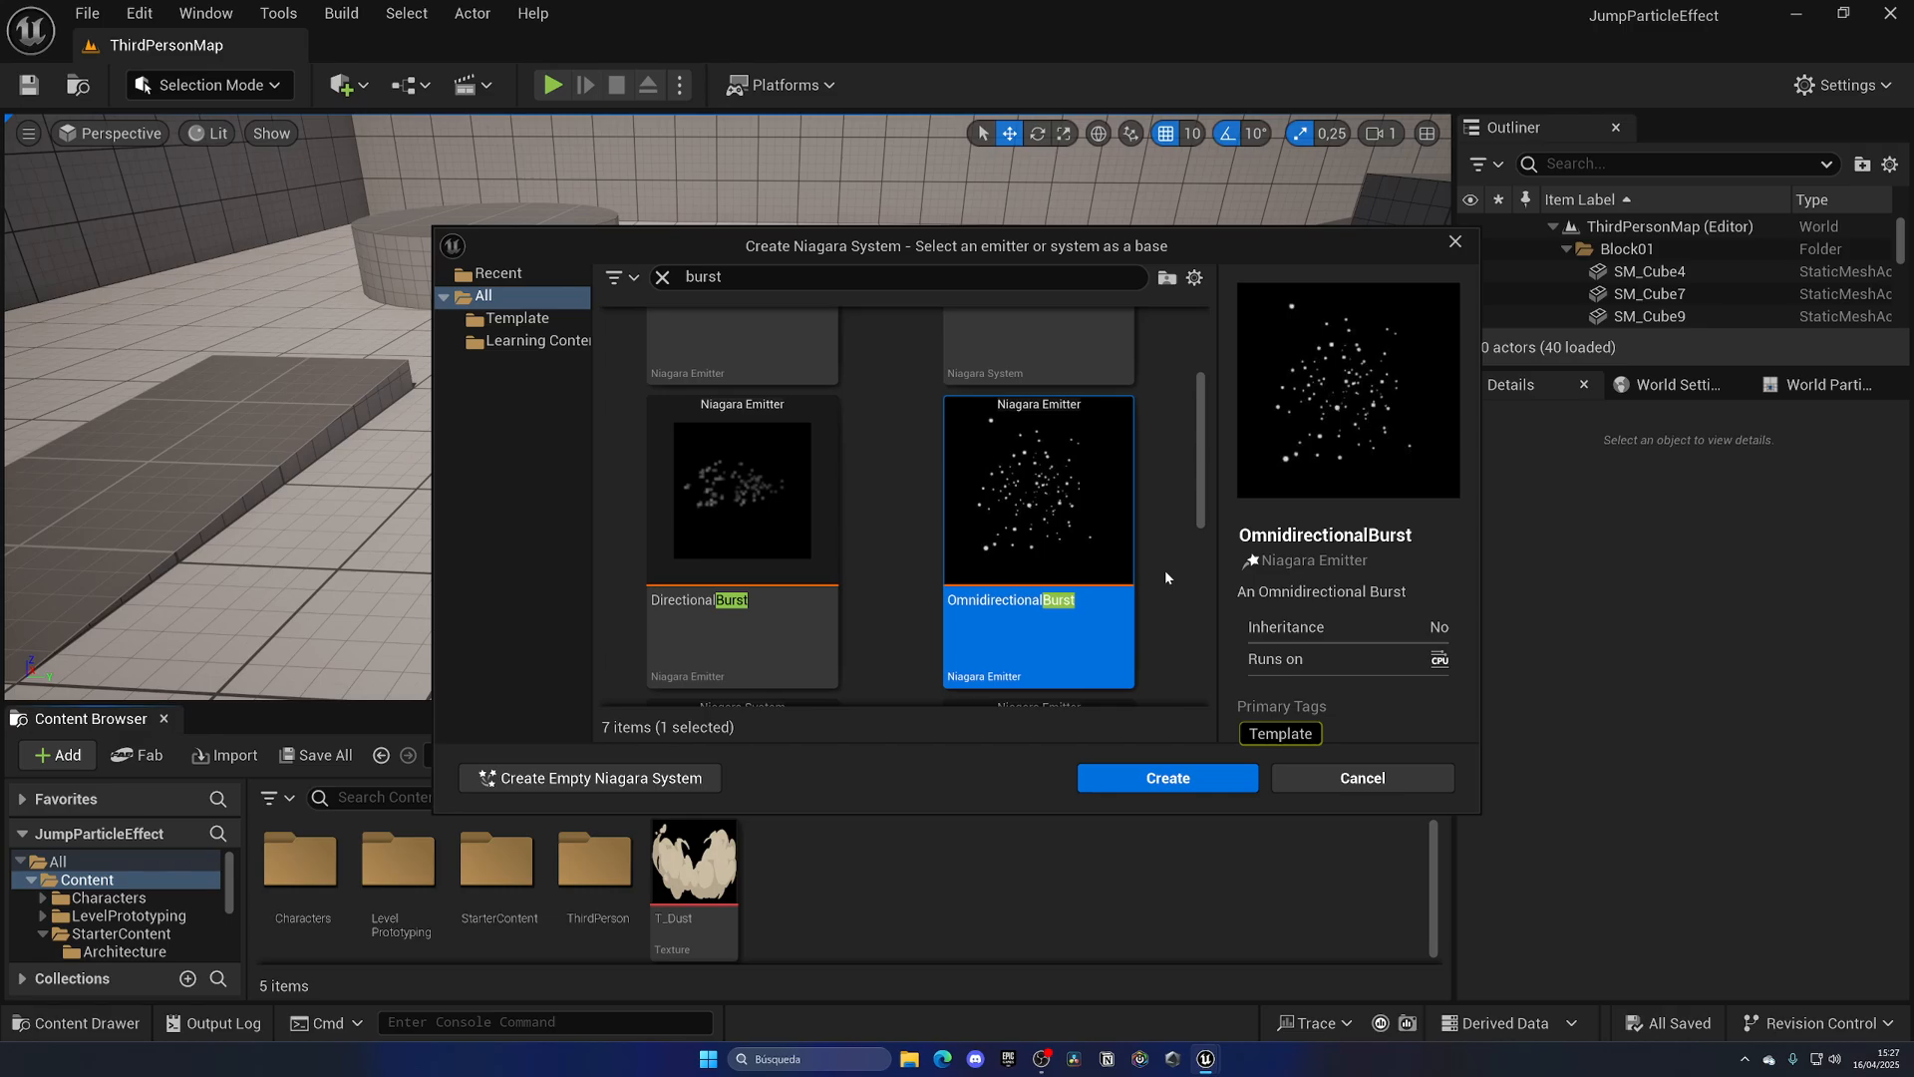
pyautogui.click(1165, 778)
pyautogui.write('NS_D')
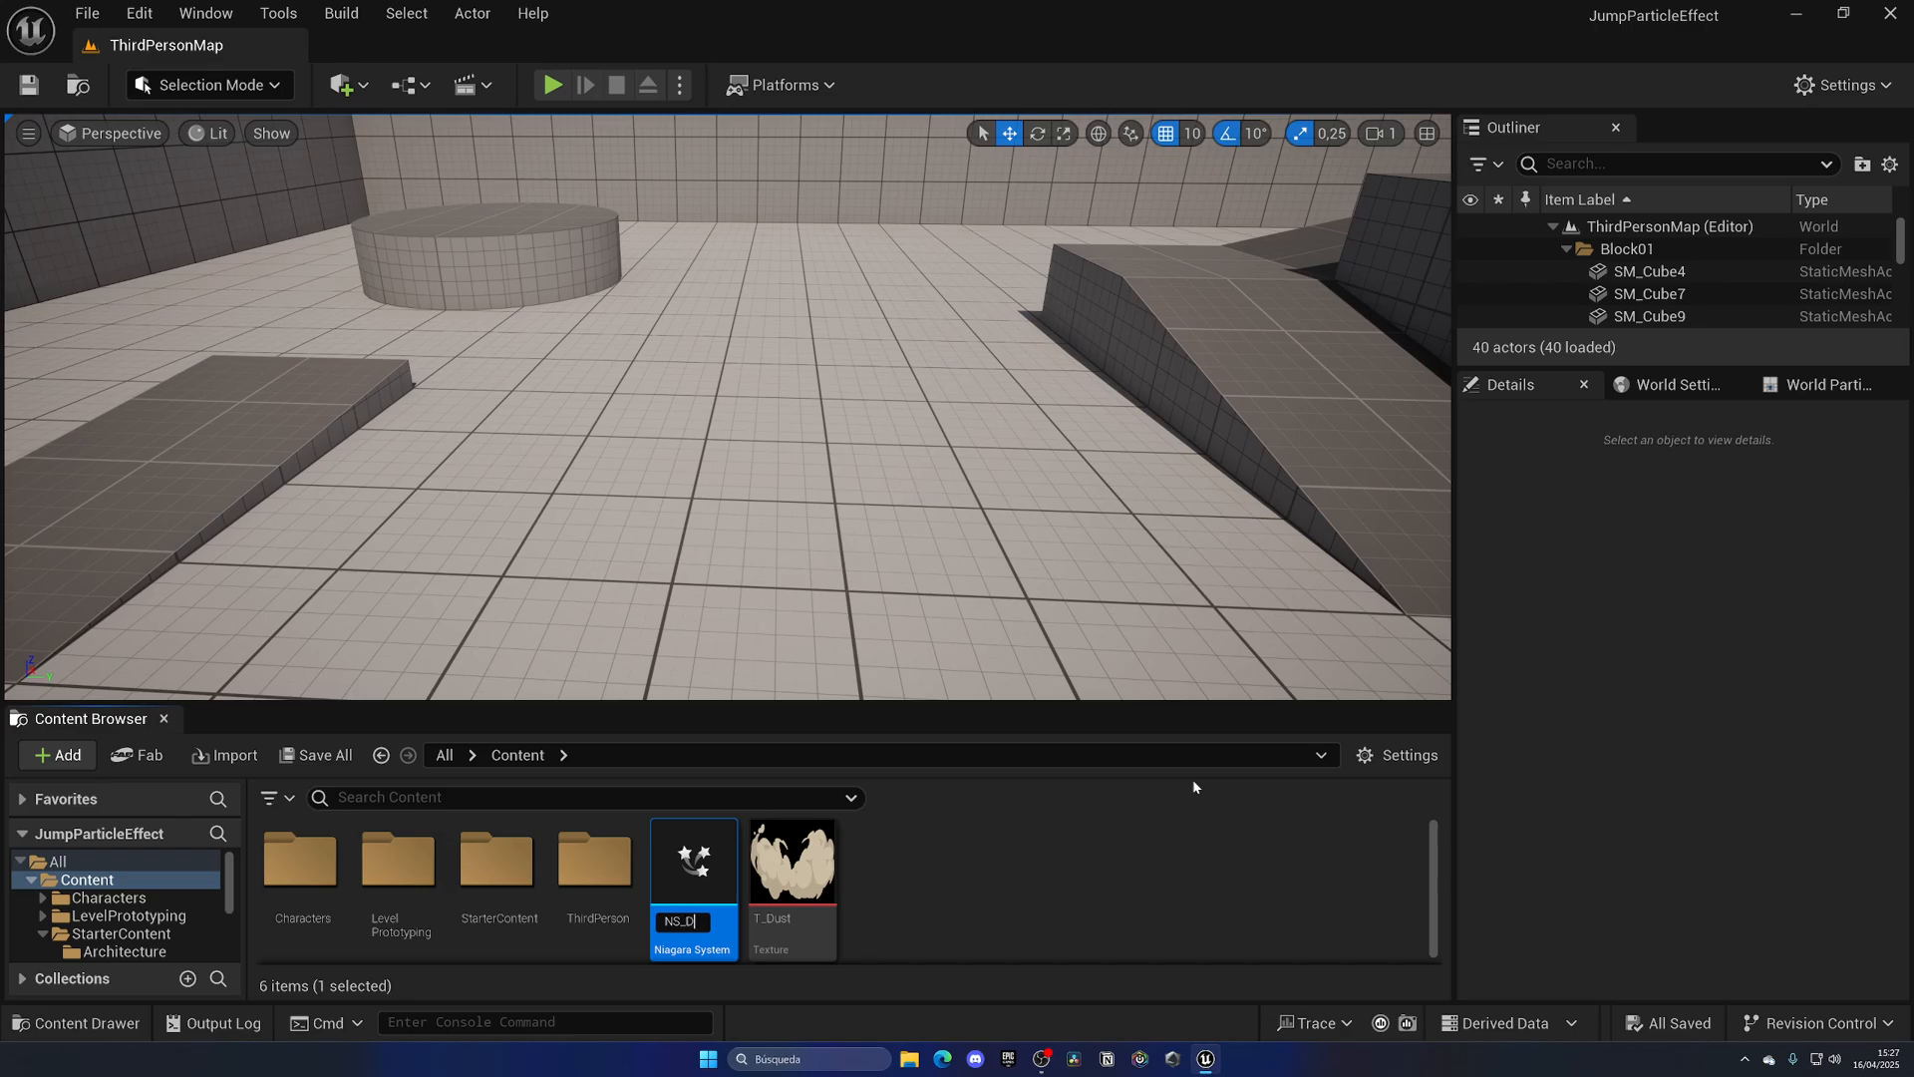
# - Name the system NS_Jump, preview its burst and Sprite Renderer, then return to ThirdPersonMap
pyautogui.write('Jum')
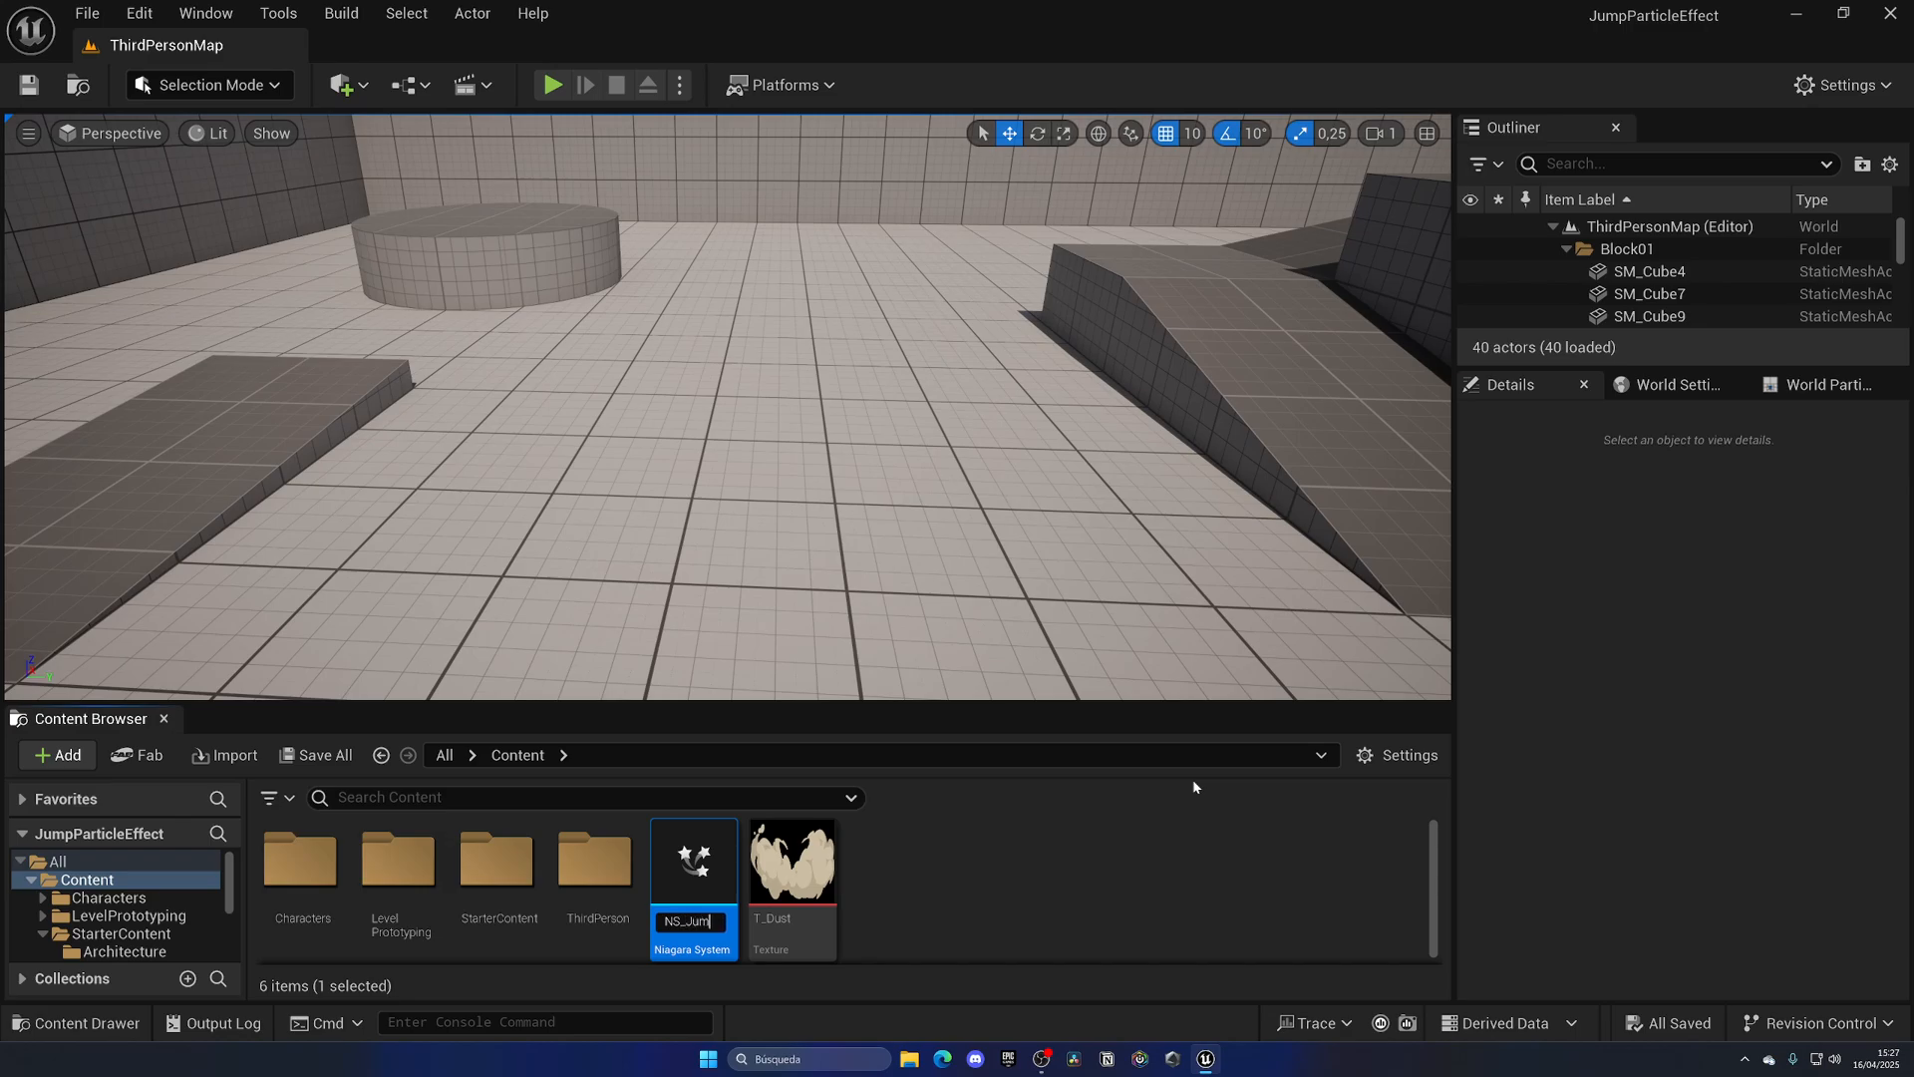
pyautogui.doubleClick(692, 857)
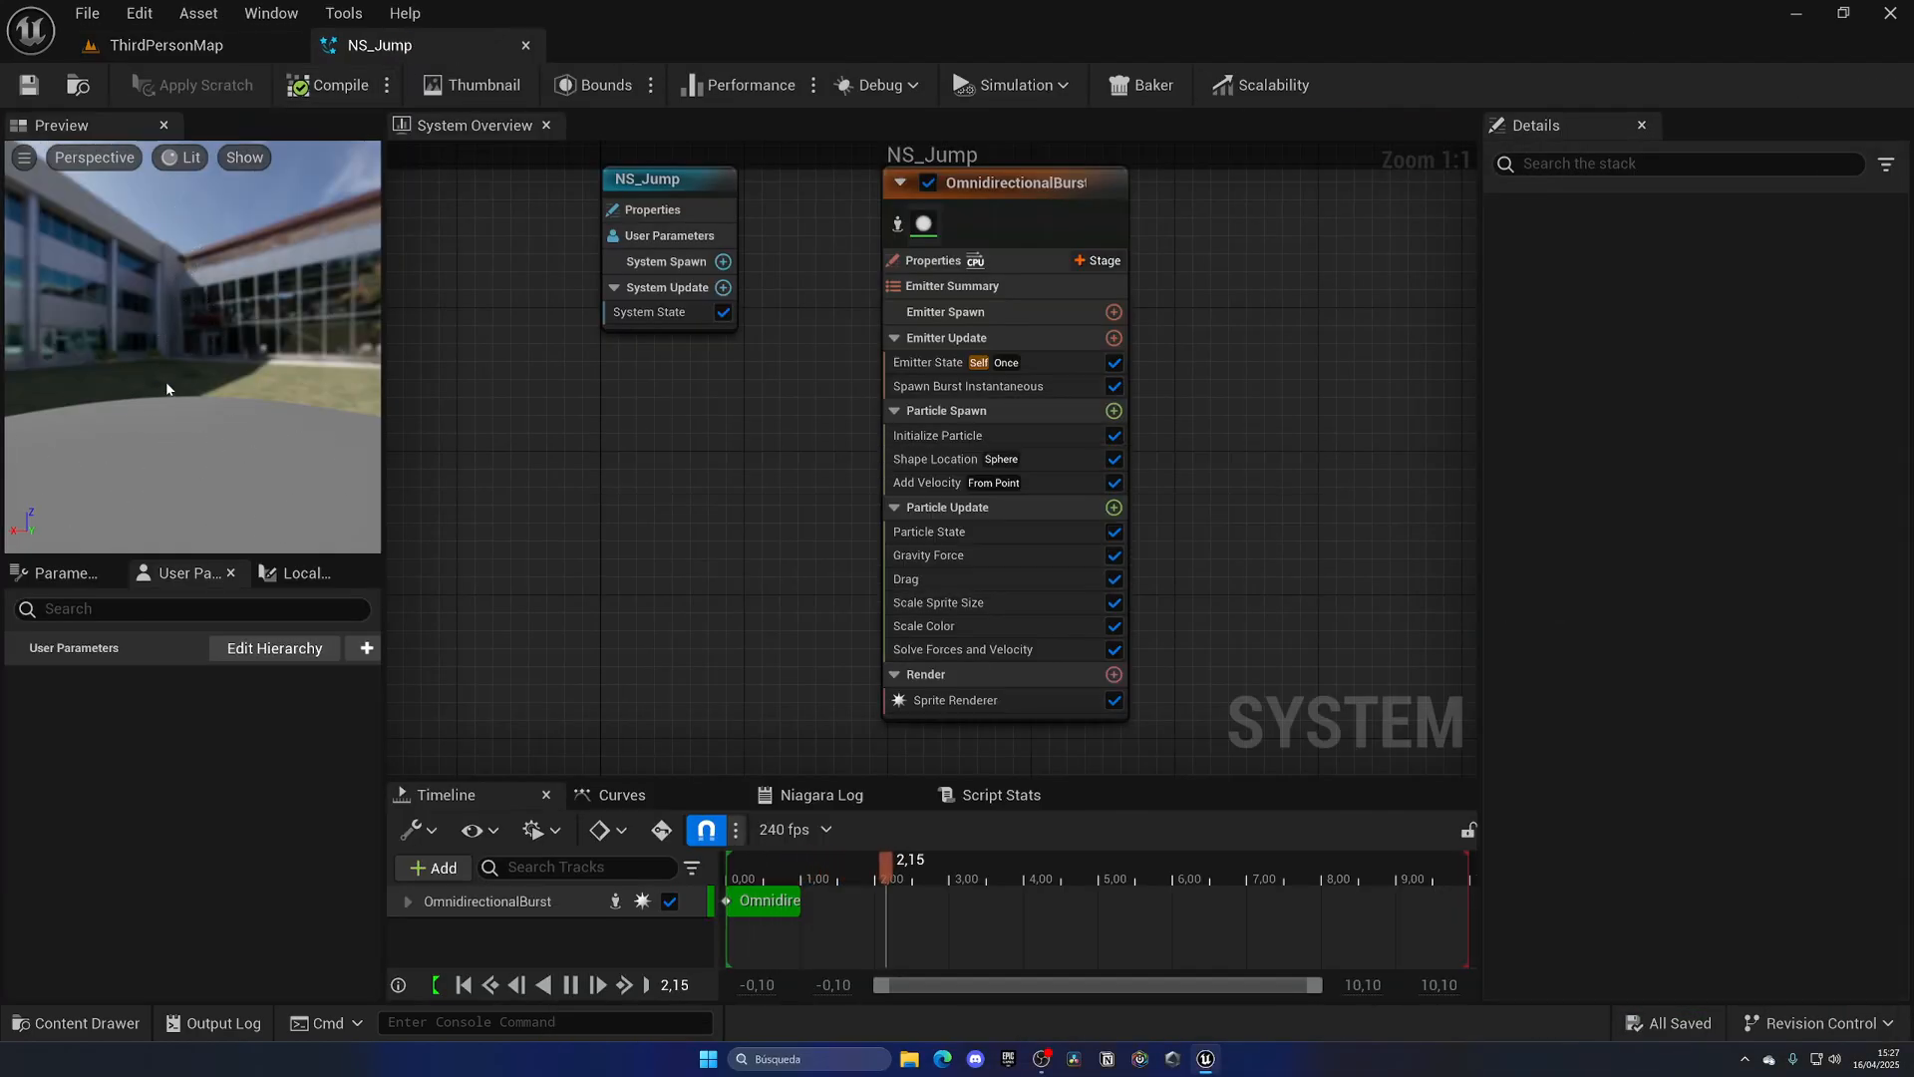
pyautogui.moveTo(879, 859); pyautogui.dragTo(834, 860)
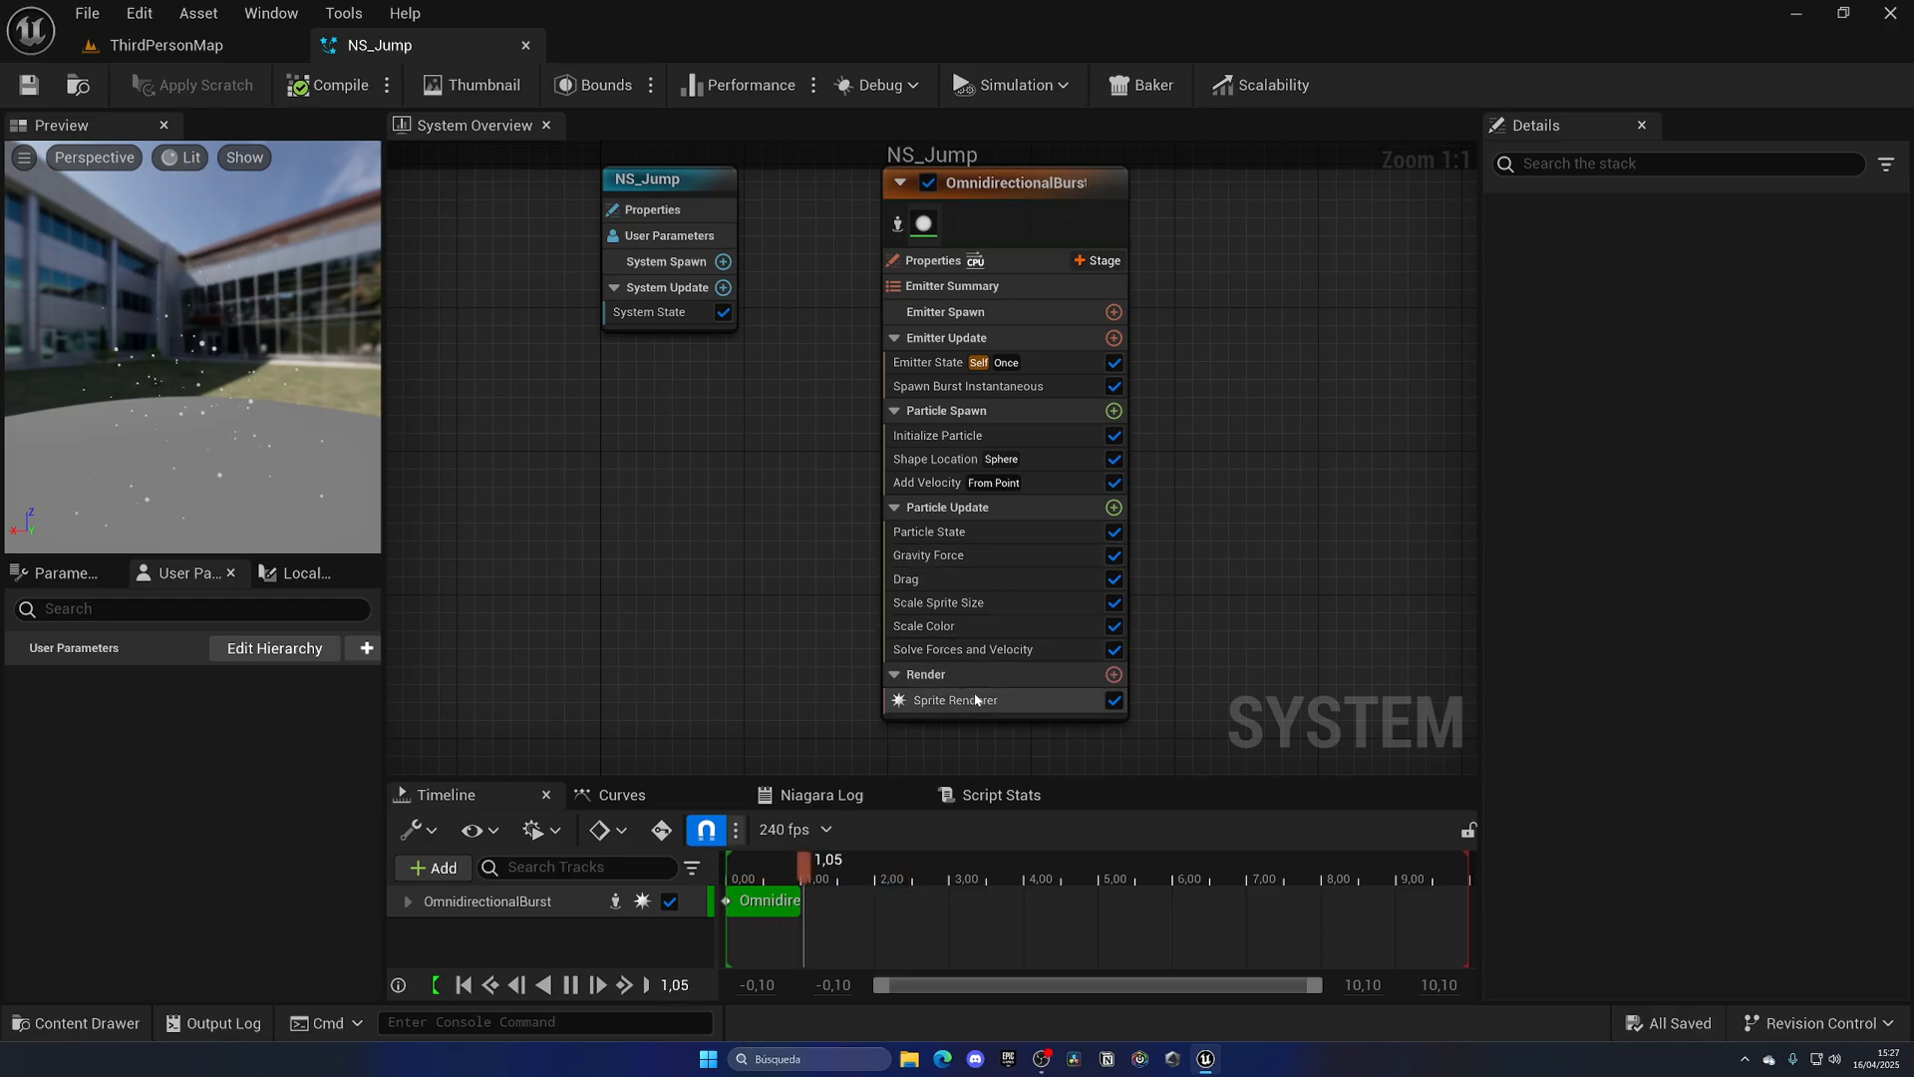
pyautogui.click(954, 700)
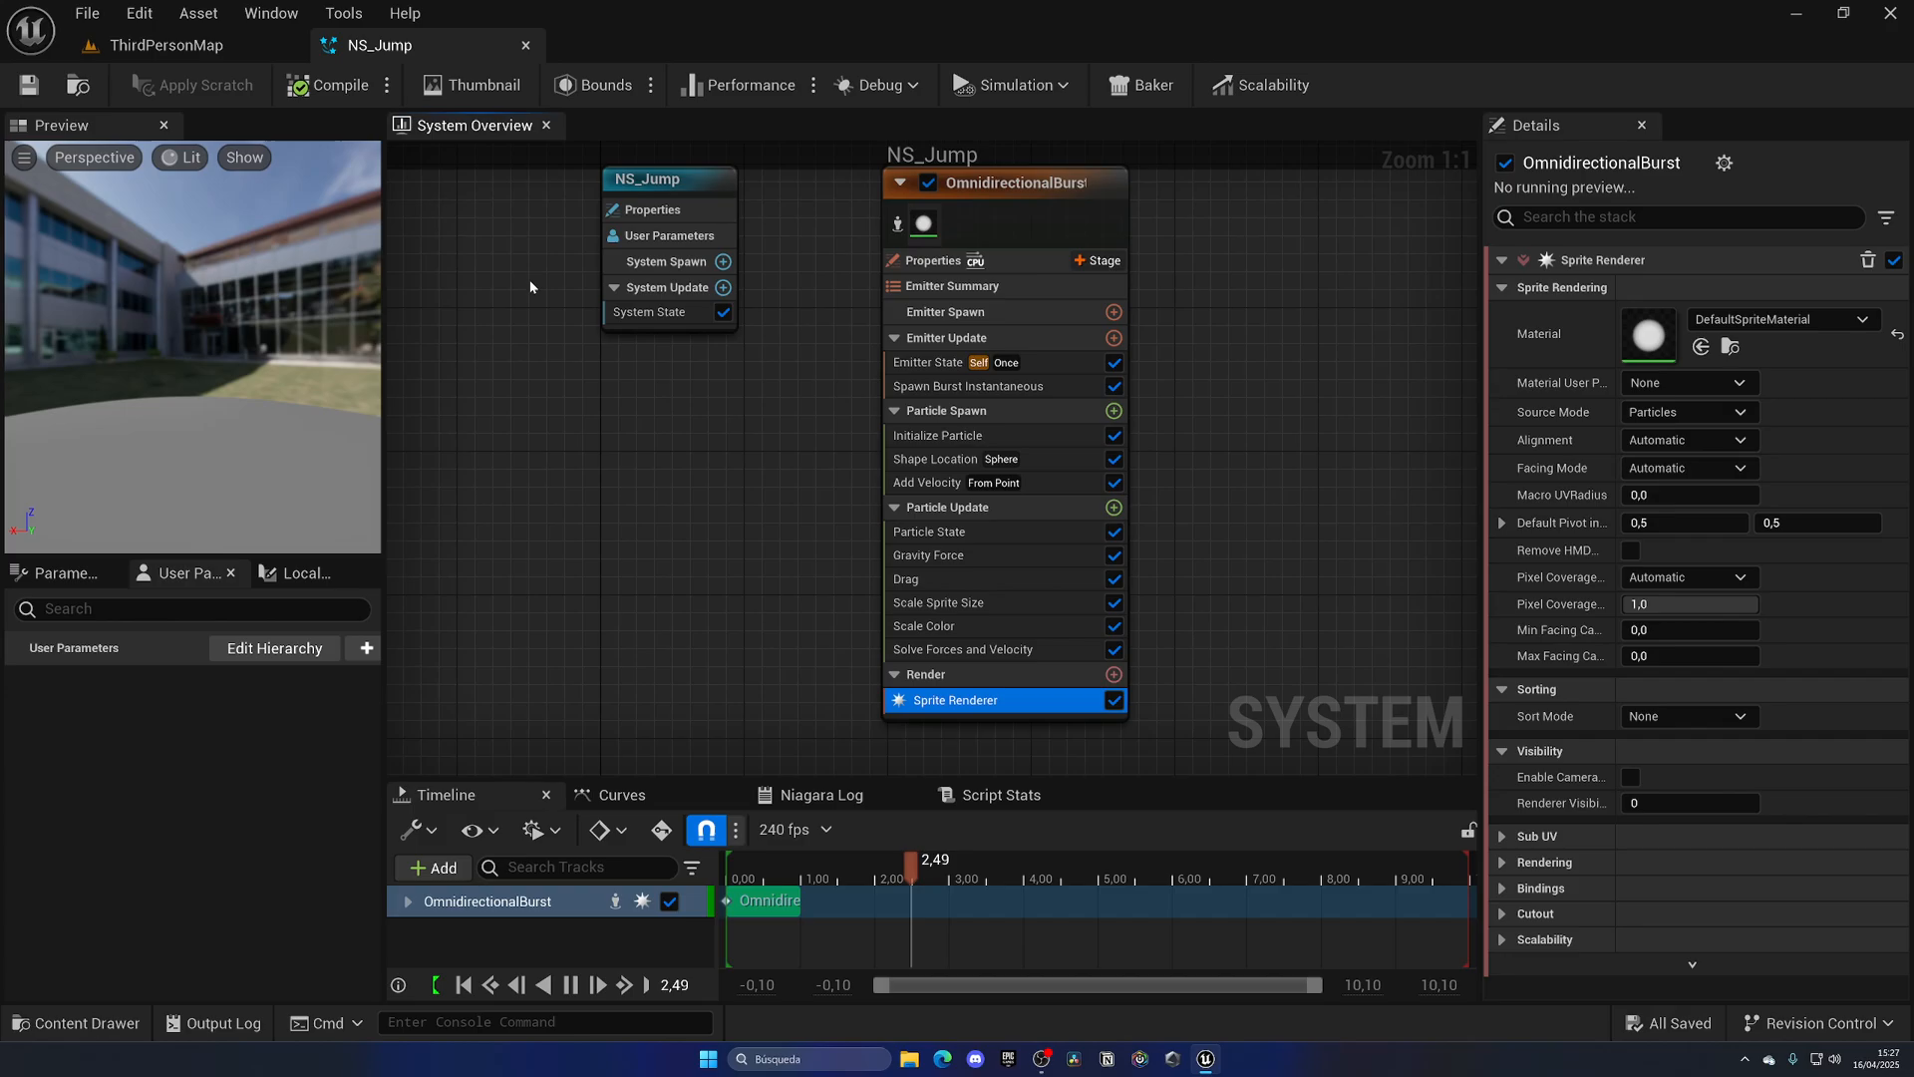
pyautogui.click(164, 45)
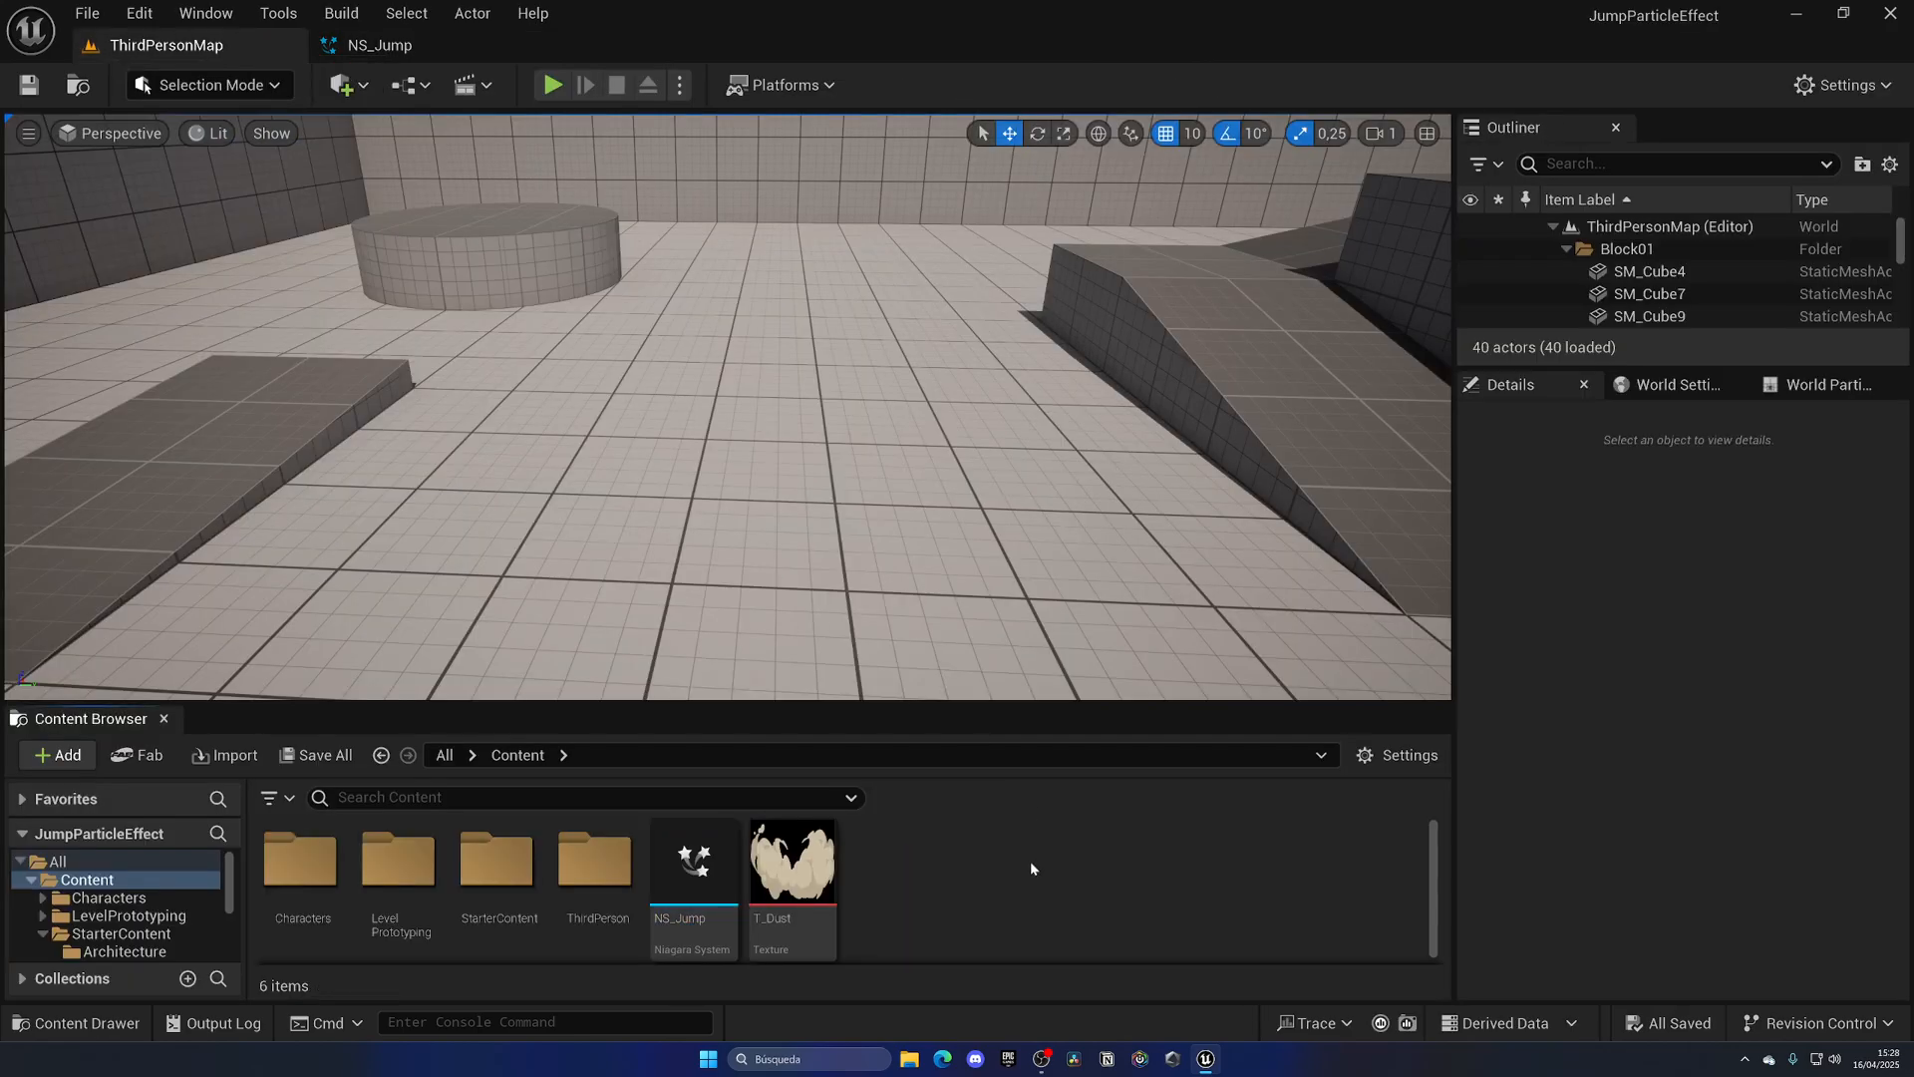
# - Play-test the jump, then open MM_Jump from the Mannequins Manny animations folder
pyautogui.click(551, 84)
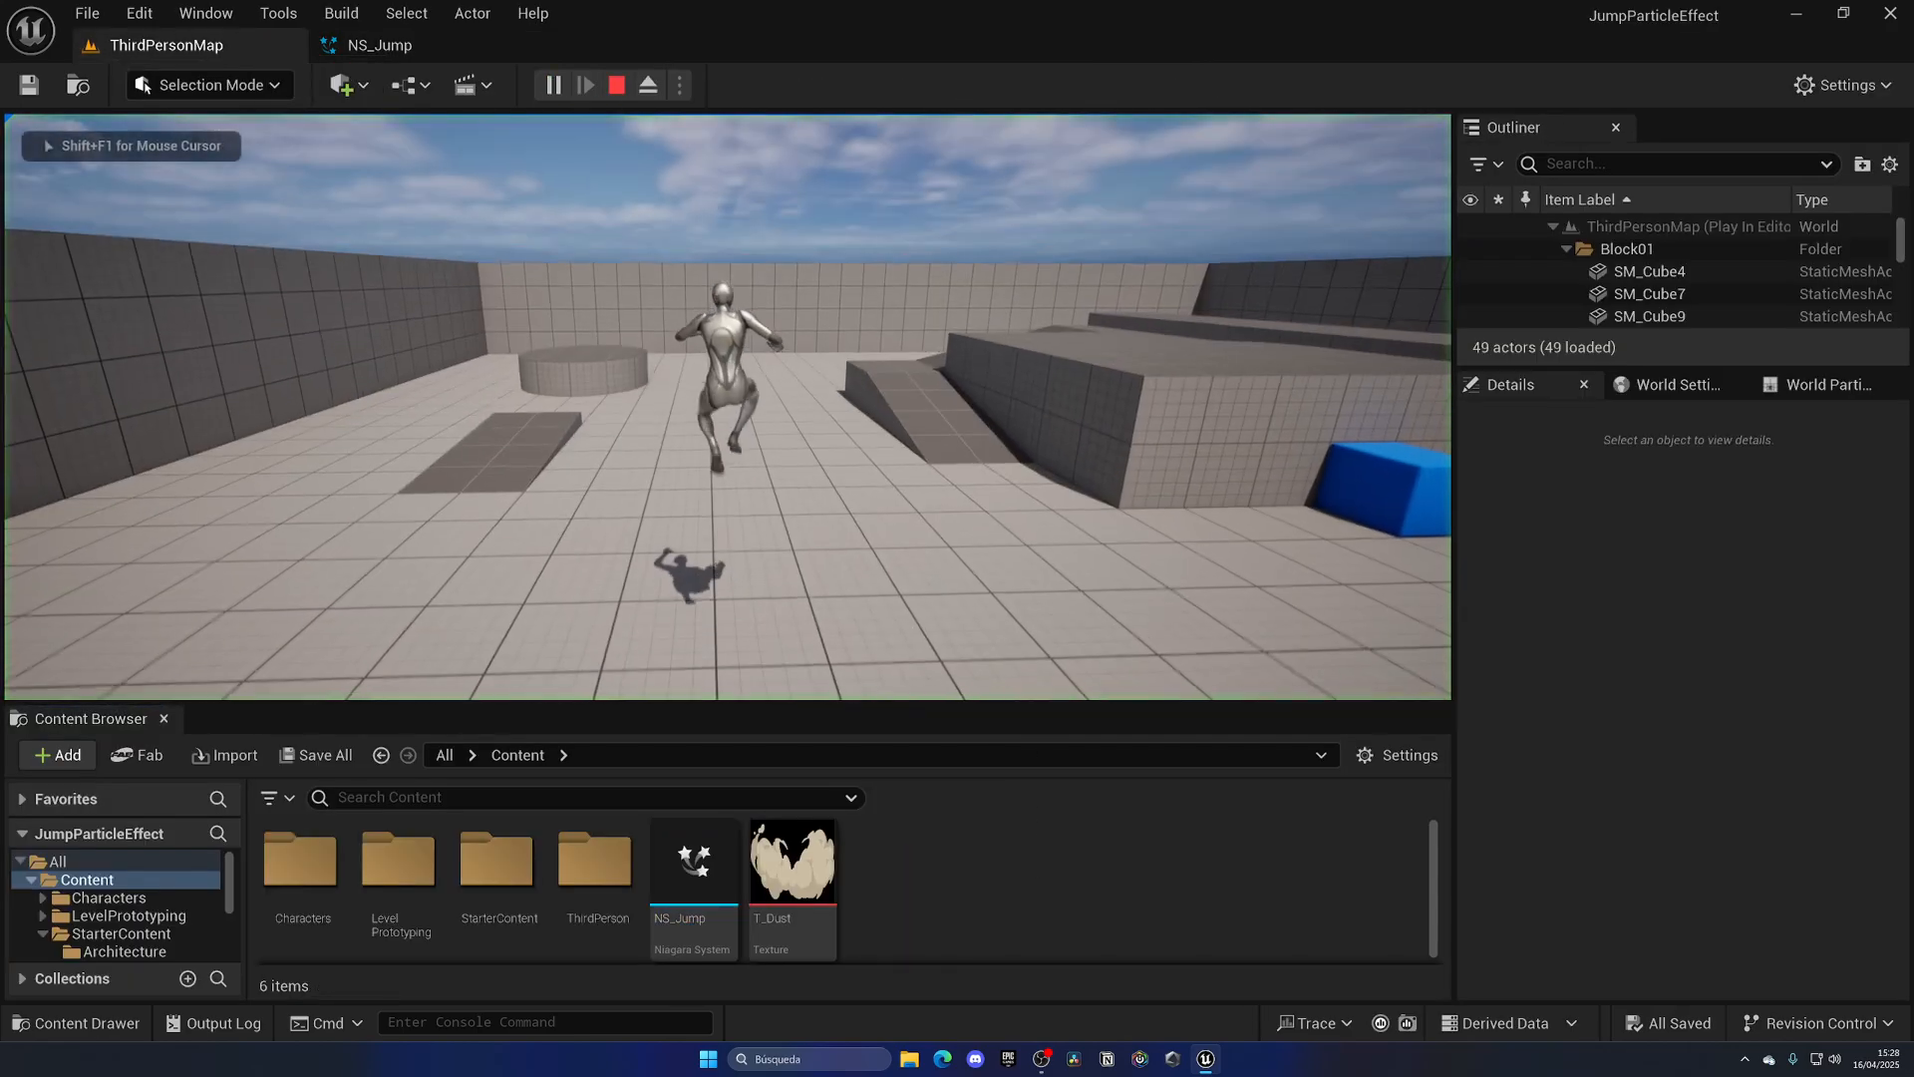
pyautogui.click(615, 86)
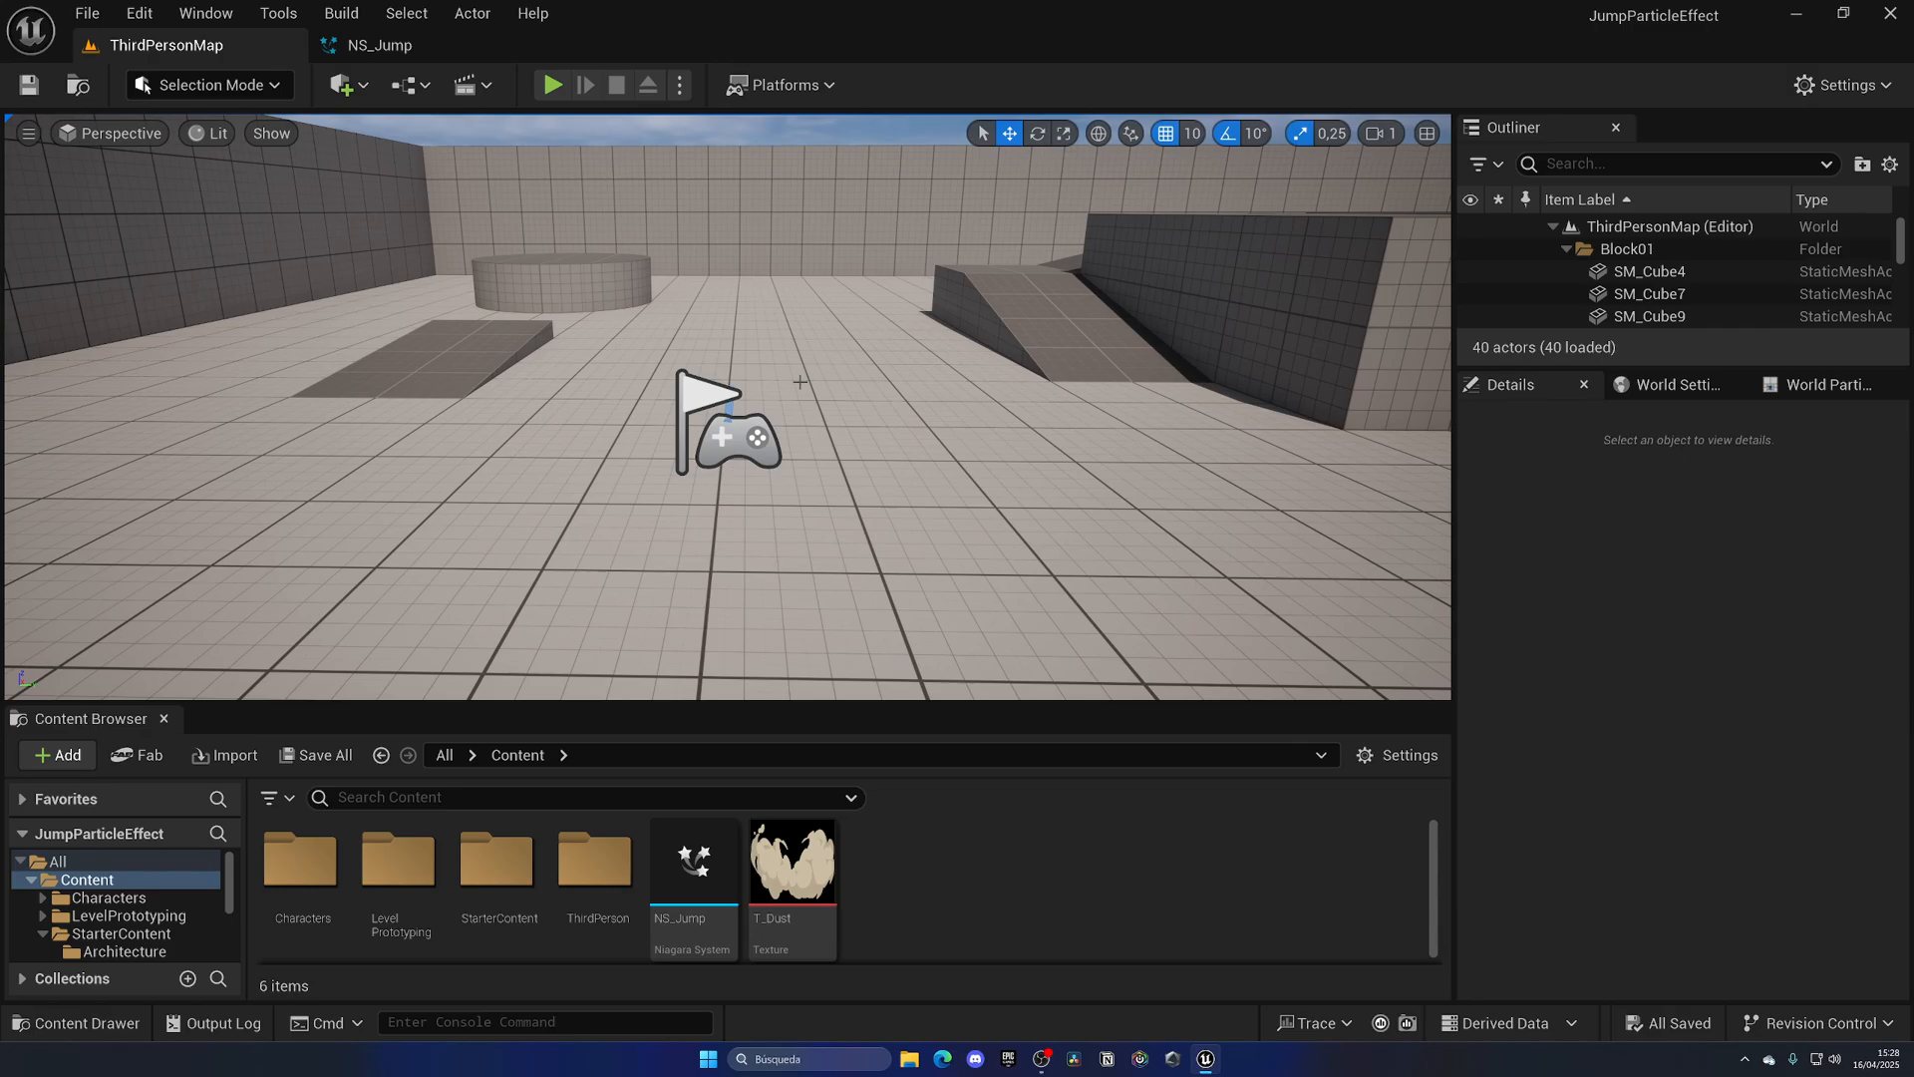
pyautogui.click(300, 854)
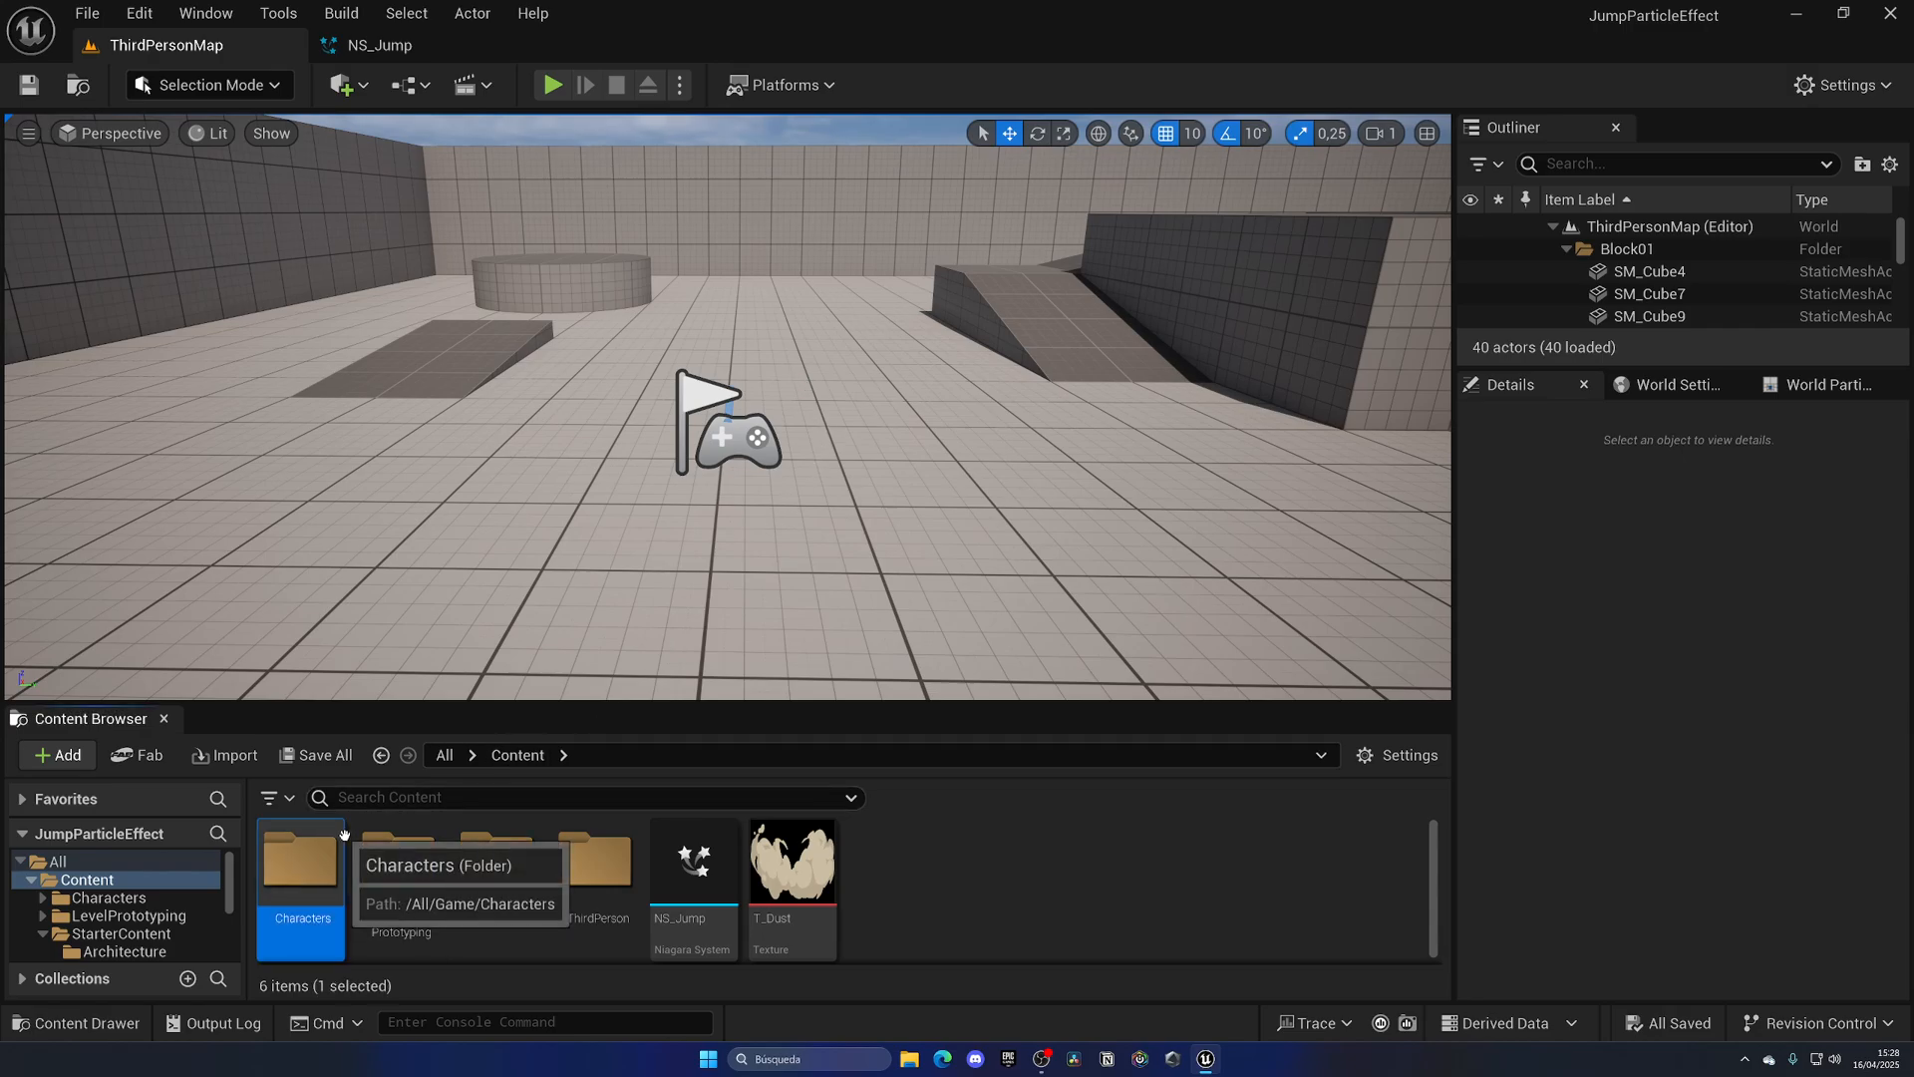
pyautogui.doubleClick(301, 861)
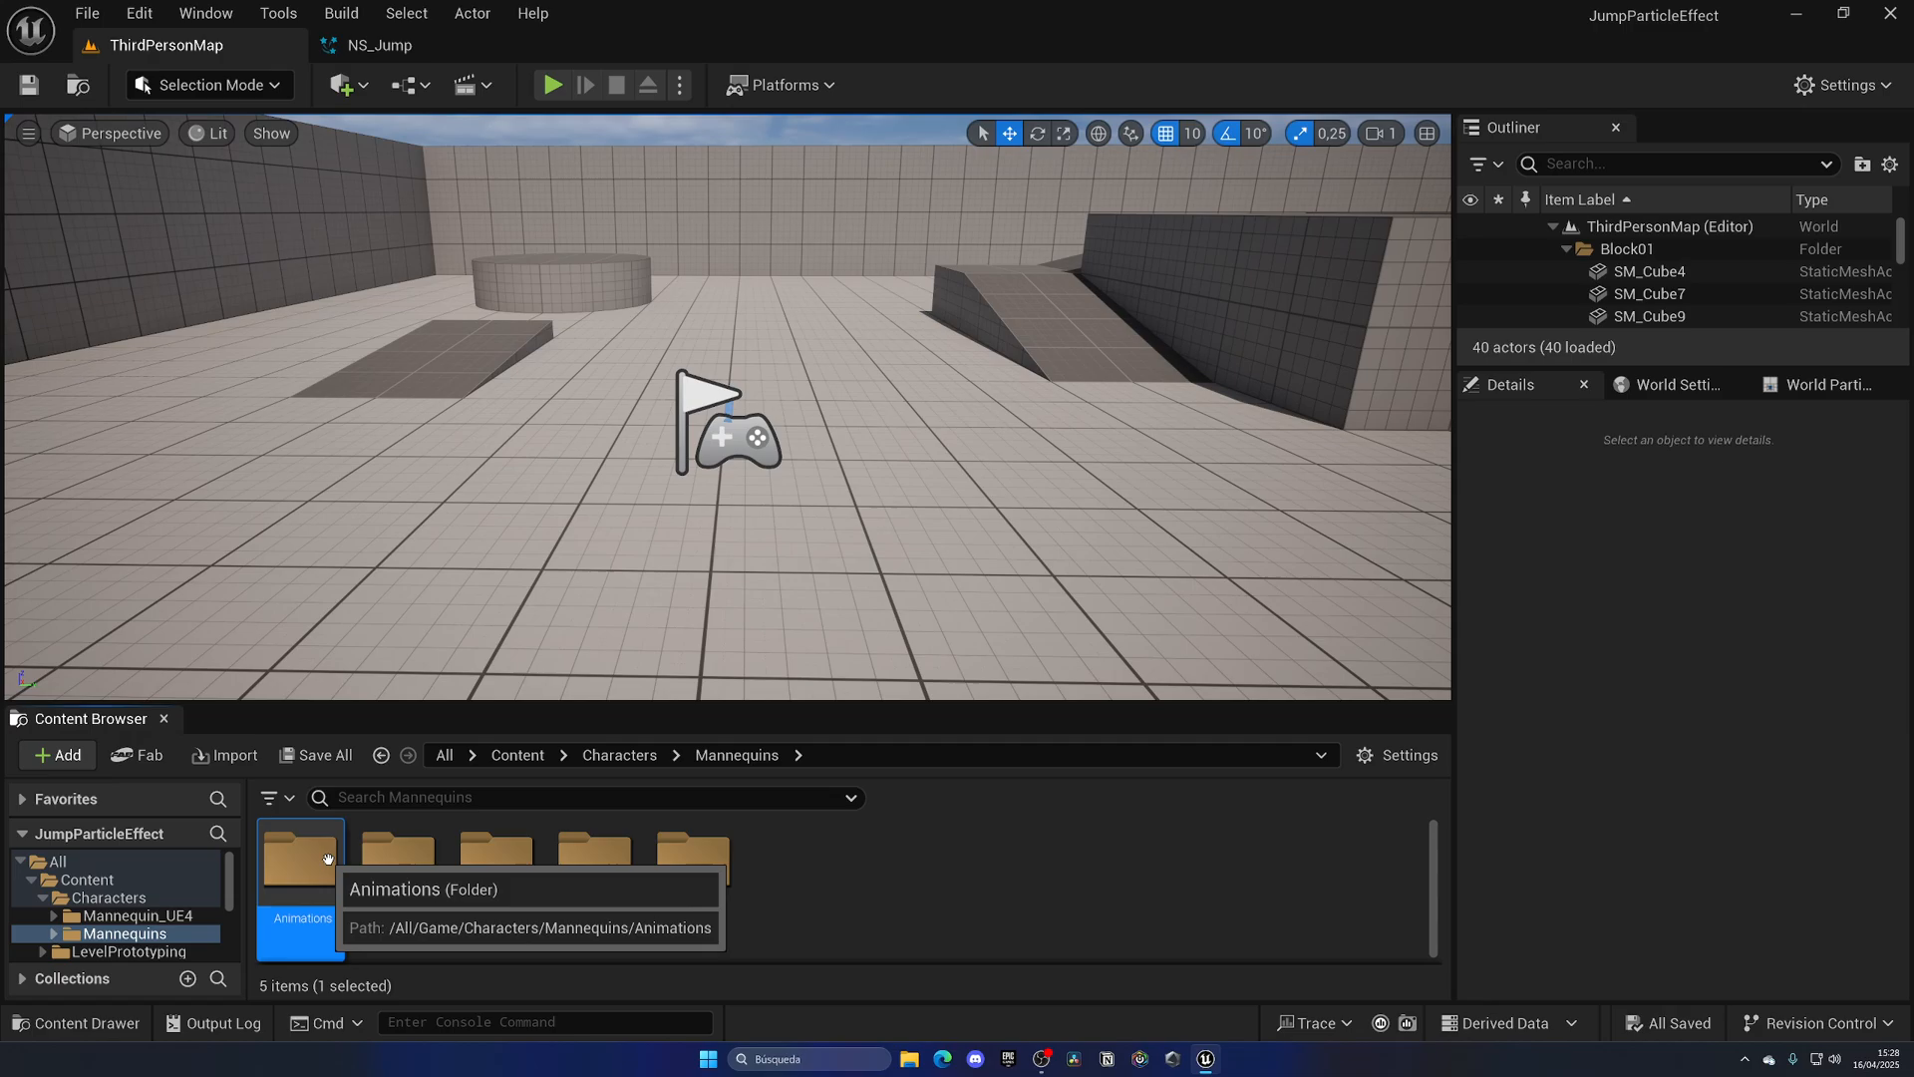
pyautogui.doubleClick(299, 859)
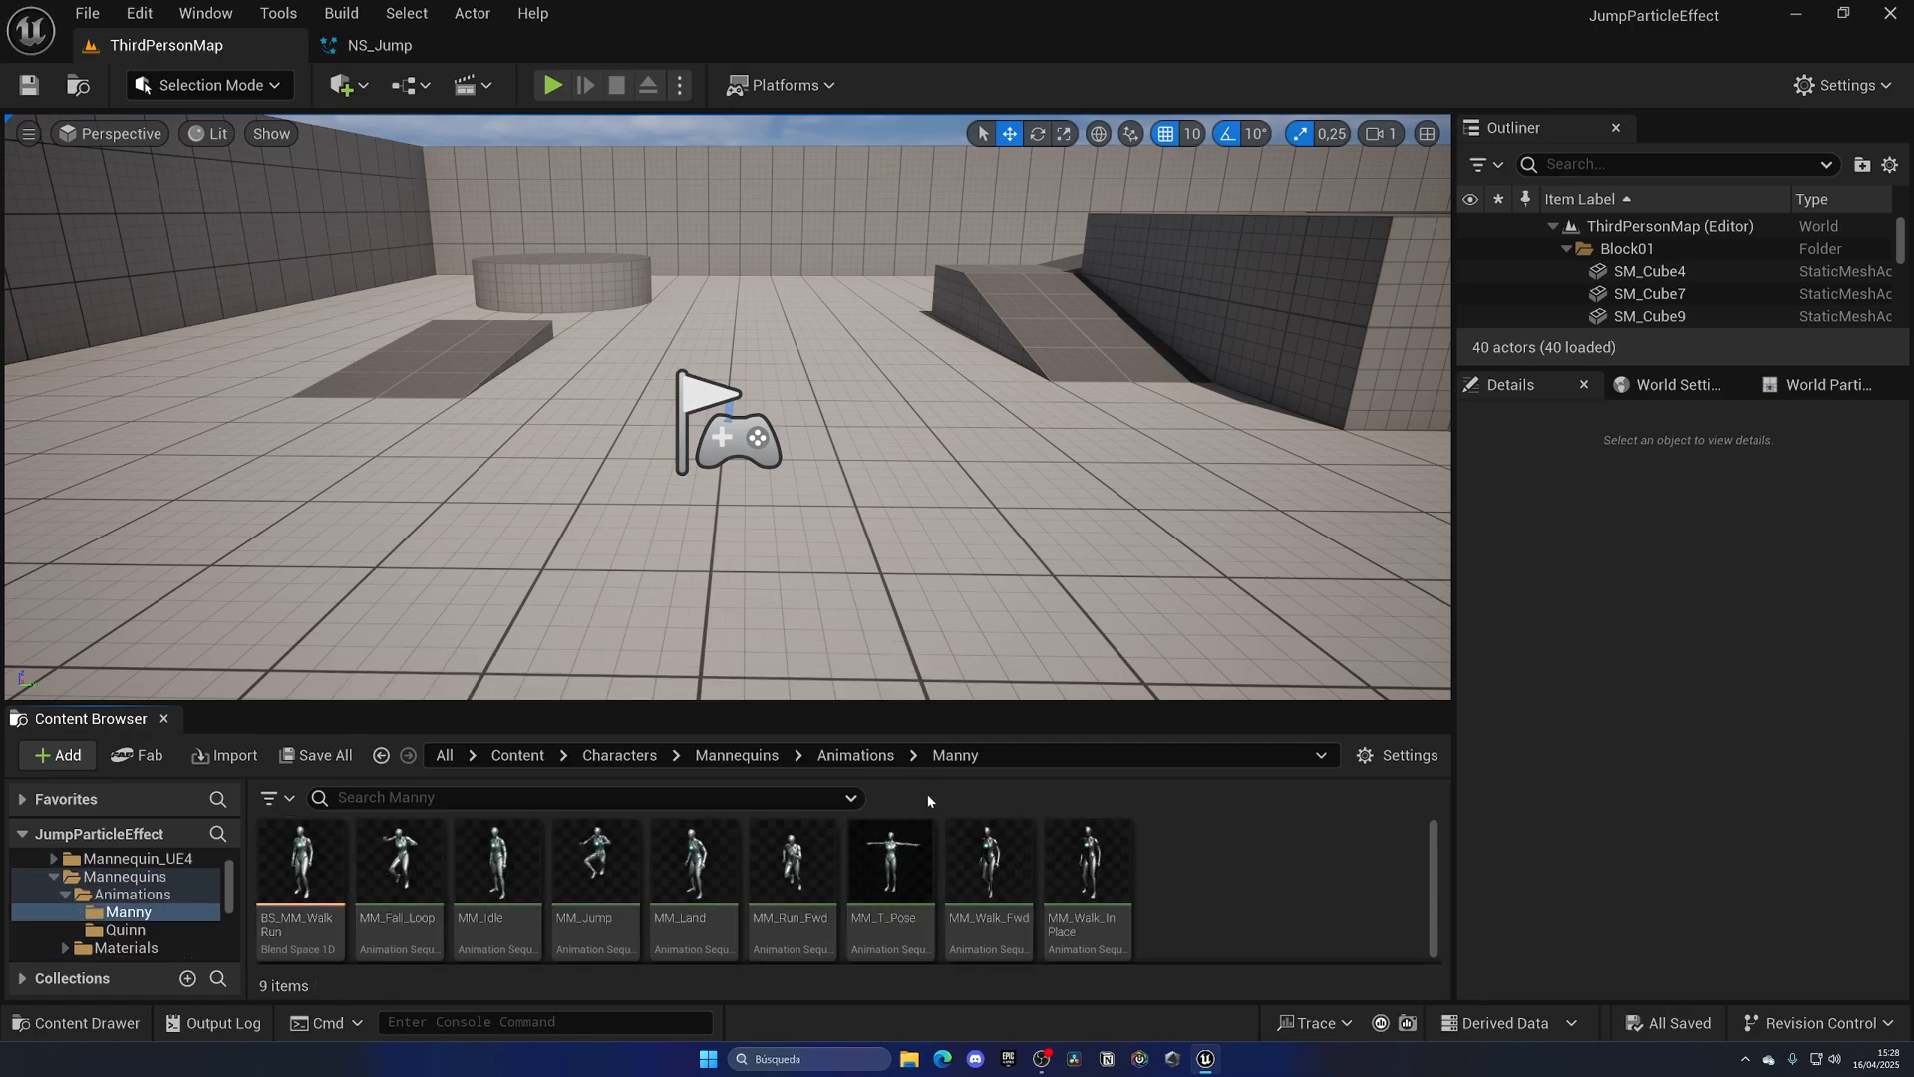
pyautogui.moveTo(991, 778)
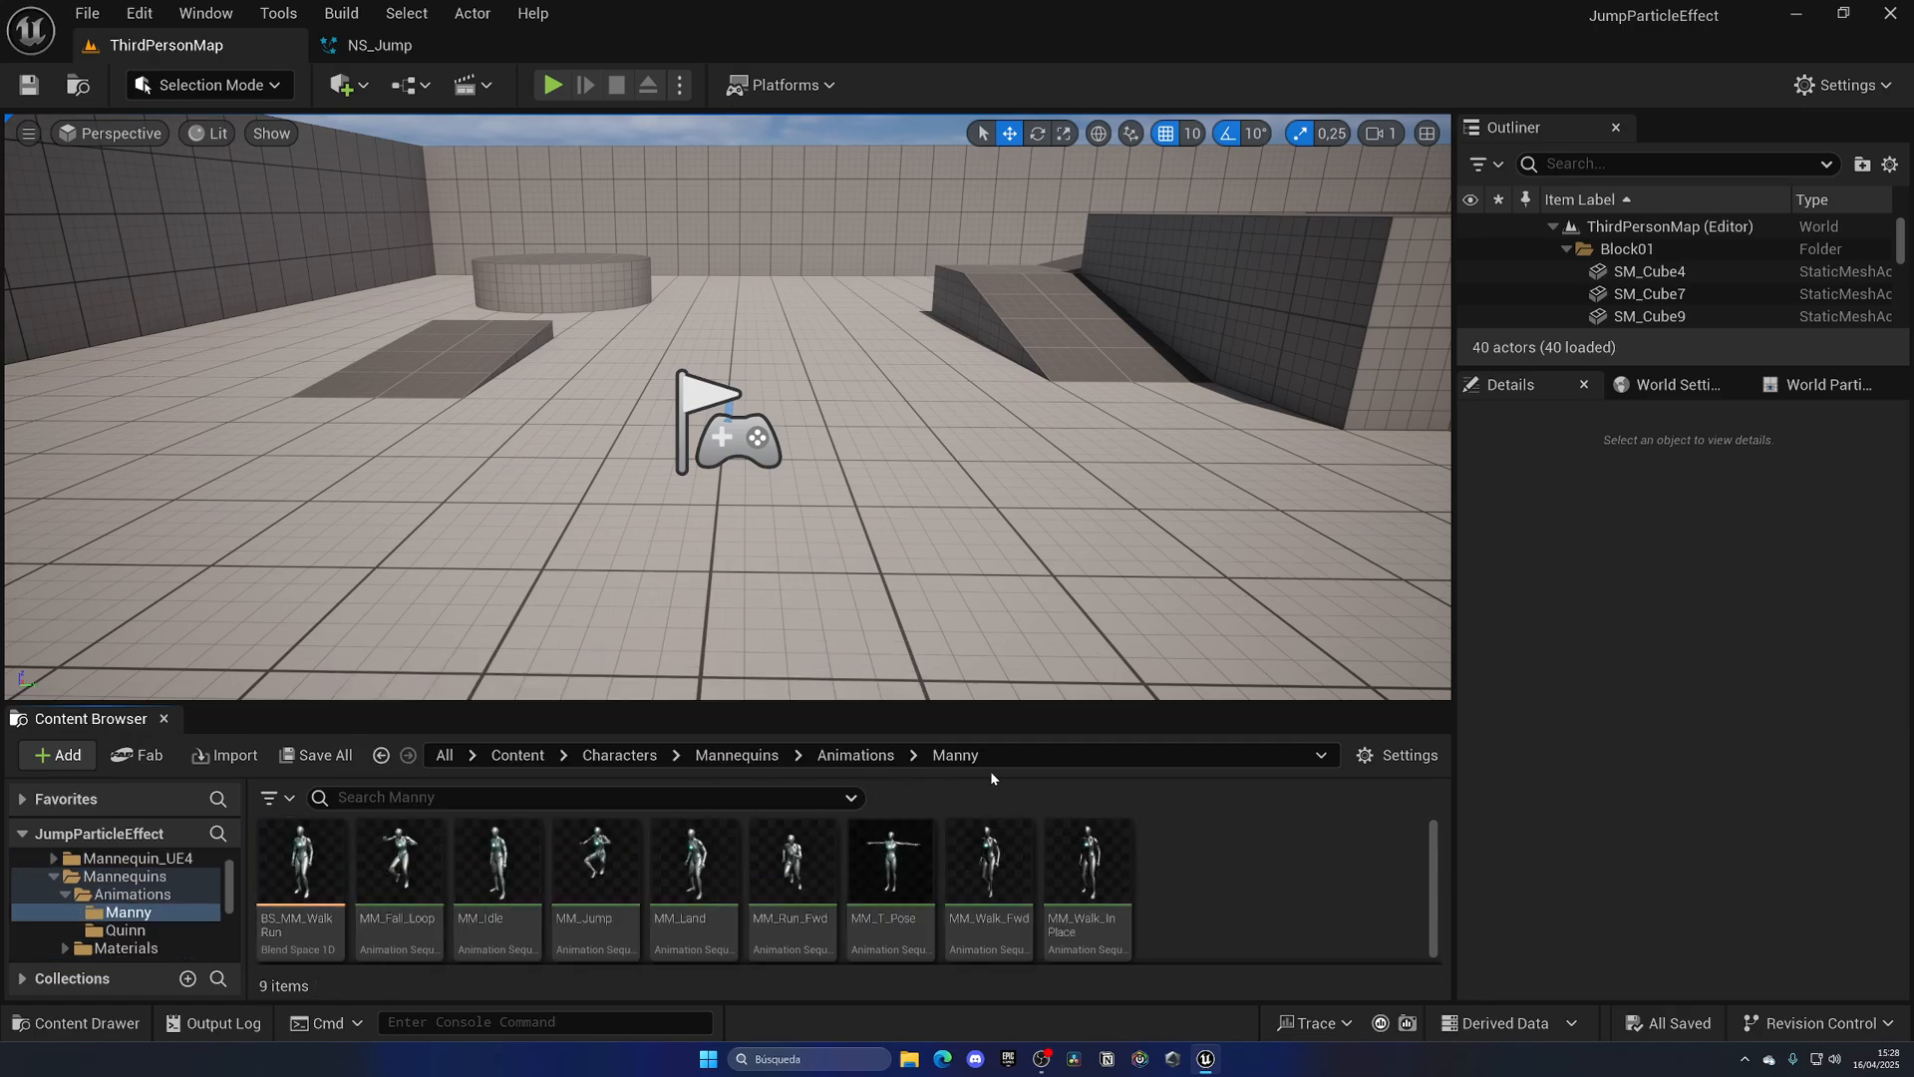
pyautogui.doubleClick(595, 859)
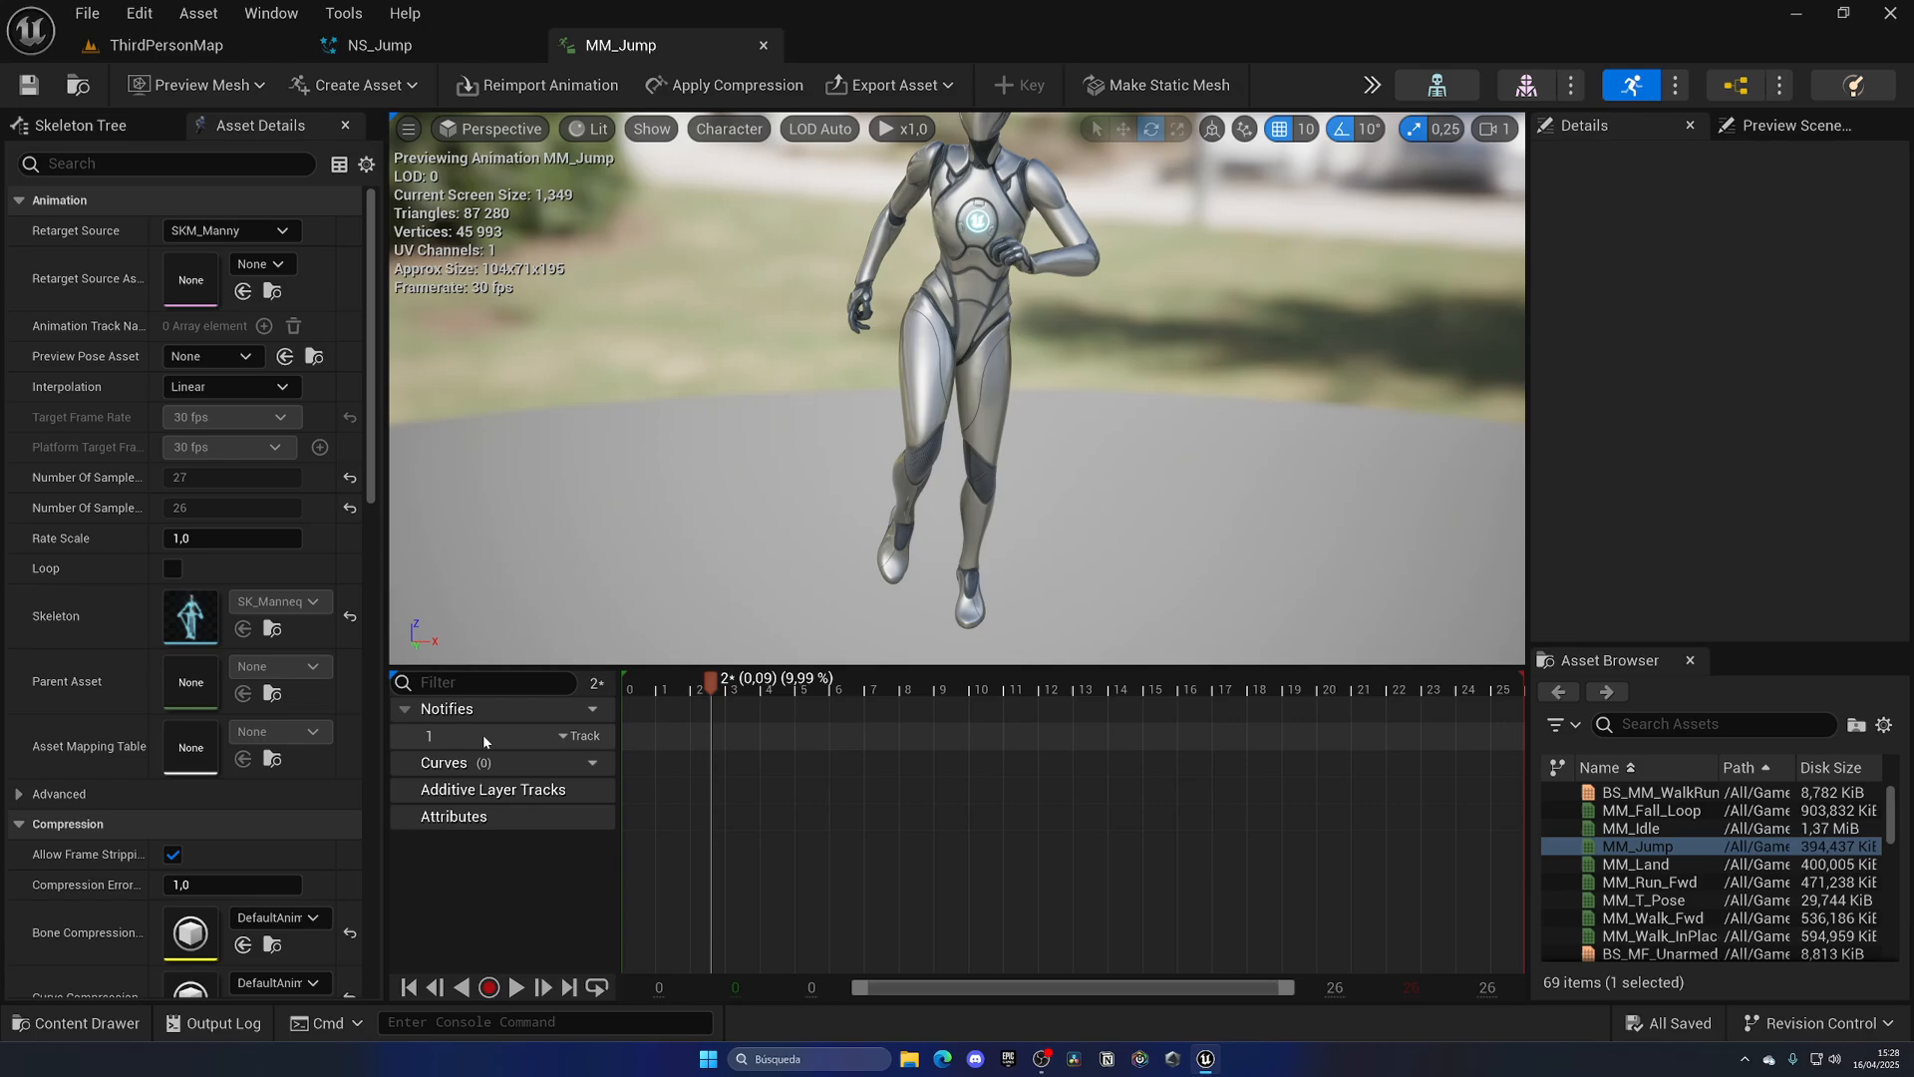
# - Add a Play Niagara Effect notify to MM_Jump's notify track and assign NS_Jump
pyautogui.rightClick(714, 740)
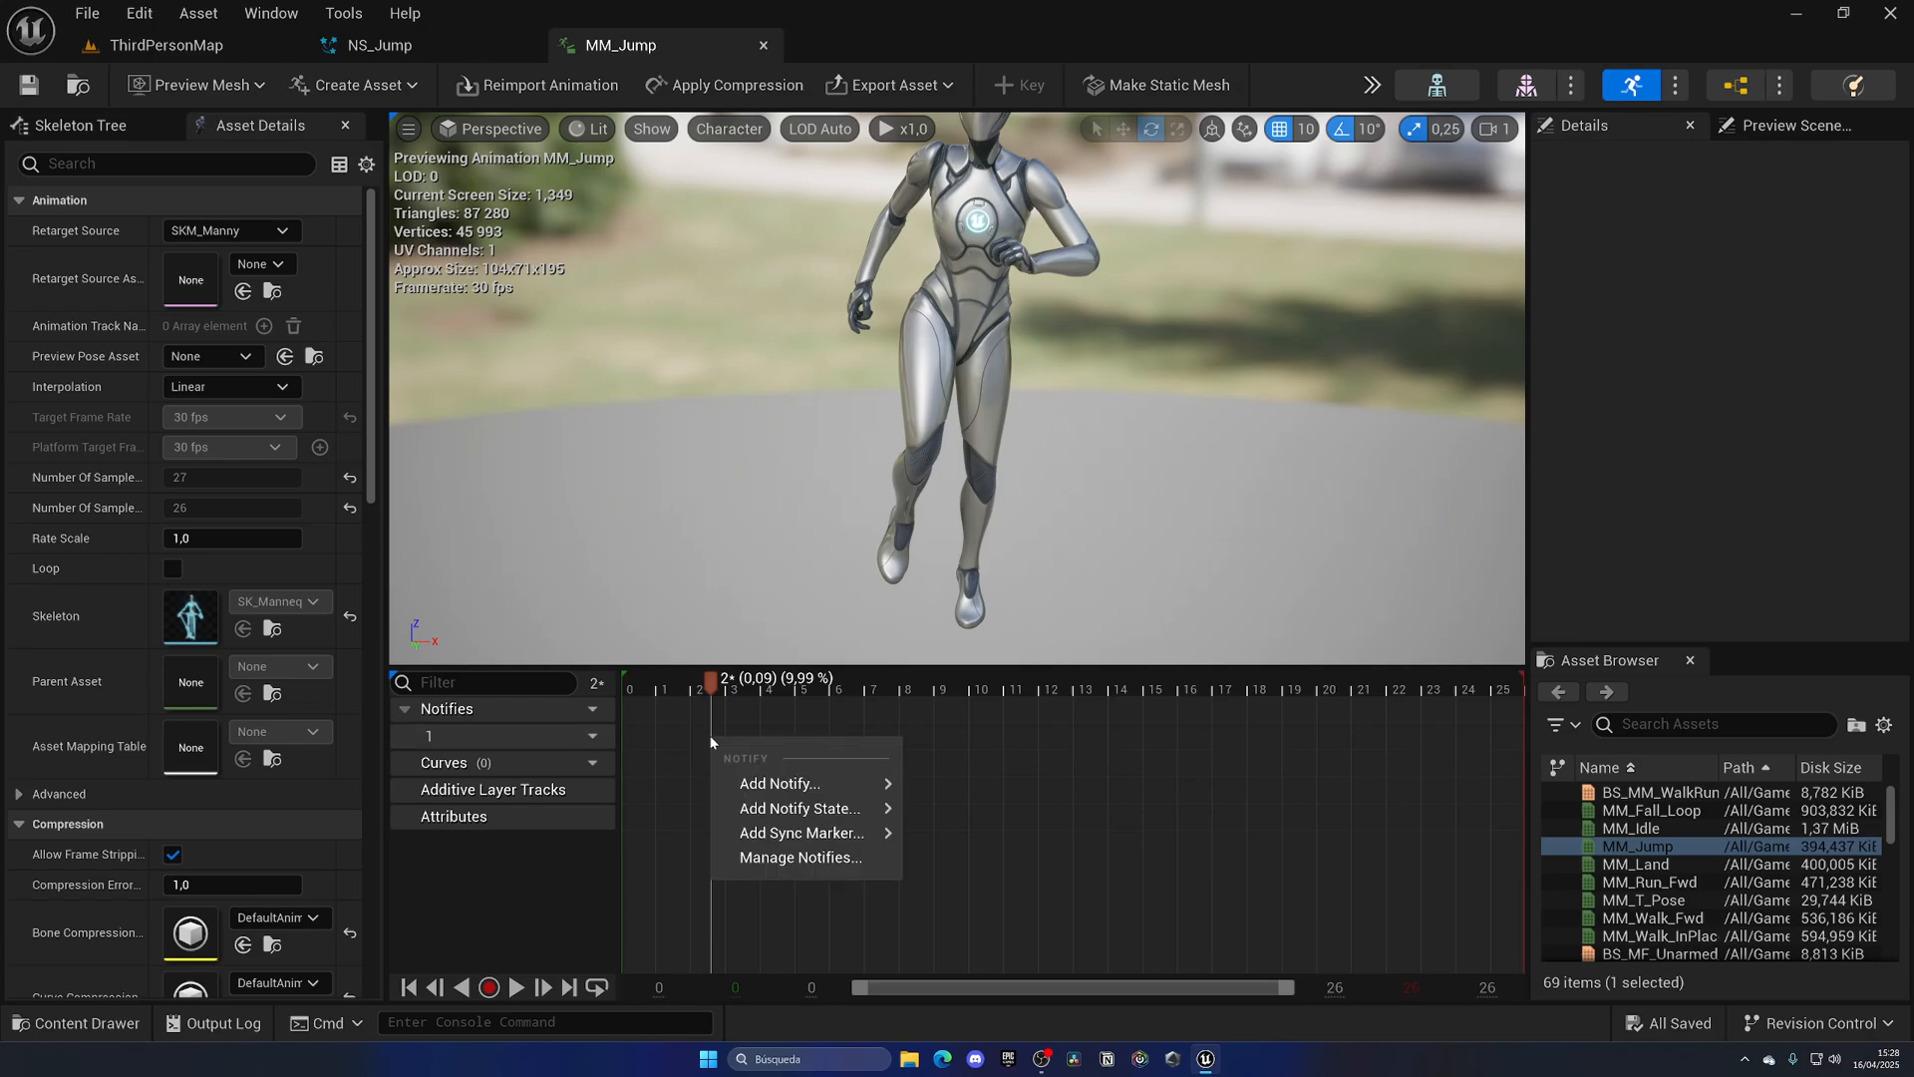
pyautogui.click(779, 782)
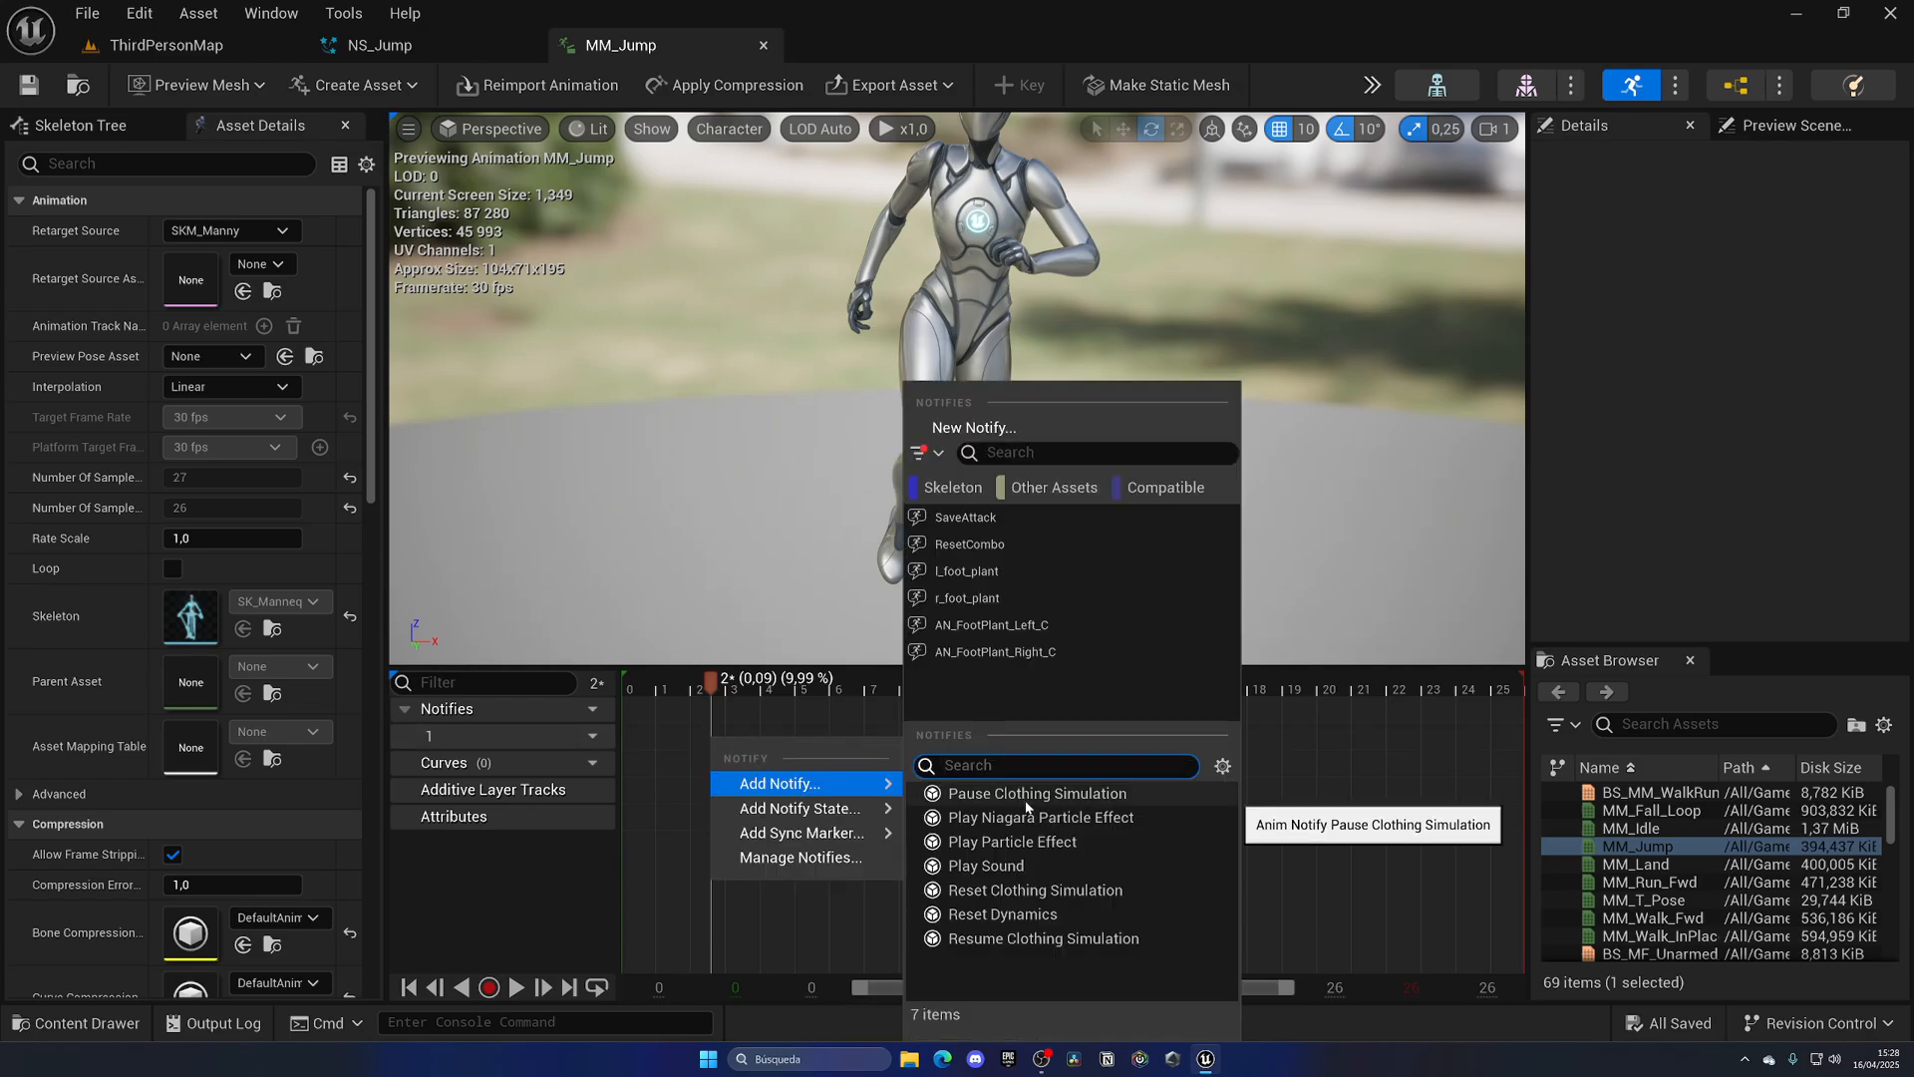
pyautogui.click(1041, 816)
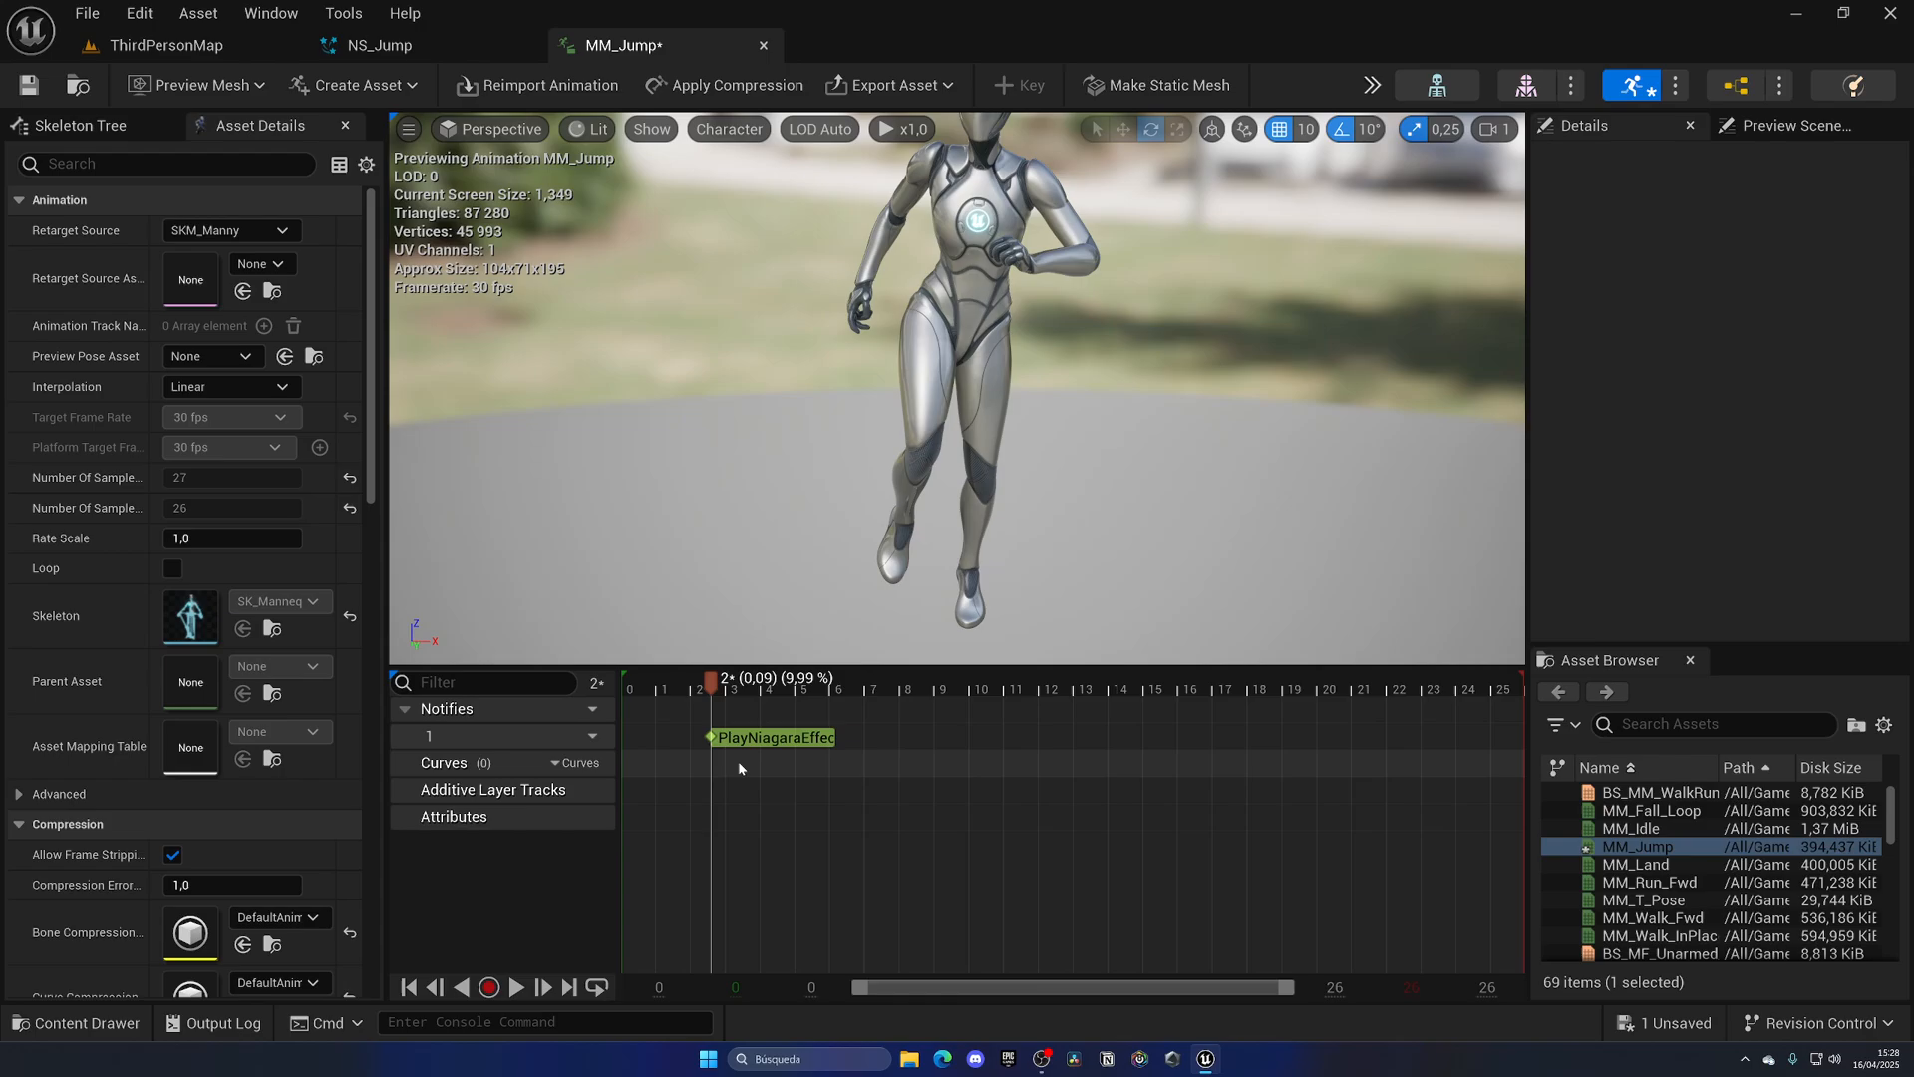
pyautogui.click(773, 736)
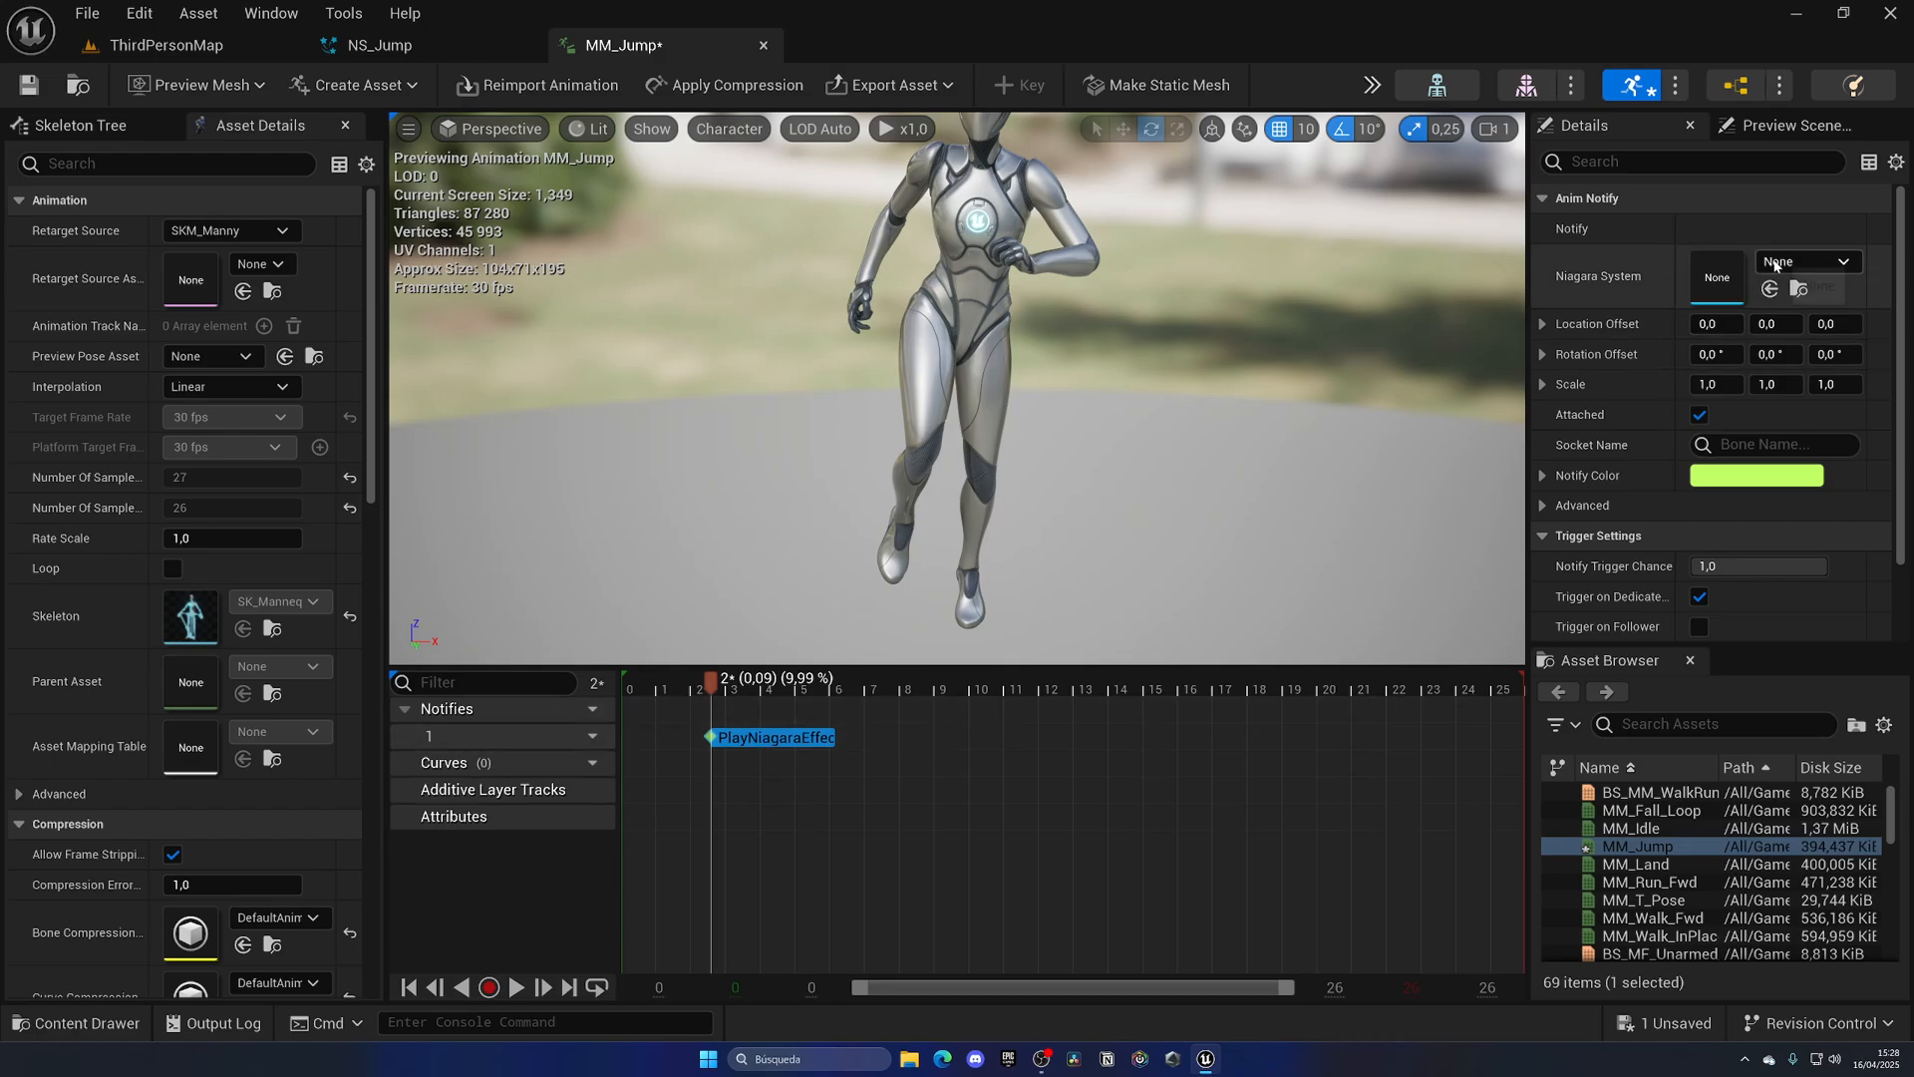
pyautogui.click(1855, 261)
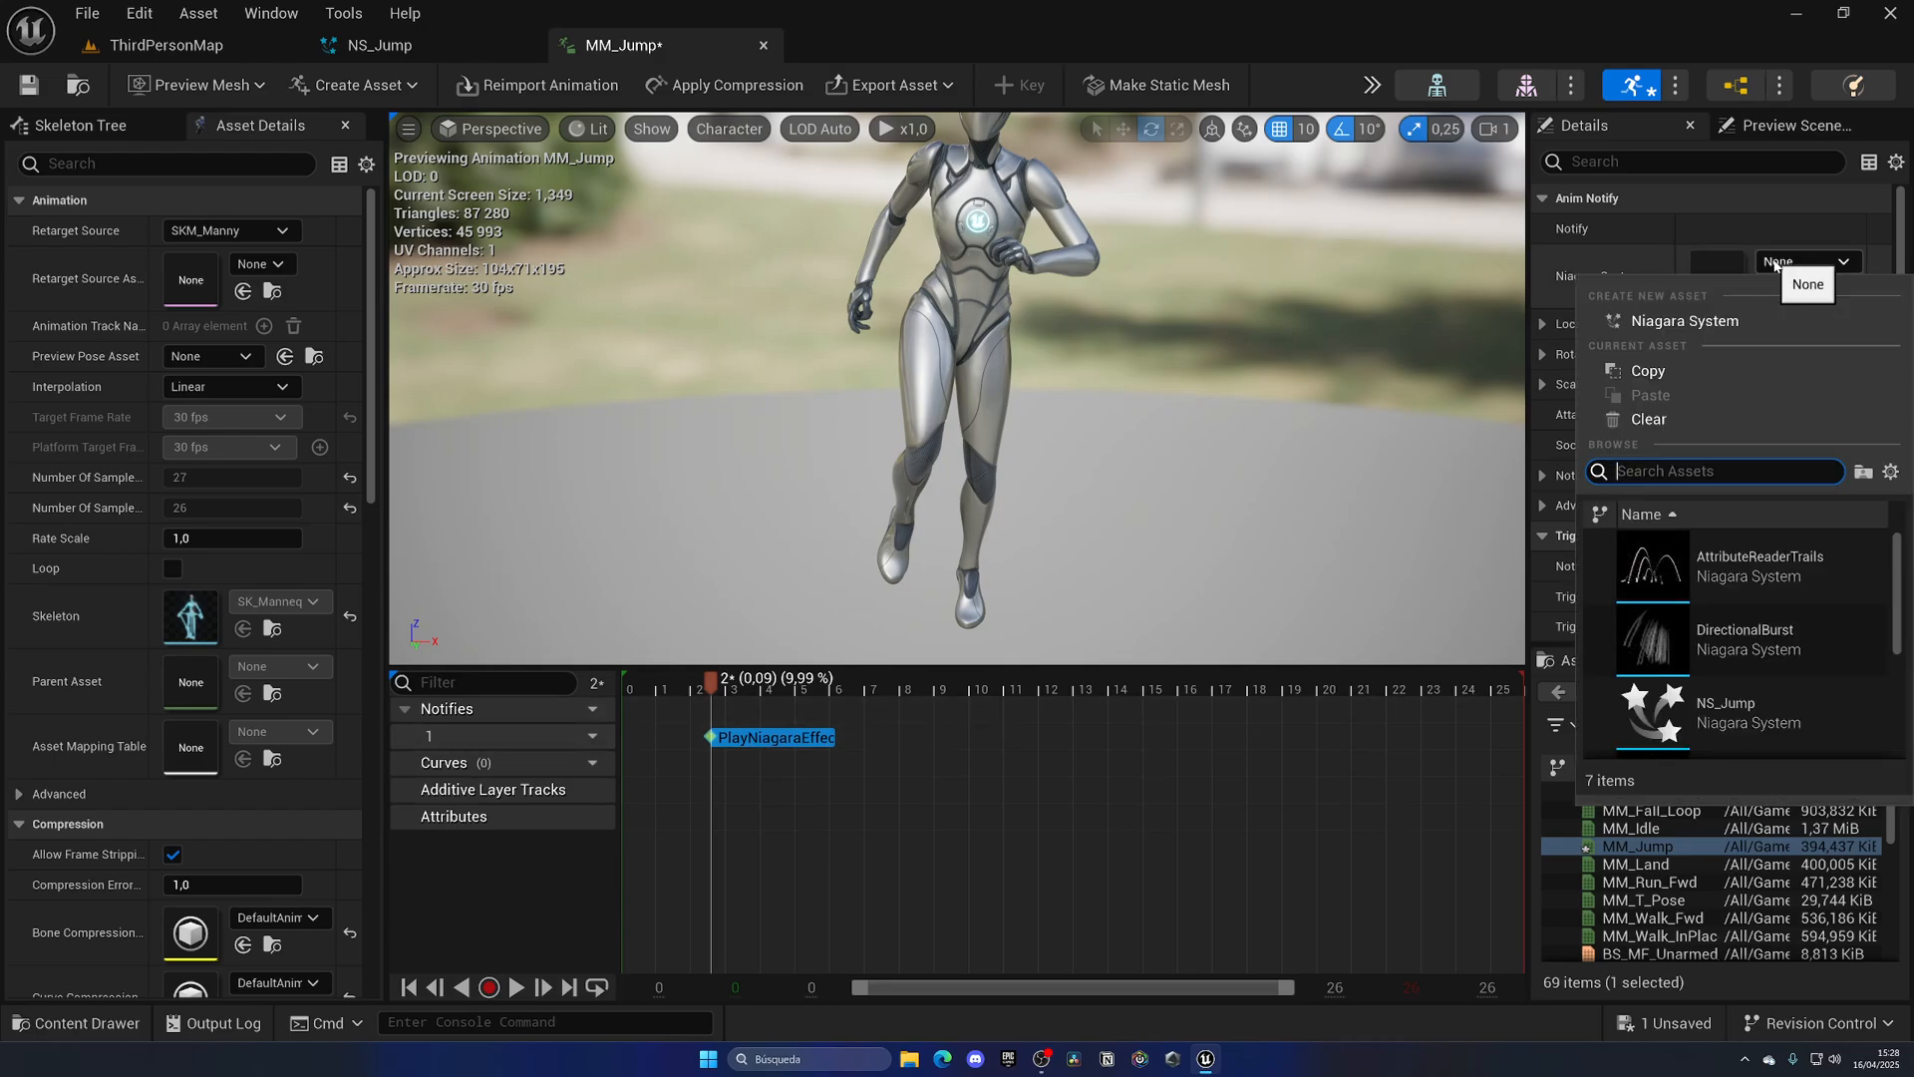
pyautogui.click(1750, 712)
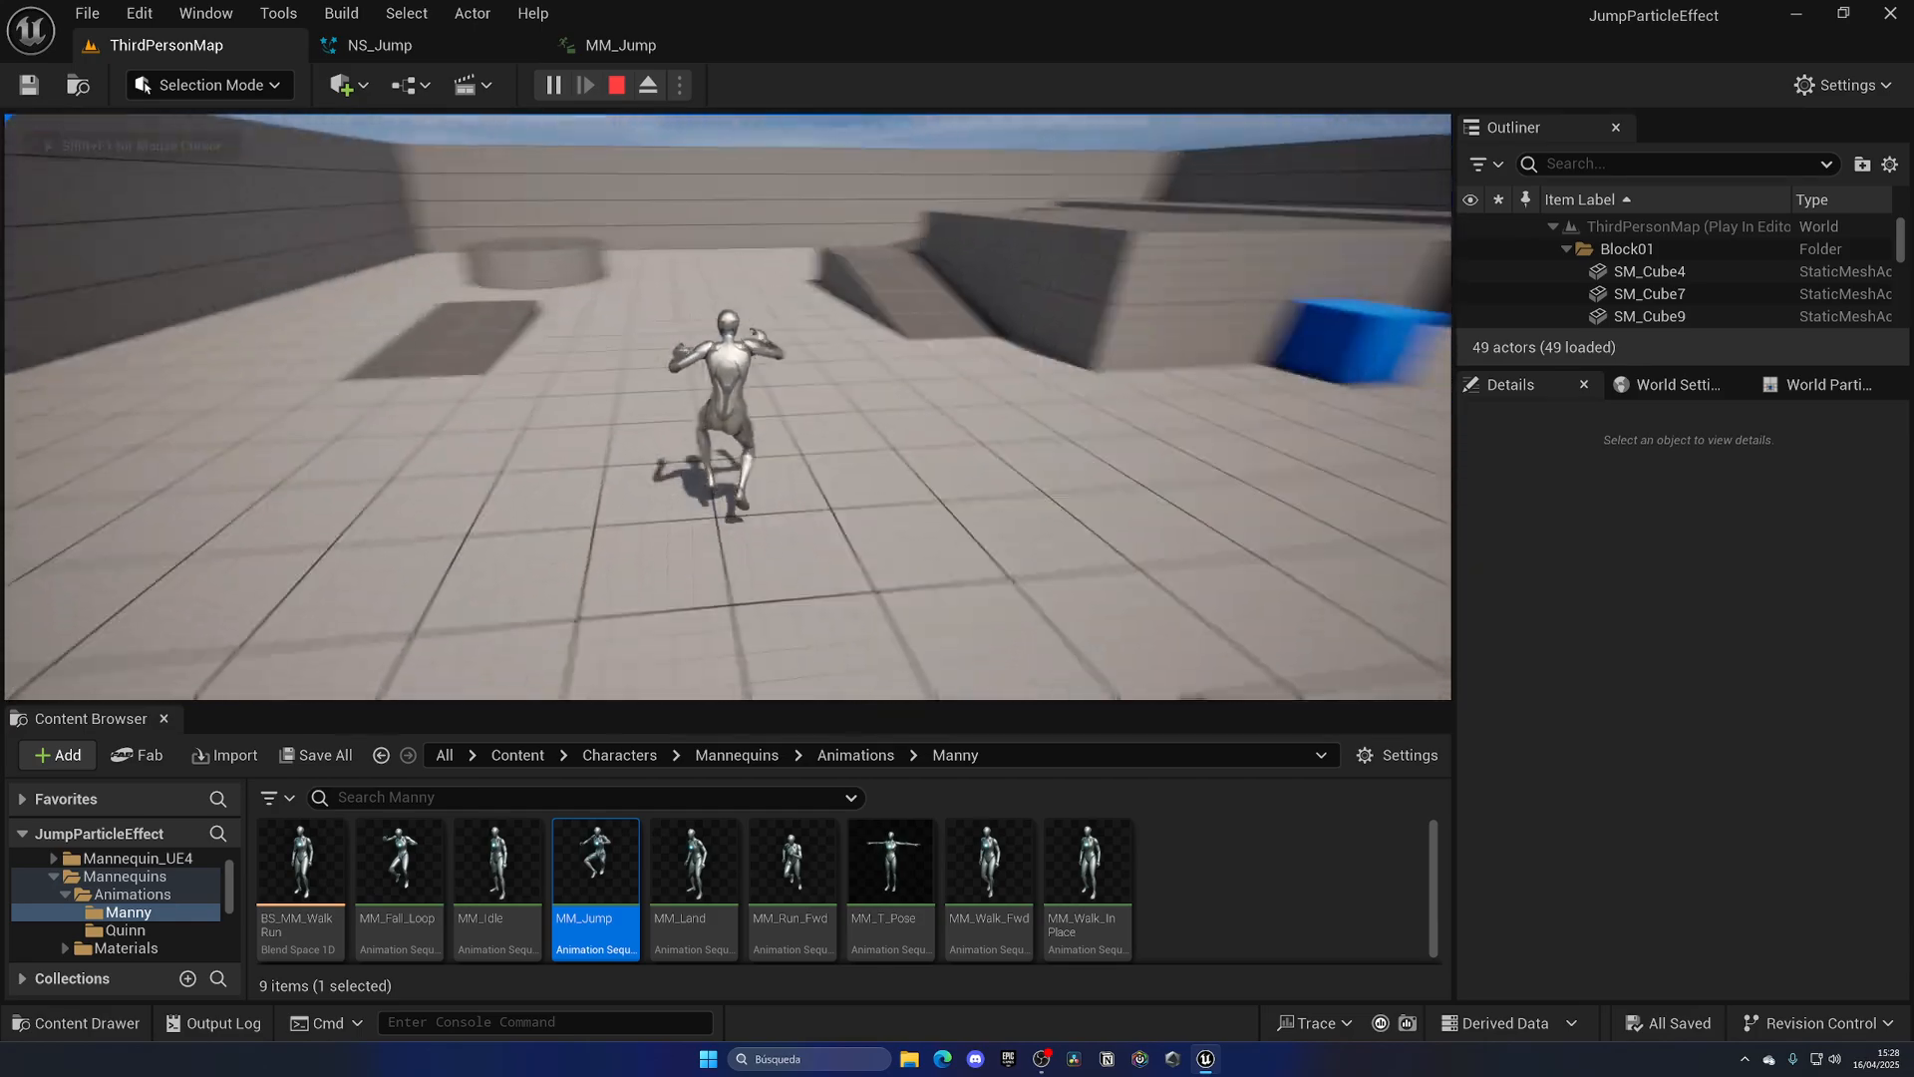
# - End play mode, inspect the T_Dust cloud texture, and close it
pyautogui.click(617, 84)
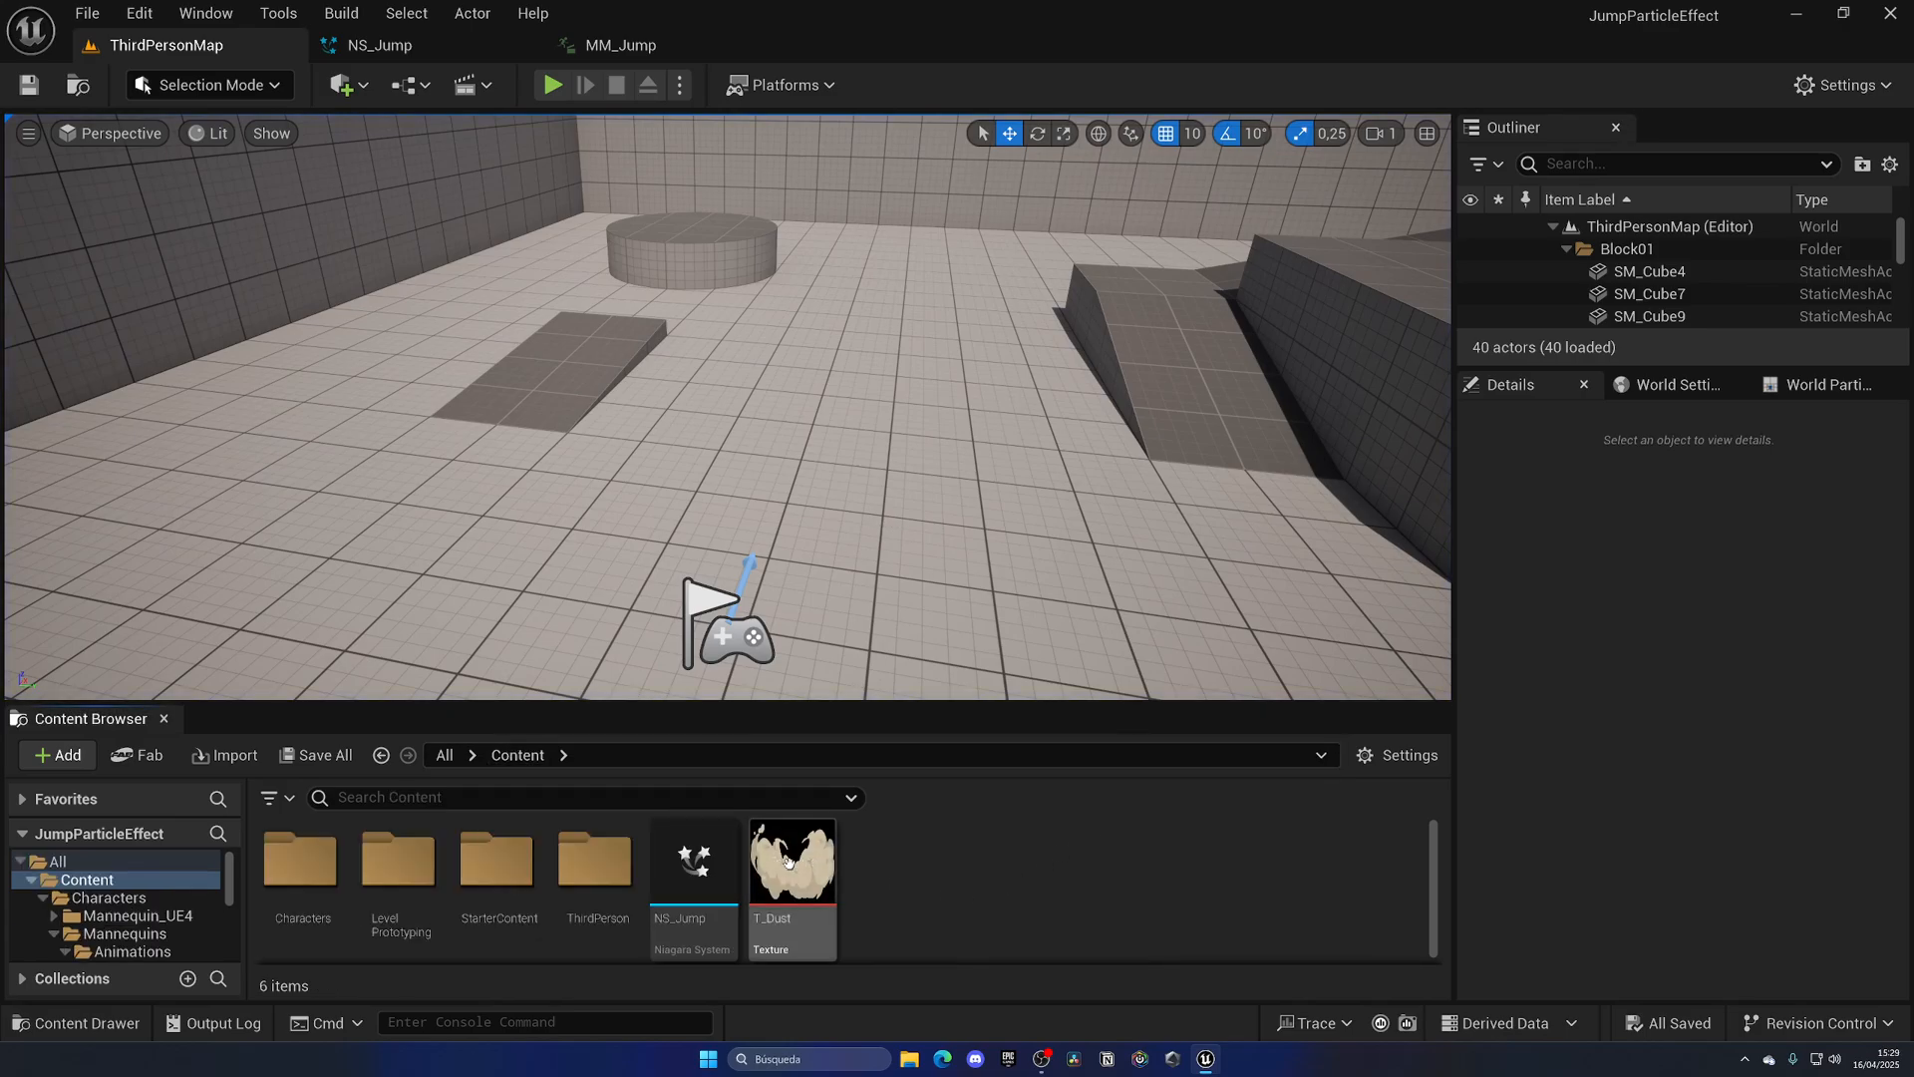
pyautogui.doubleClick(790, 859)
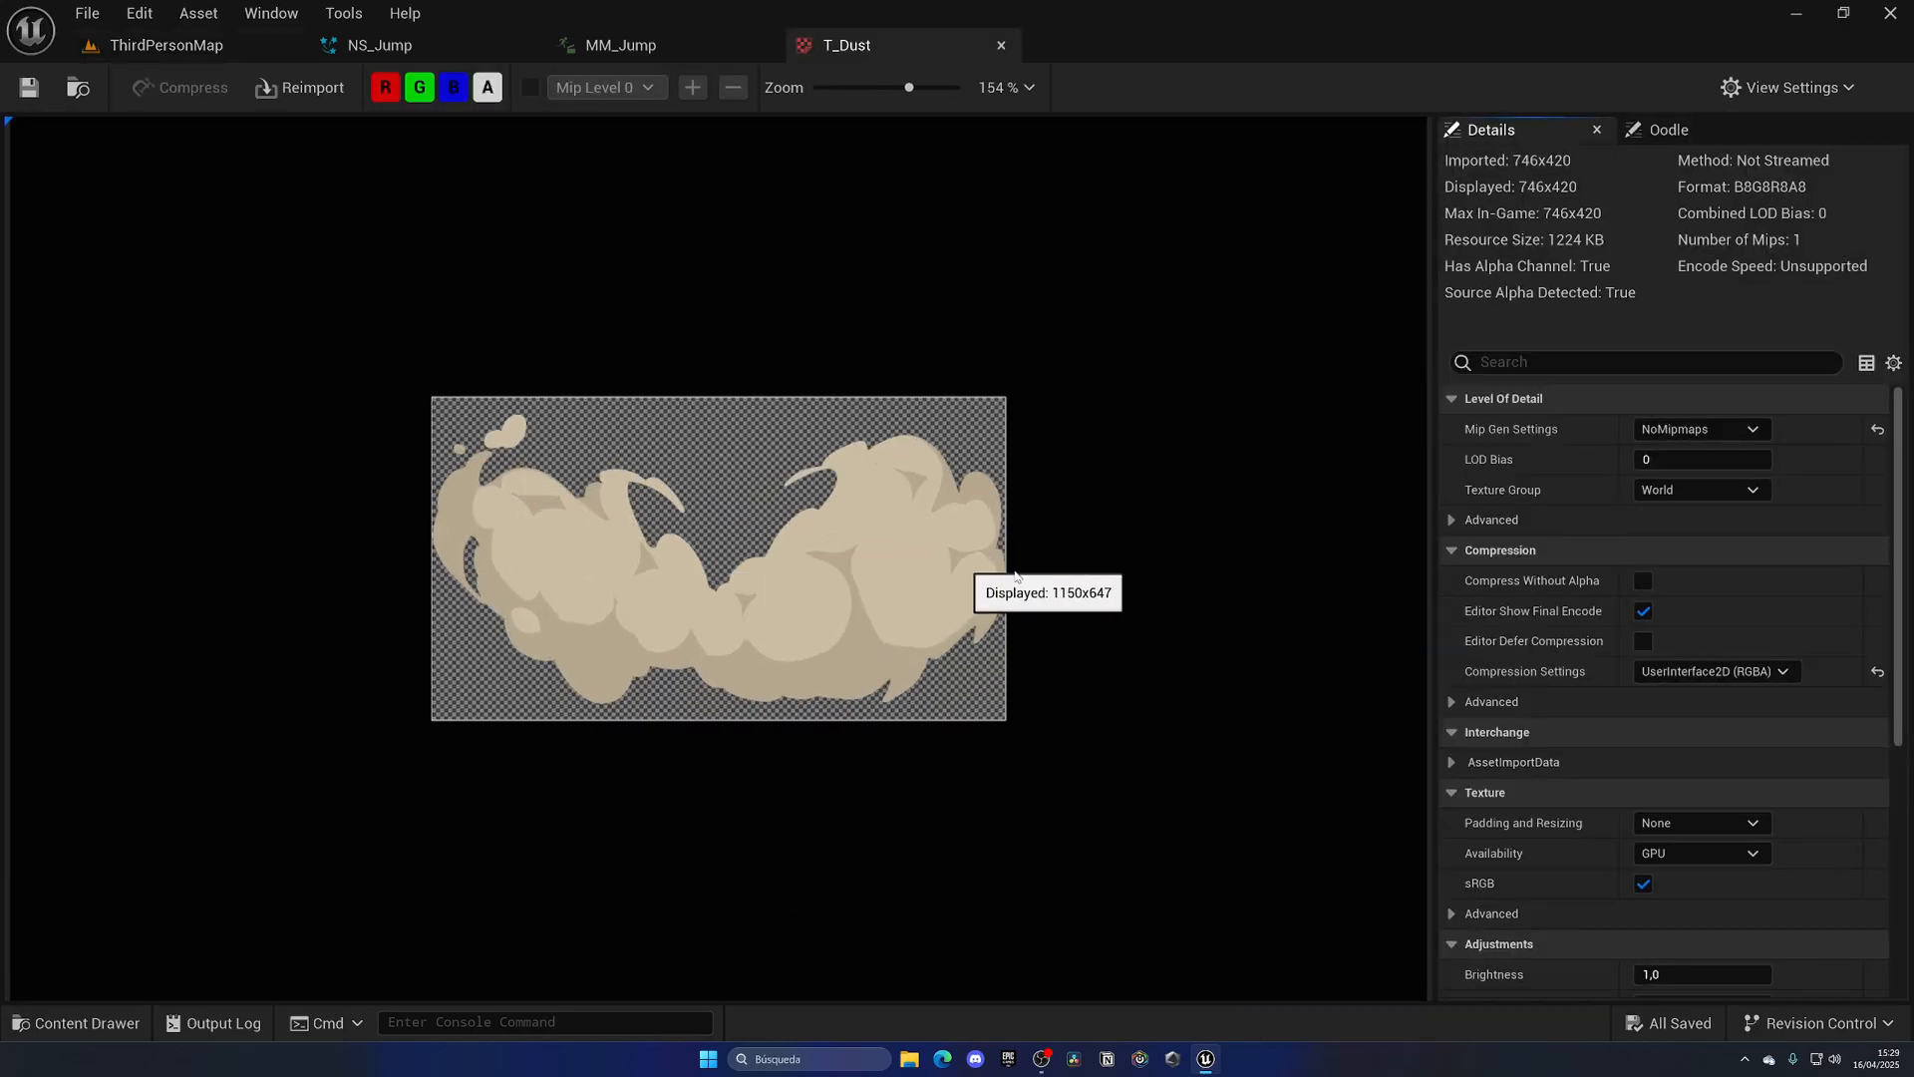
pyautogui.moveTo(1132, 562)
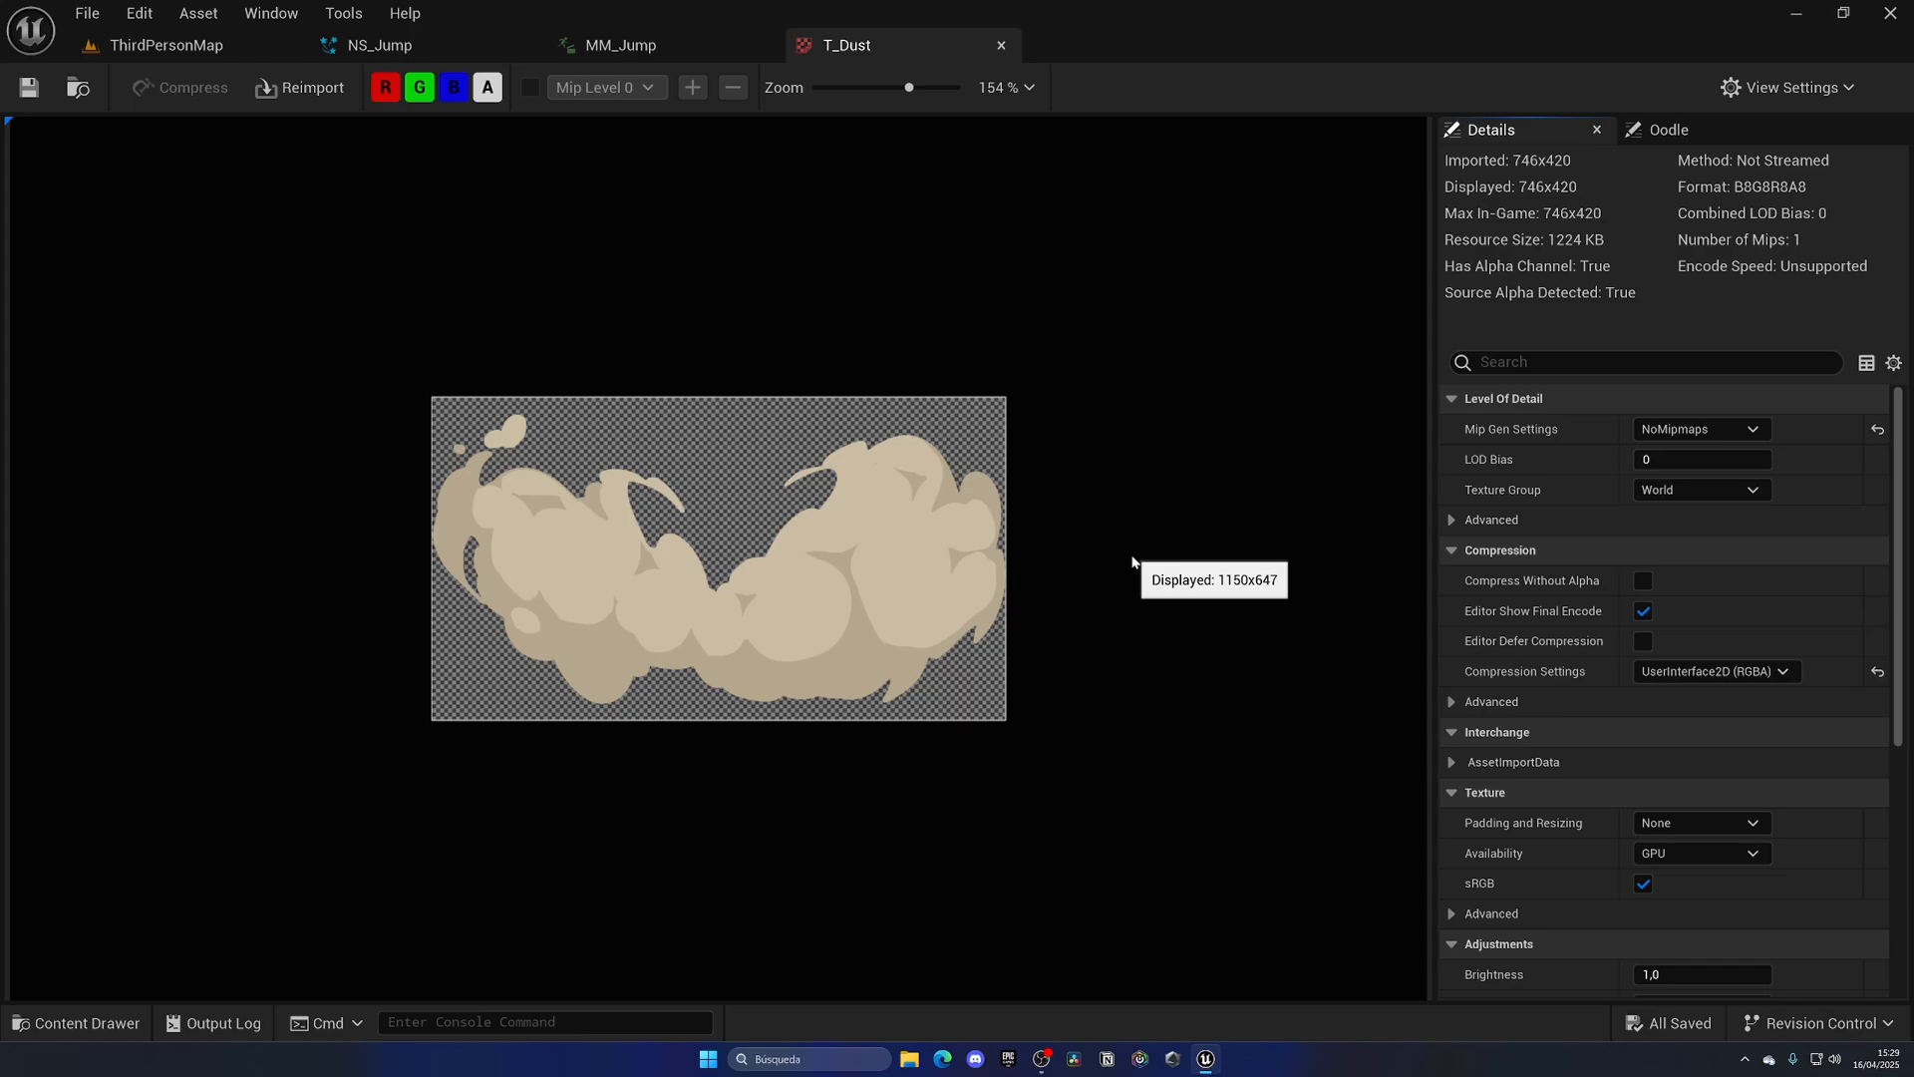
pyautogui.moveTo(779, 467)
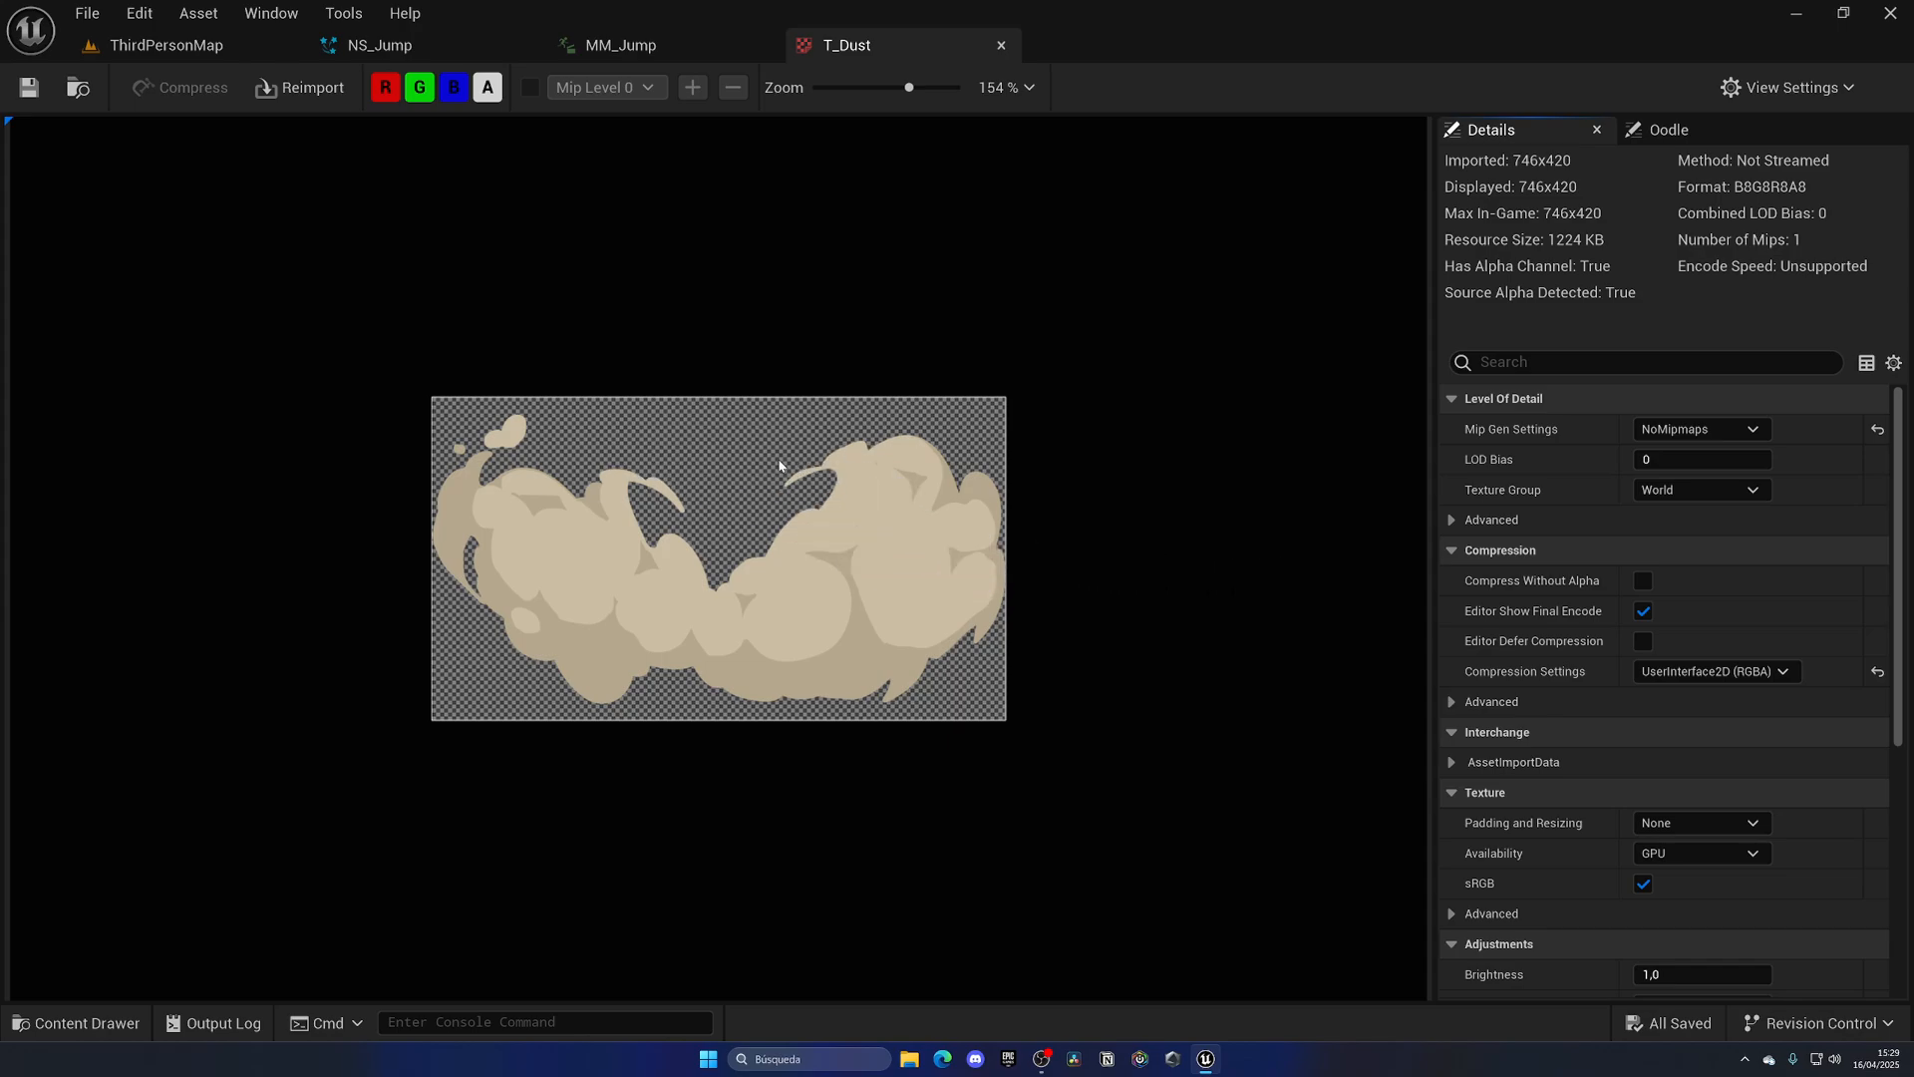
pyautogui.moveTo(989, 343)
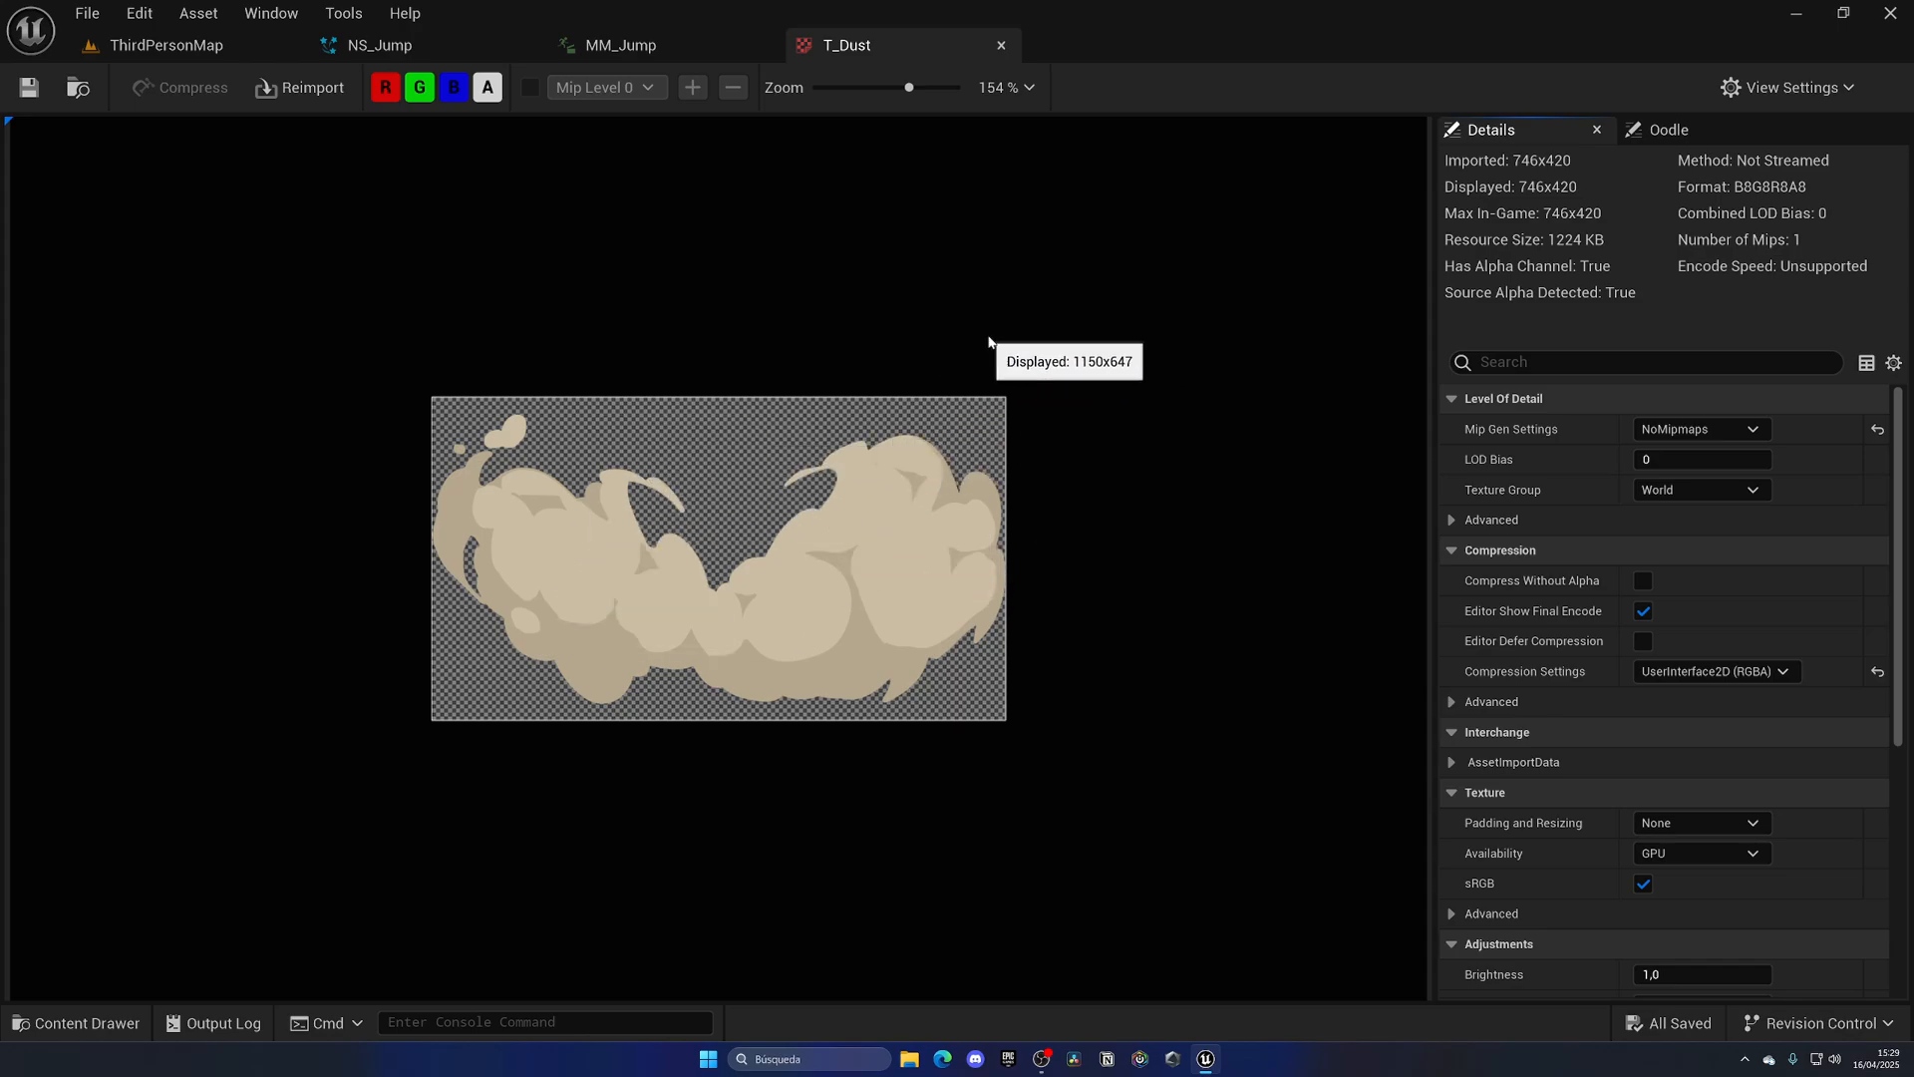
pyautogui.moveTo(1123, 517)
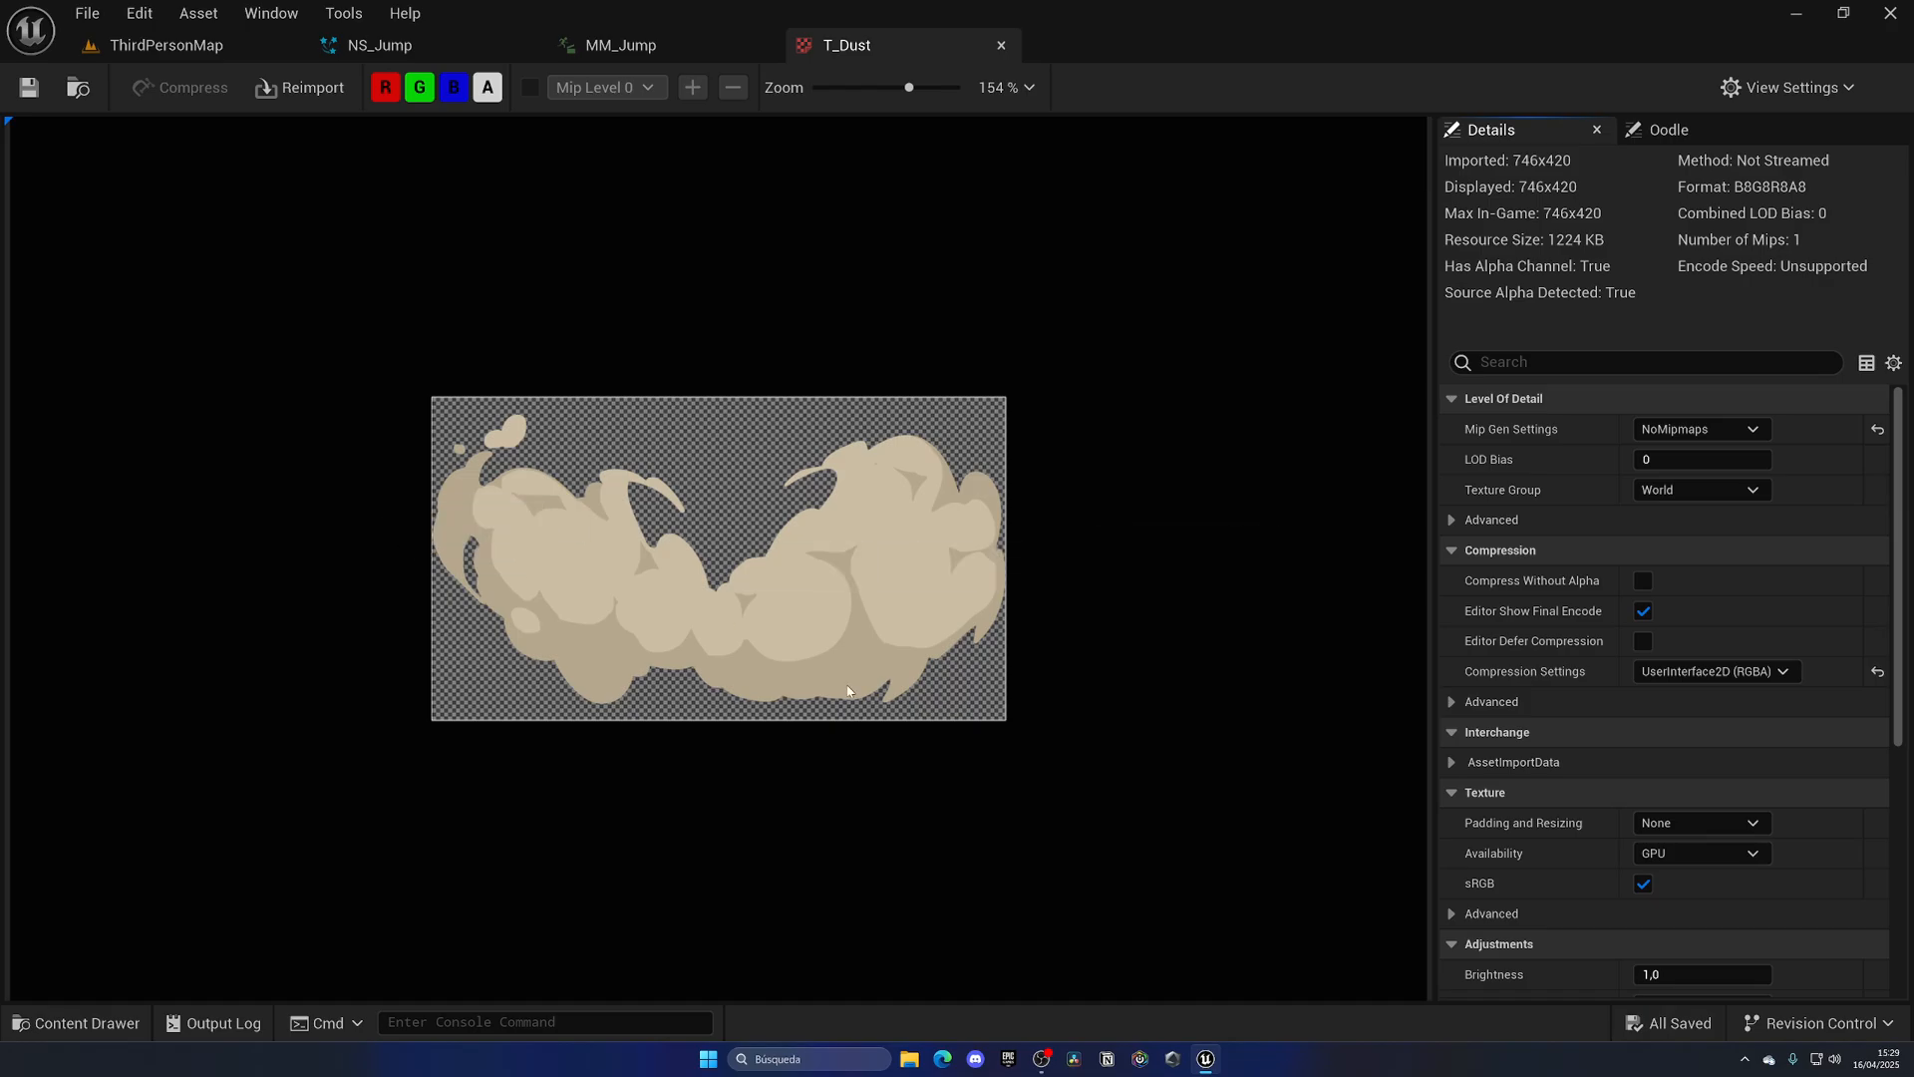
pyautogui.click(620, 45)
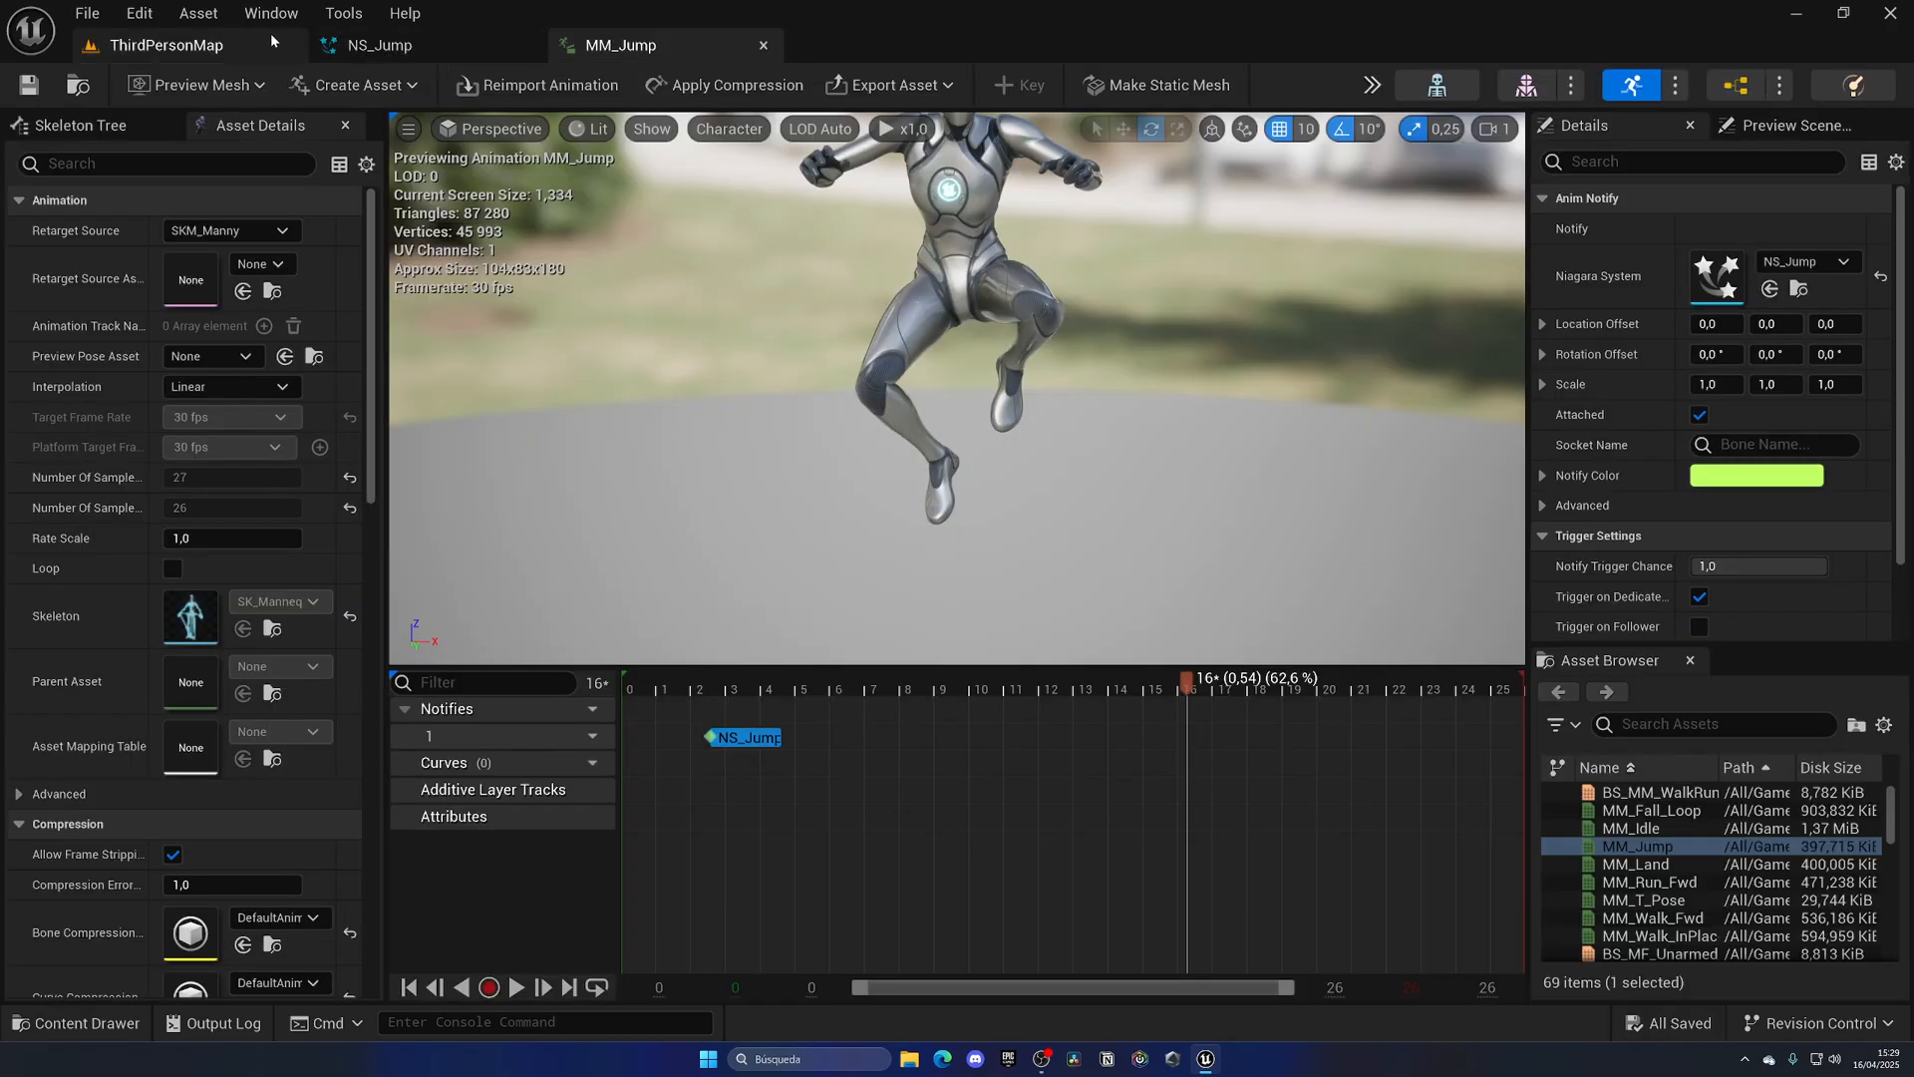
# - Create M_Dust from the T_Dust texture and open it in the material graph
pyautogui.click(162, 45)
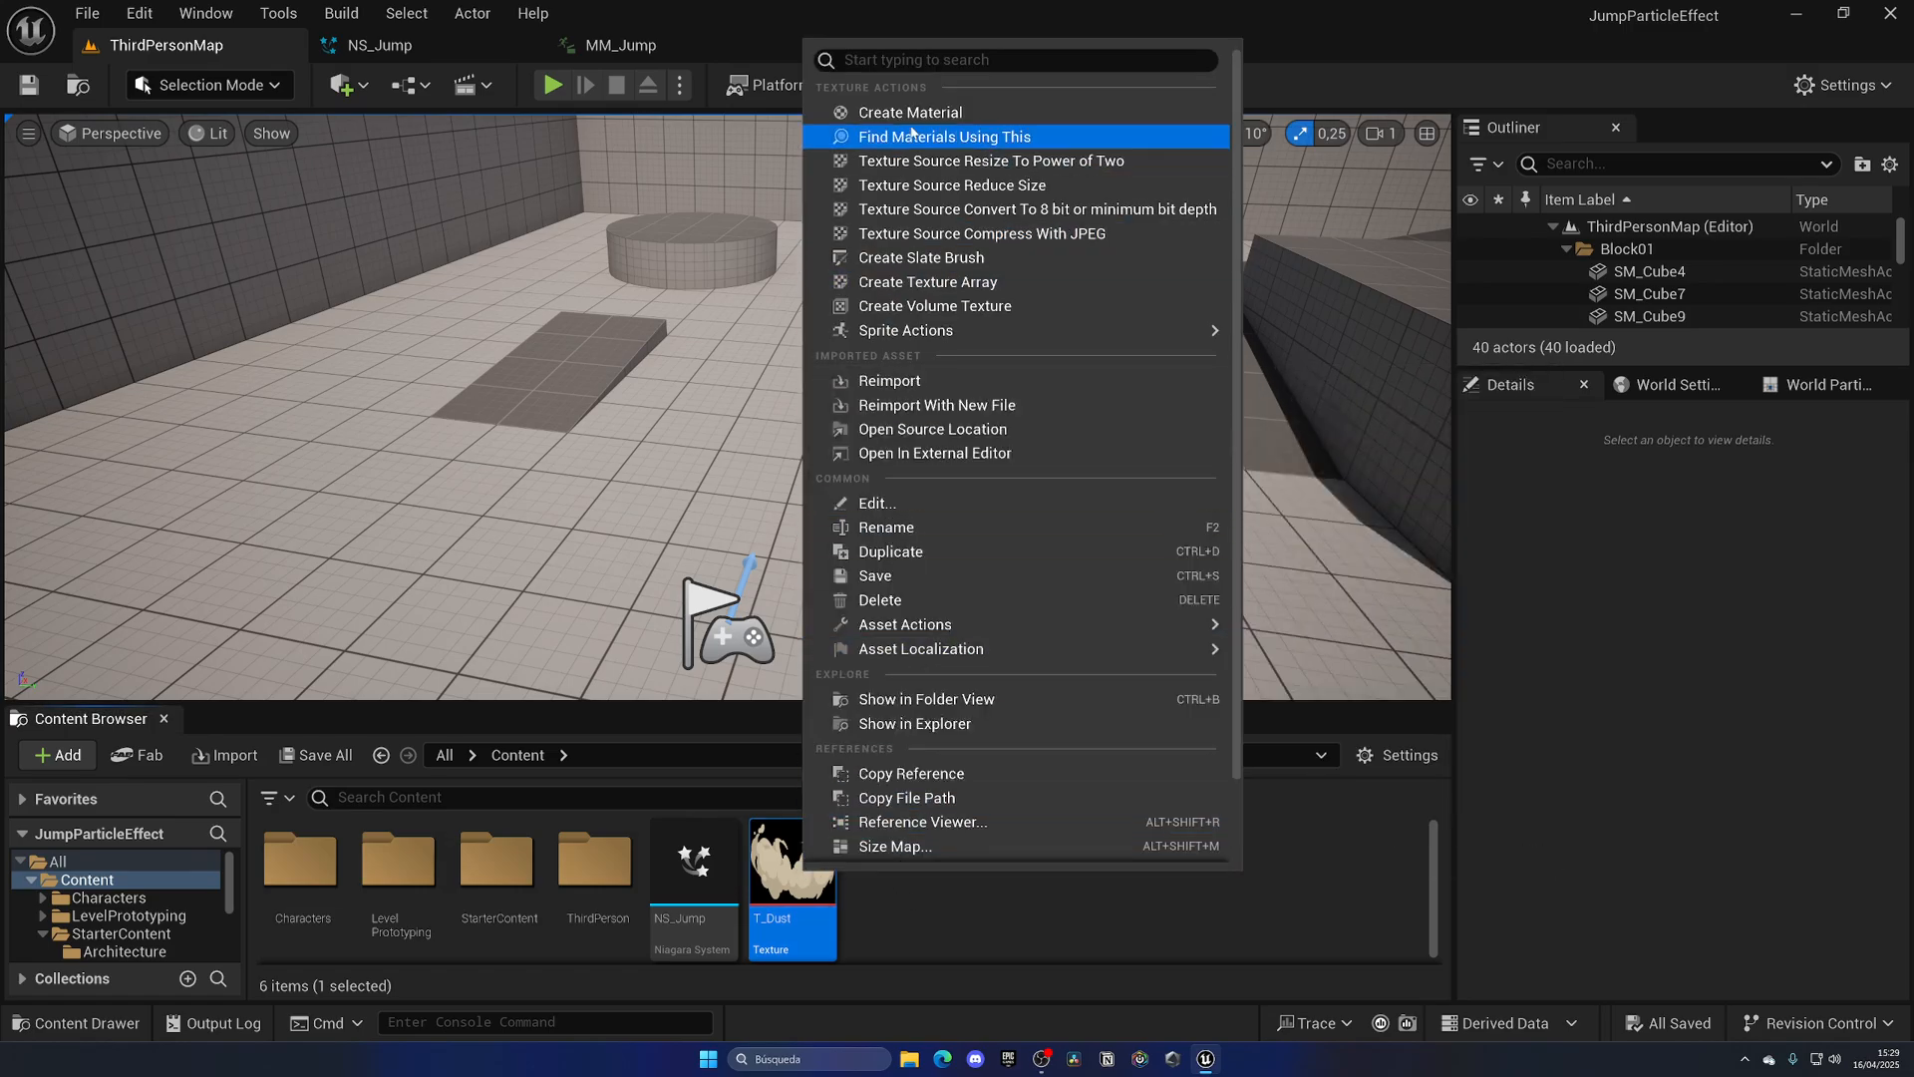
pyautogui.click(909, 113)
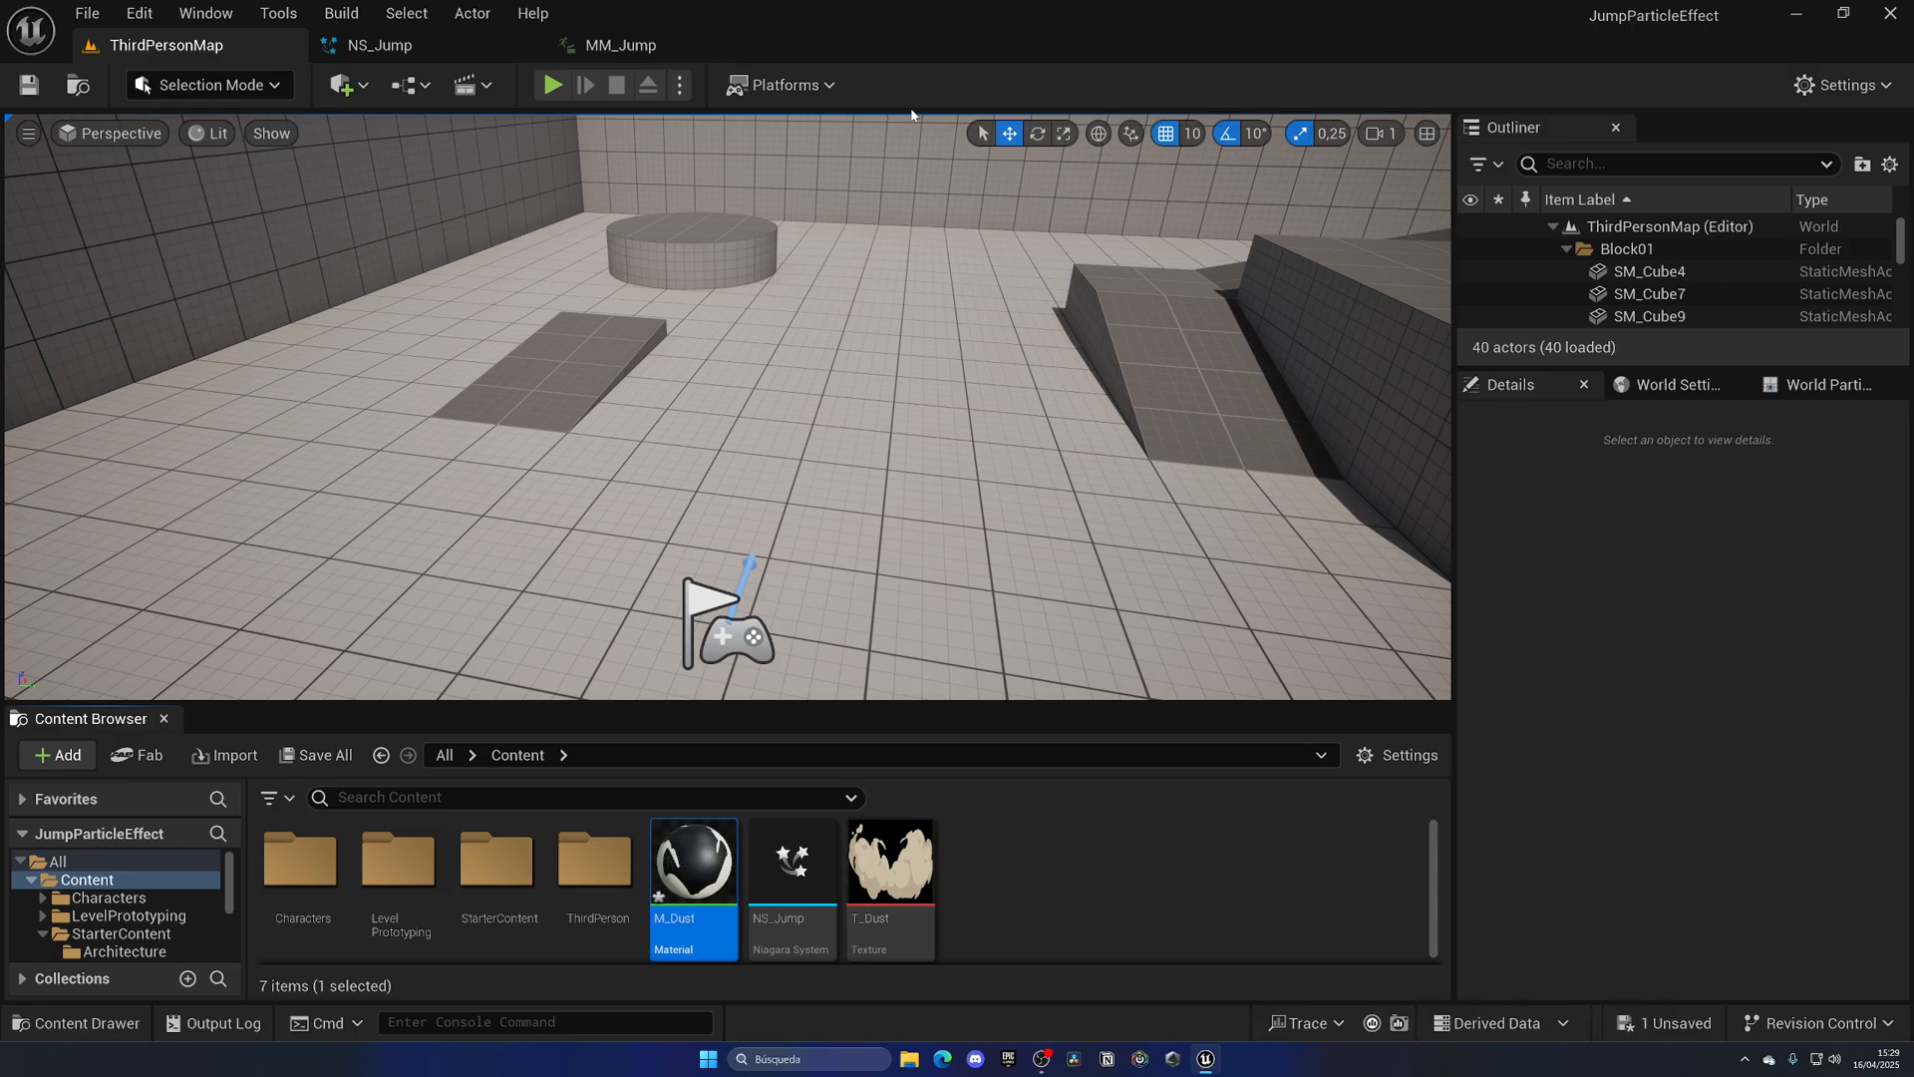
pyautogui.doubleClick(692, 852)
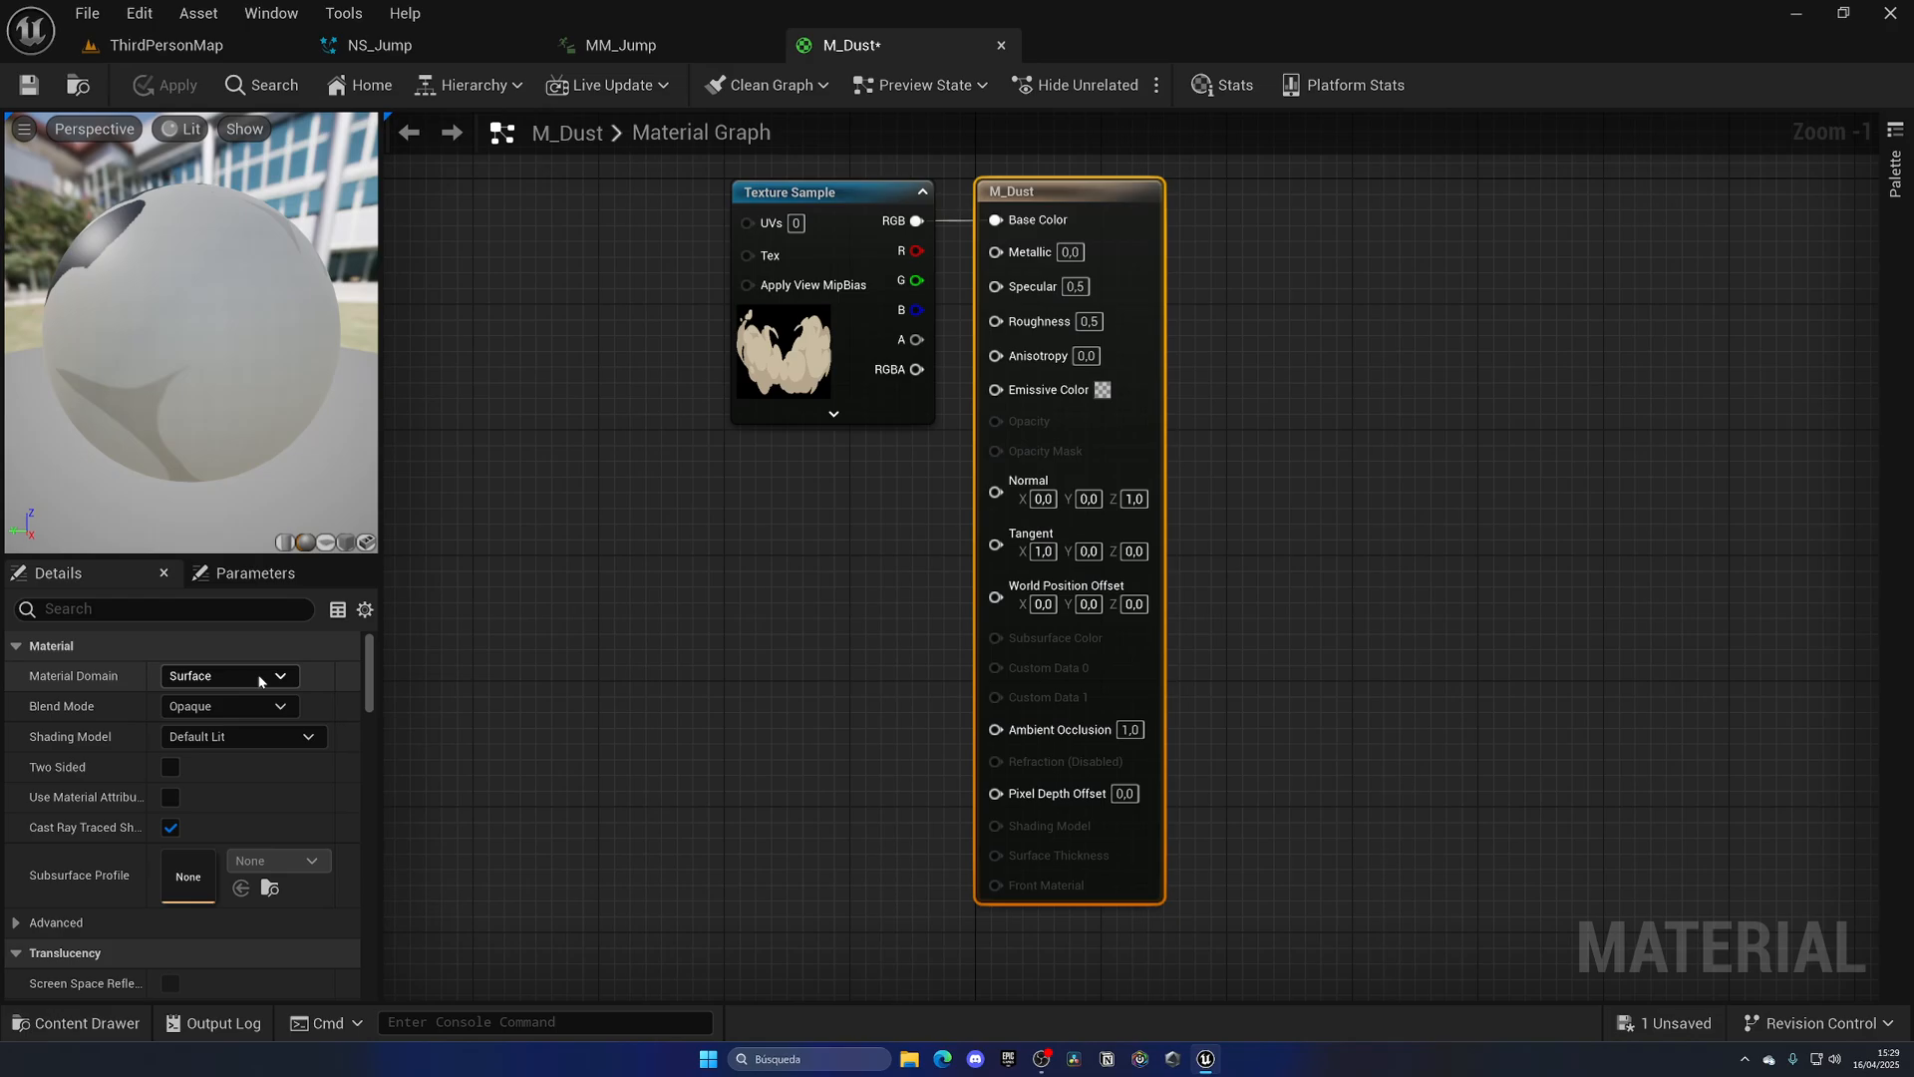
# - Set M_Dust's Blend Mode to Translucent
pyautogui.click(278, 675)
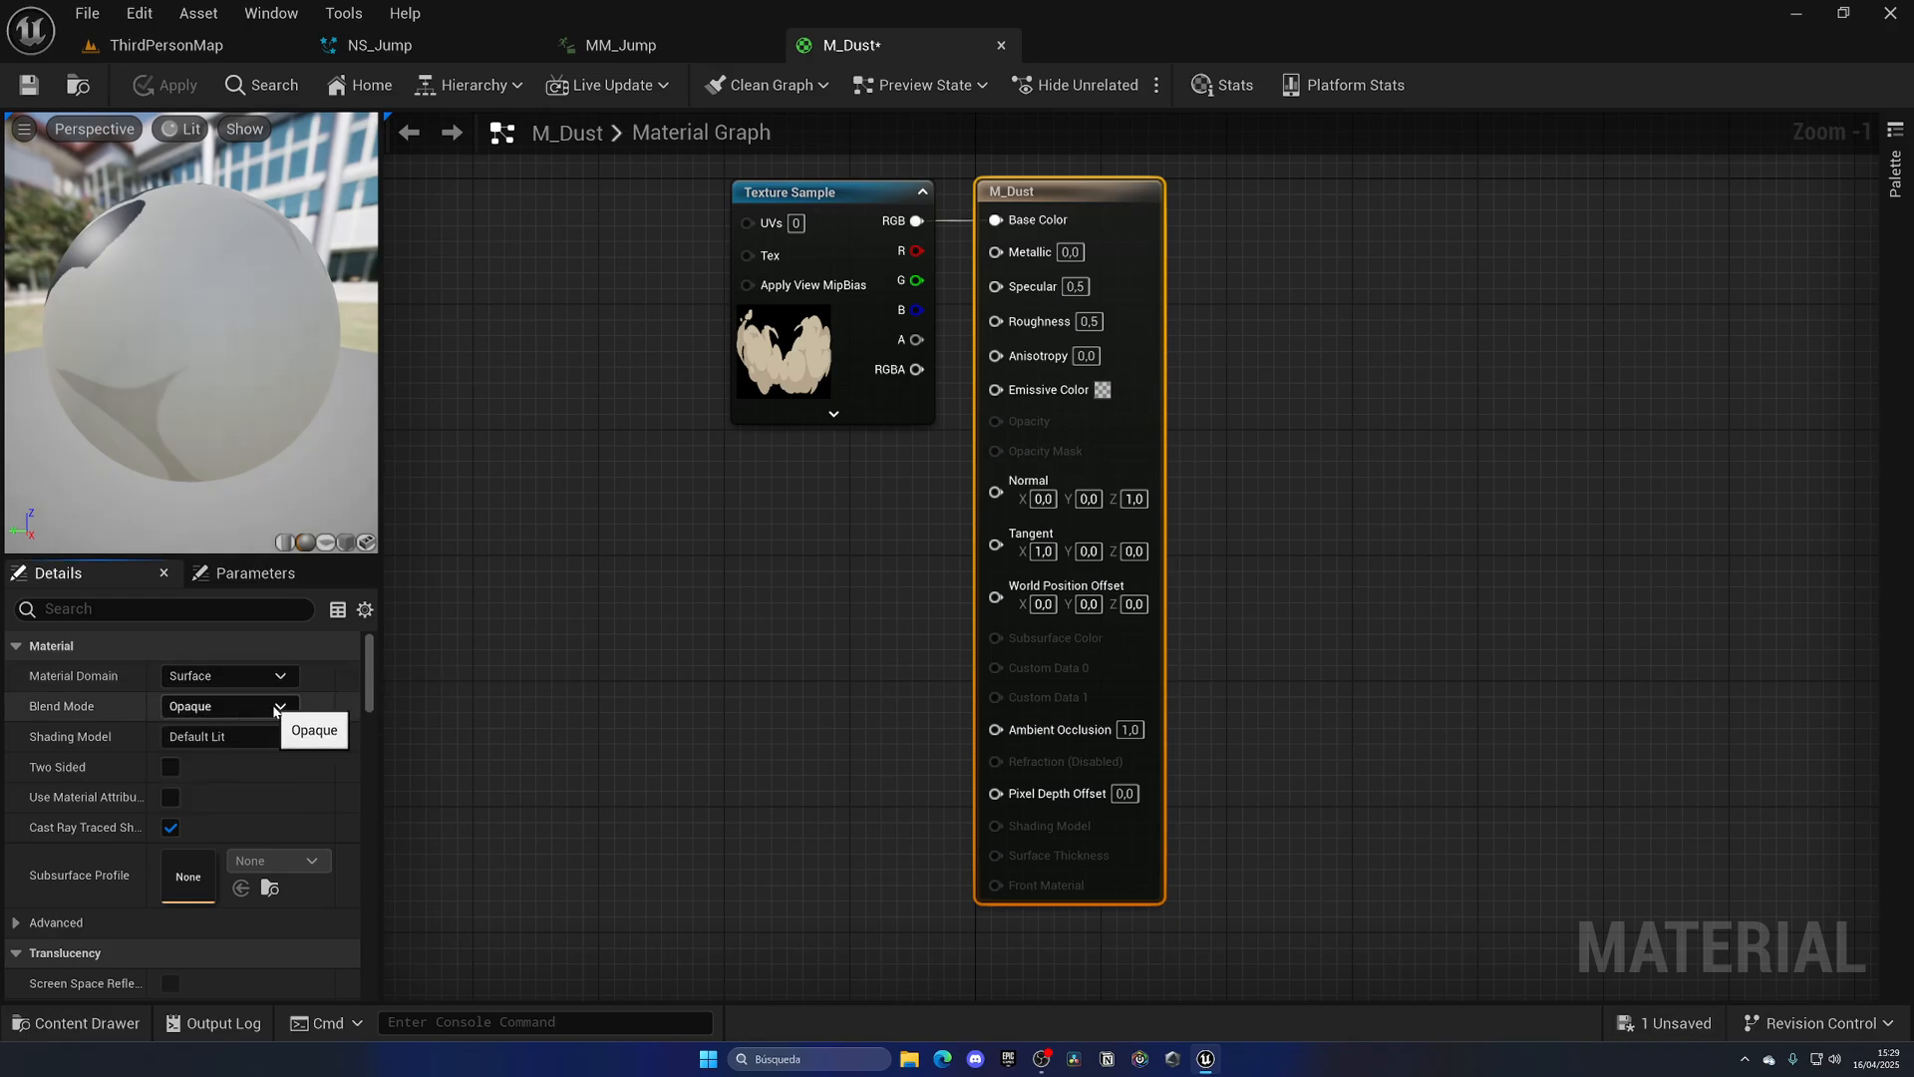
pyautogui.click(314, 729)
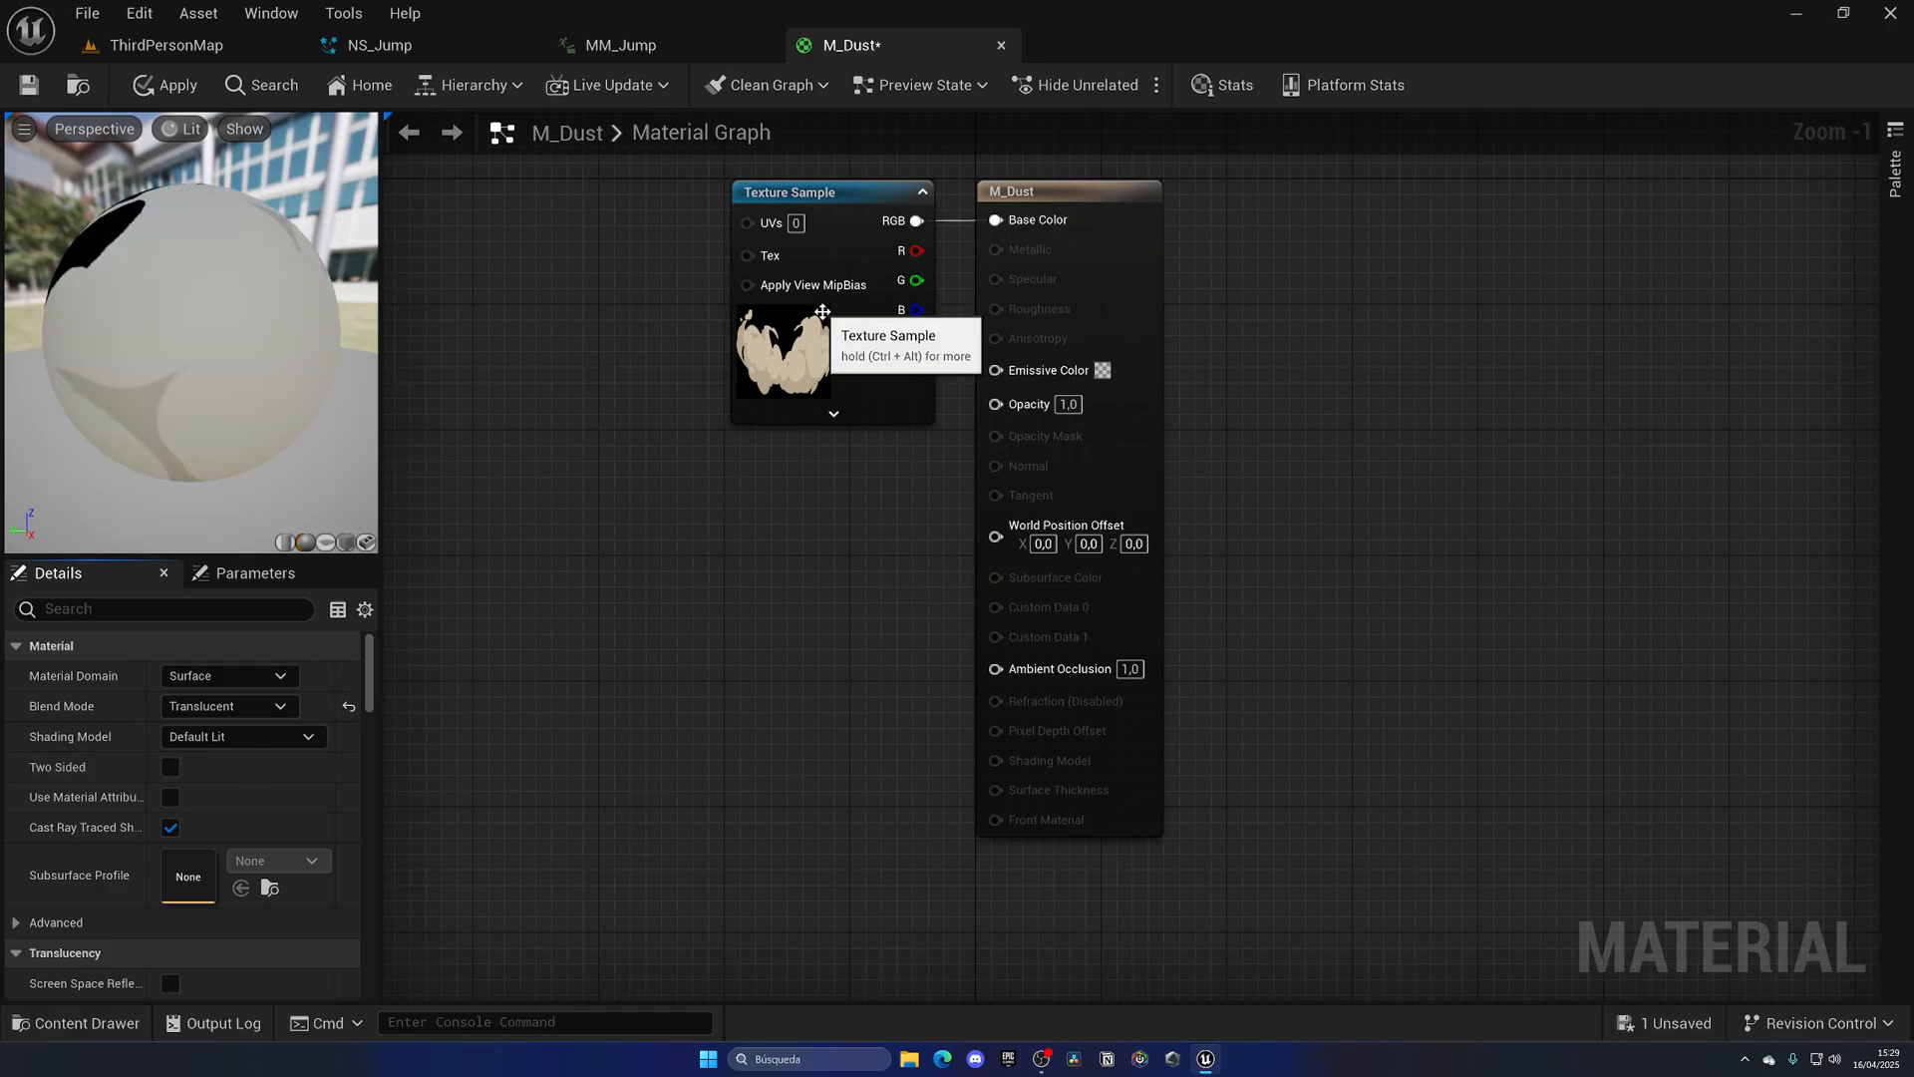
pyautogui.moveTo(727, 589)
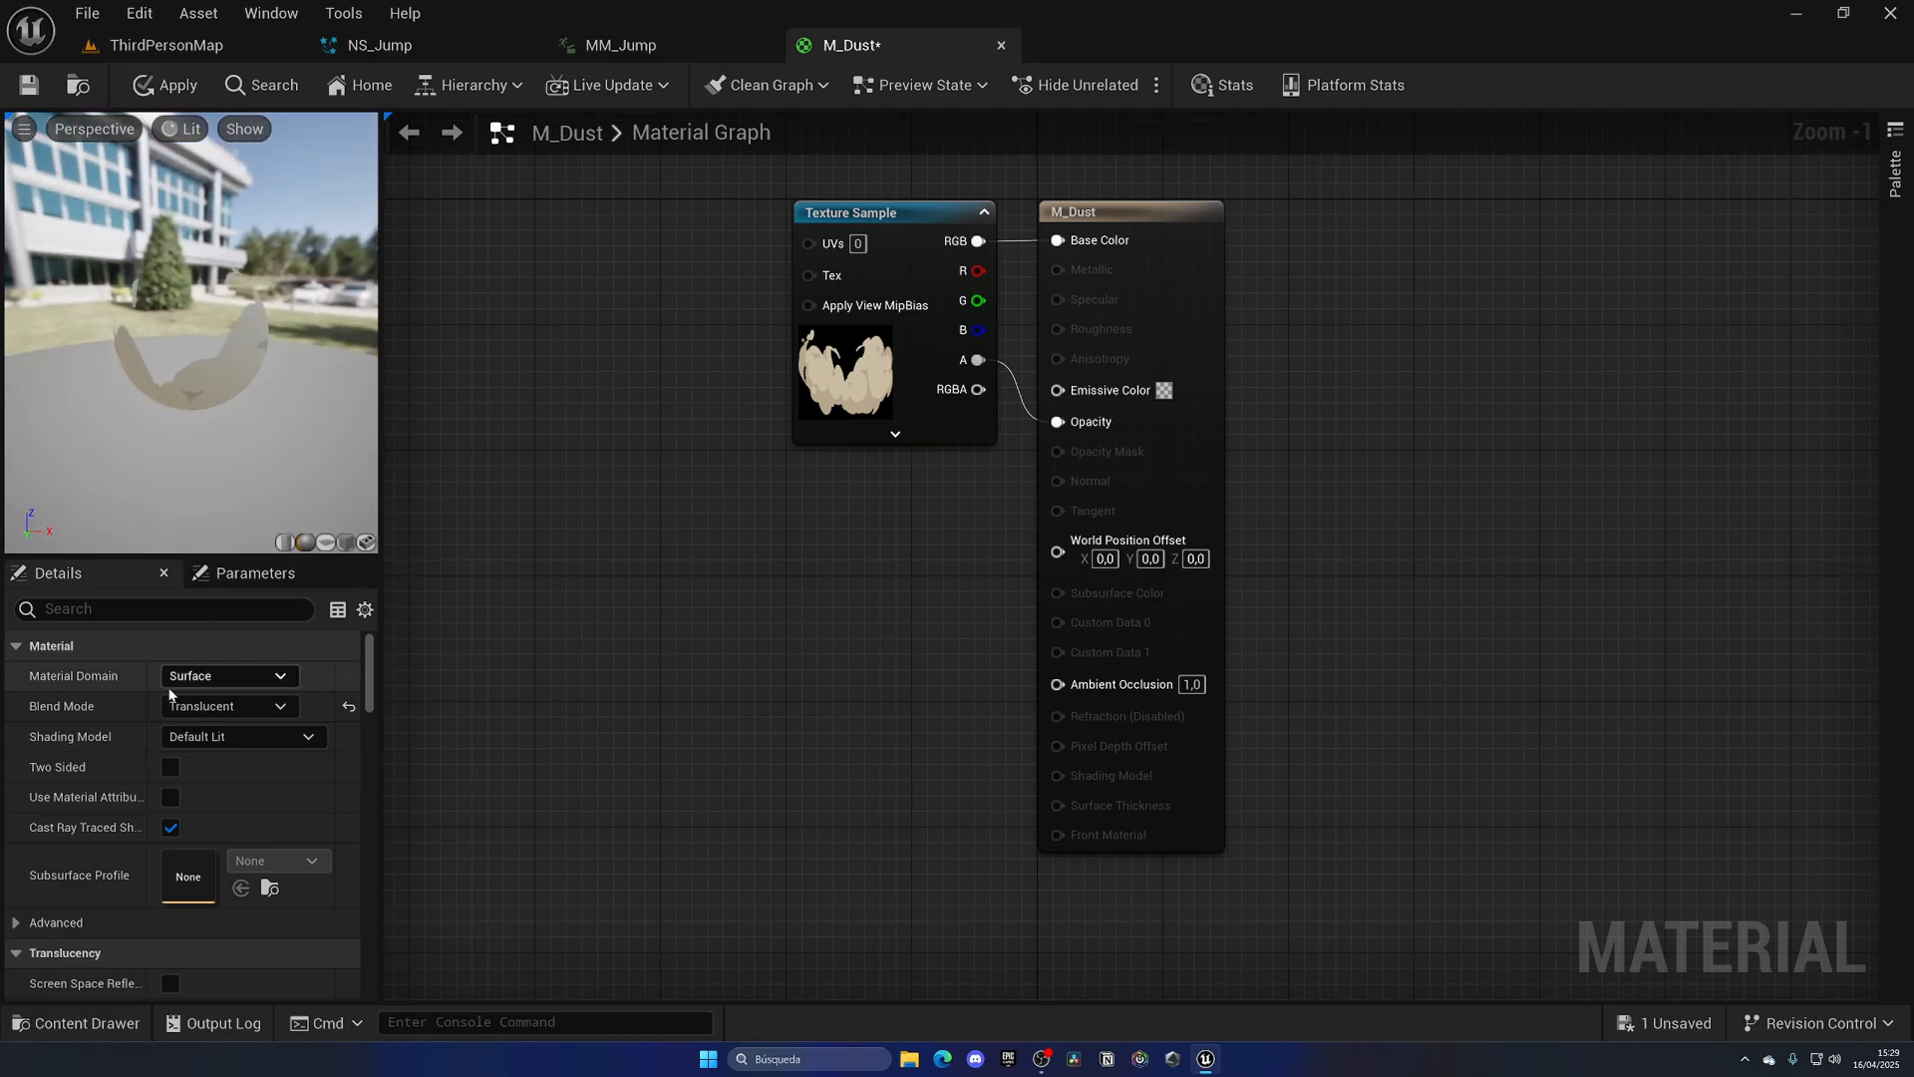
# - Add a Particle Color node and multiply its RGB and alpha into Base Color and Opacity
pyautogui.click(241, 736)
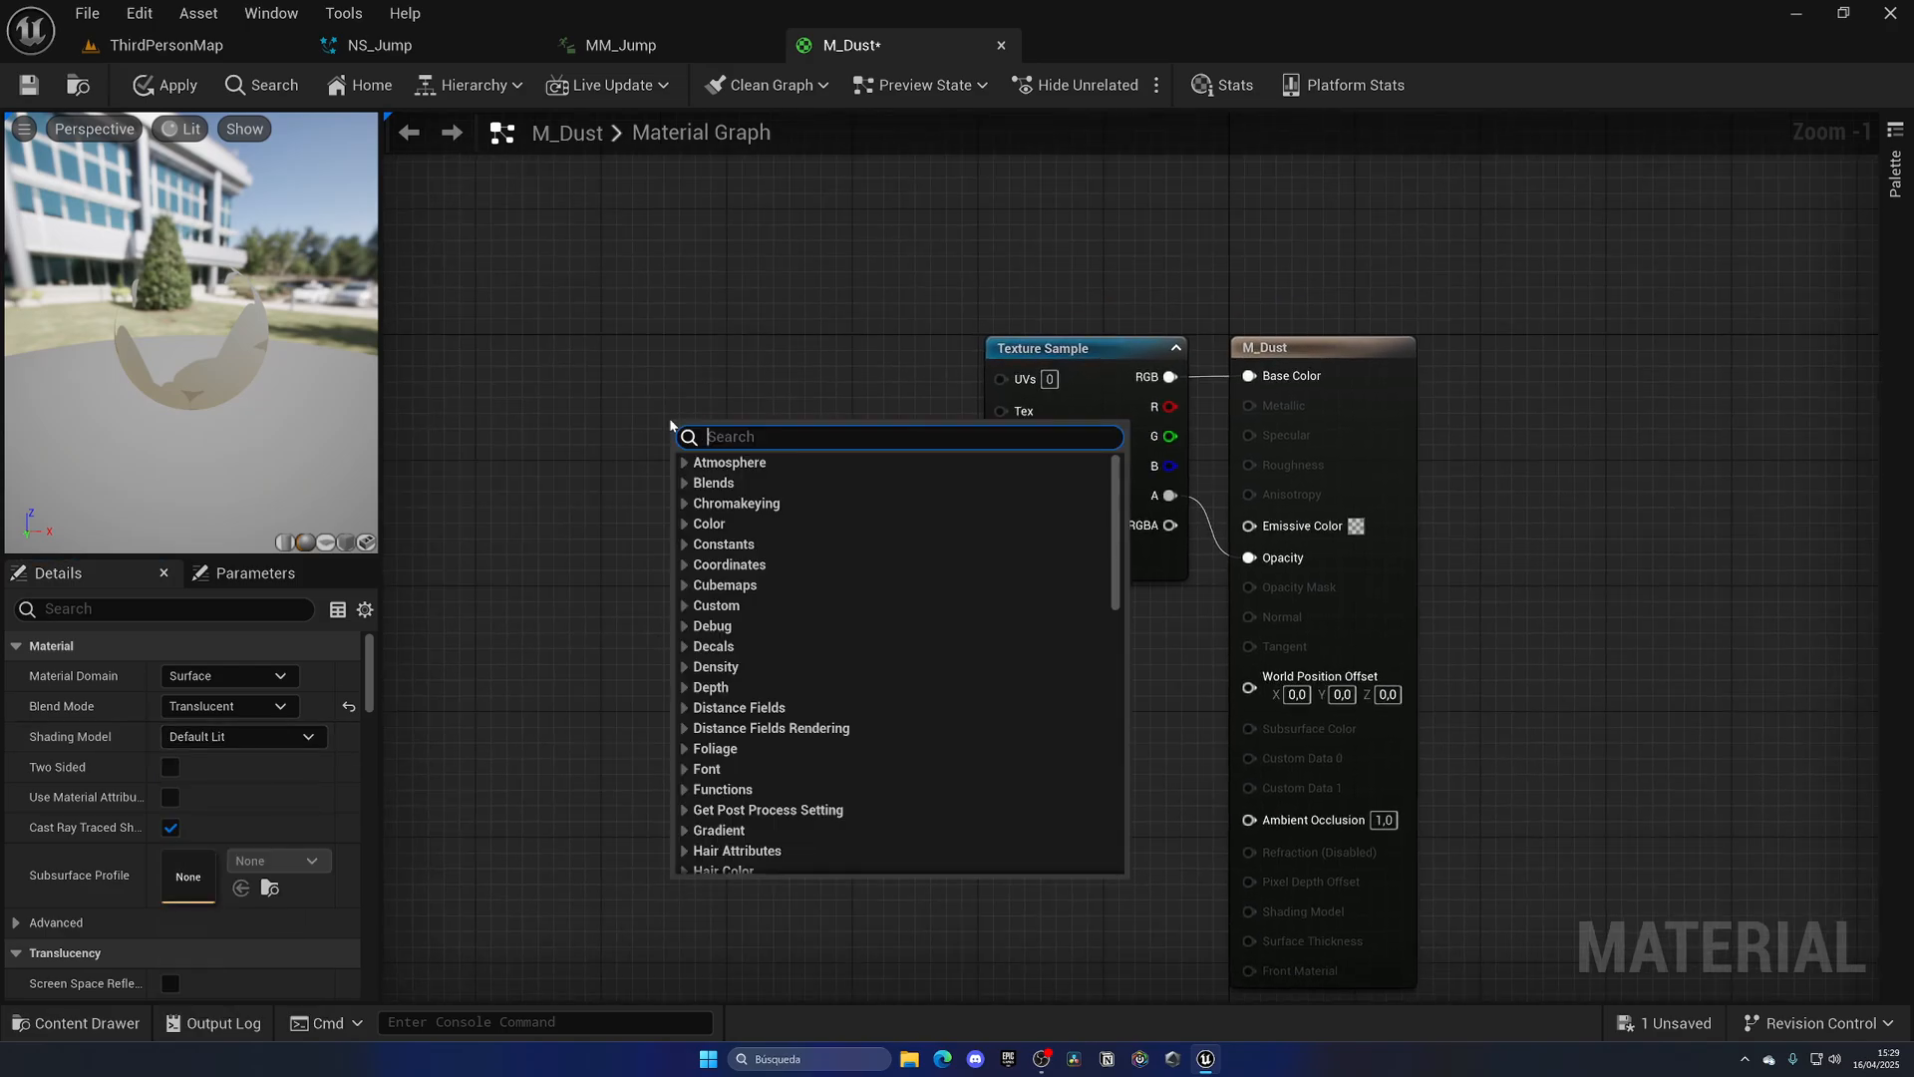
pyautogui.moveTo(406, 110)
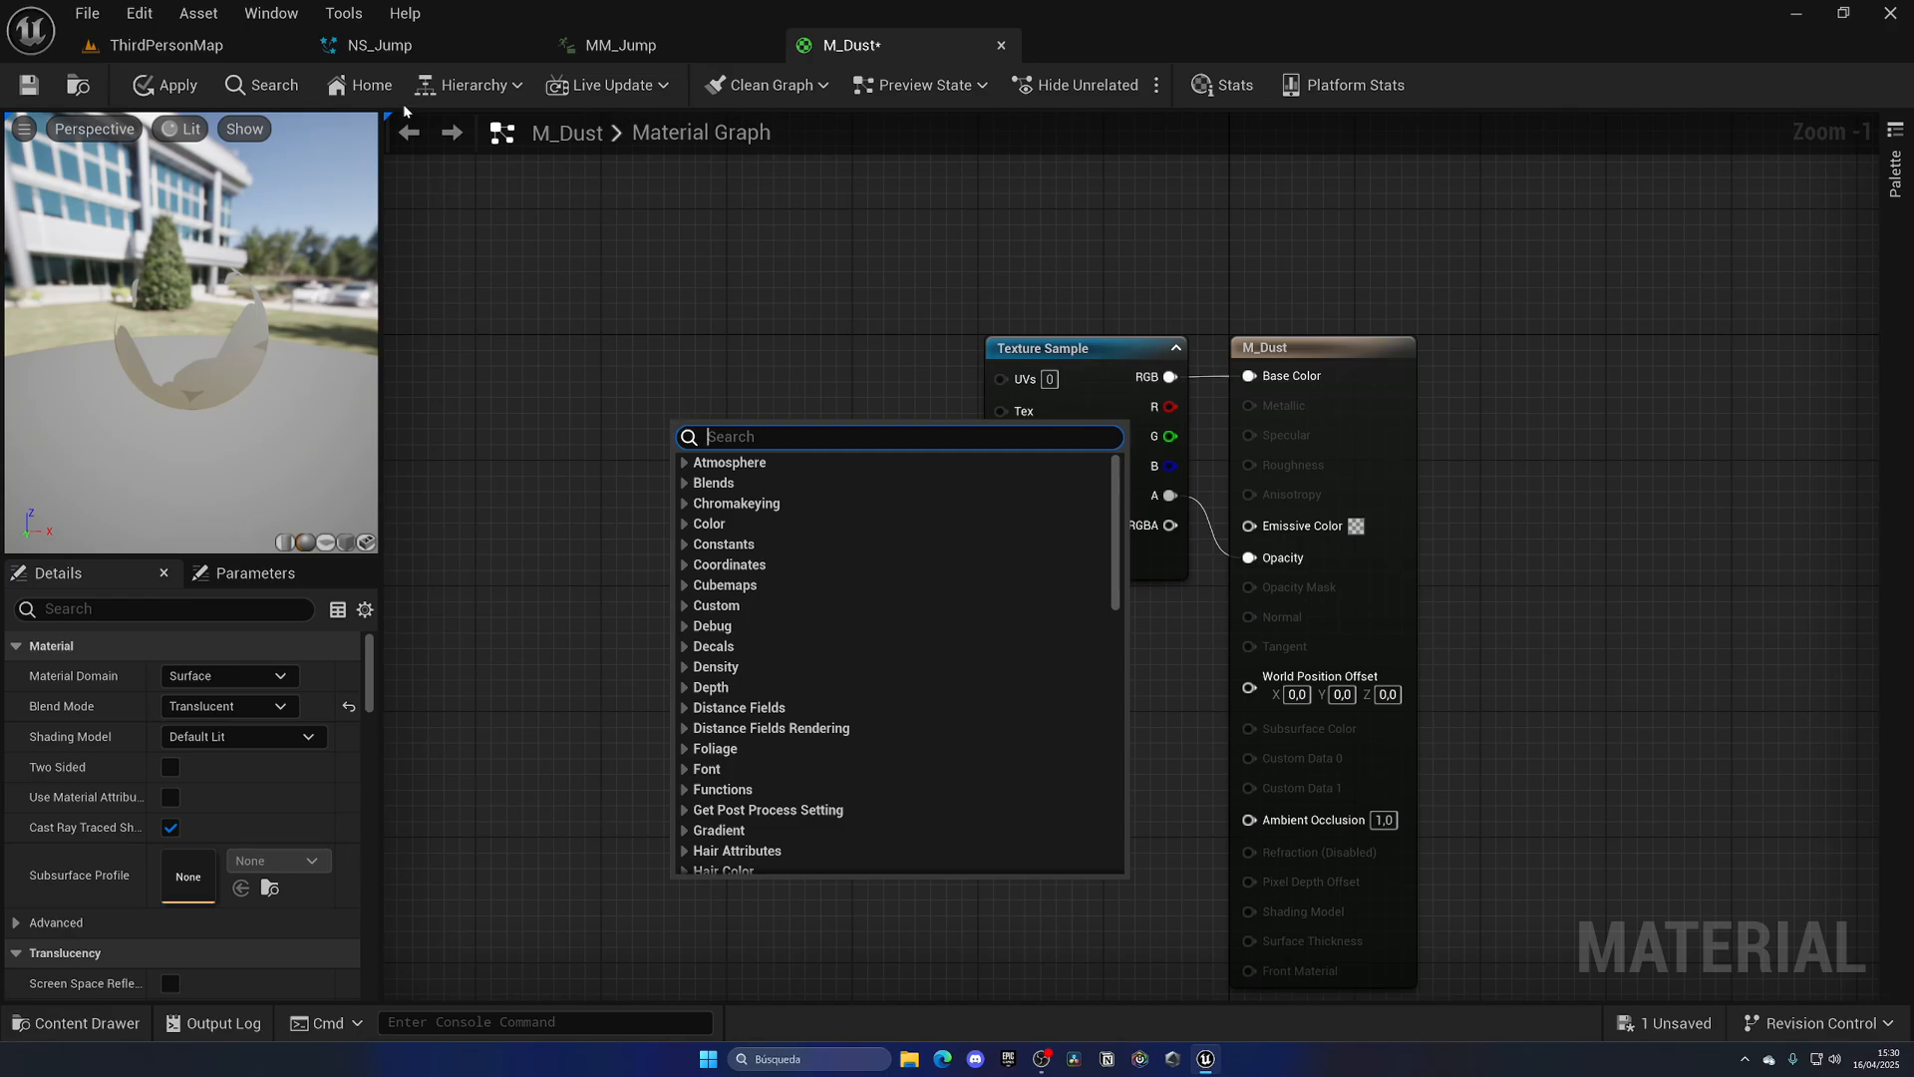
pyautogui.click(379, 45)
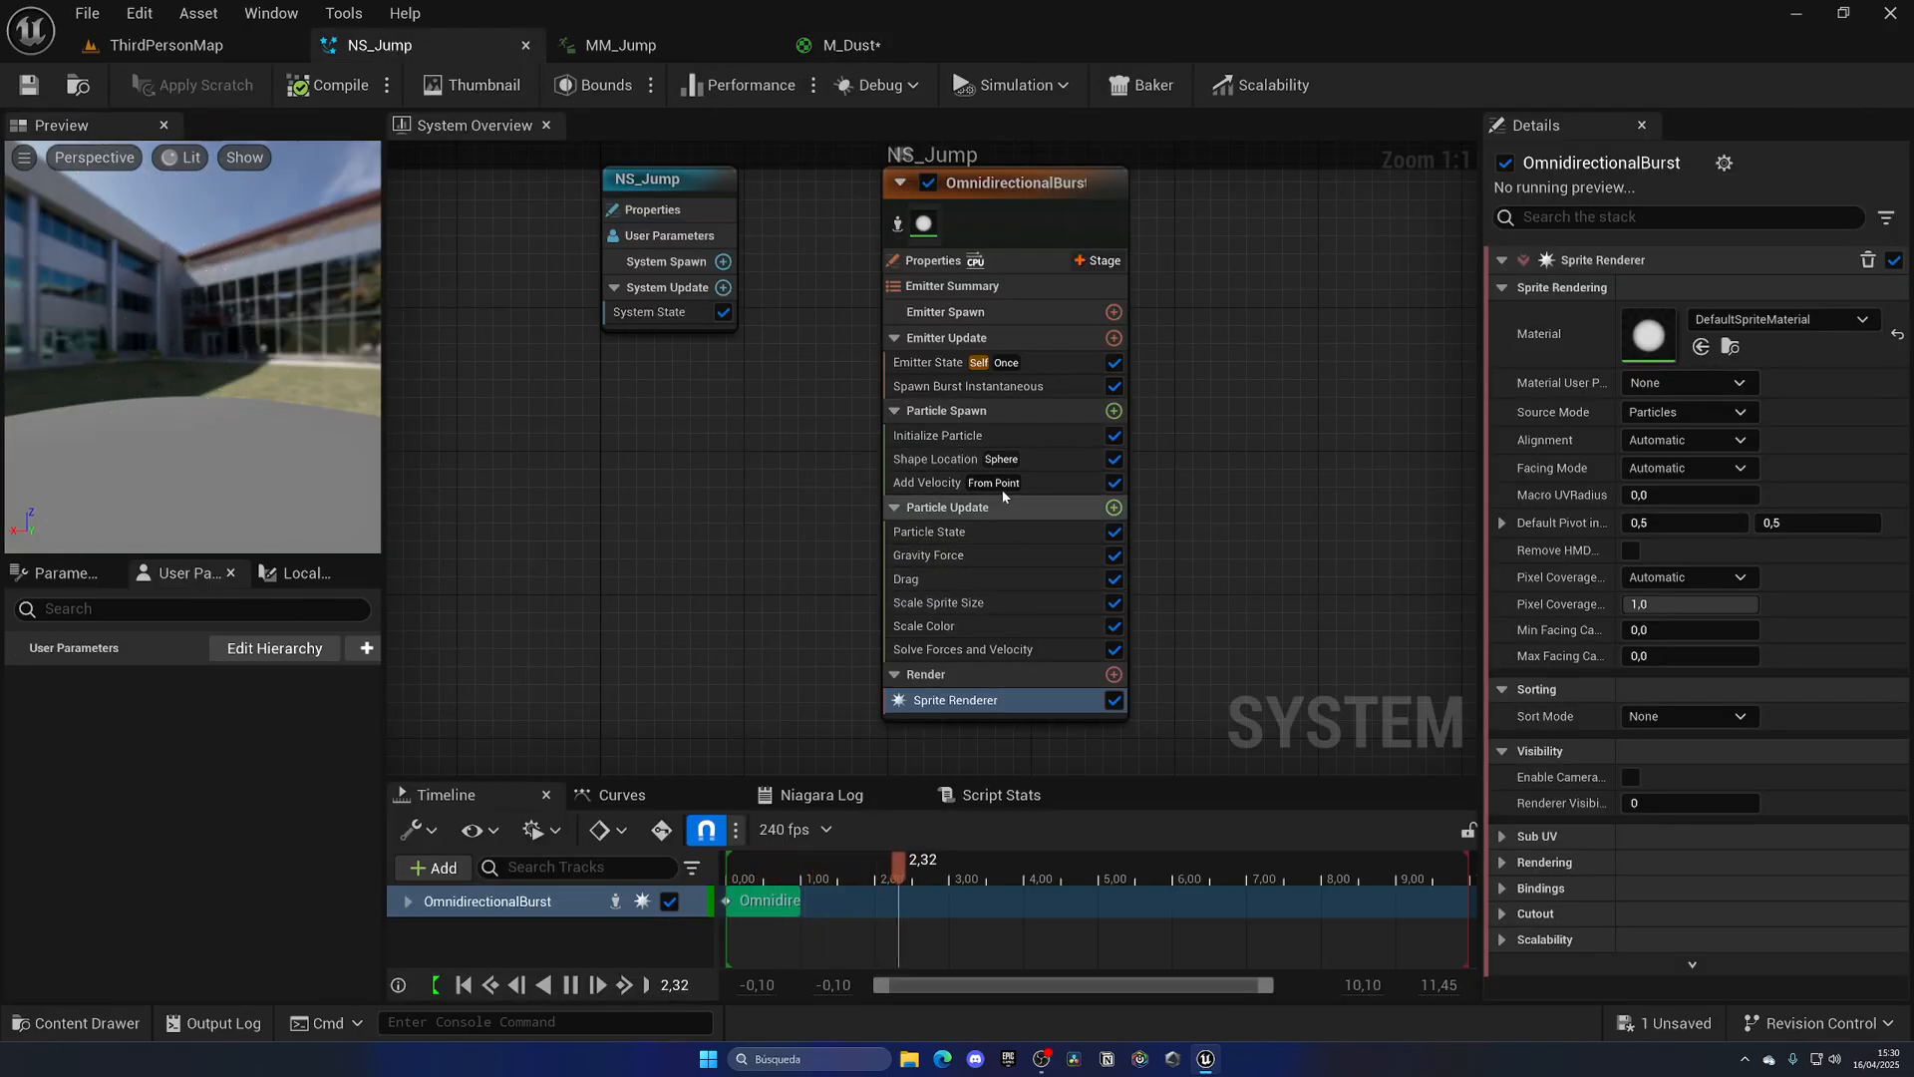
pyautogui.click(847, 45)
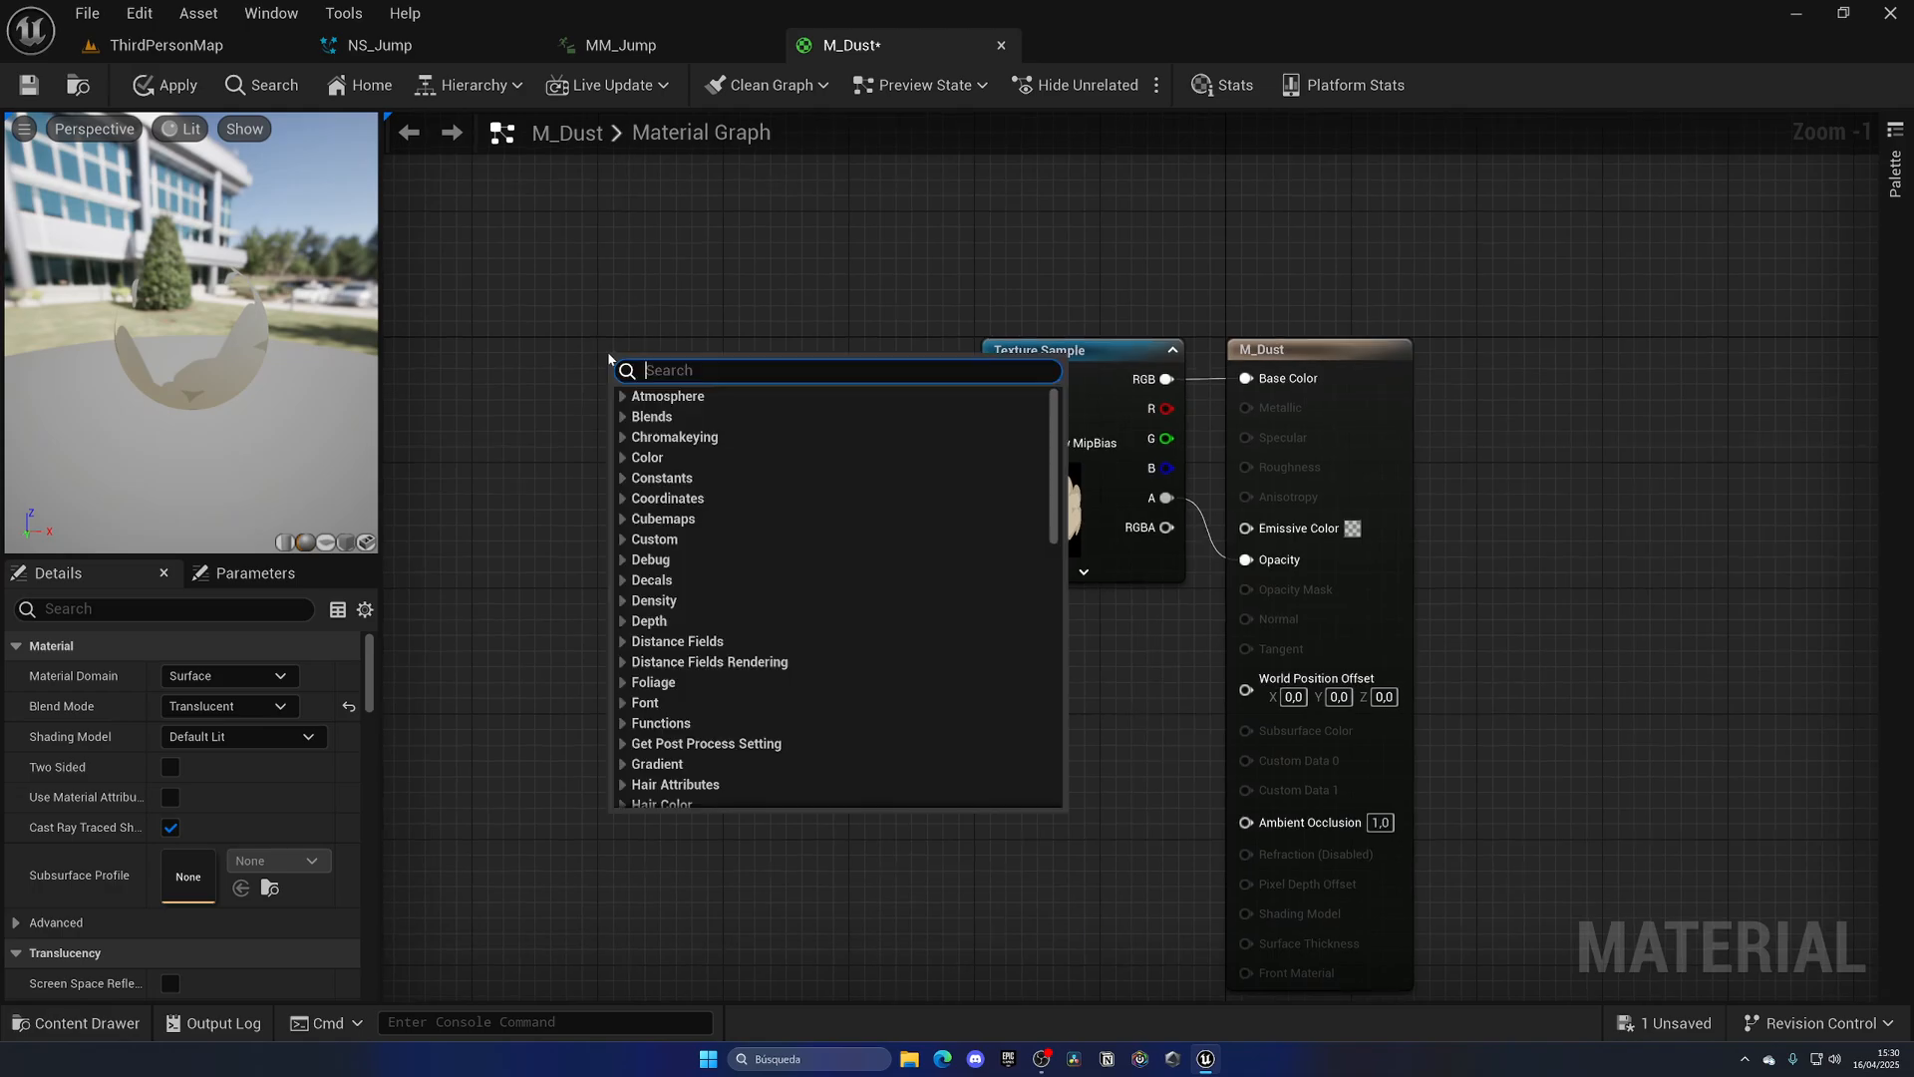
pyautogui.write('particle')
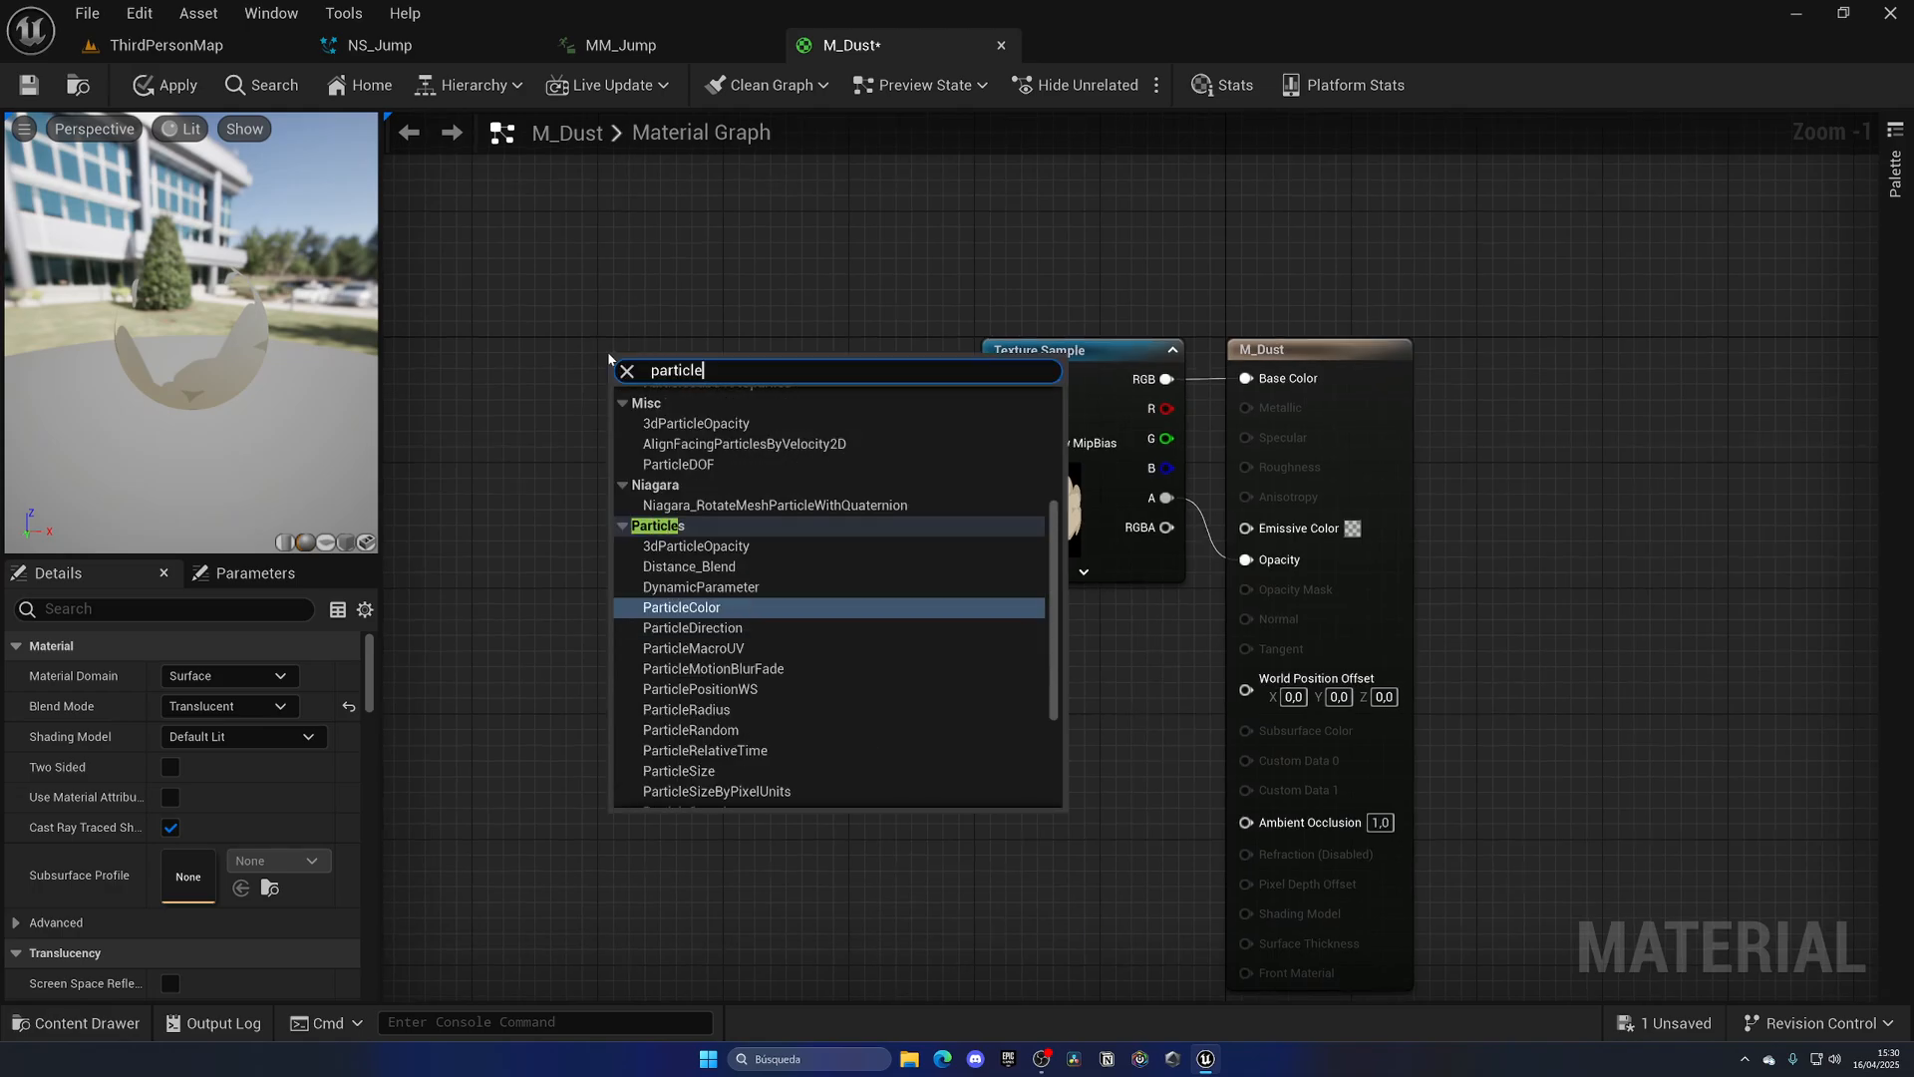
pyautogui.click(681, 607)
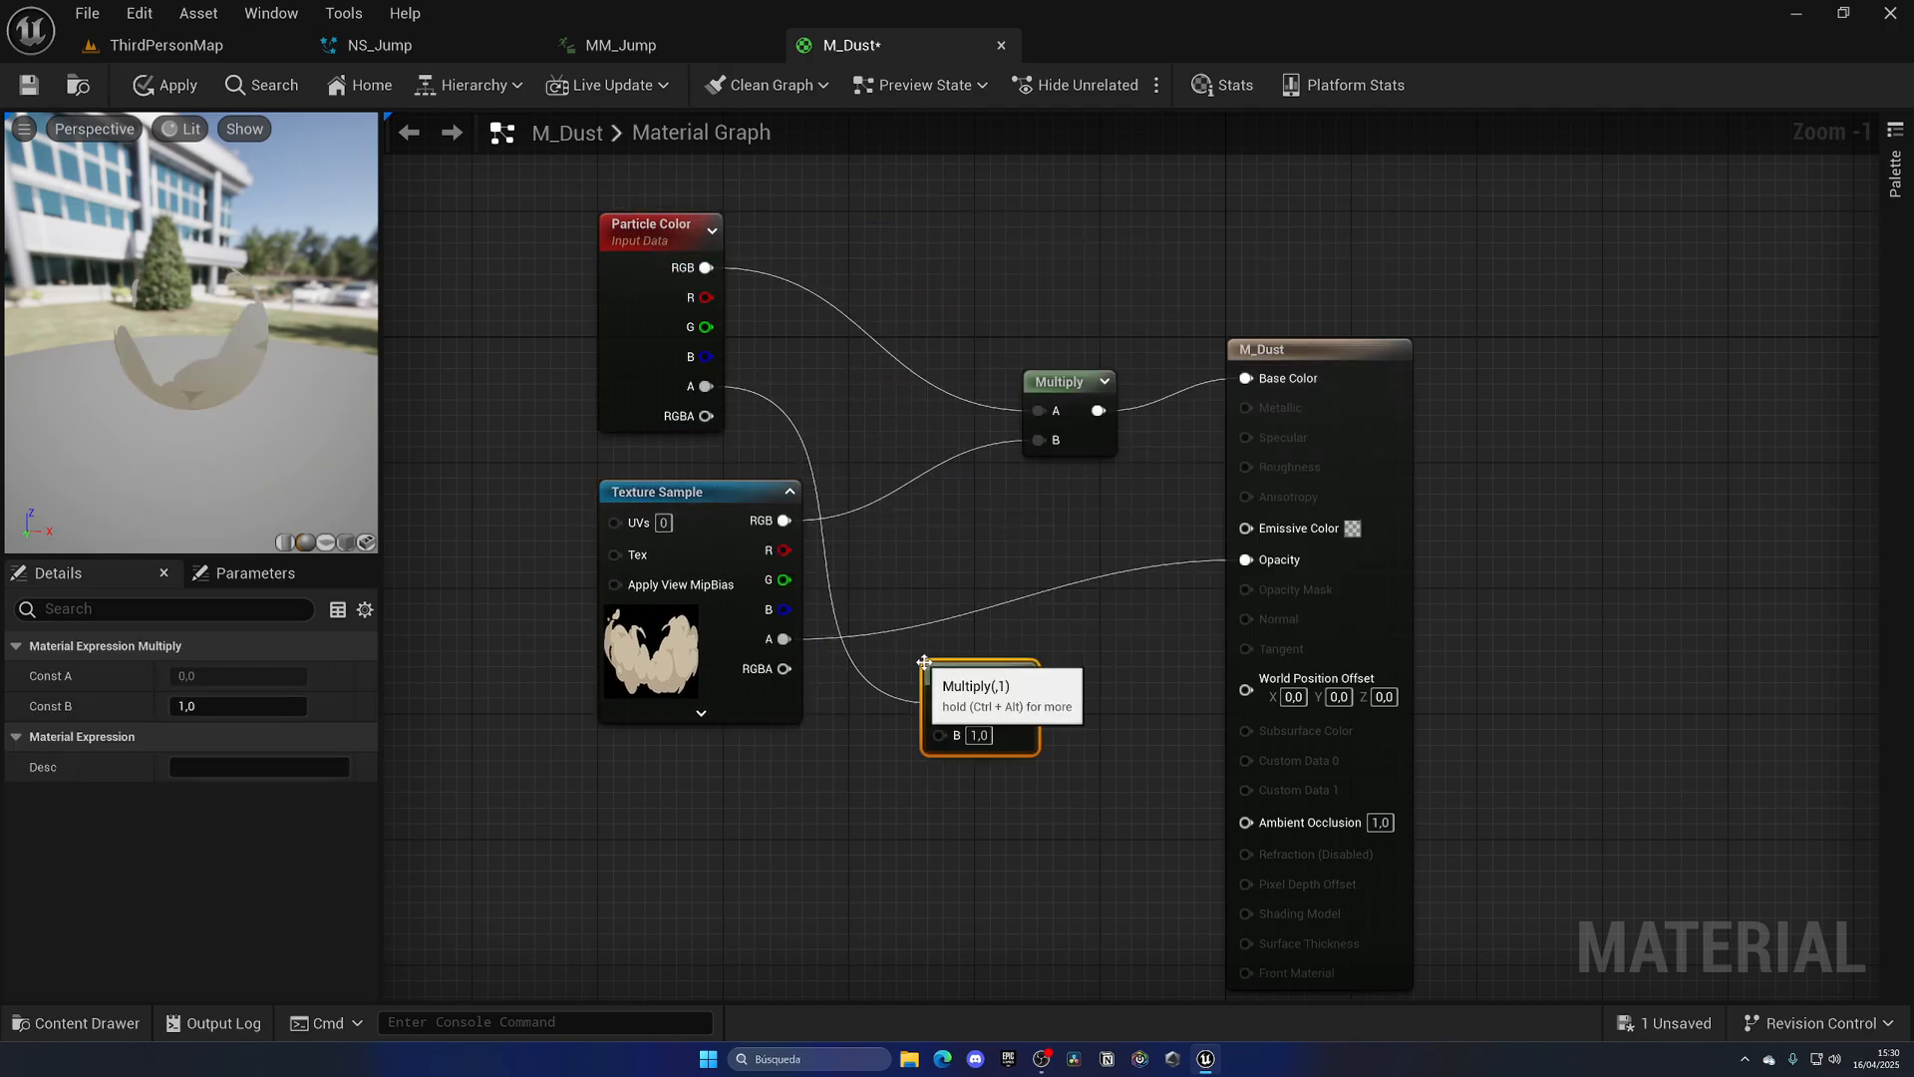
pyautogui.moveTo(788, 638); pyautogui.dragTo(940, 702)
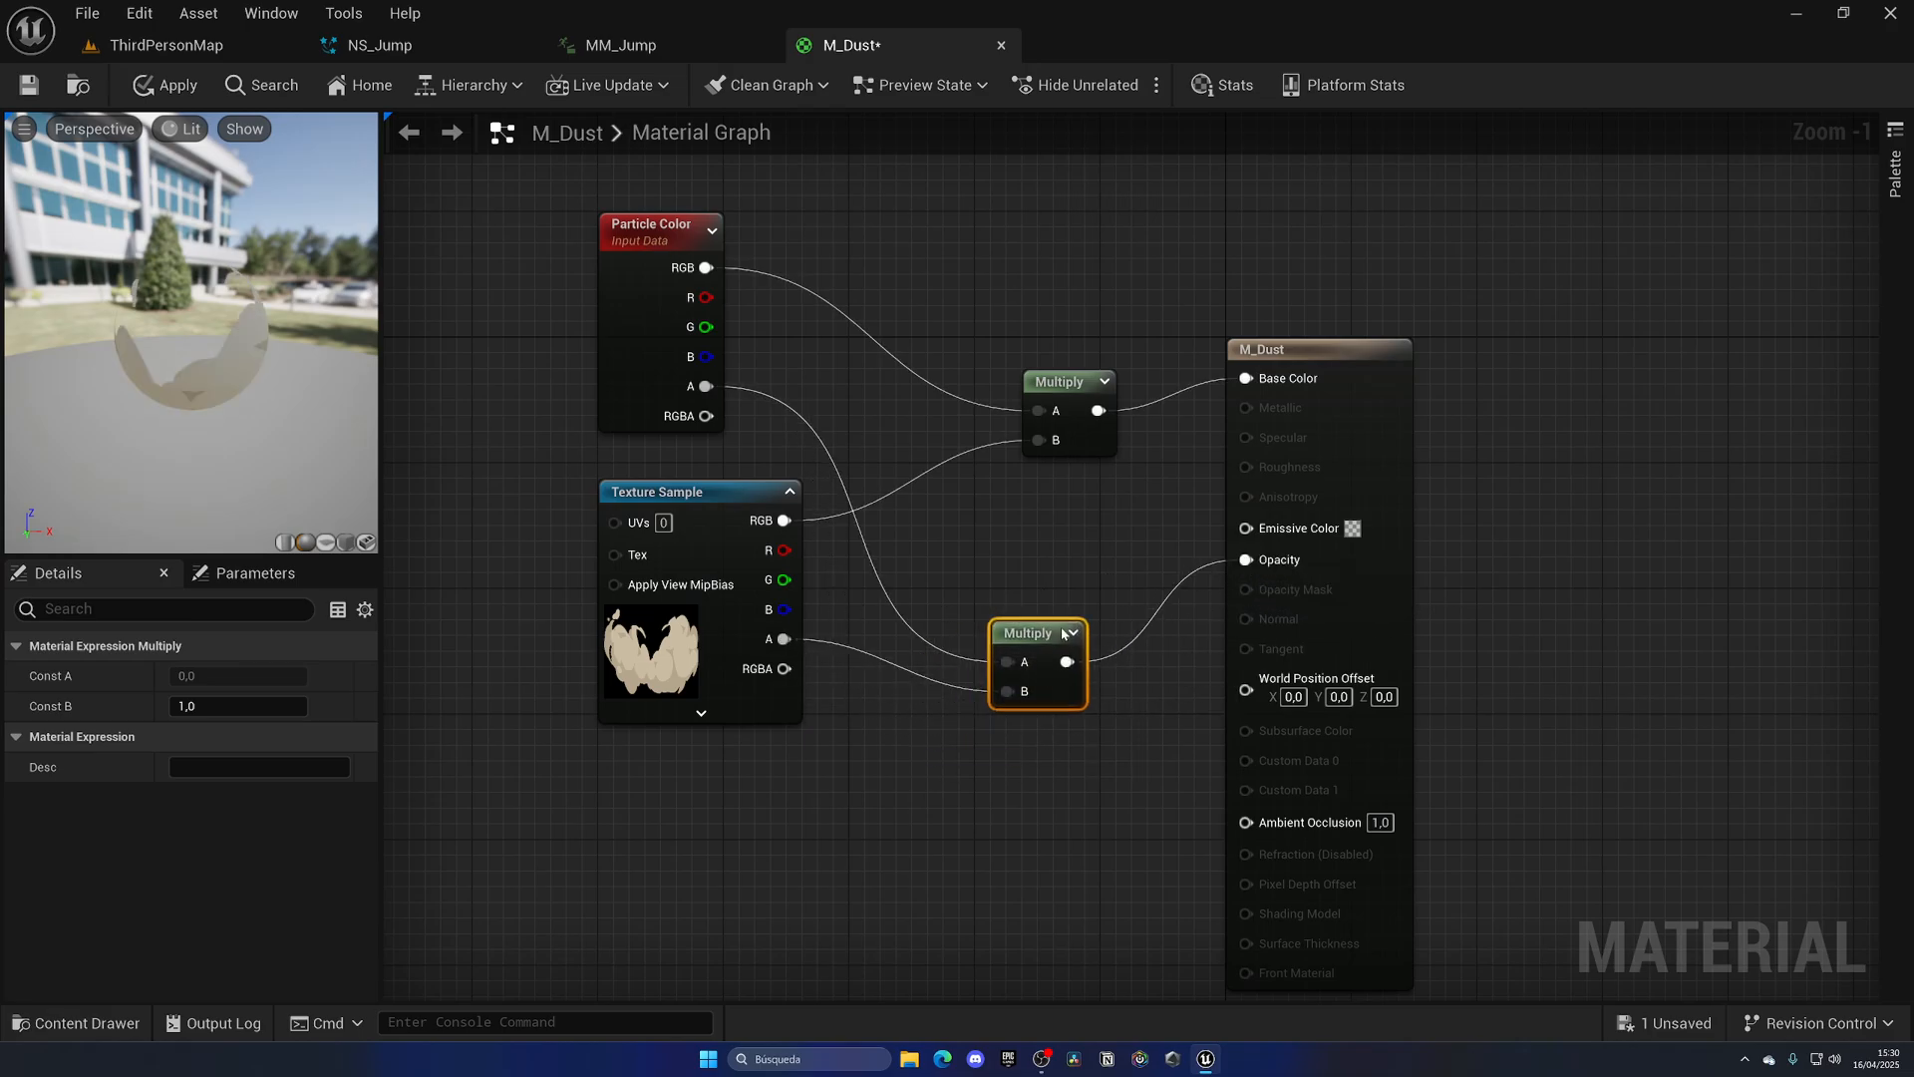
pyautogui.moveTo(1037, 663); pyautogui.dragTo(1068, 615)
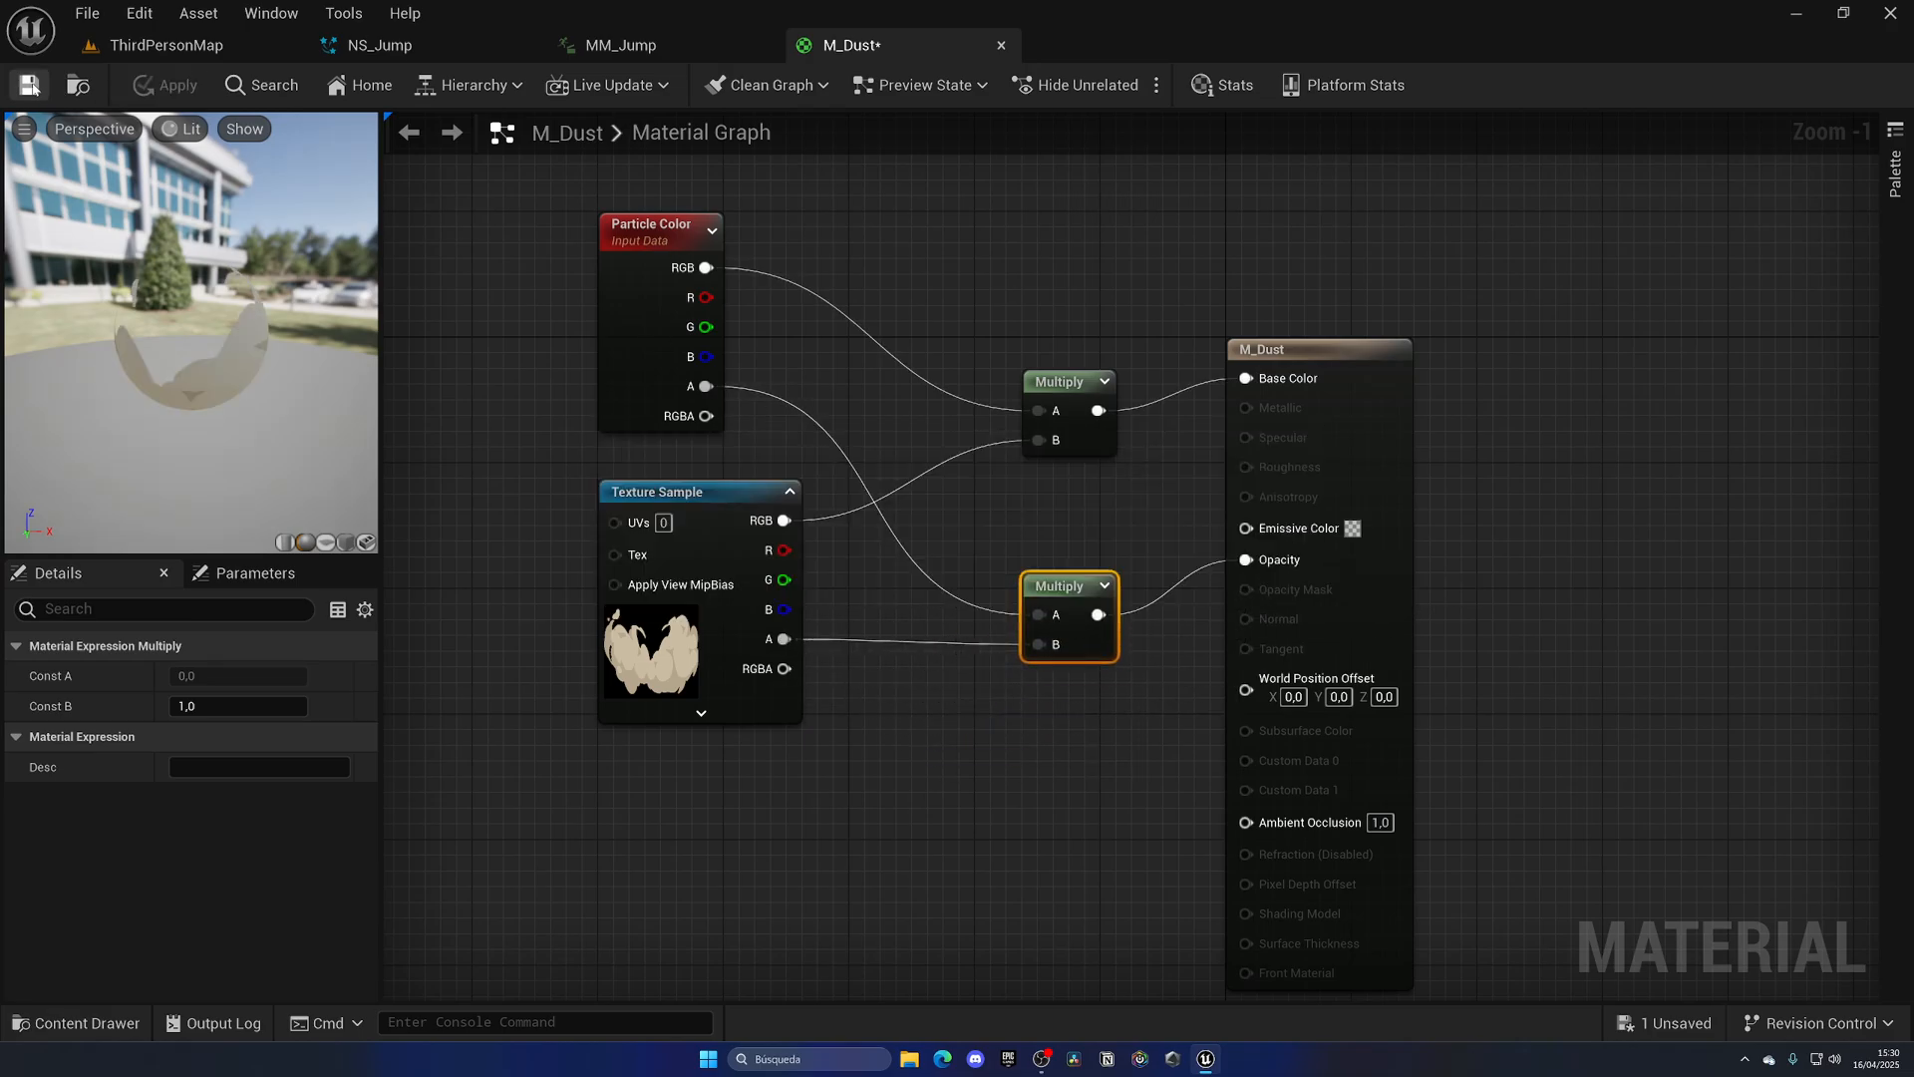
# - Save M_Dust and assign it as NS_Jump's sprite renderer material
pyautogui.click(376, 45)
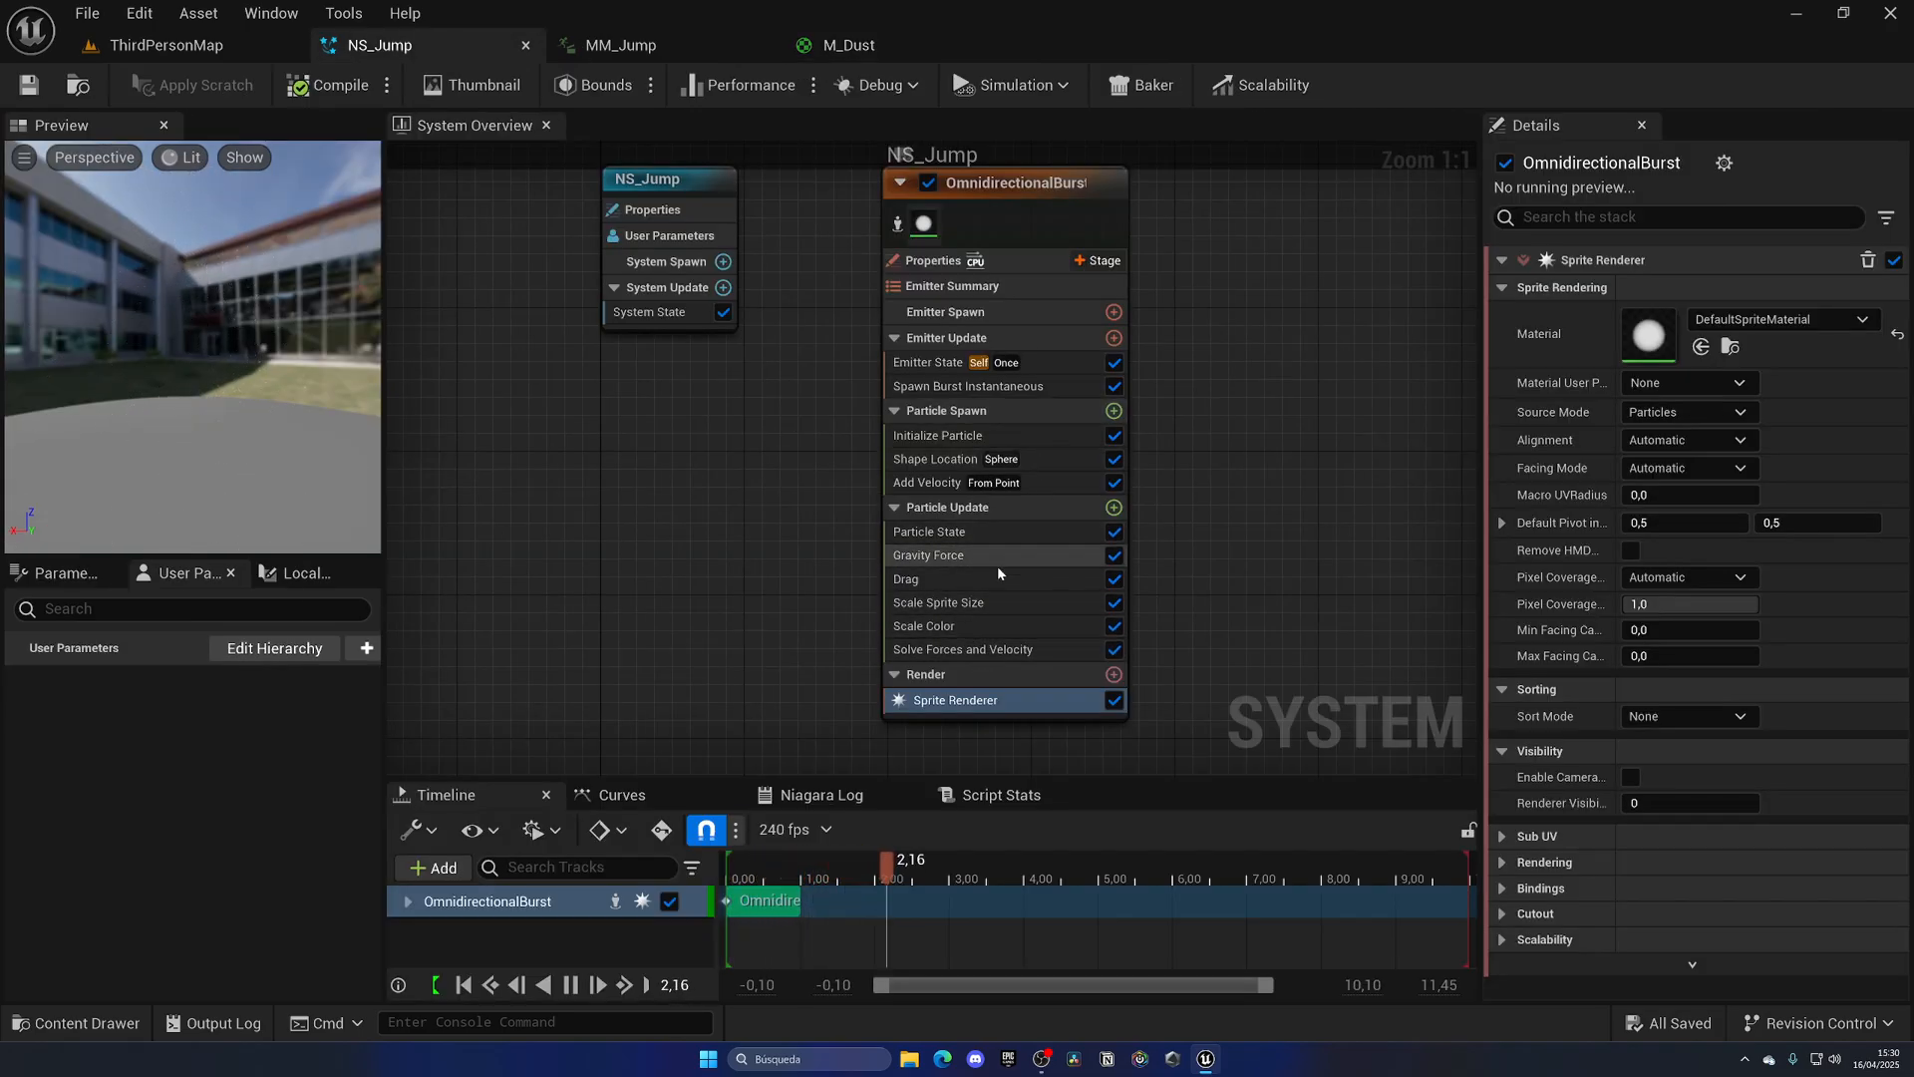
pyautogui.click(939, 603)
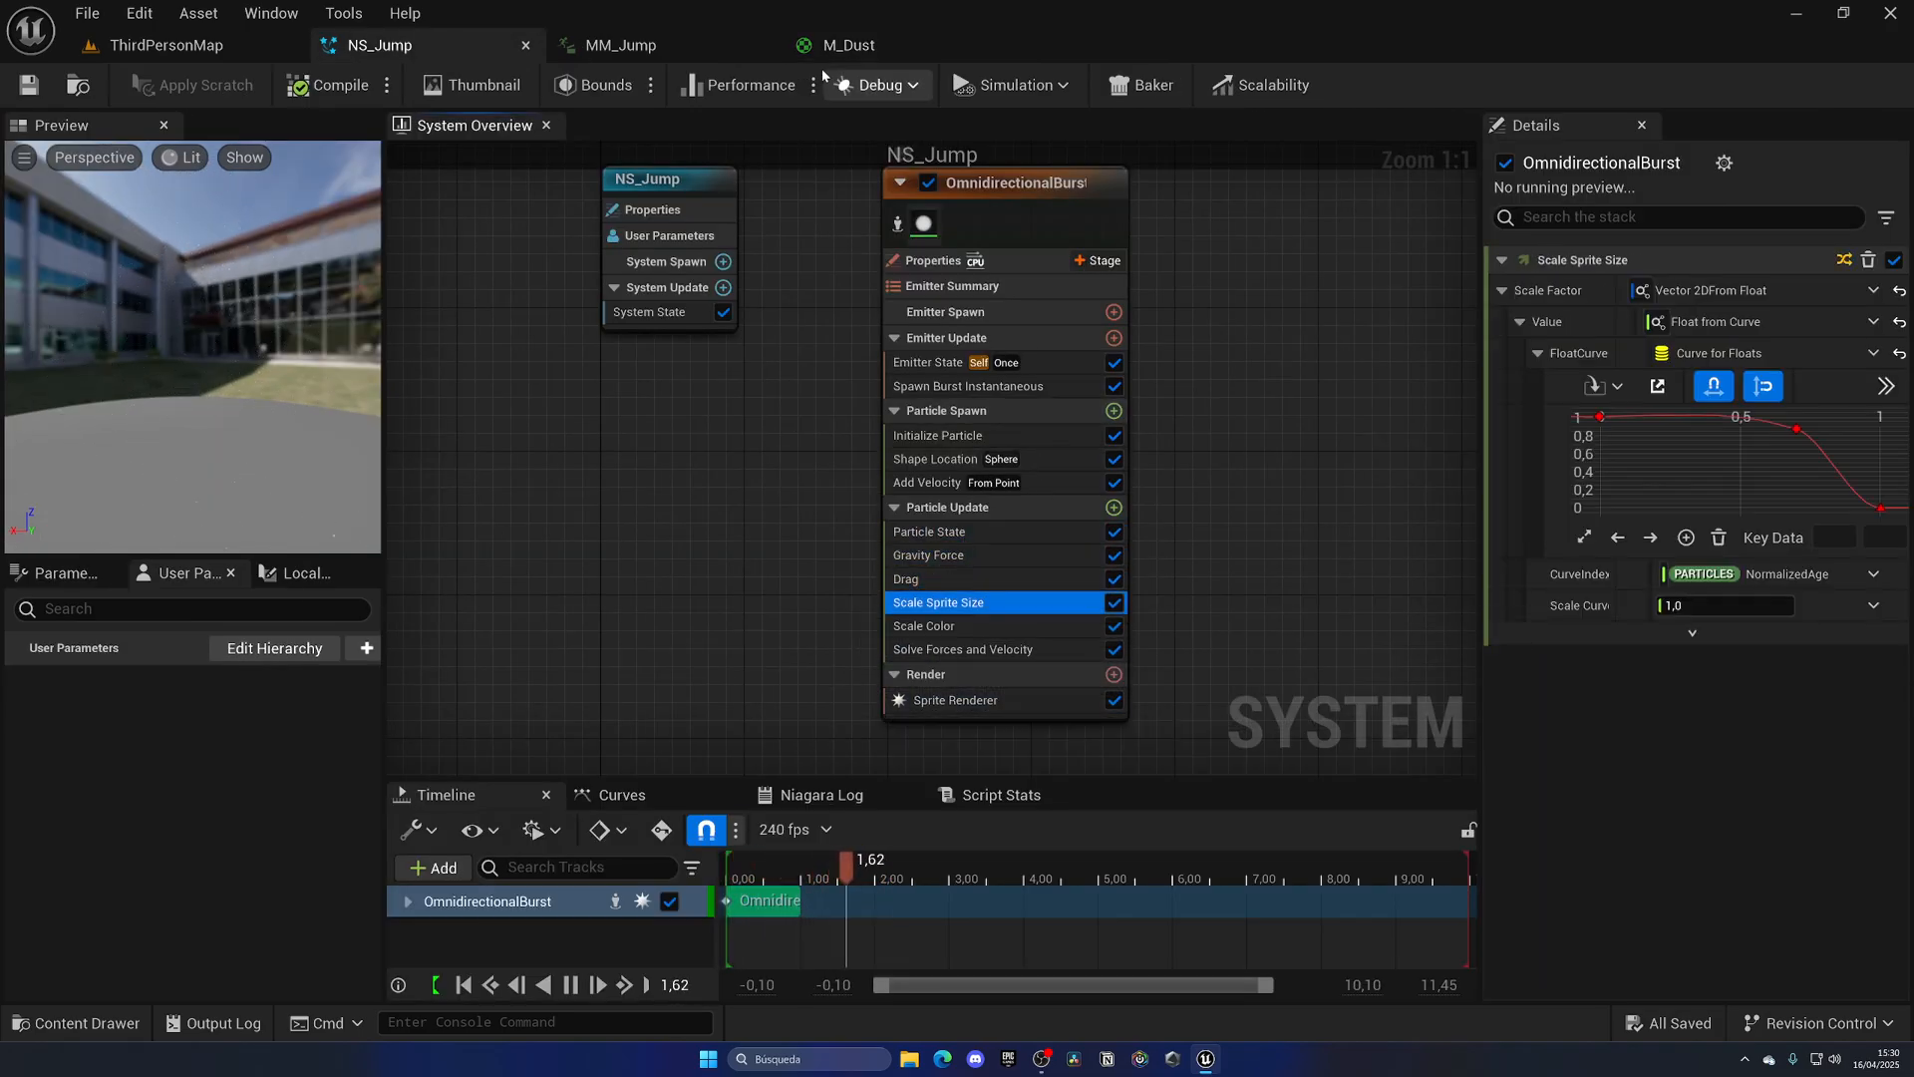
pyautogui.click(846, 45)
pyautogui.write('m')
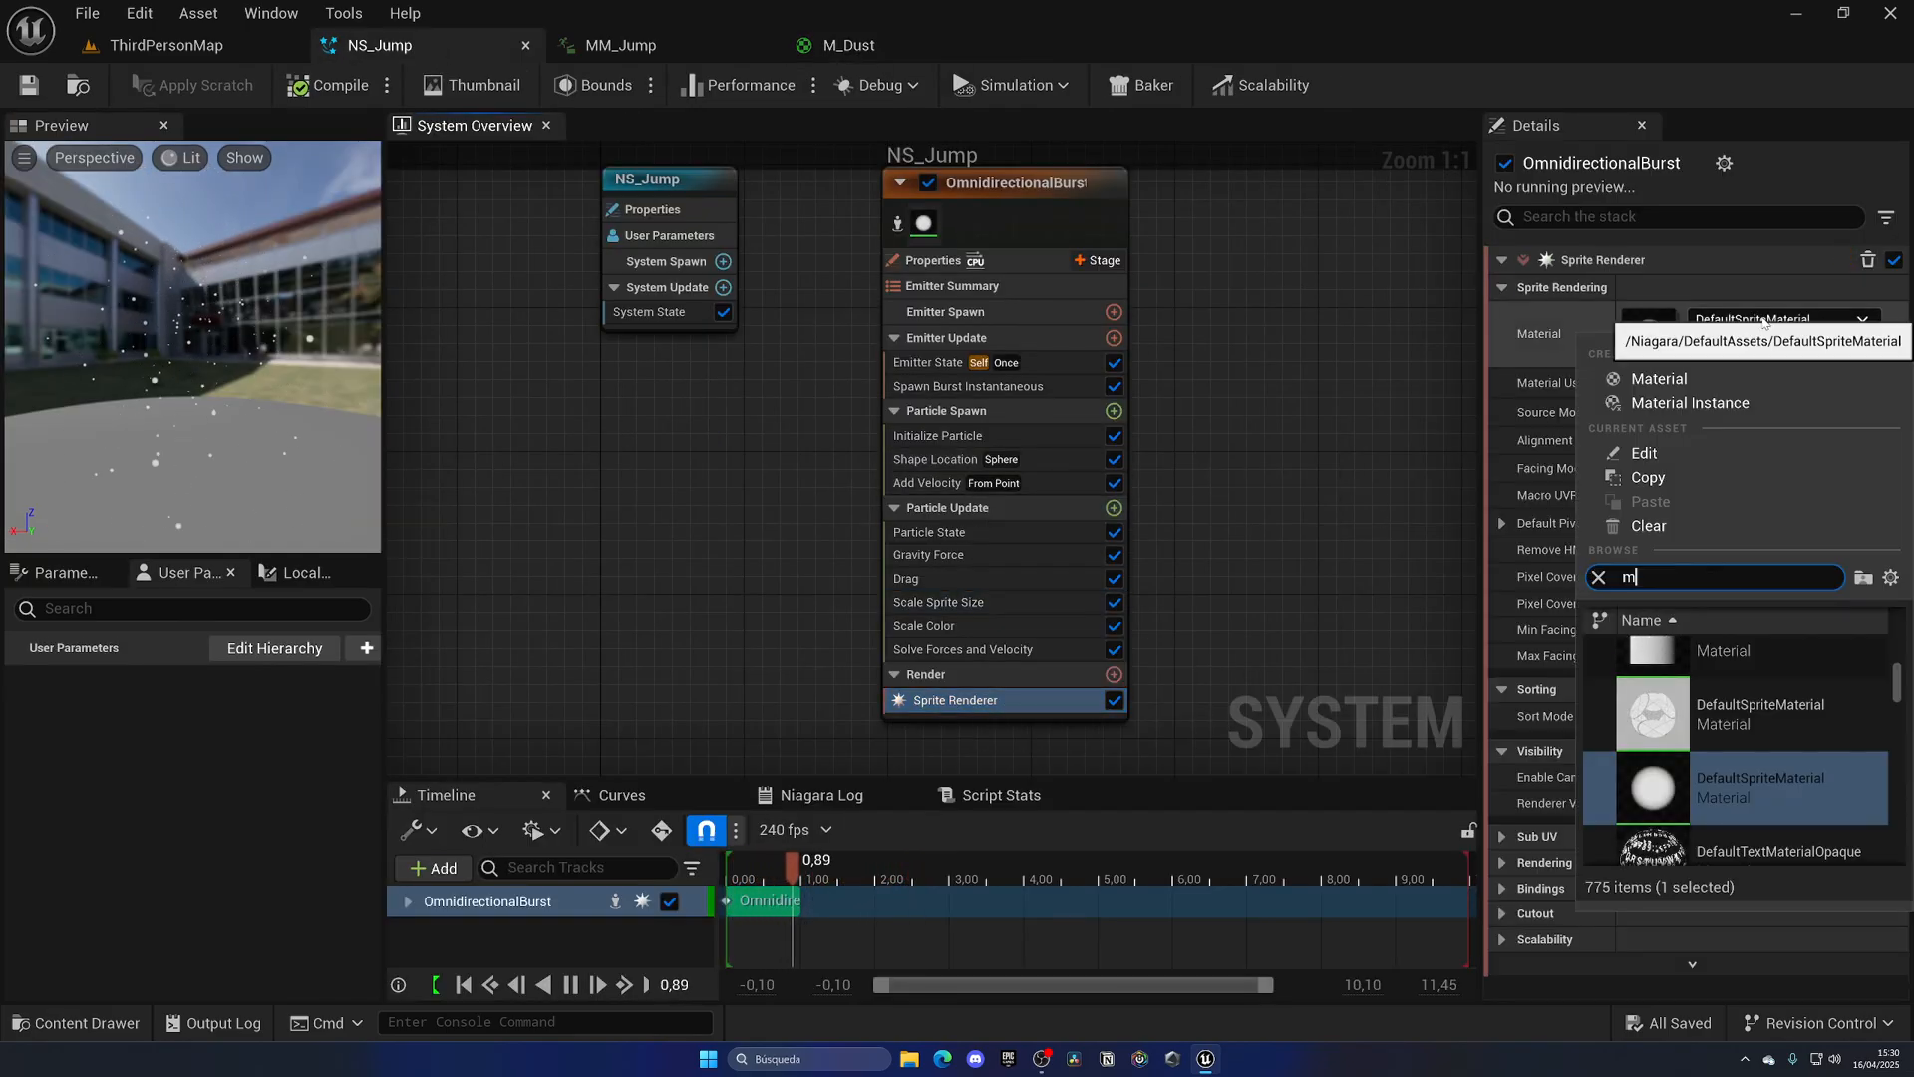
pyautogui.write('_dust')
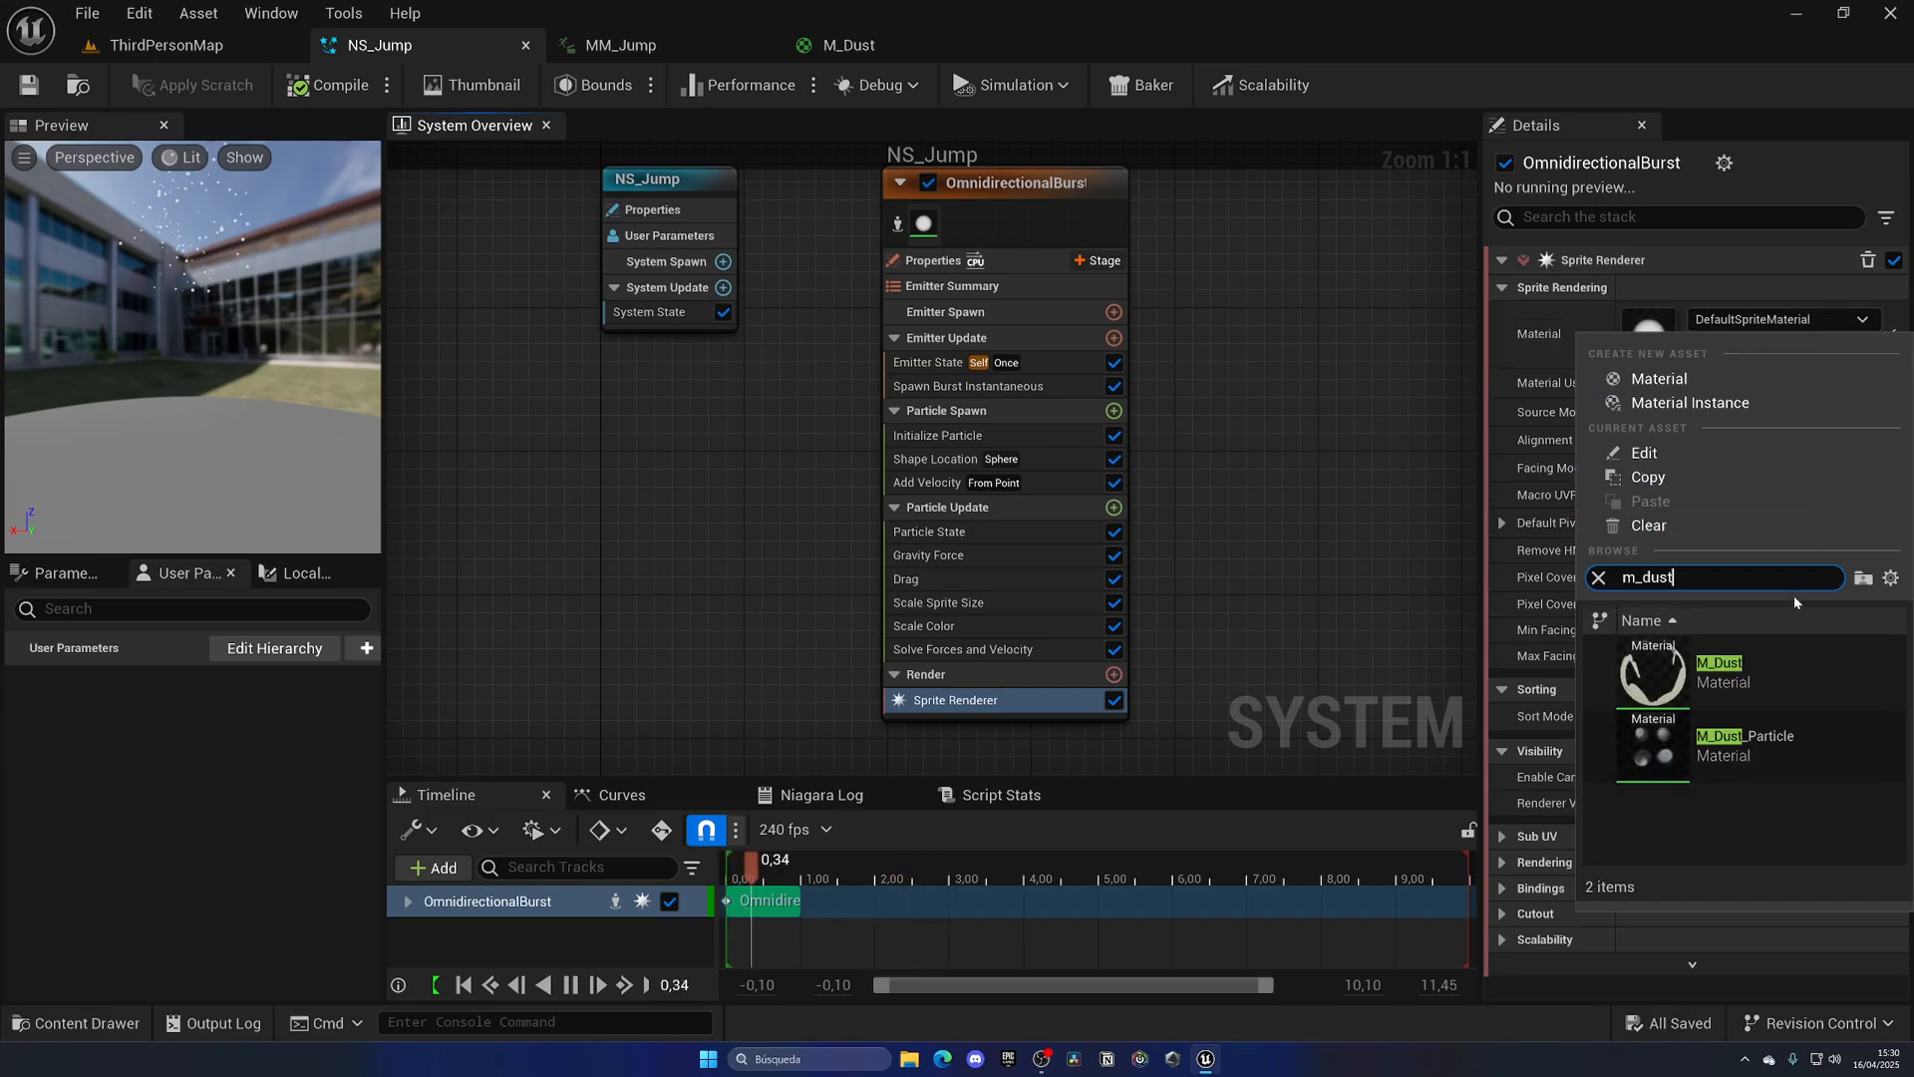
pyautogui.click(1719, 669)
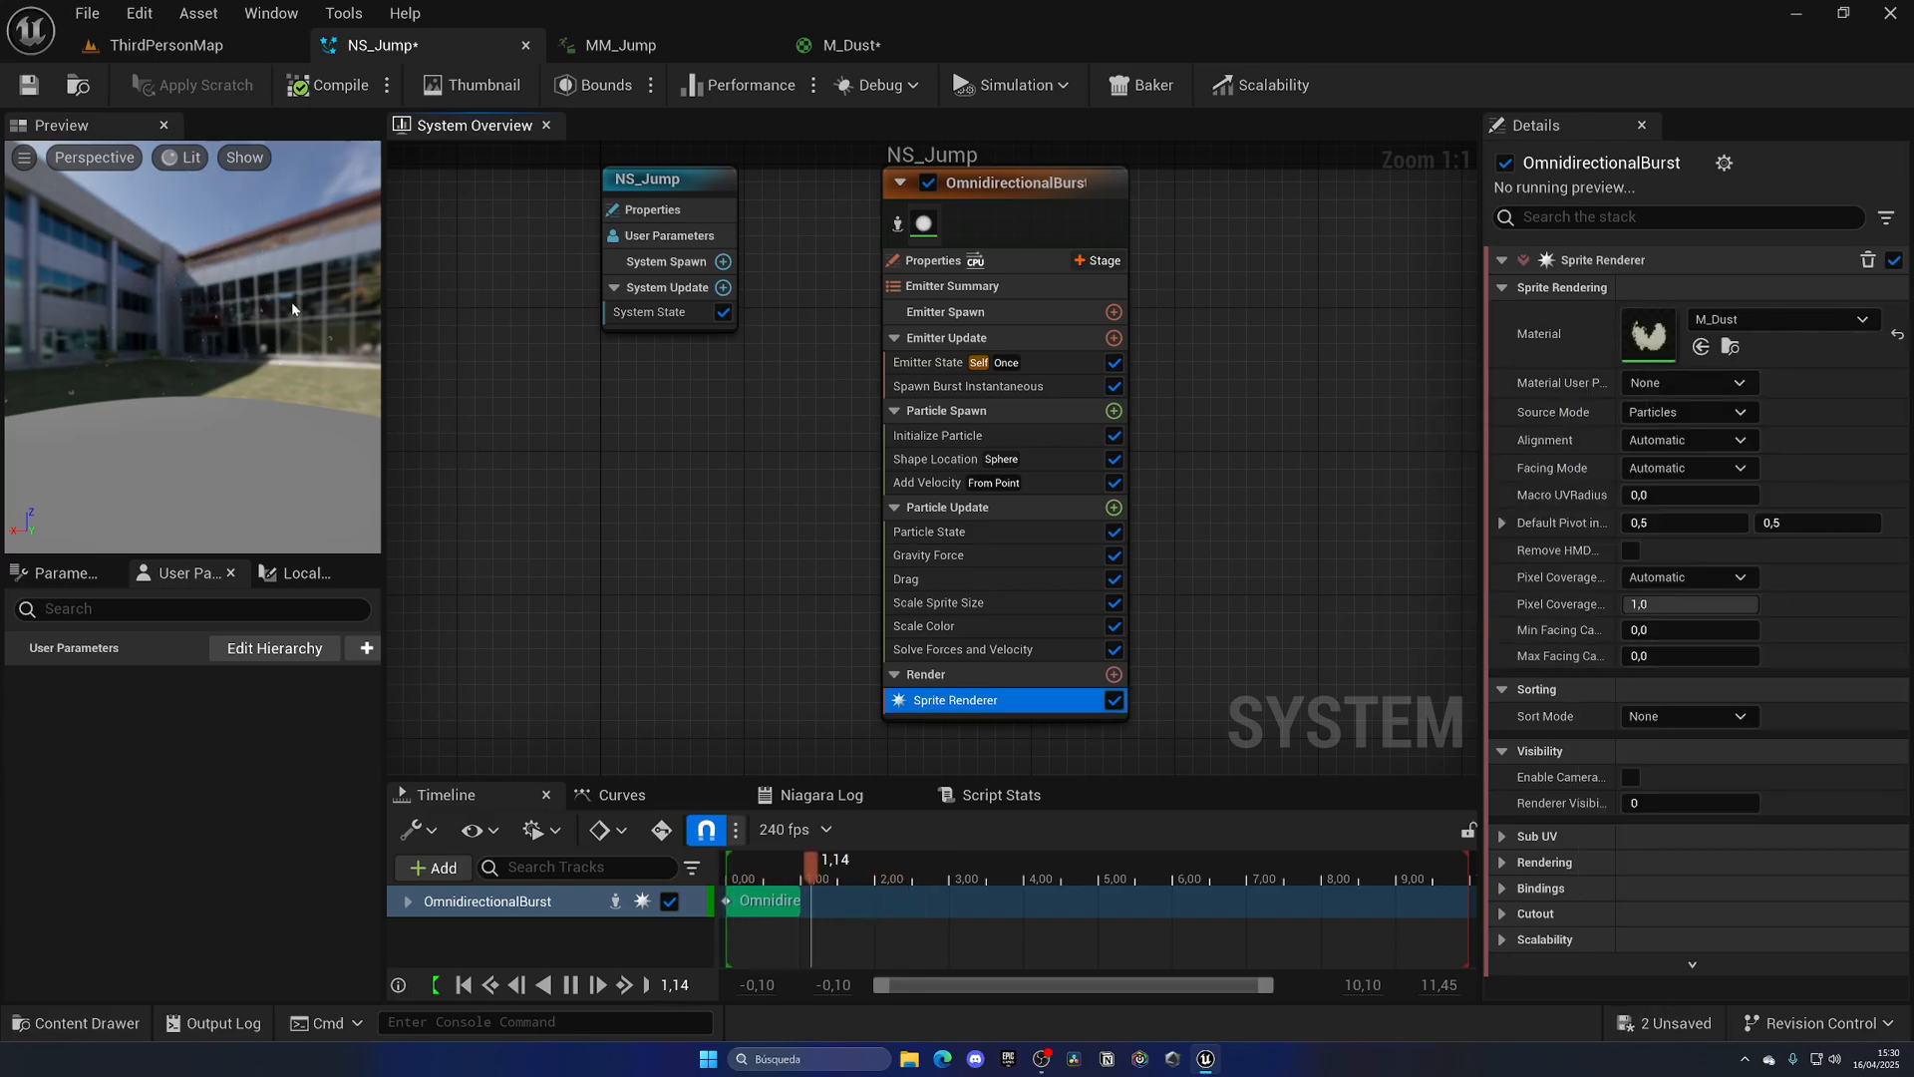
# - Preview the dust burst, then play-test the jump in the level
pyautogui.moveTo(810, 859); pyautogui.dragTo(771, 860)
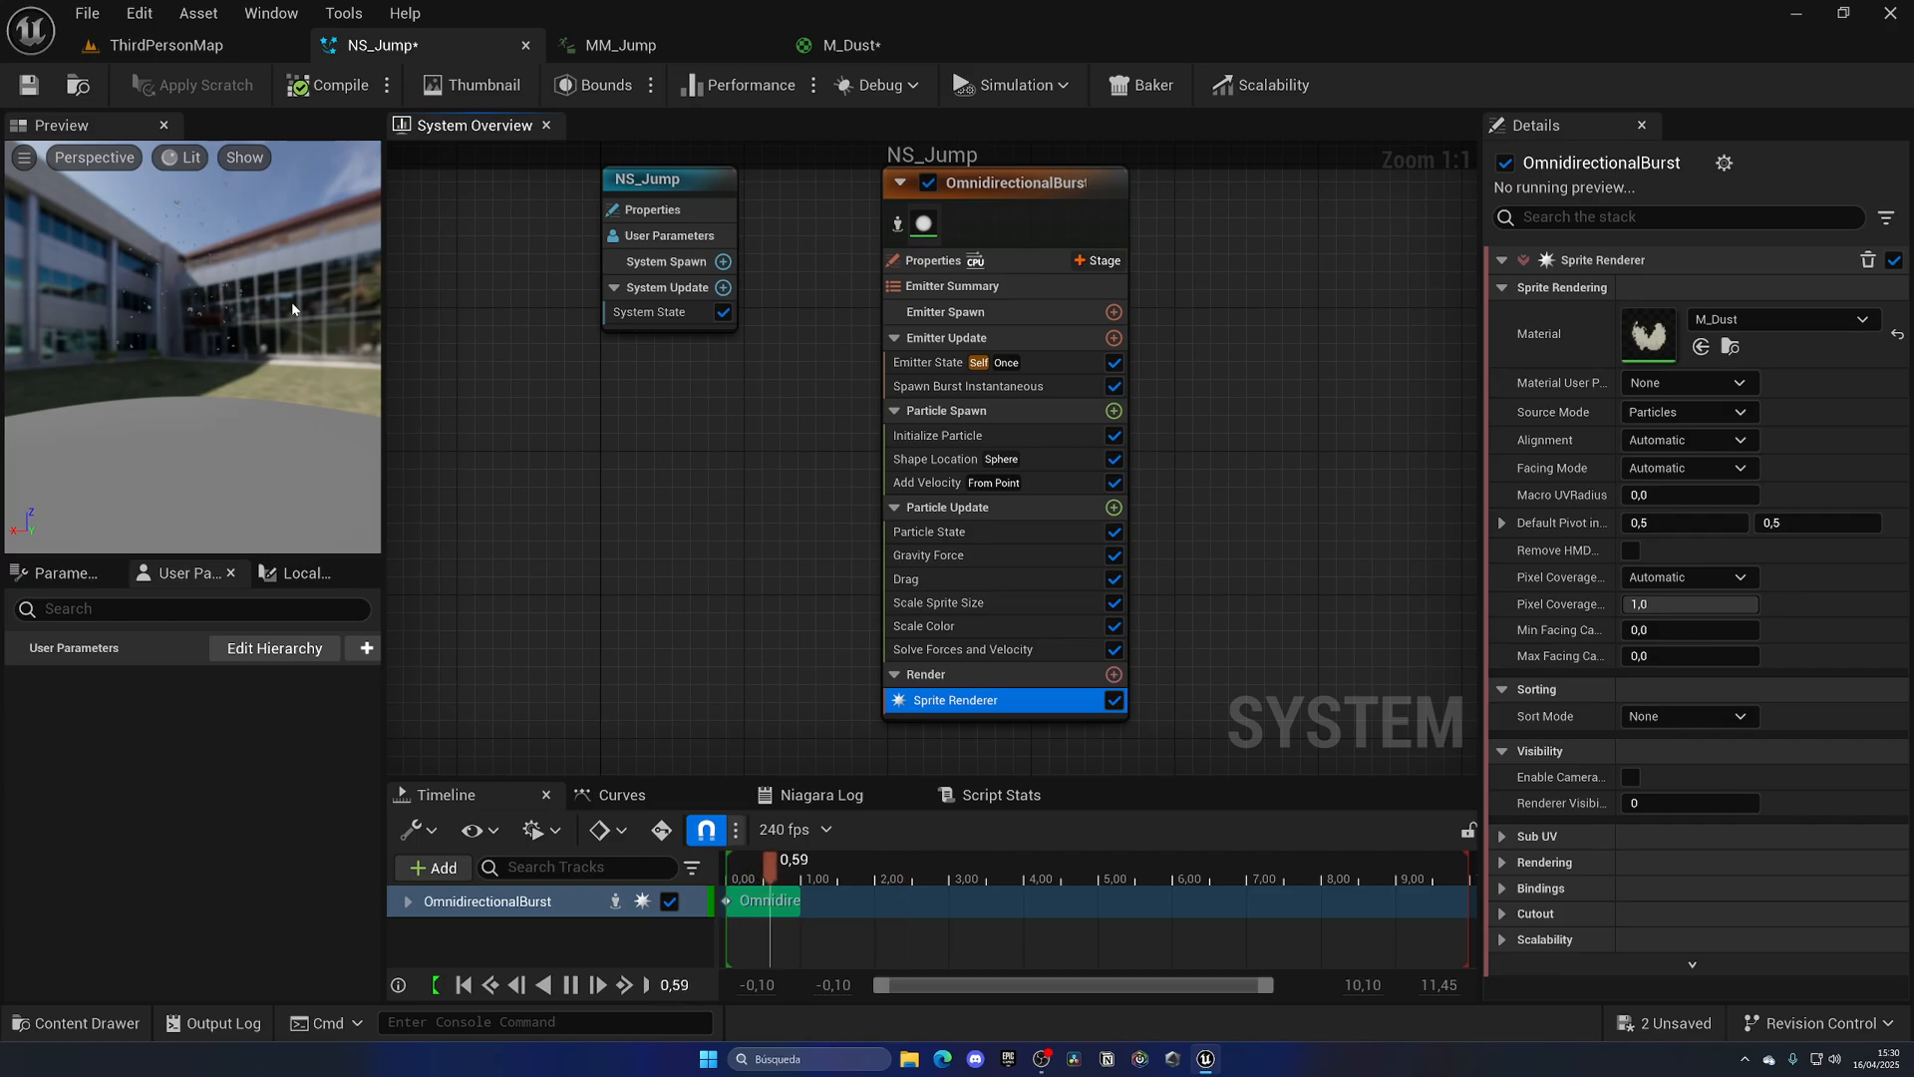
pyautogui.moveTo(773, 859); pyautogui.dragTo(739, 859)
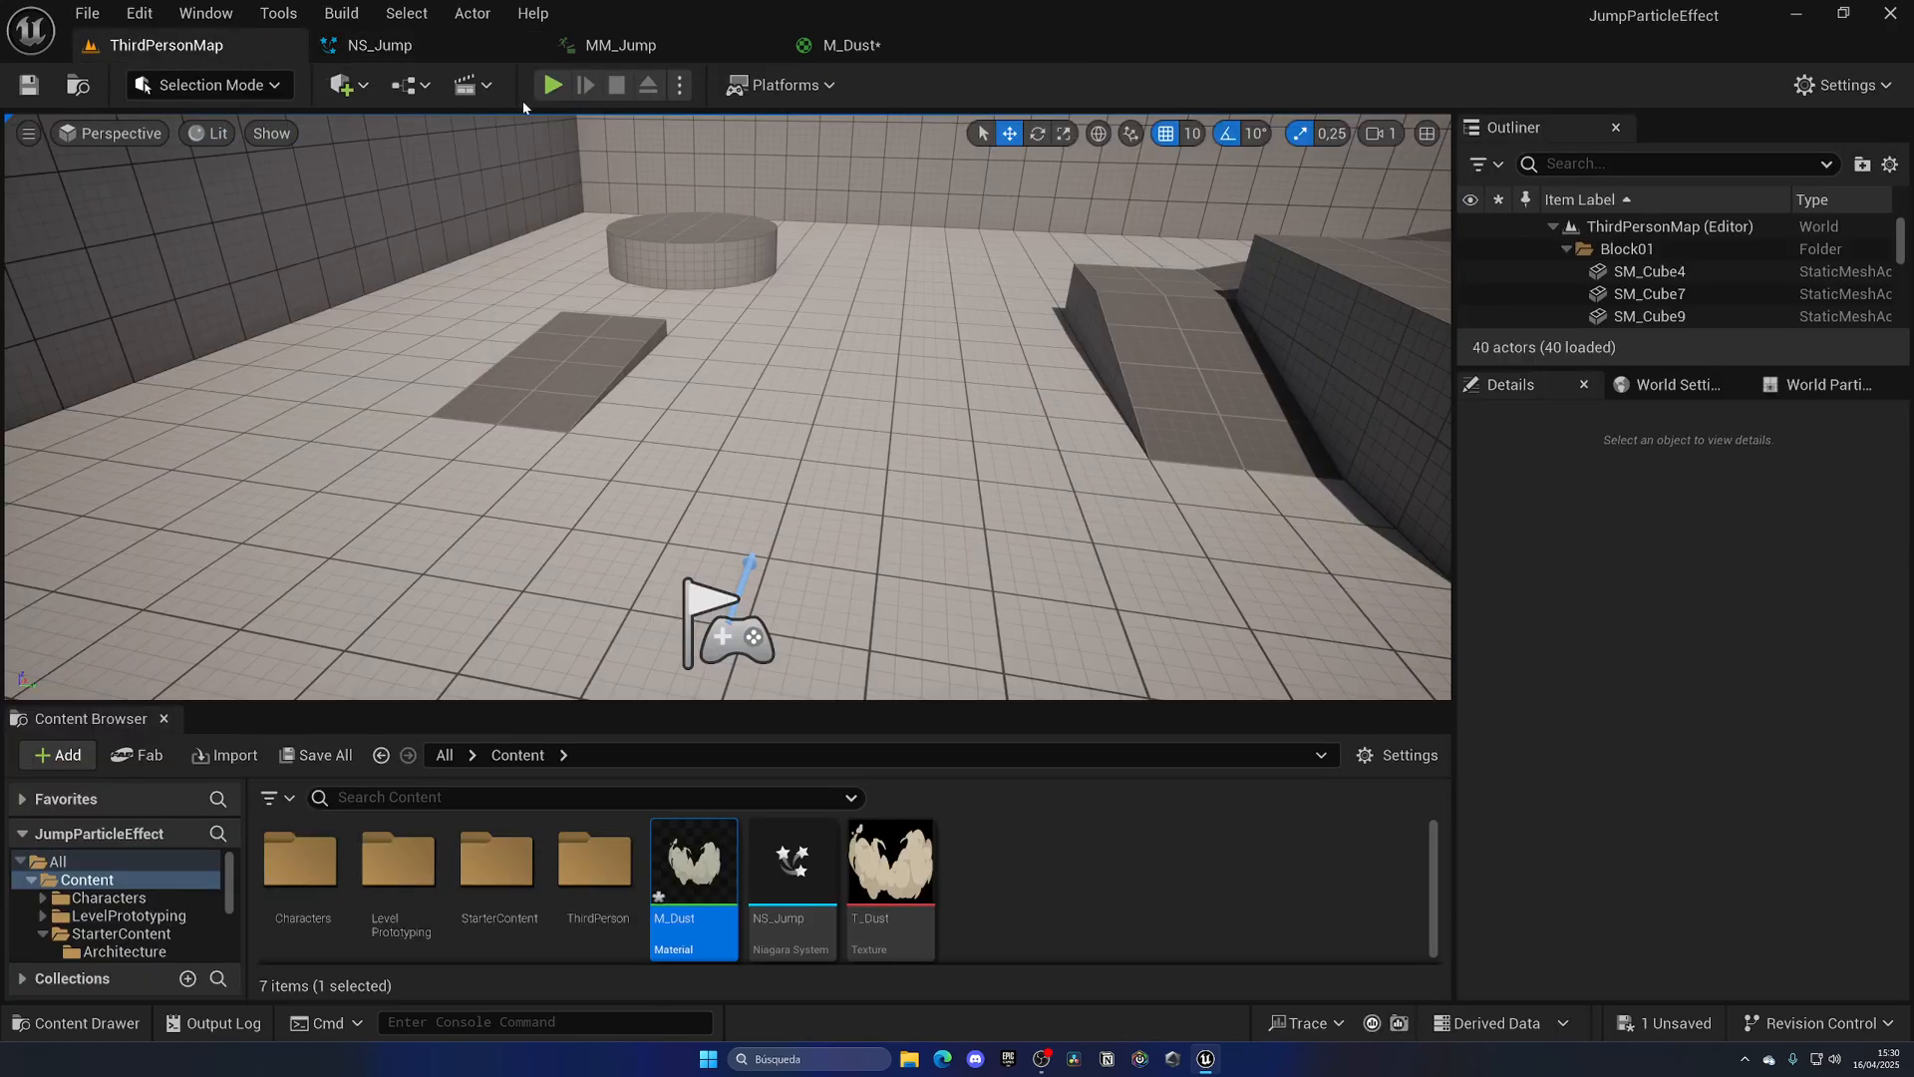
pyautogui.click(551, 84)
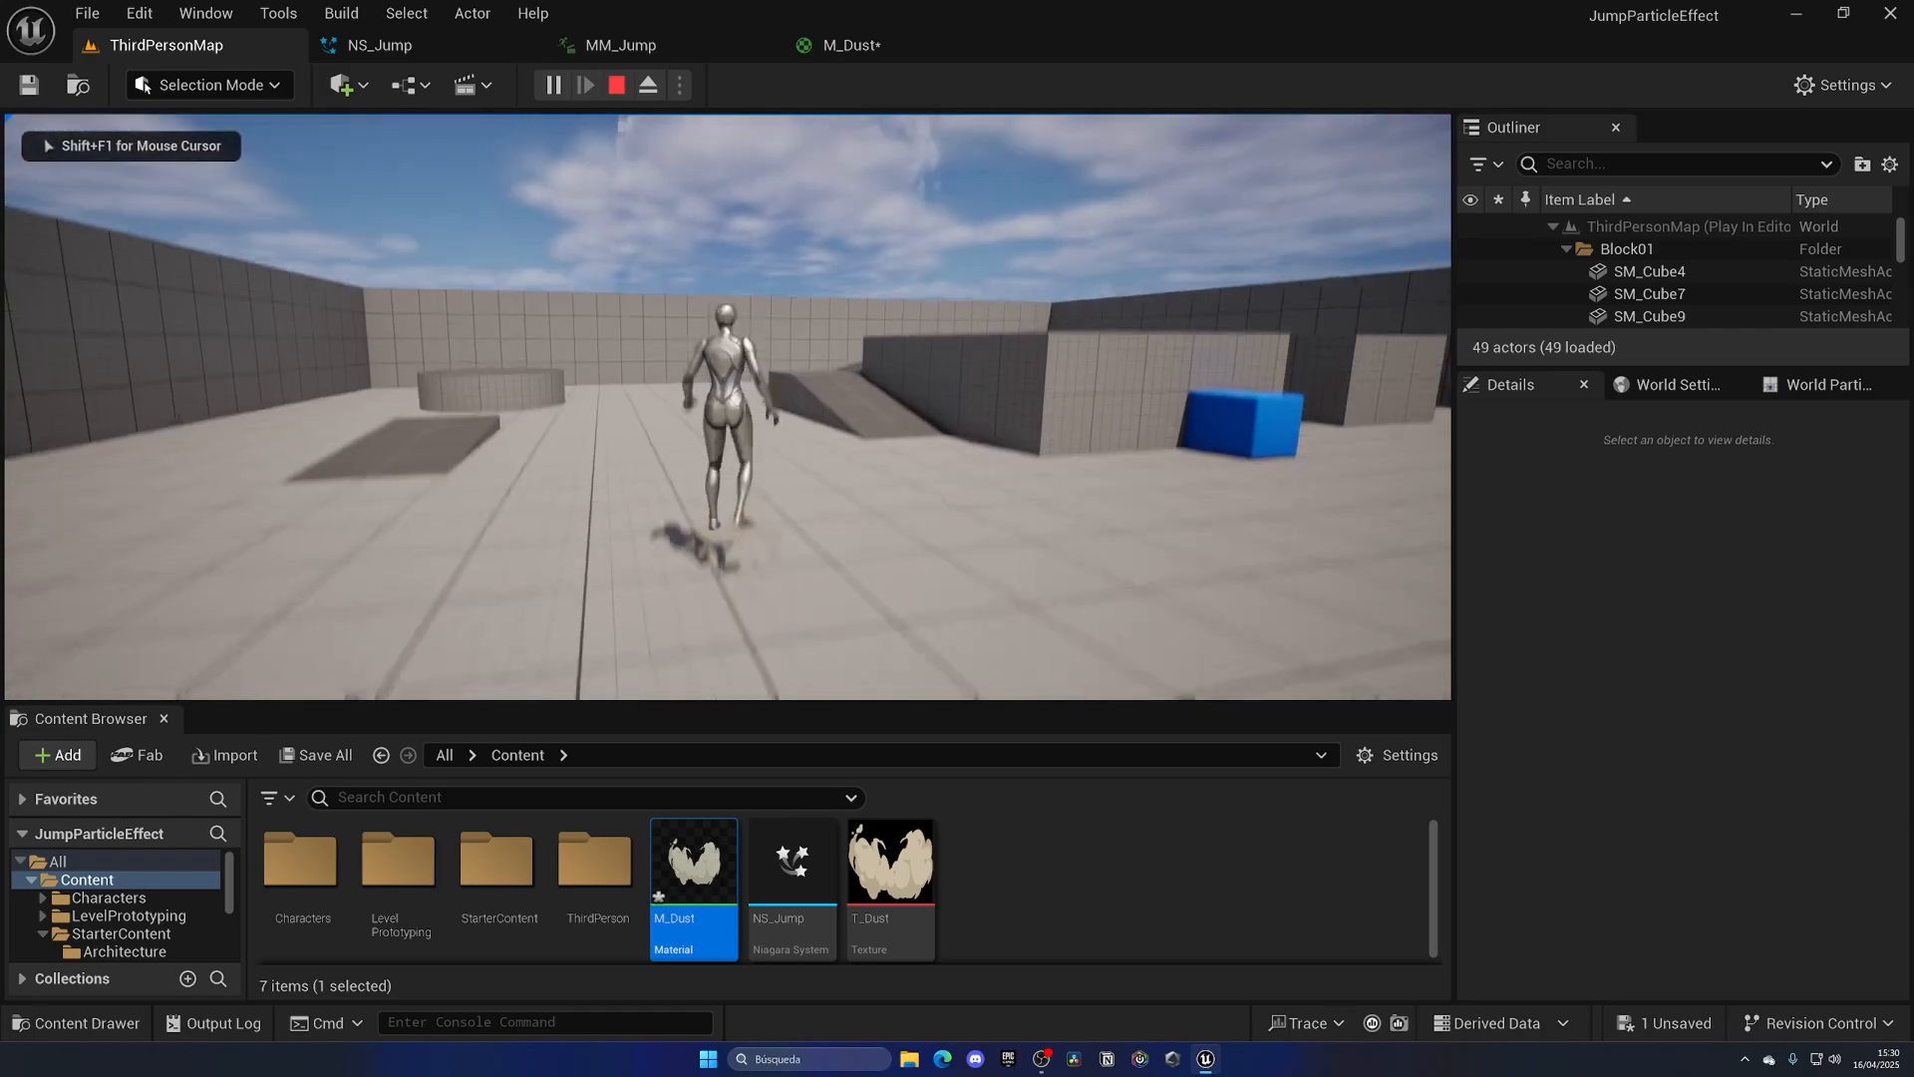
pyautogui.click(616, 84)
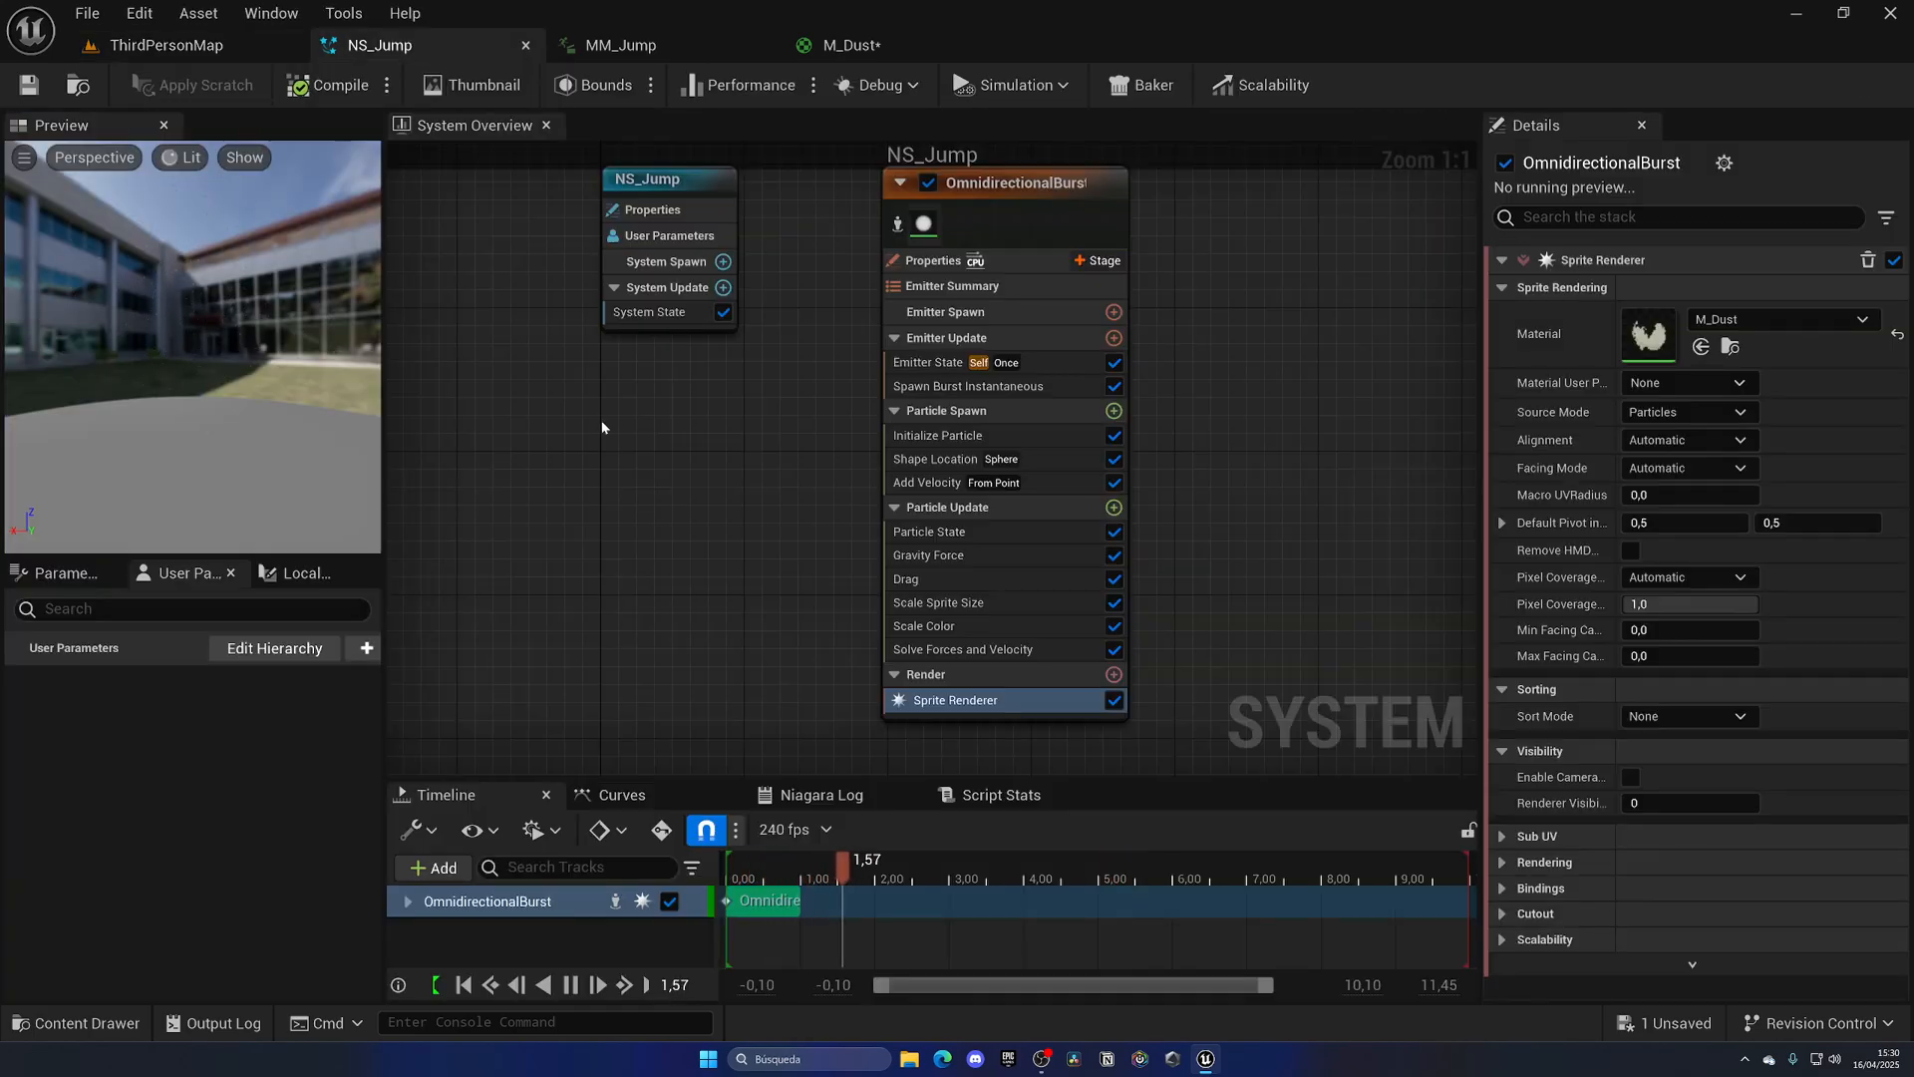
# - Set Initialize Particle's Uniform Sprite Size Min to 45 and Max to 50, then play-test
pyautogui.click(939, 435)
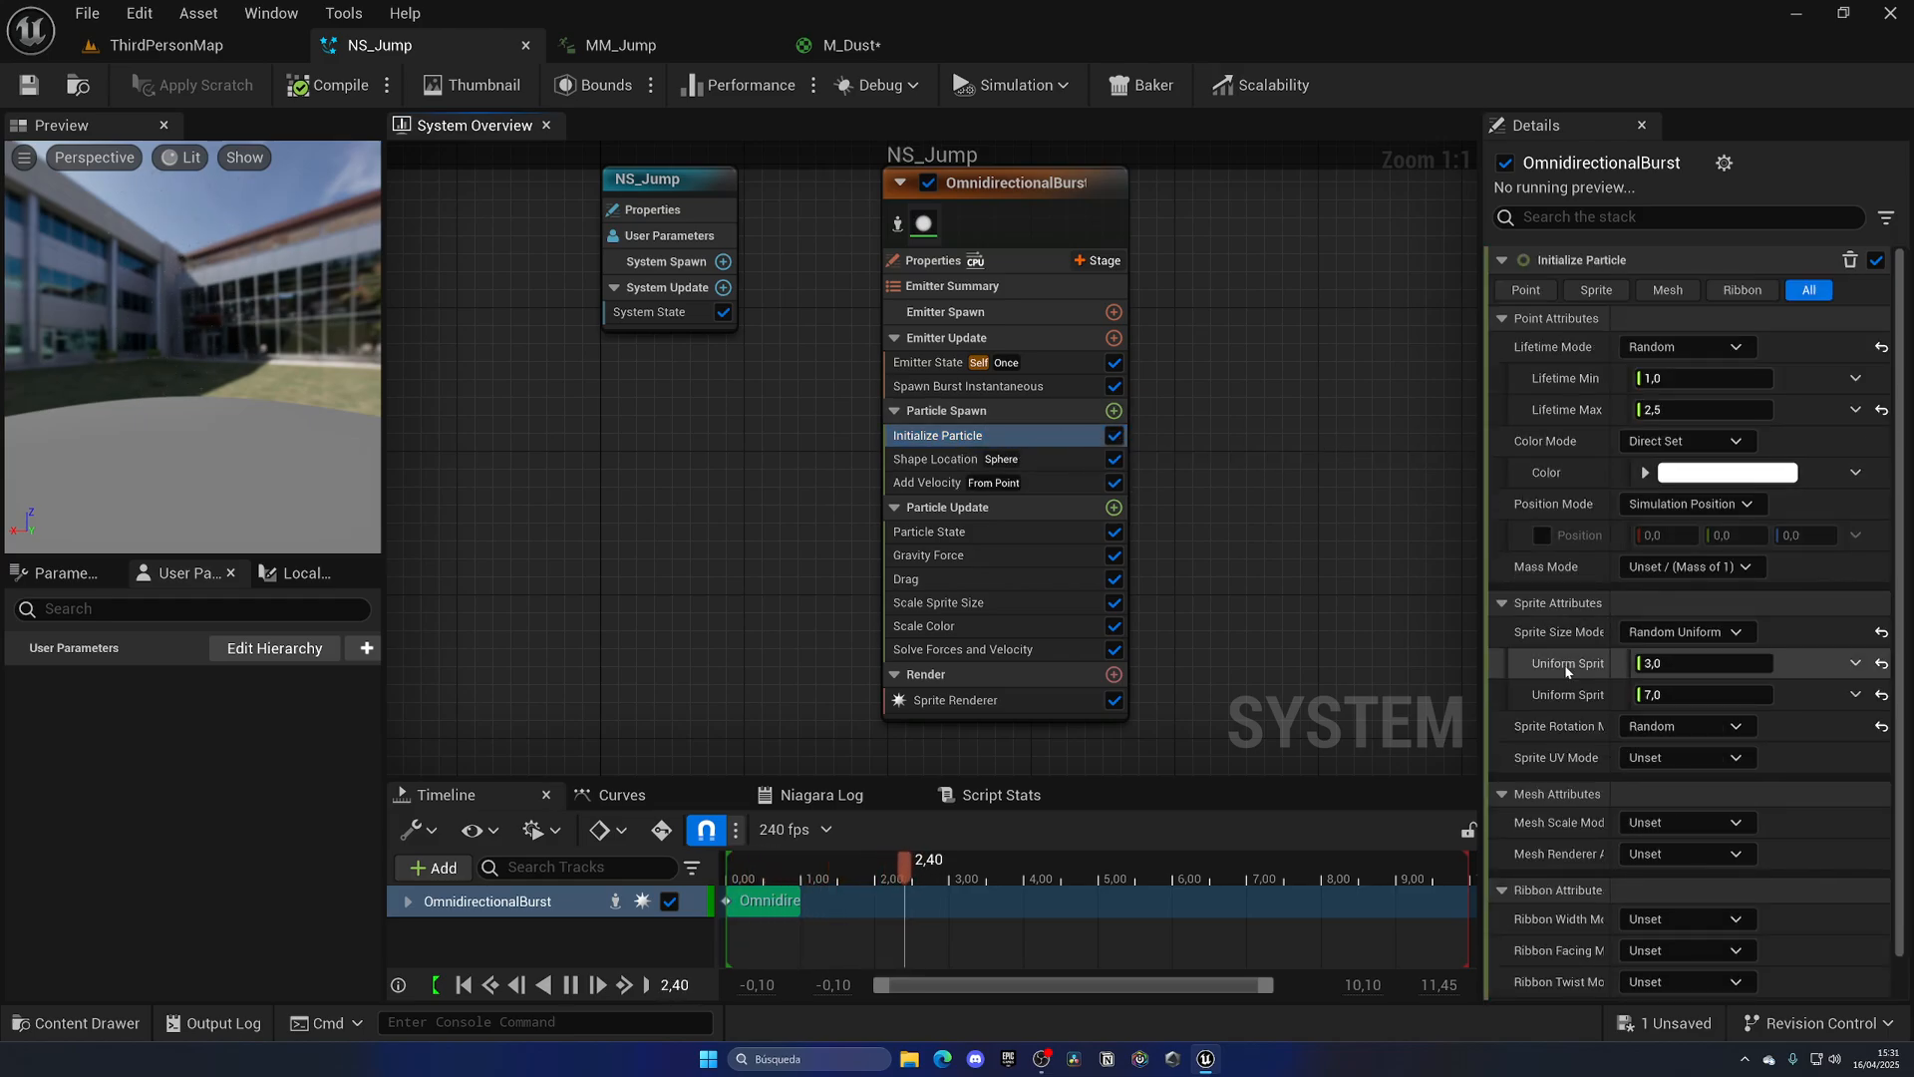
pyautogui.click(1701, 663)
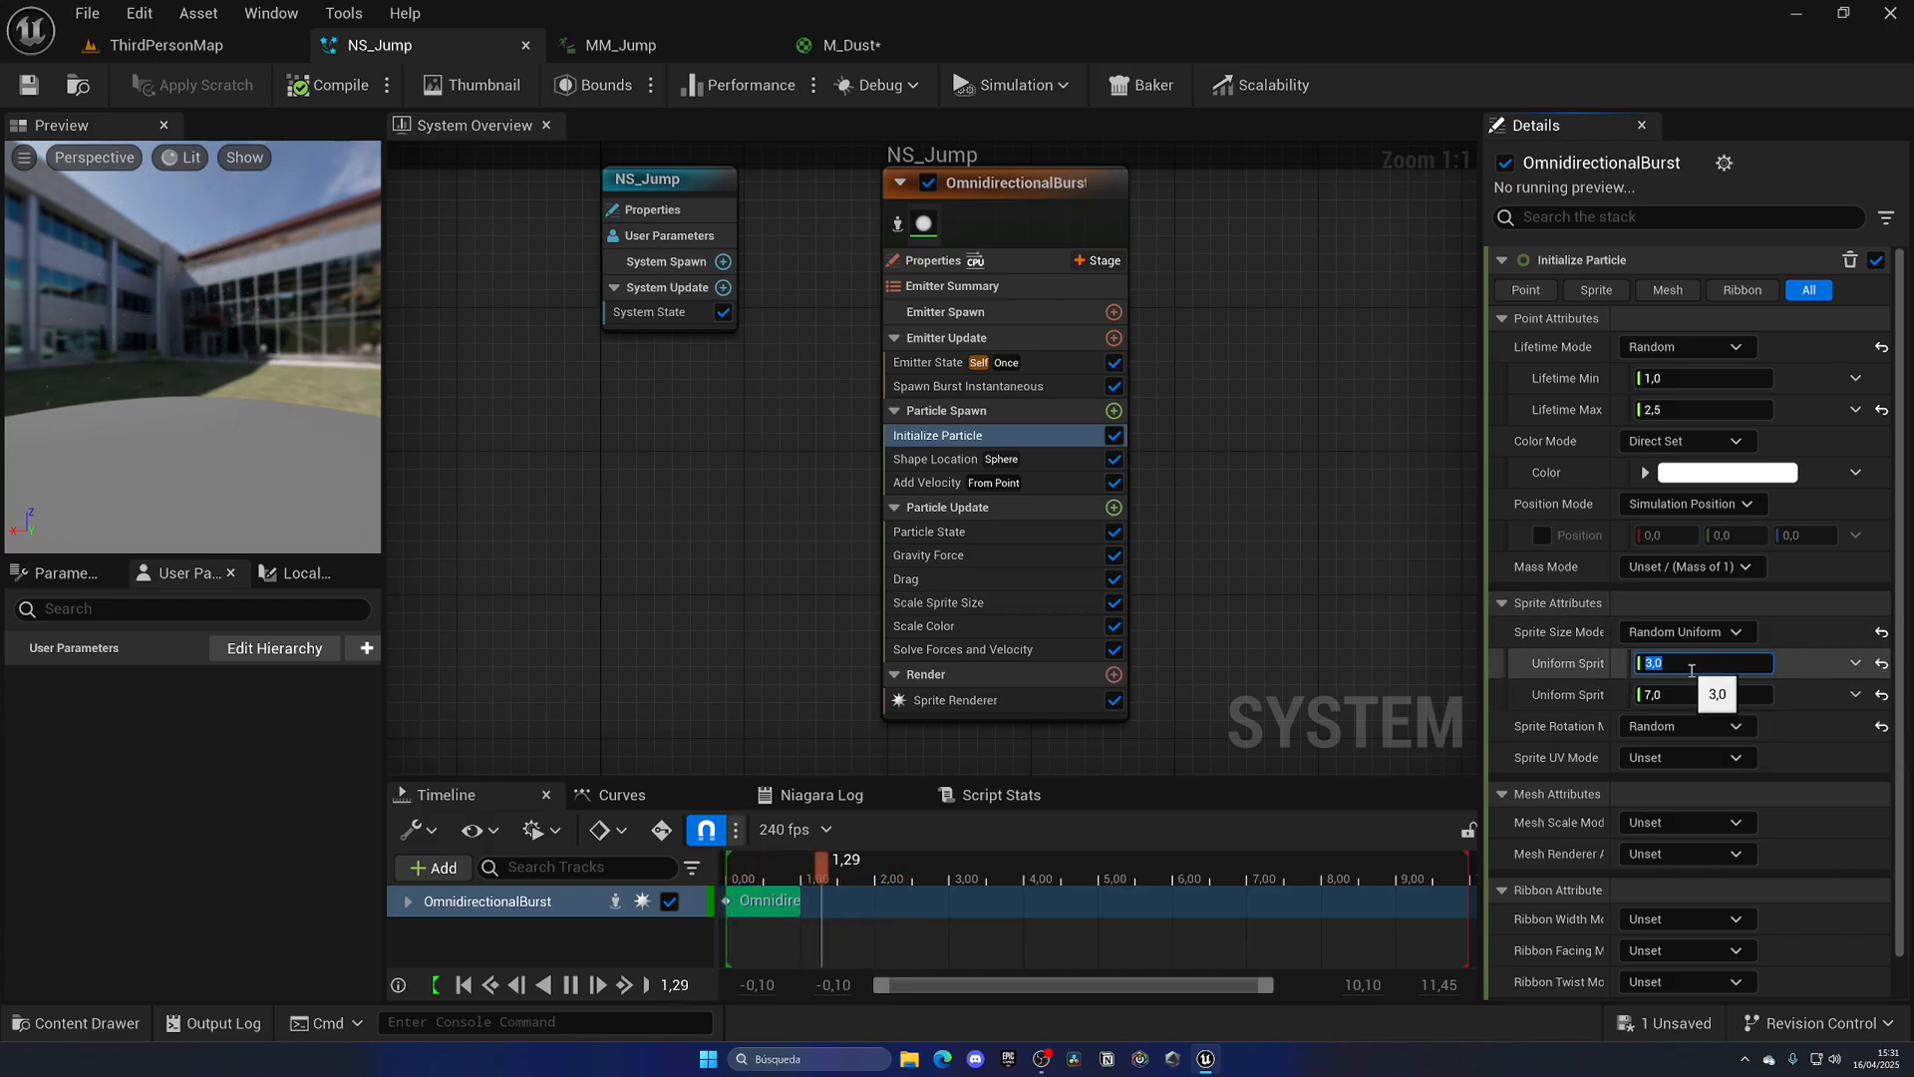
pyautogui.moveTo(820, 869); pyautogui.dragTo(784, 869)
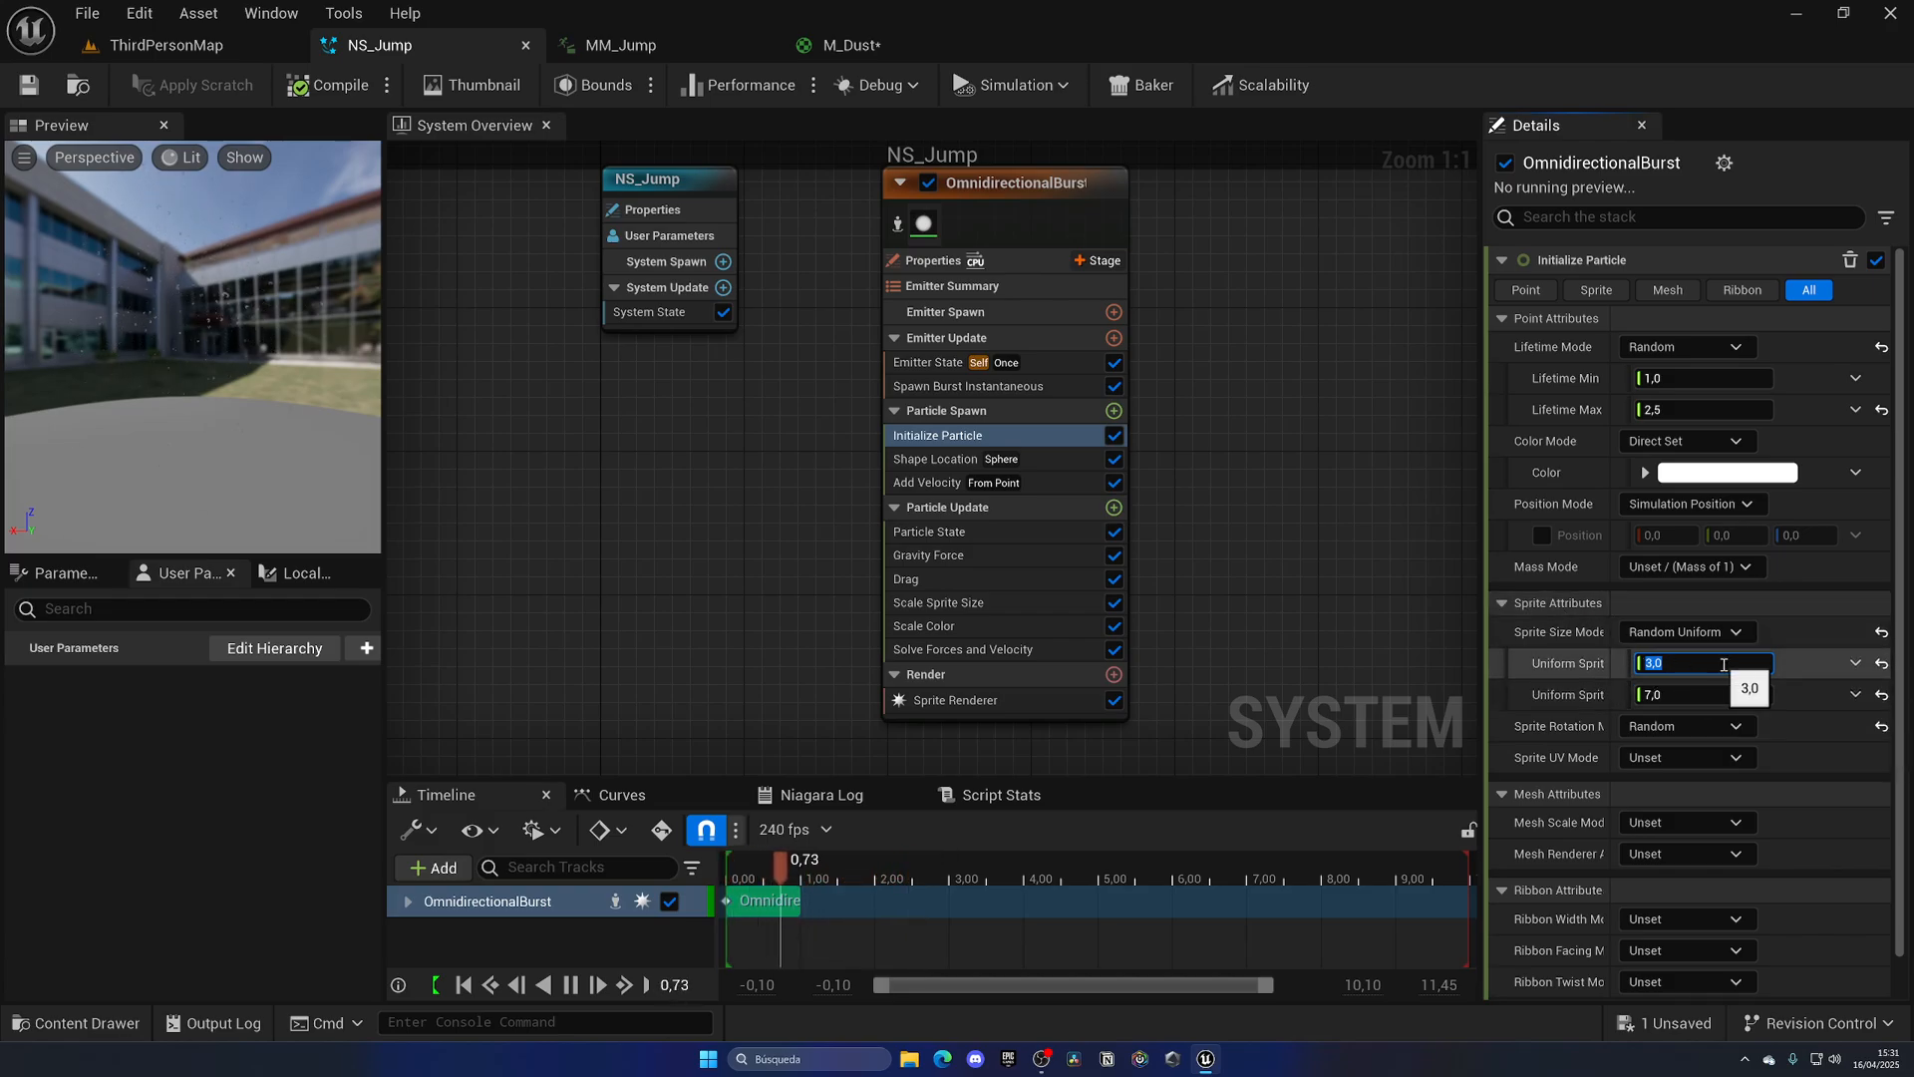
pyautogui.write('15,0')
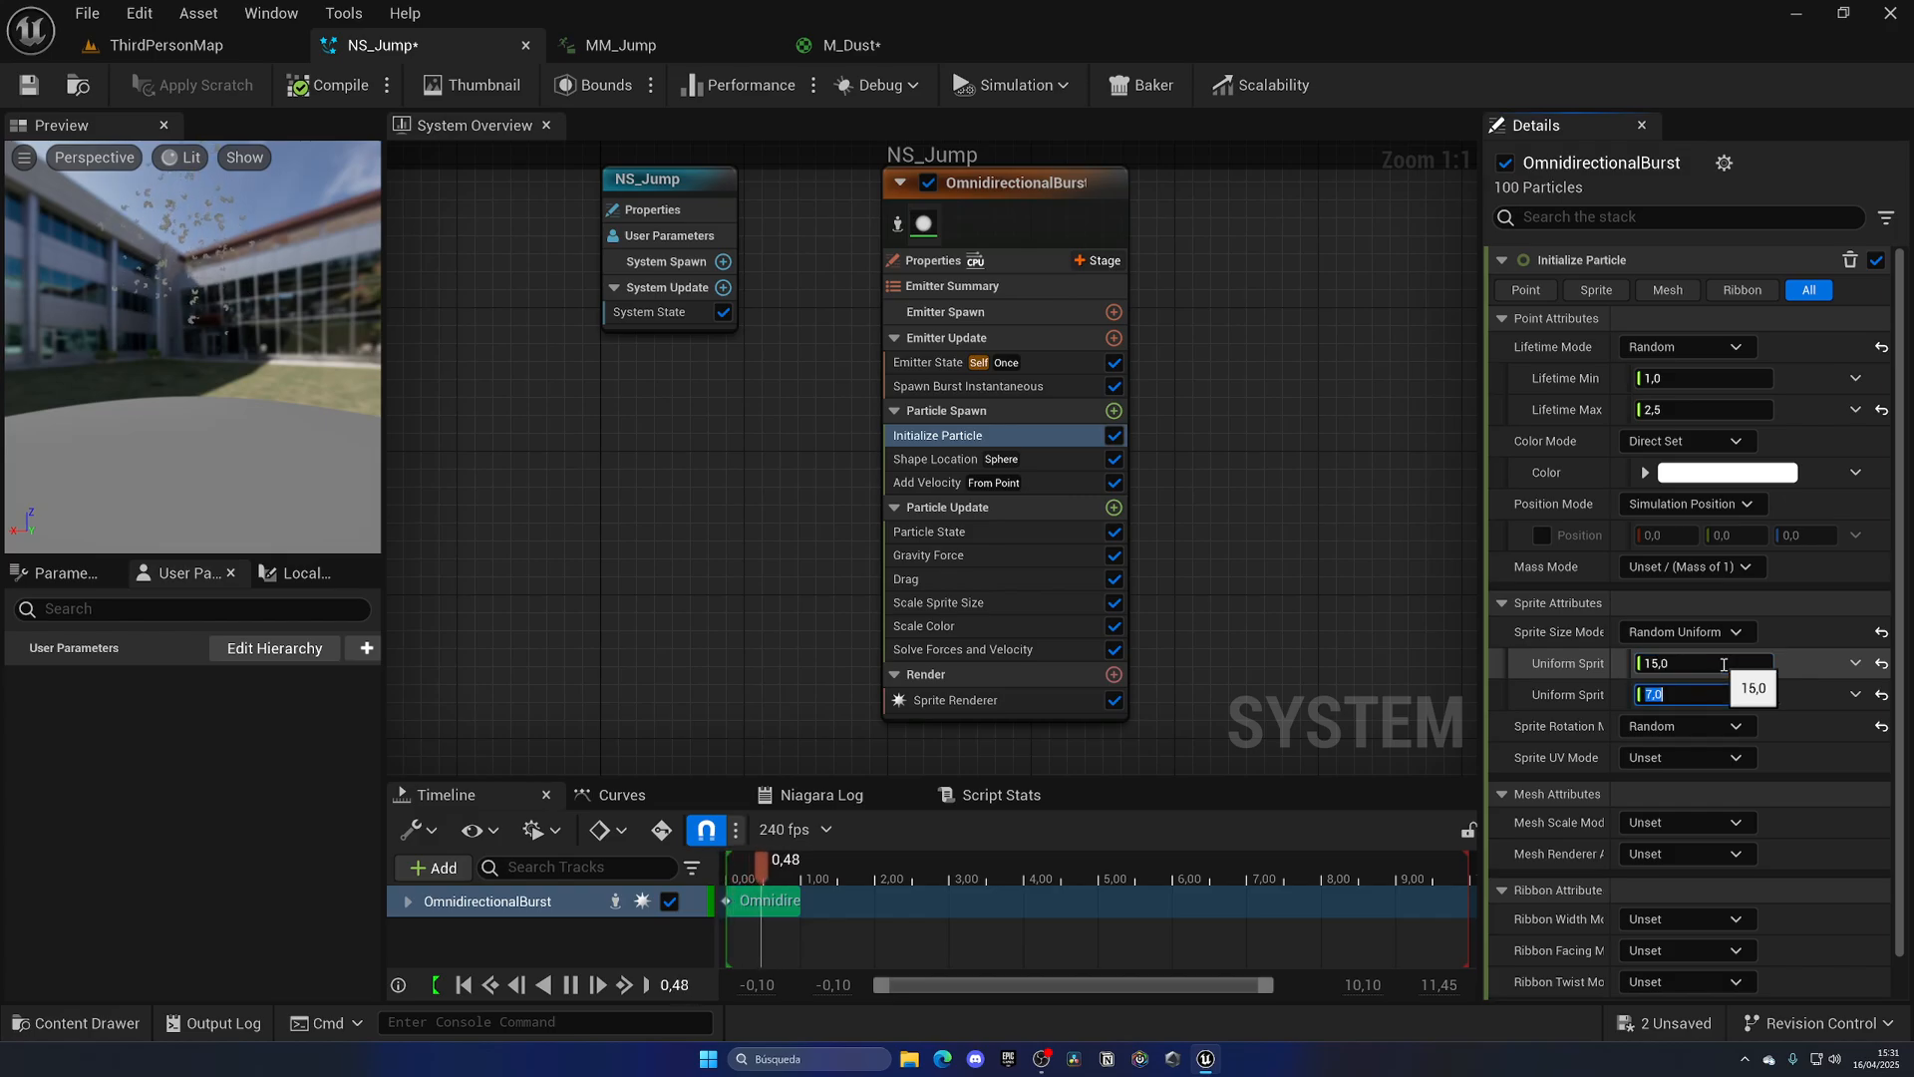
pyautogui.write('20,0')
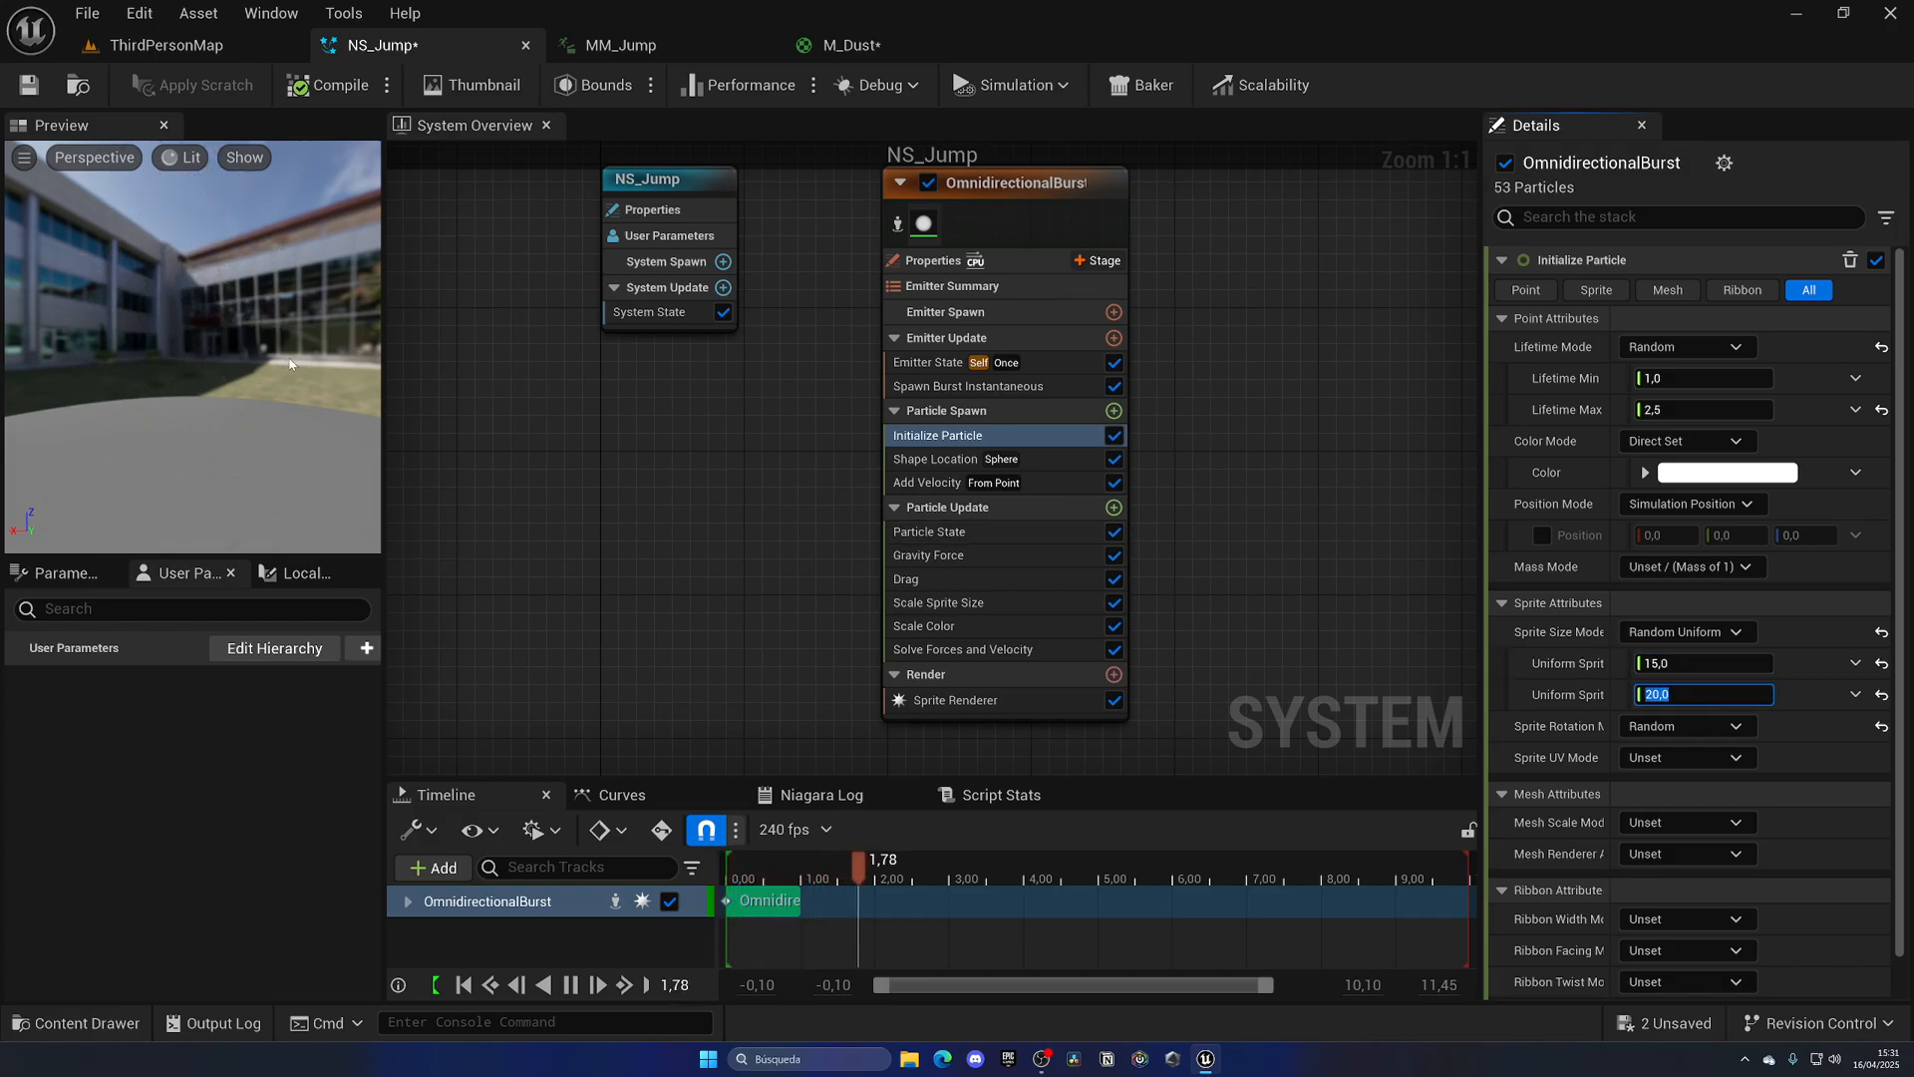
pyautogui.moveTo(1568, 631)
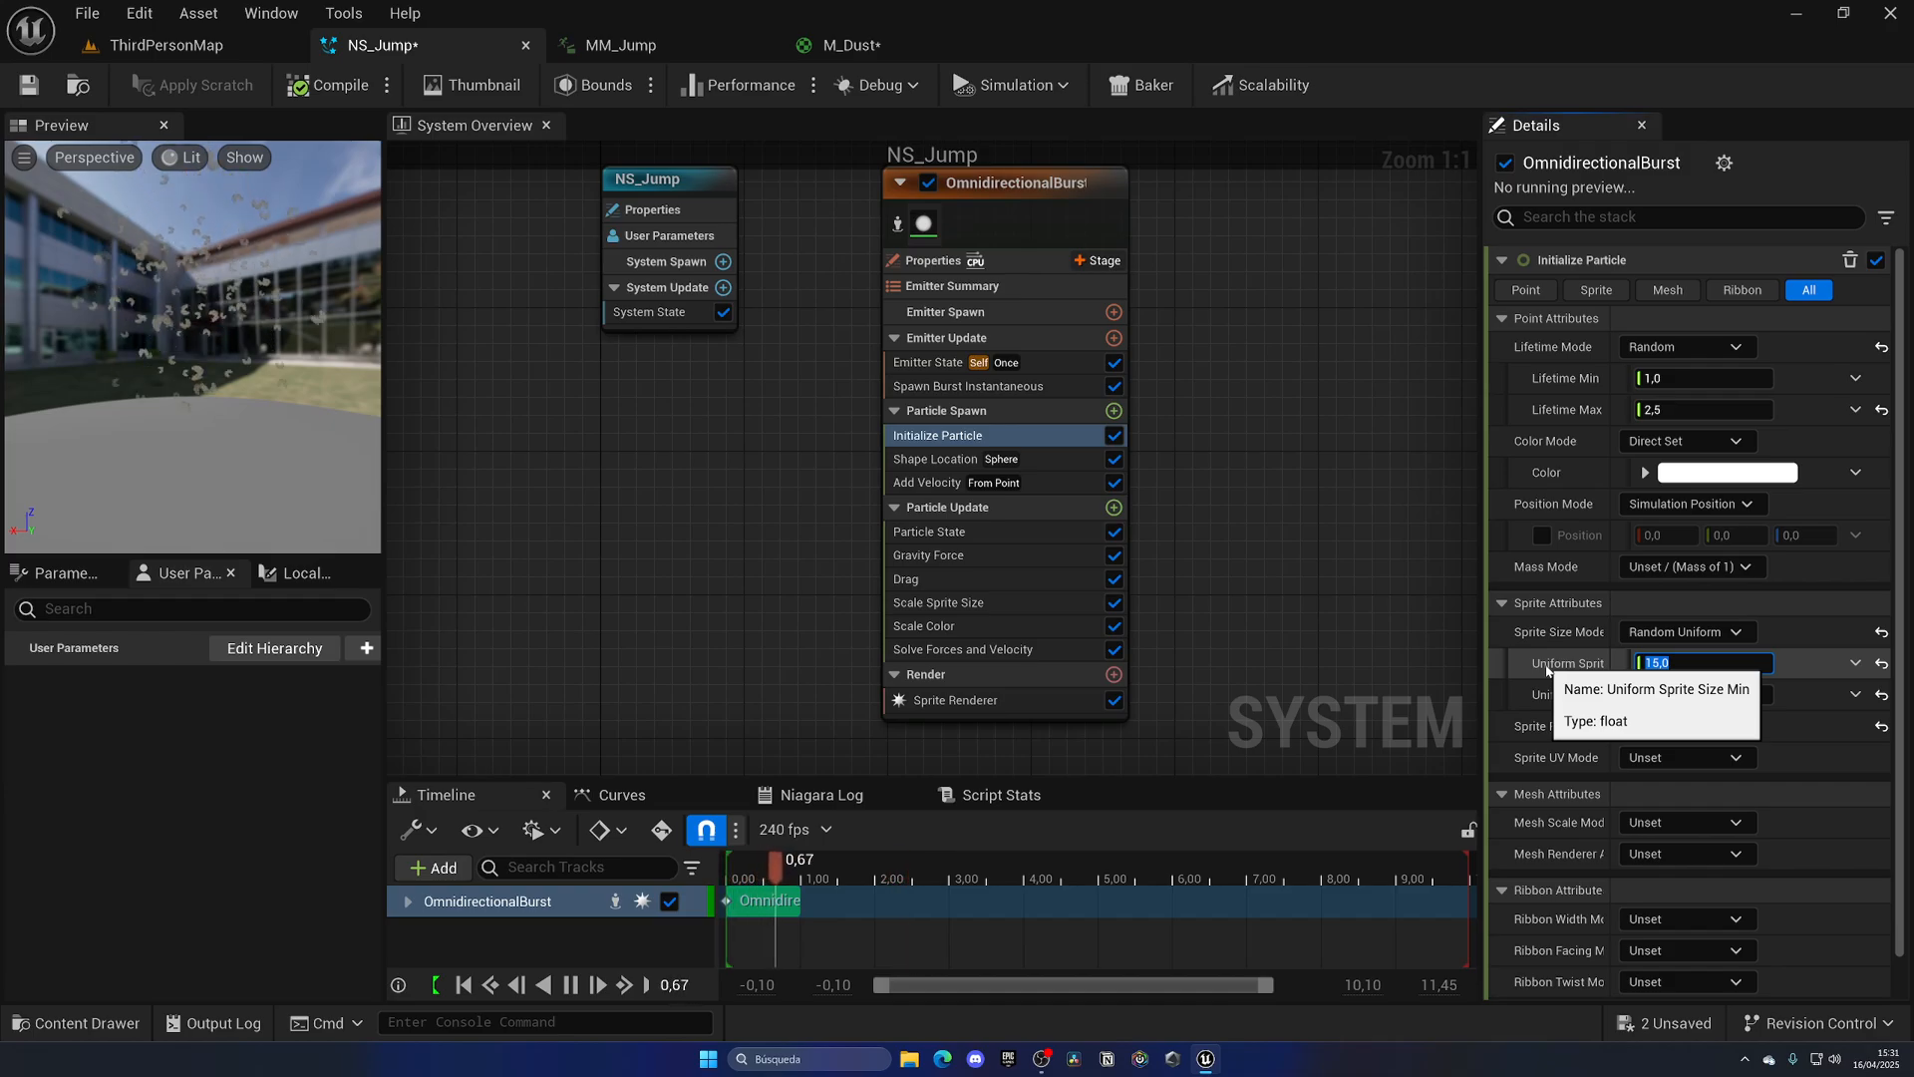
pyautogui.write('45.0')
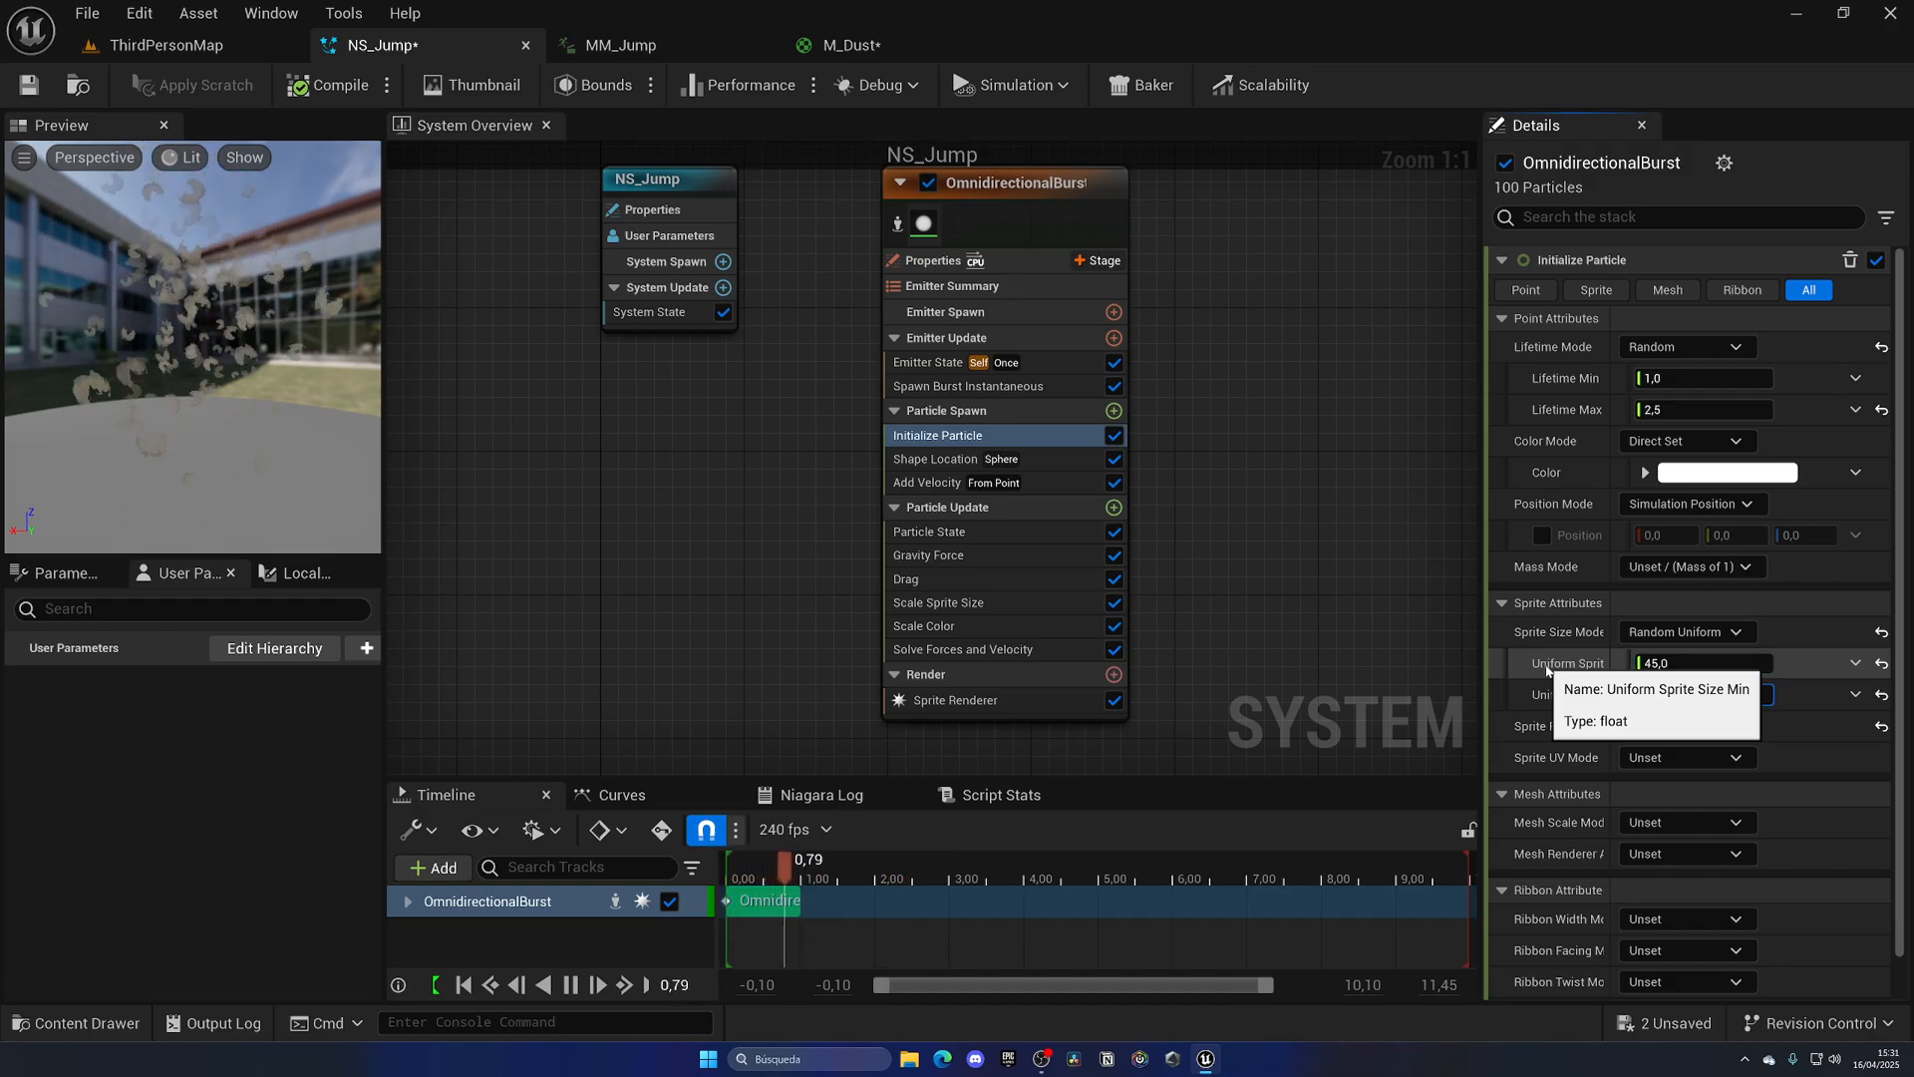
pyautogui.click(1701, 694)
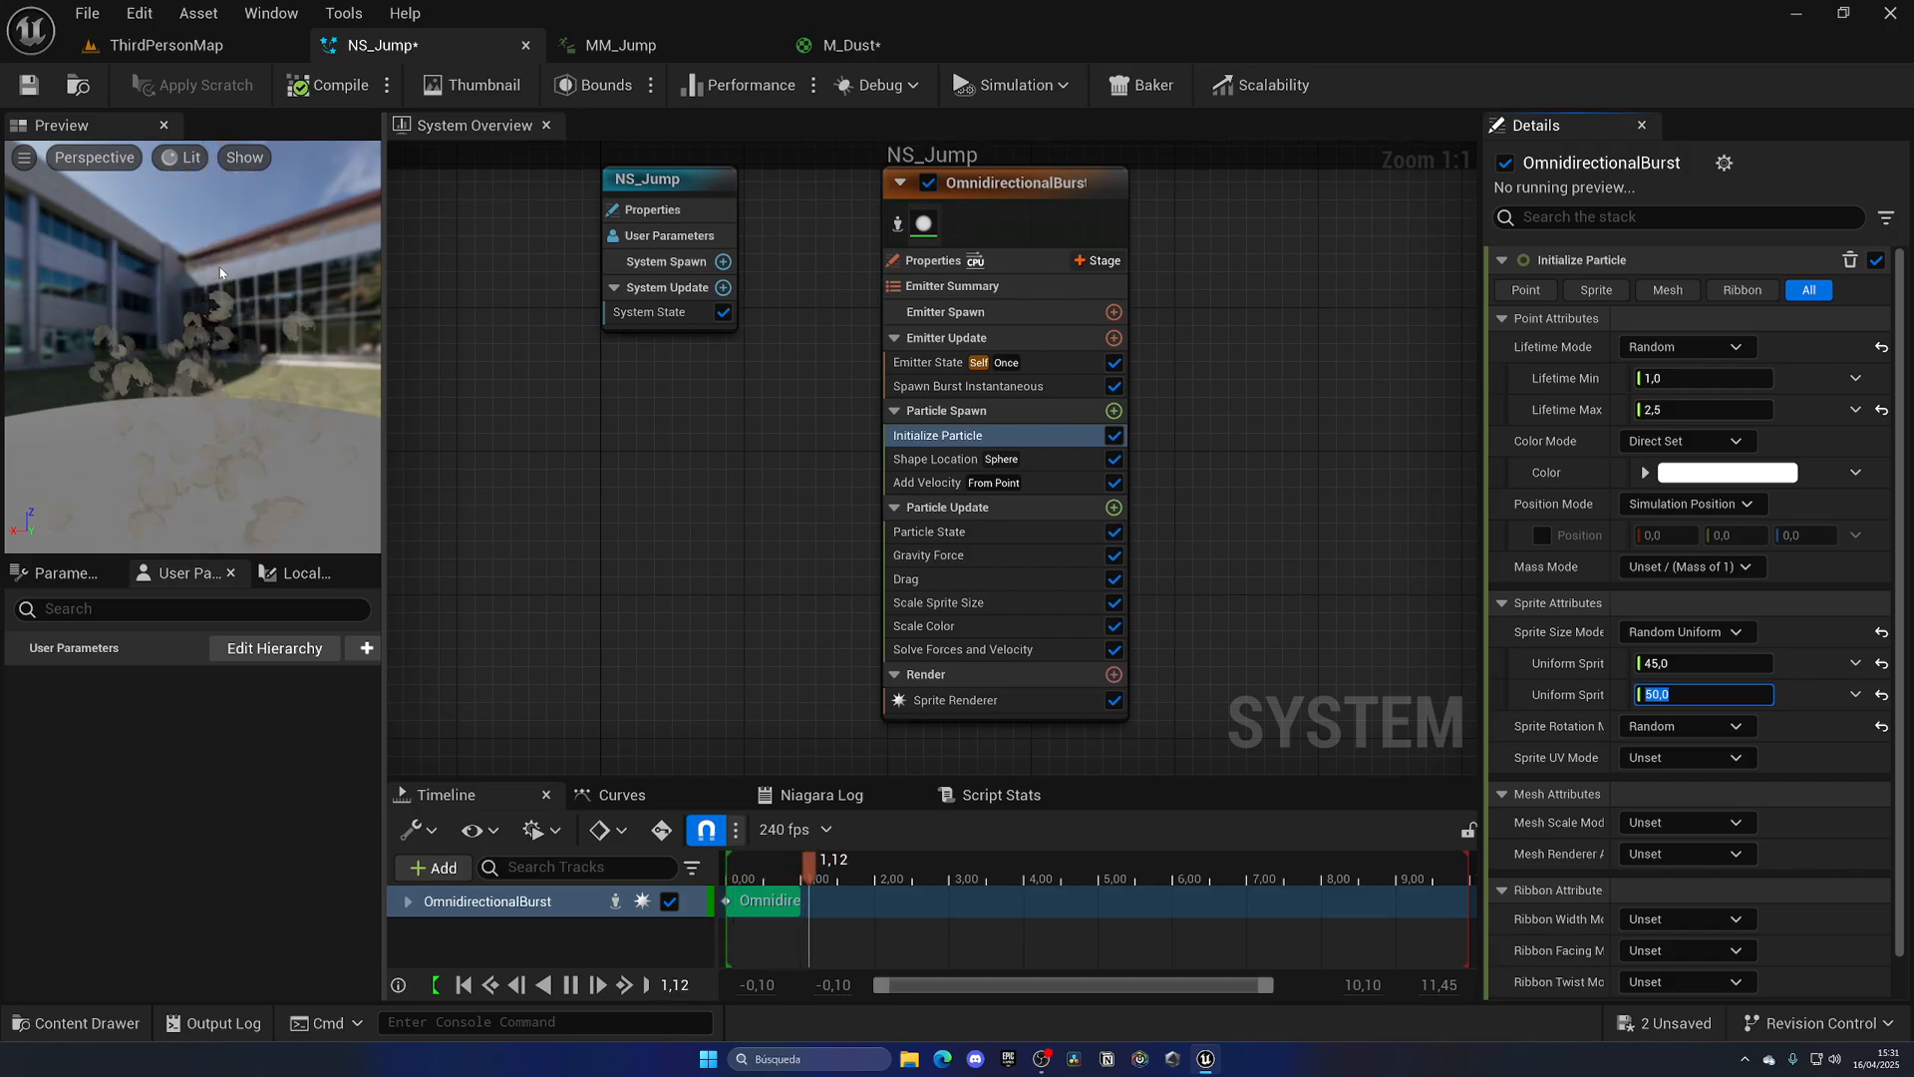
pyautogui.click(164, 45)
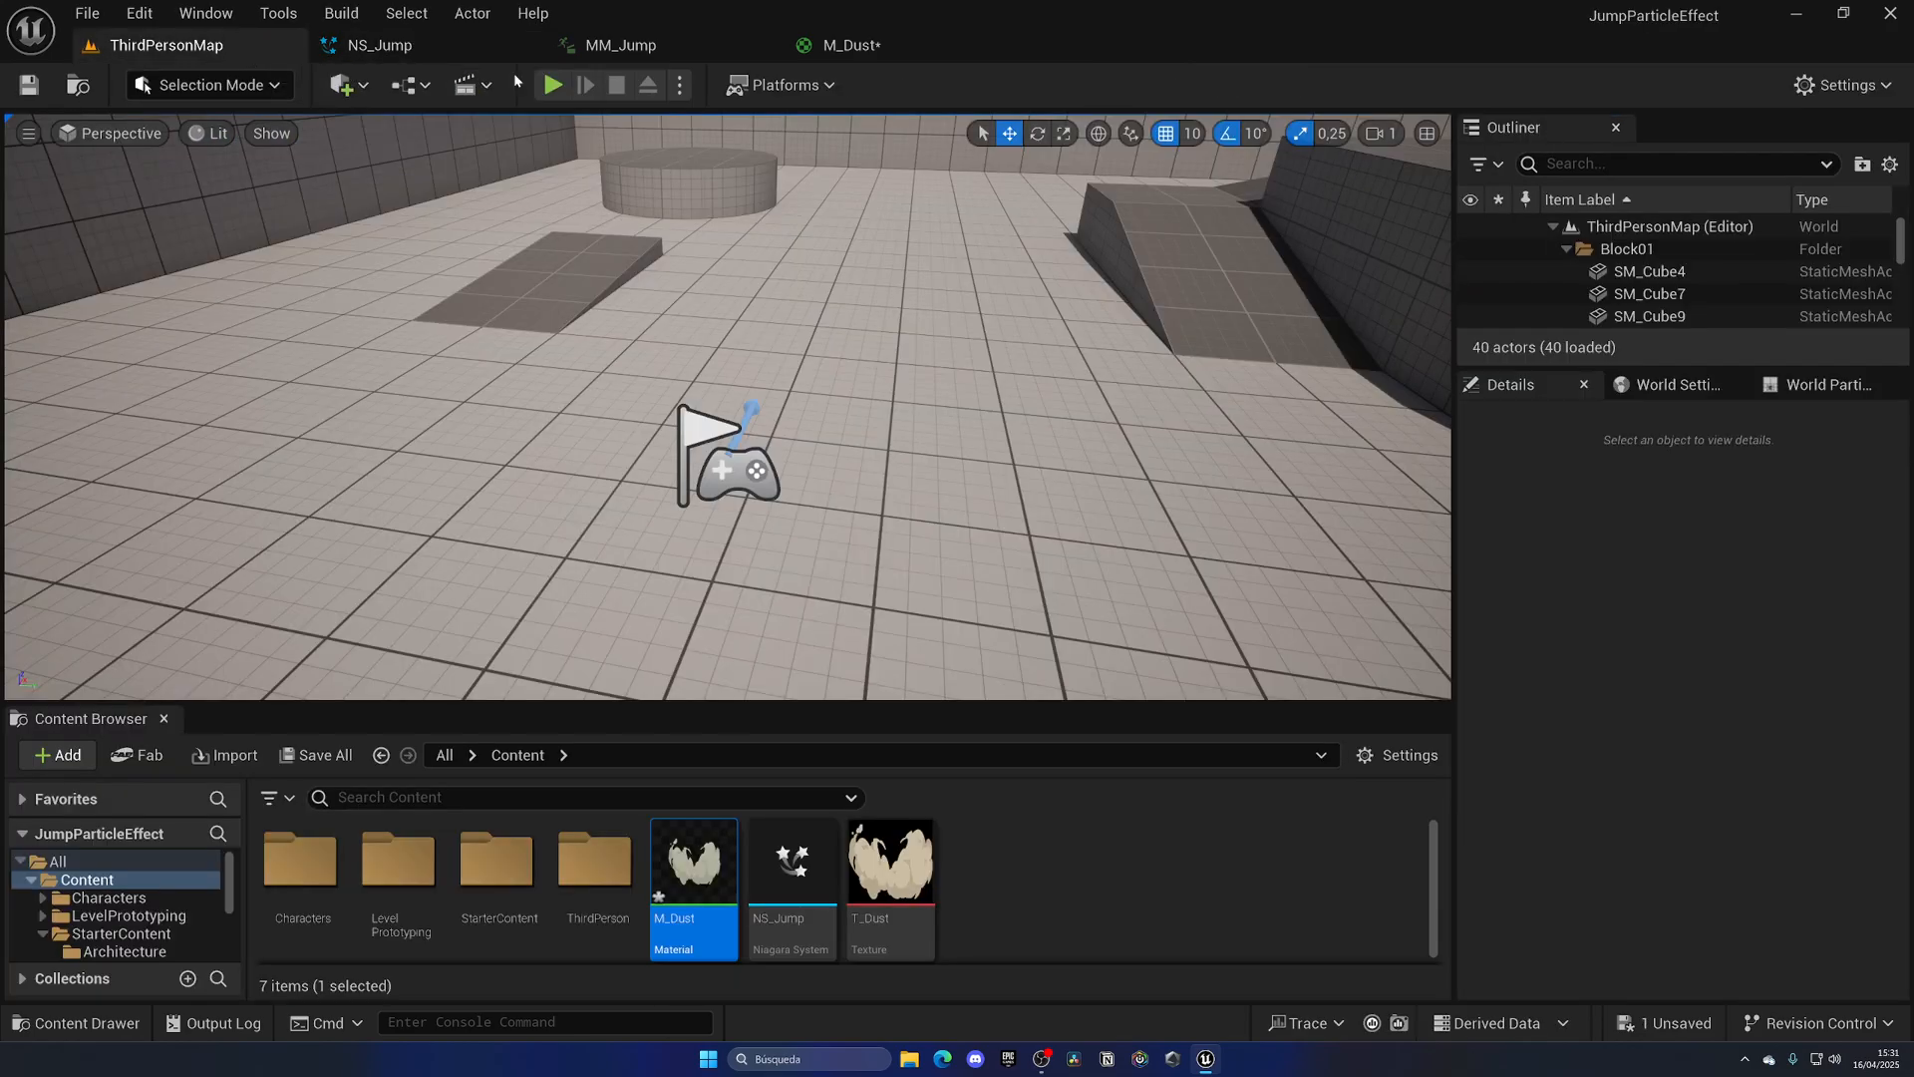
pyautogui.click(552, 84)
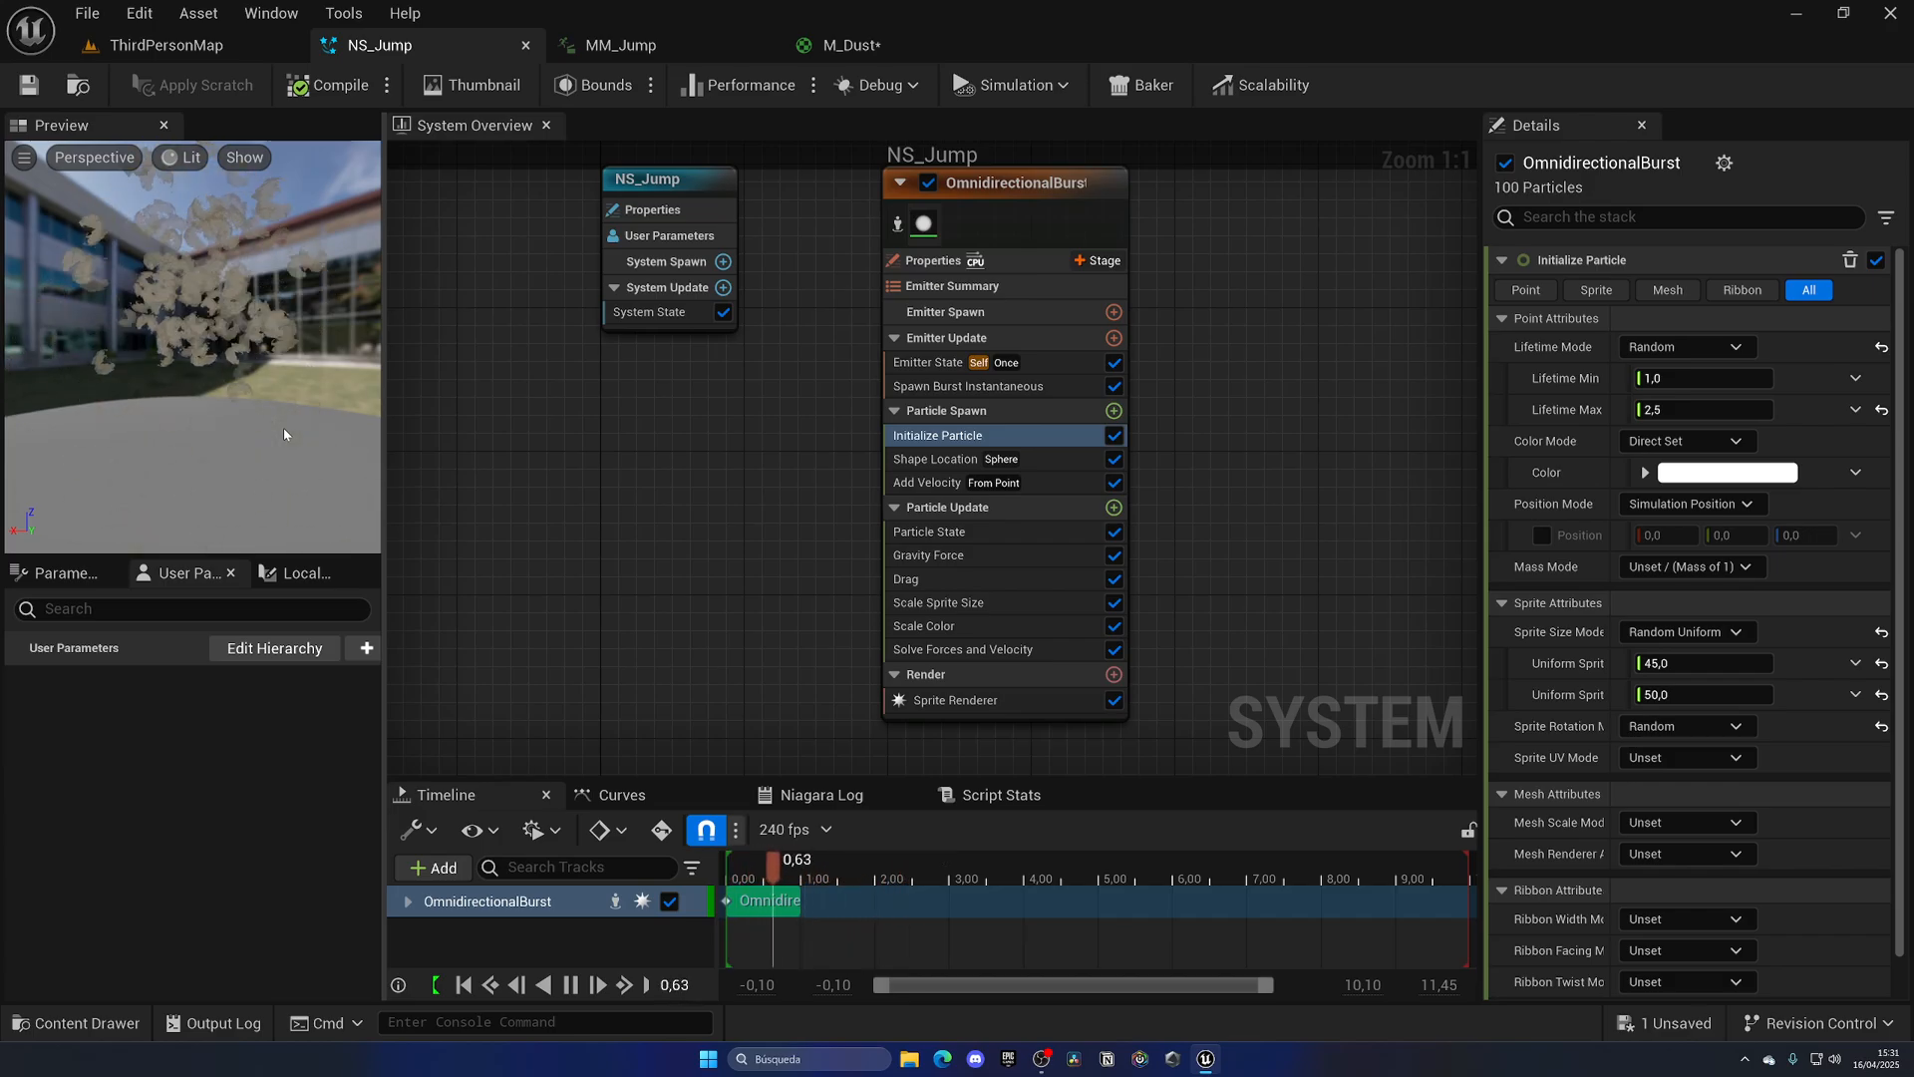
# - Set particle lifetime to 0.35–0.45 seconds in Initialize Particle and play the level
pyautogui.click(935, 458)
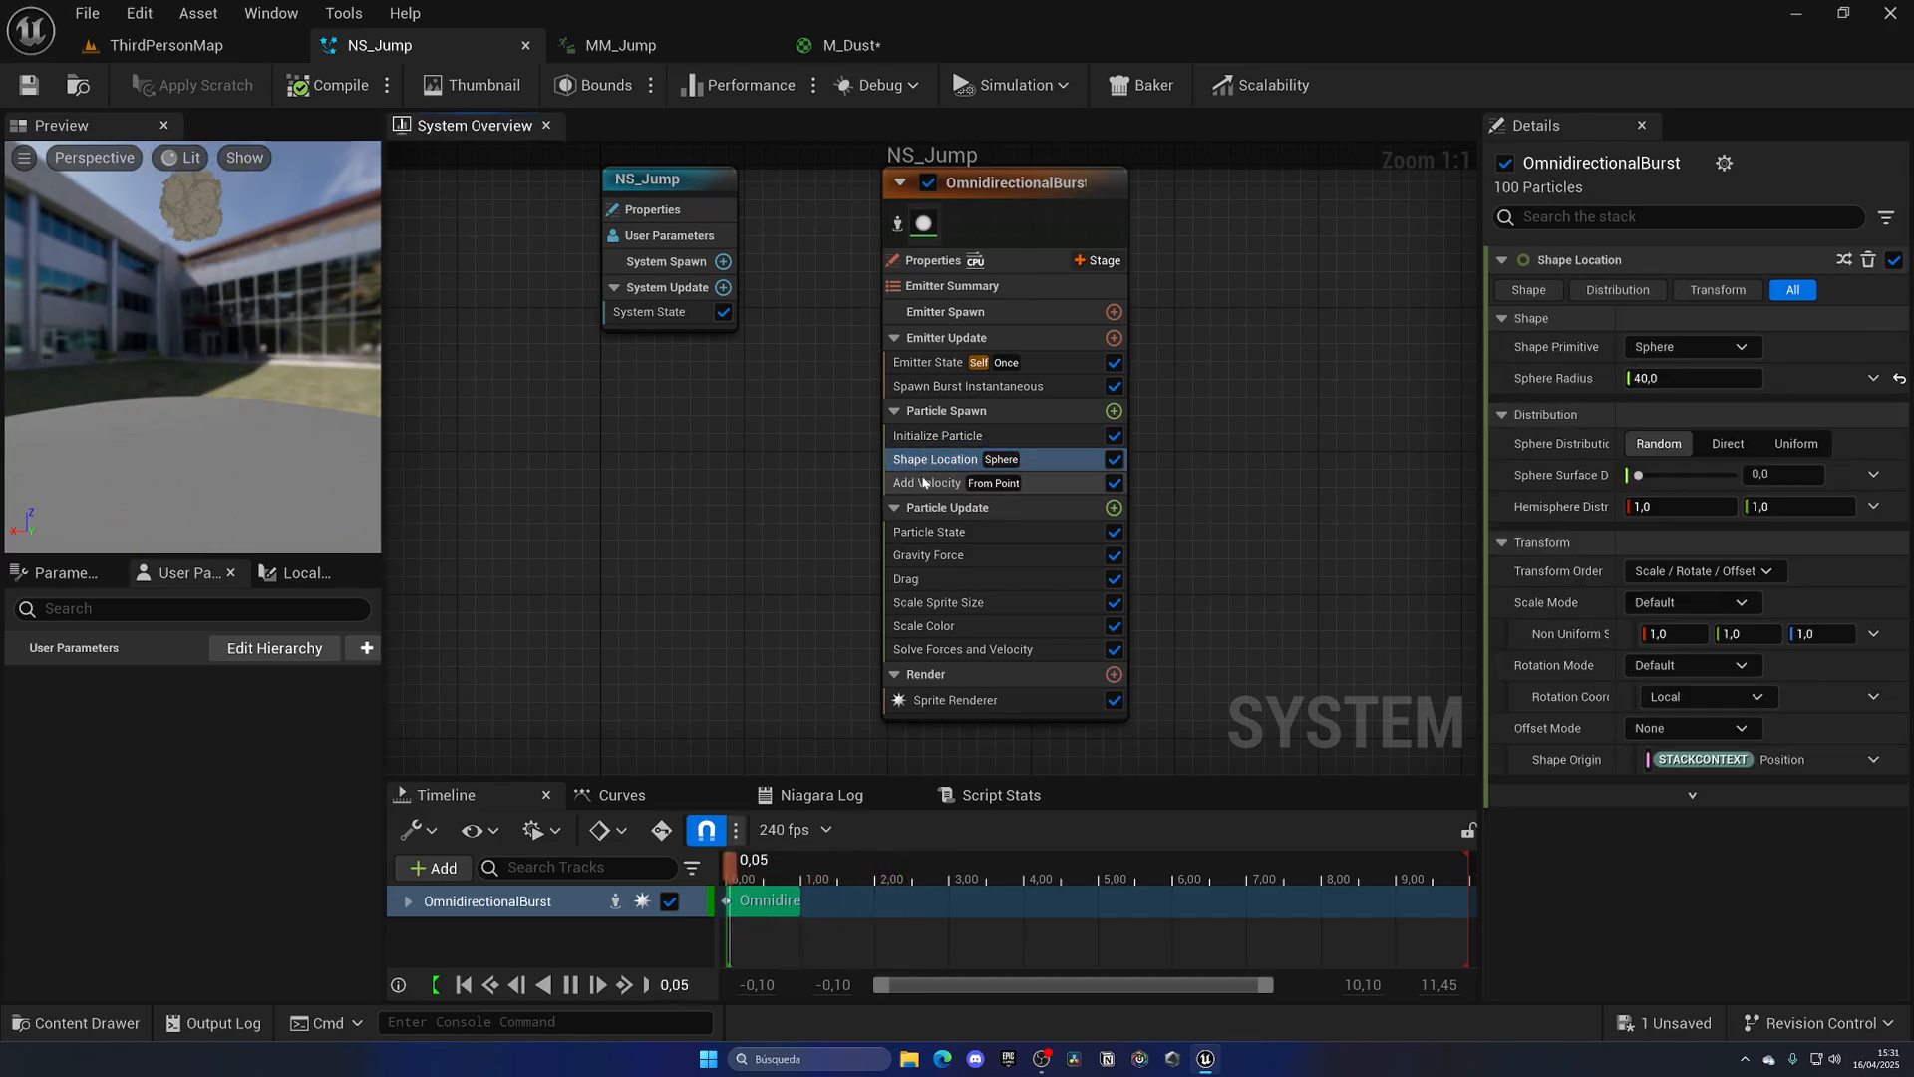
pyautogui.click(937, 435)
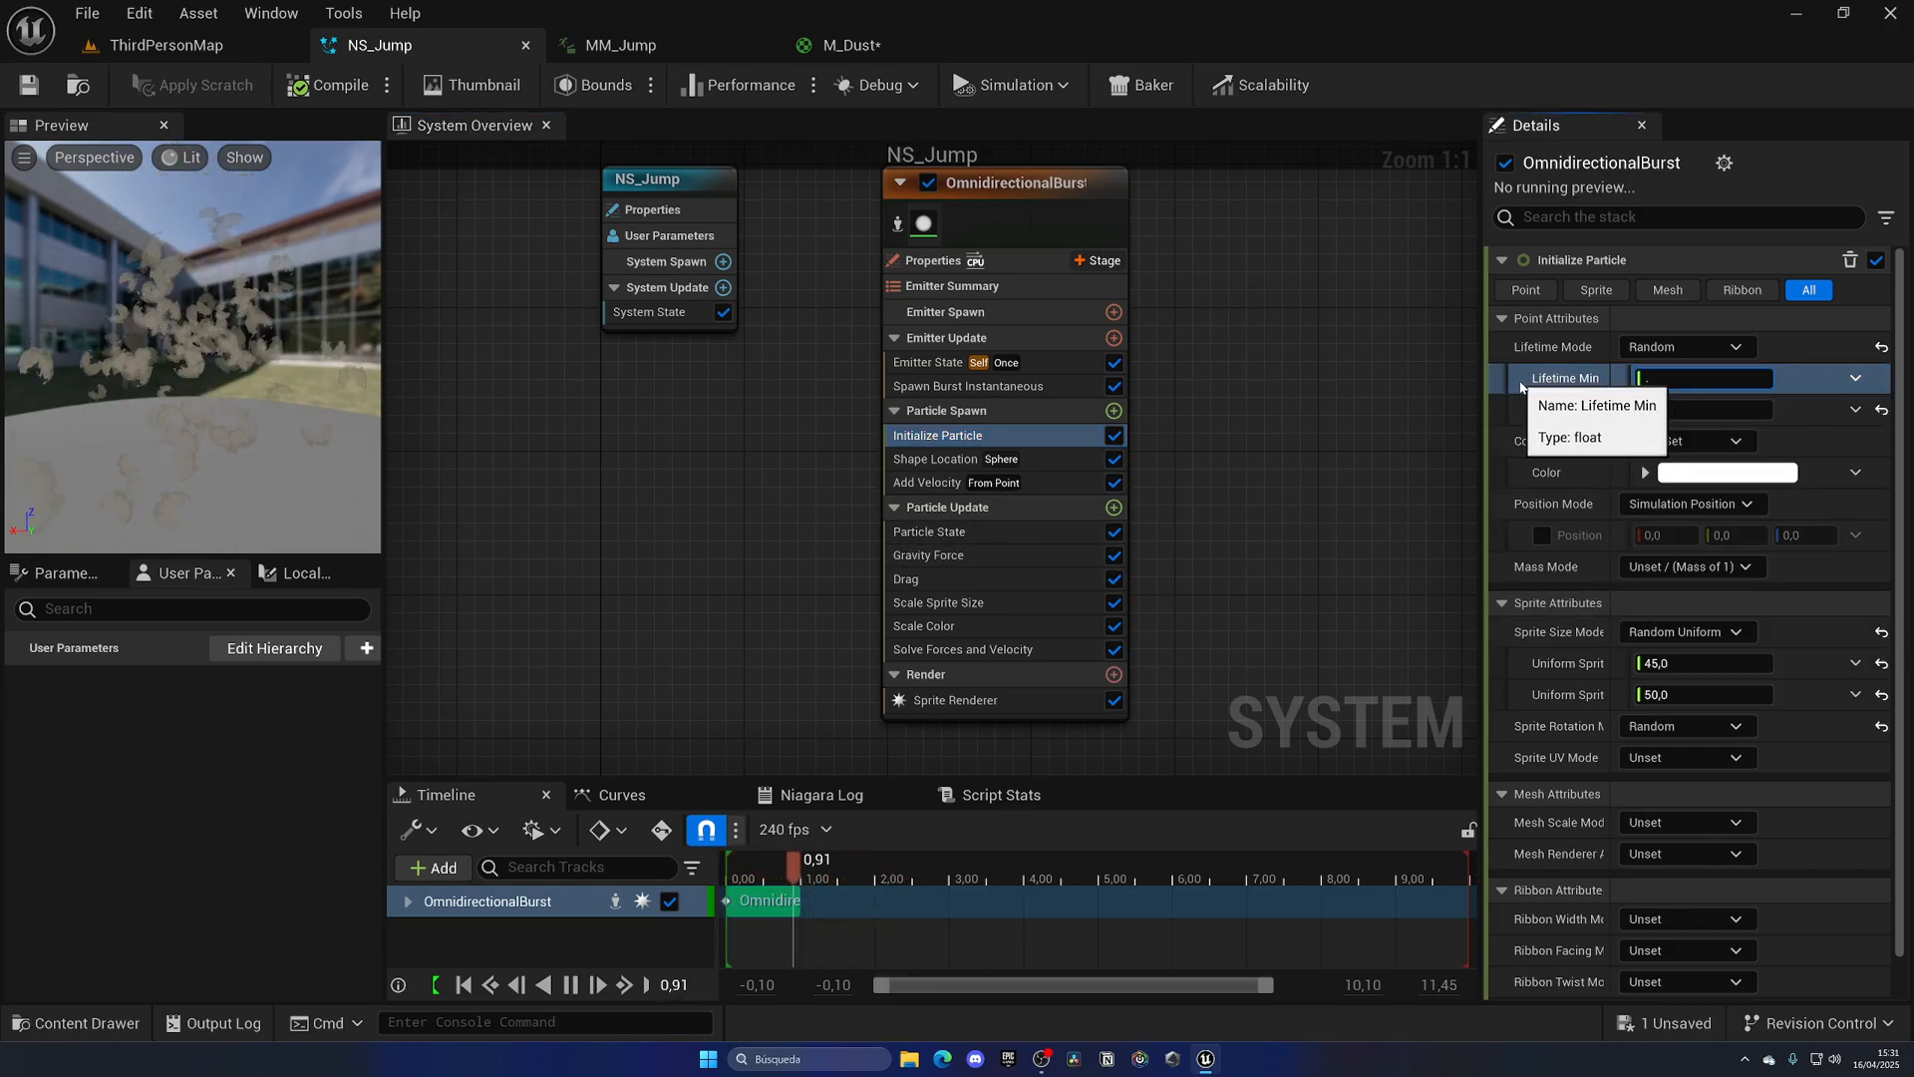
pyautogui.write('0,35')
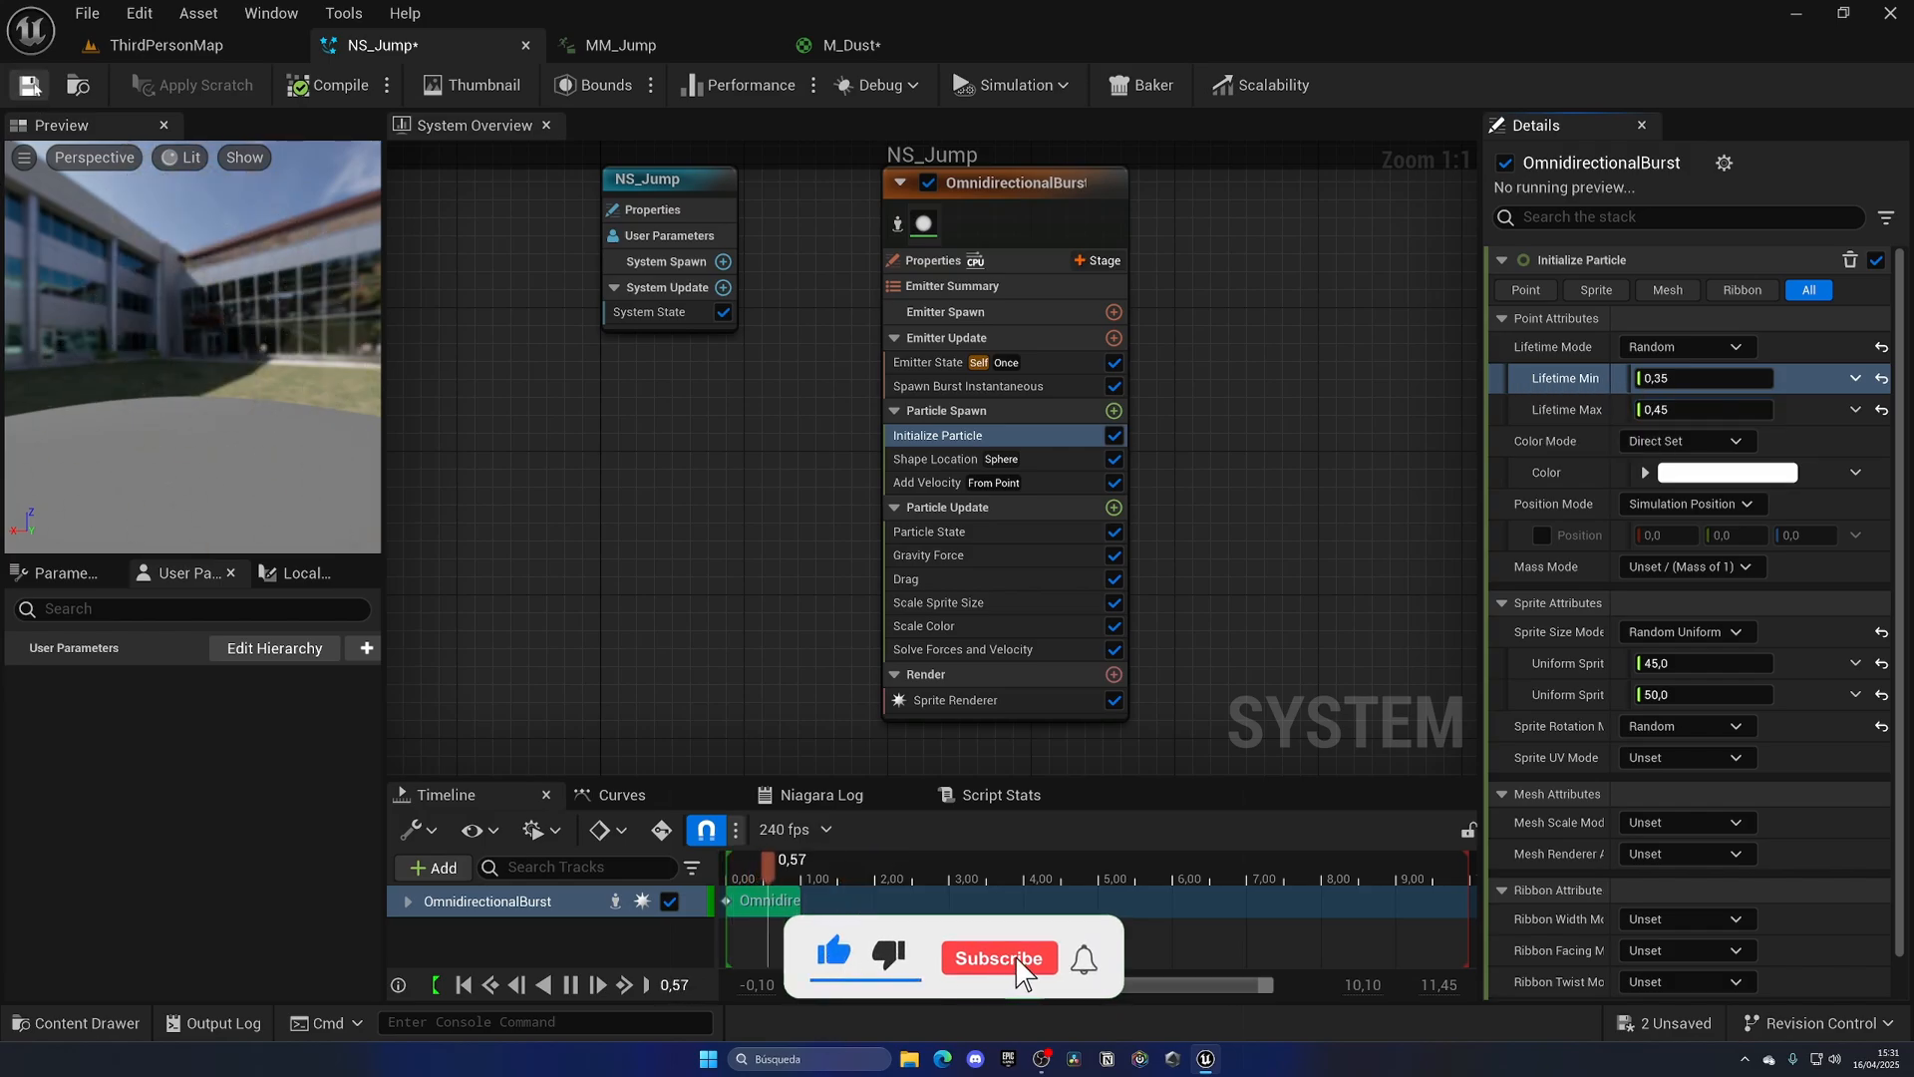
pyautogui.click(168, 45)
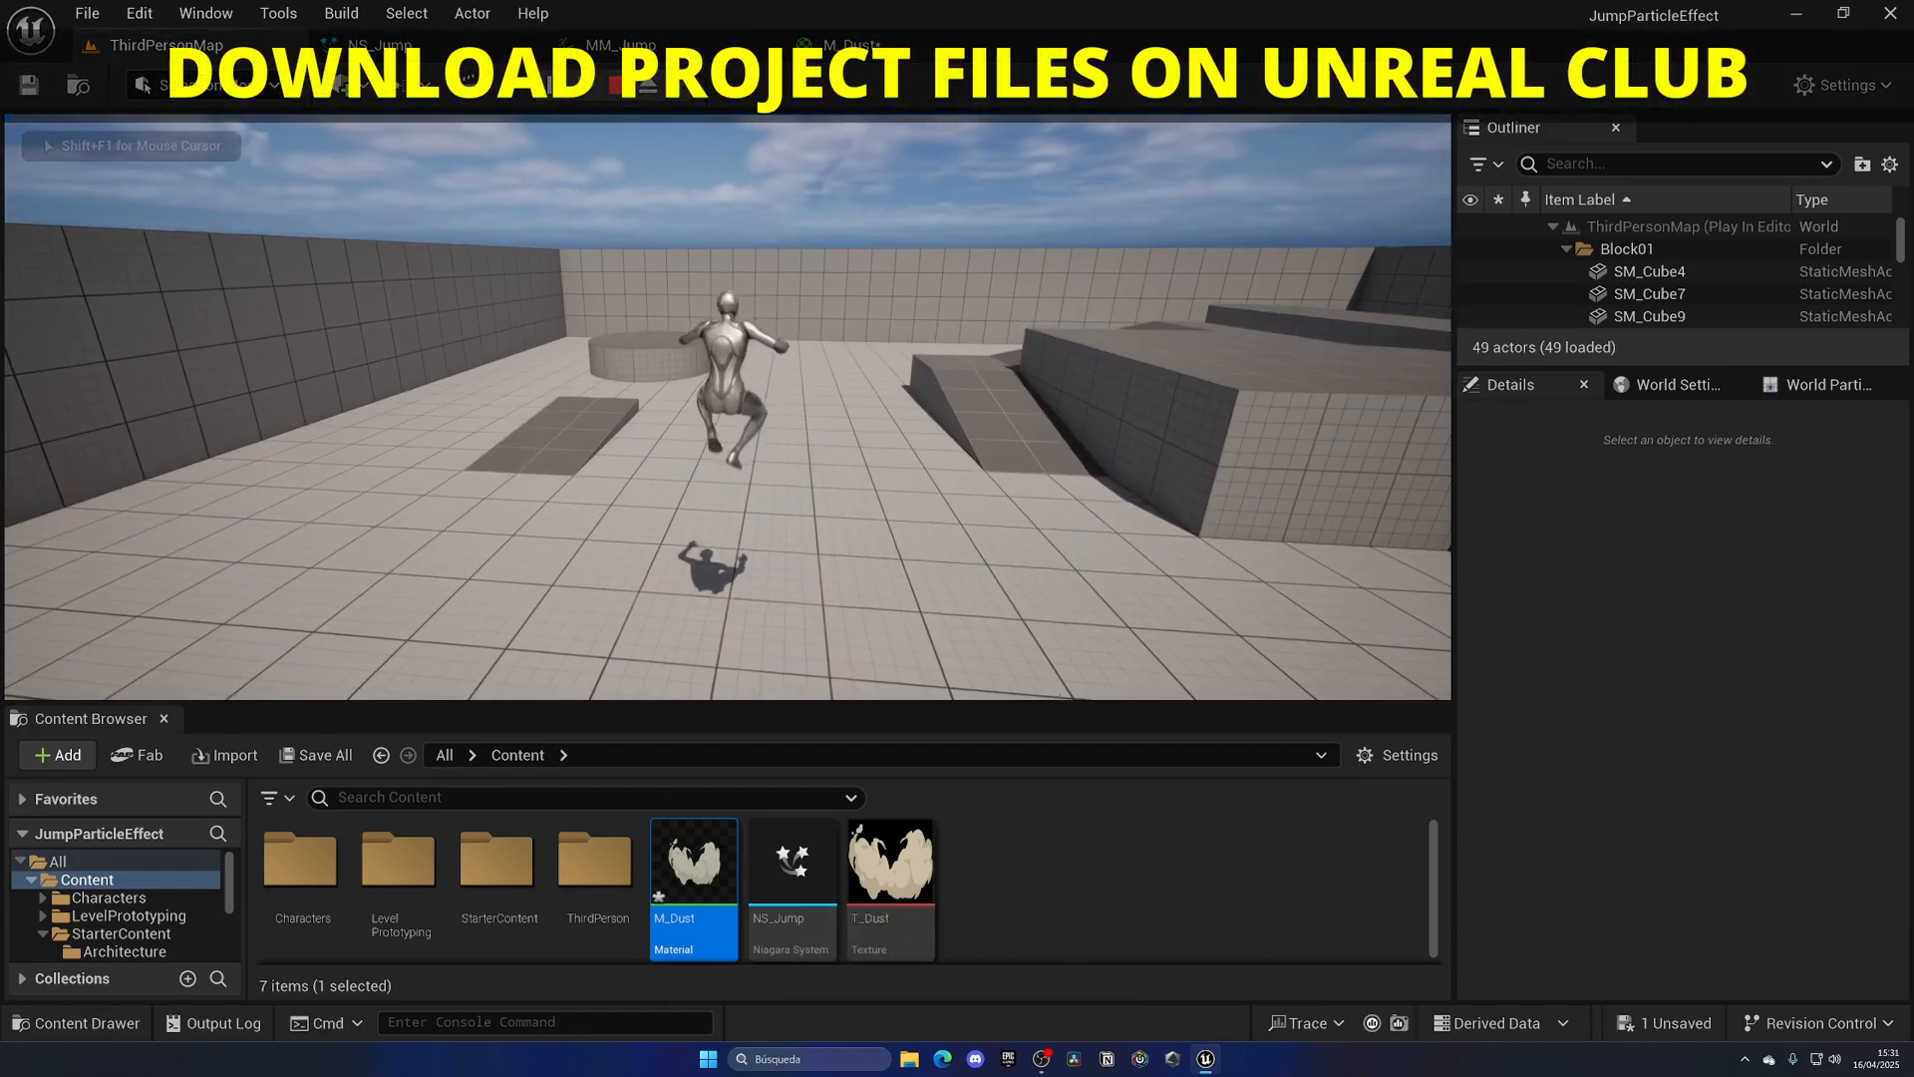
# - Reopen NS_Jump, check its colour picker, then open T_Dust from the Content Browser
pyautogui.doubleClick(789, 861)
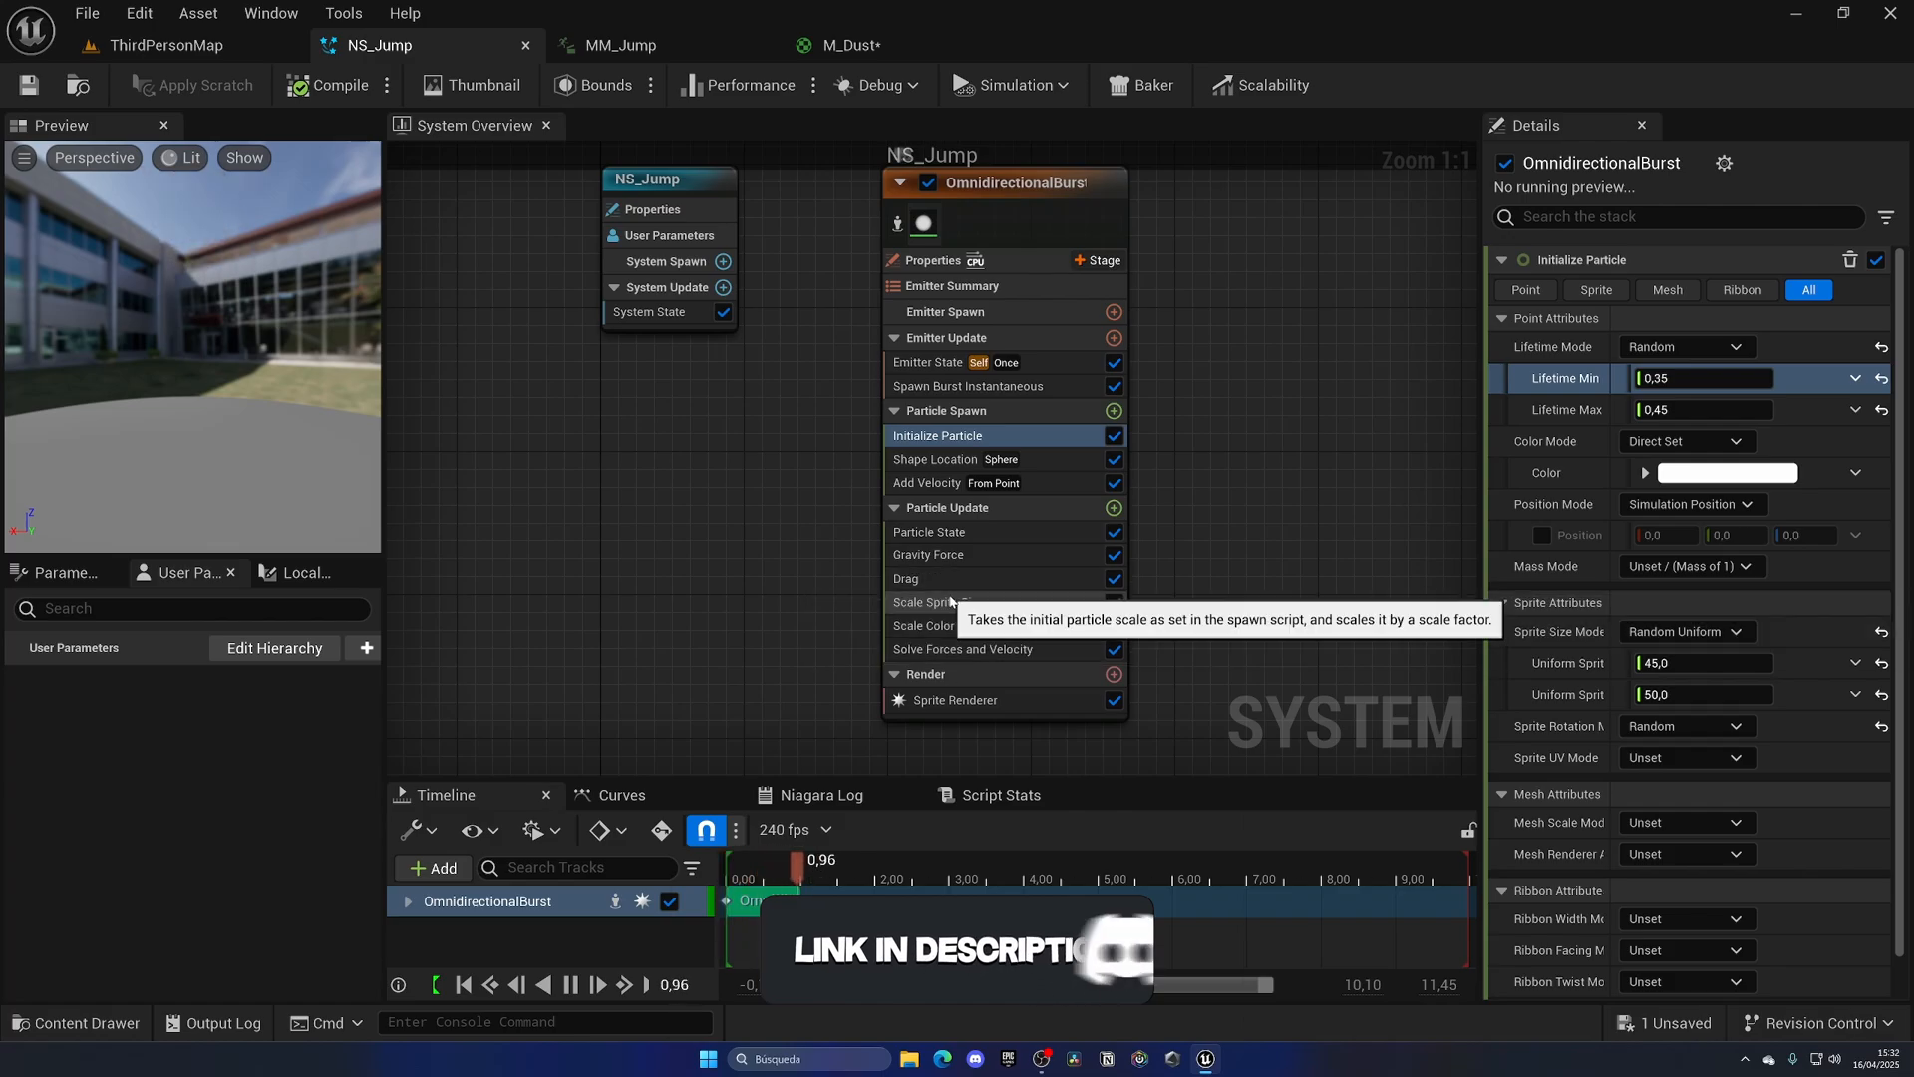
pyautogui.click(1726, 472)
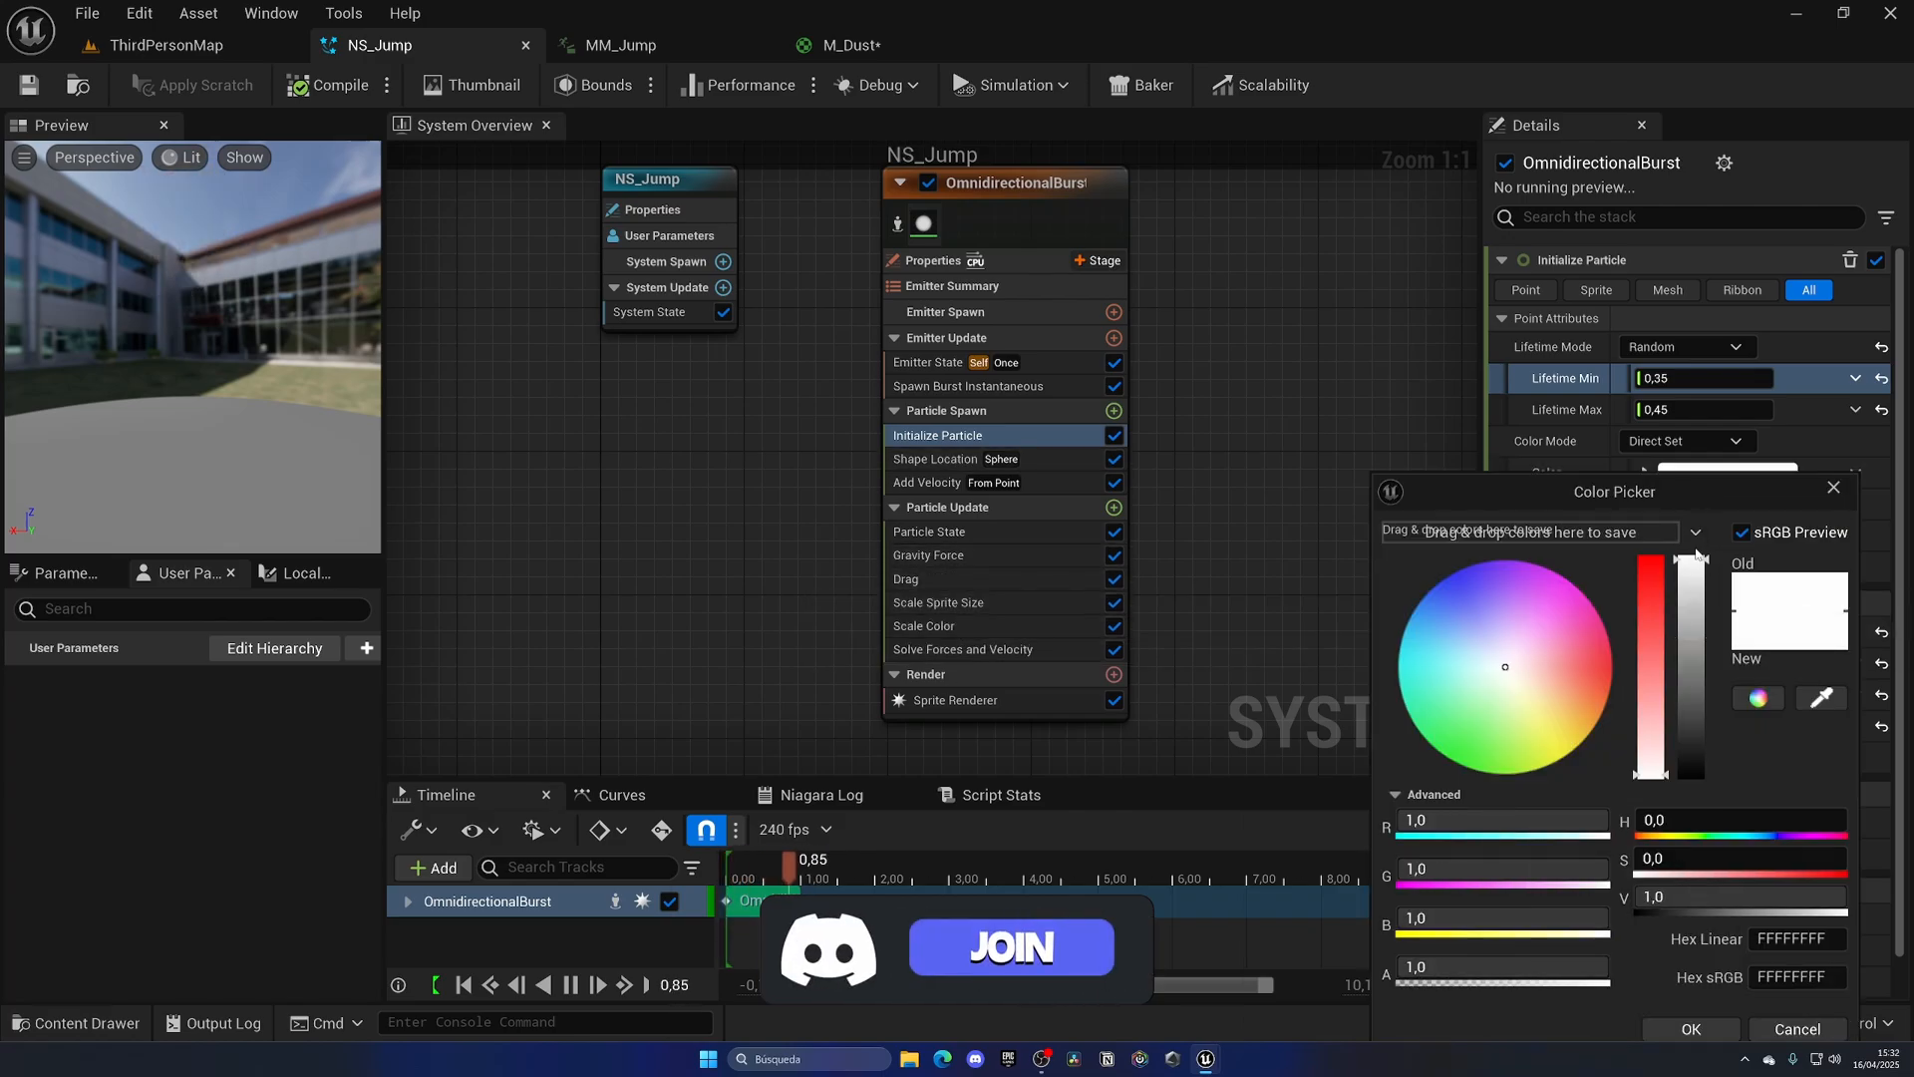
pyautogui.click(164, 45)
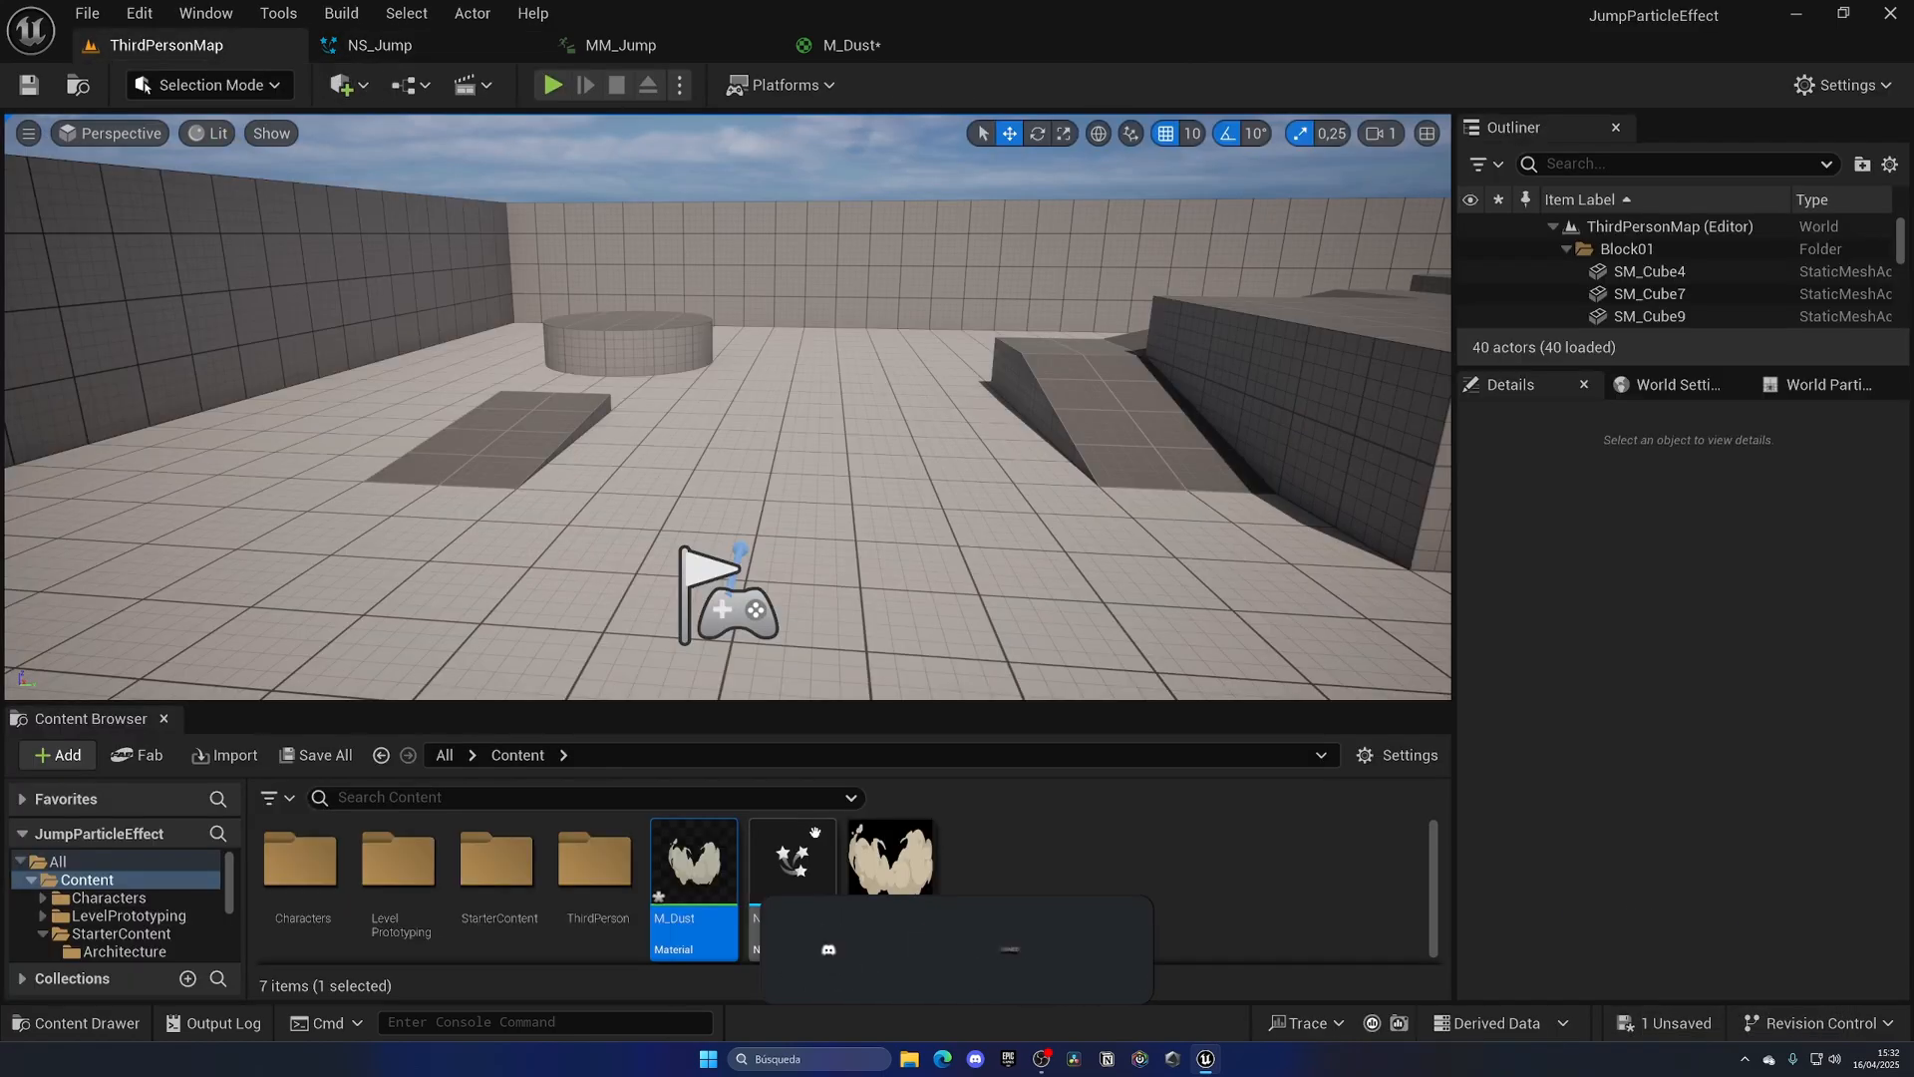
pyautogui.doubleClick(891, 855)
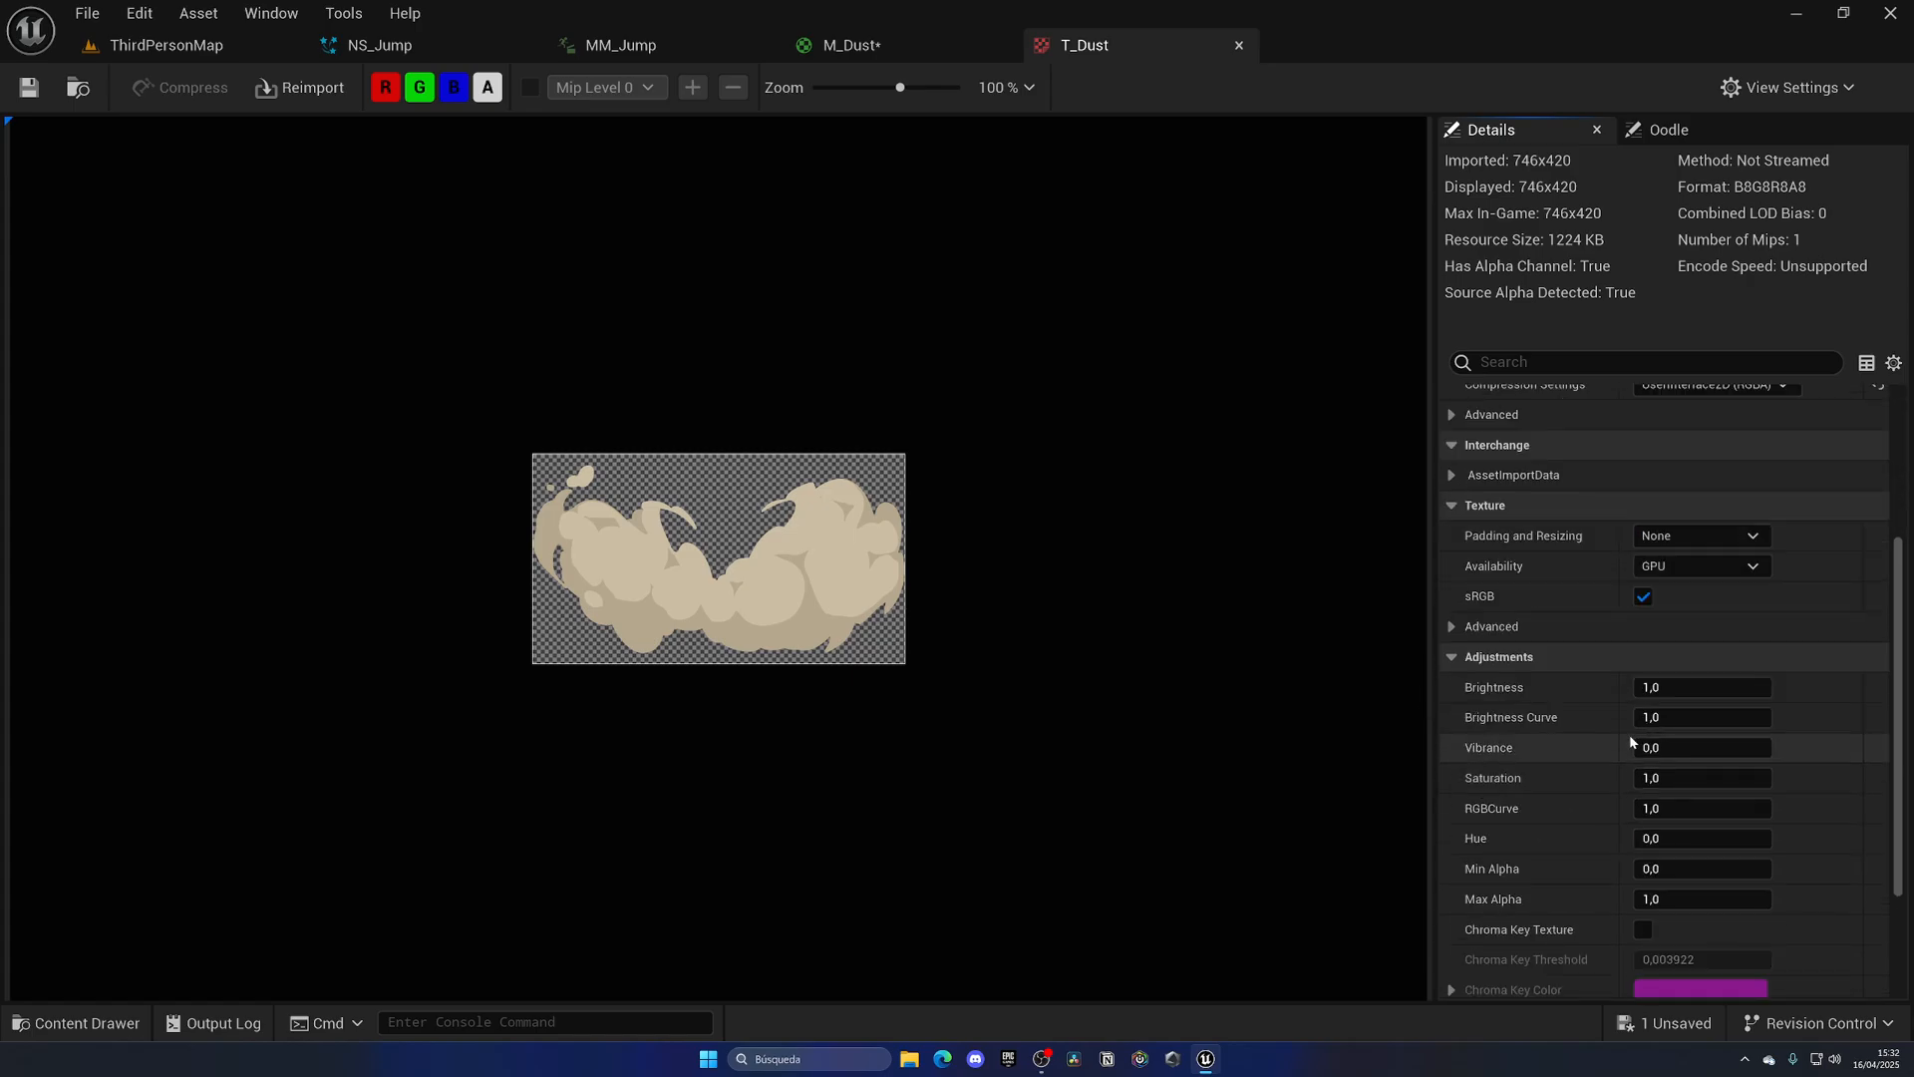